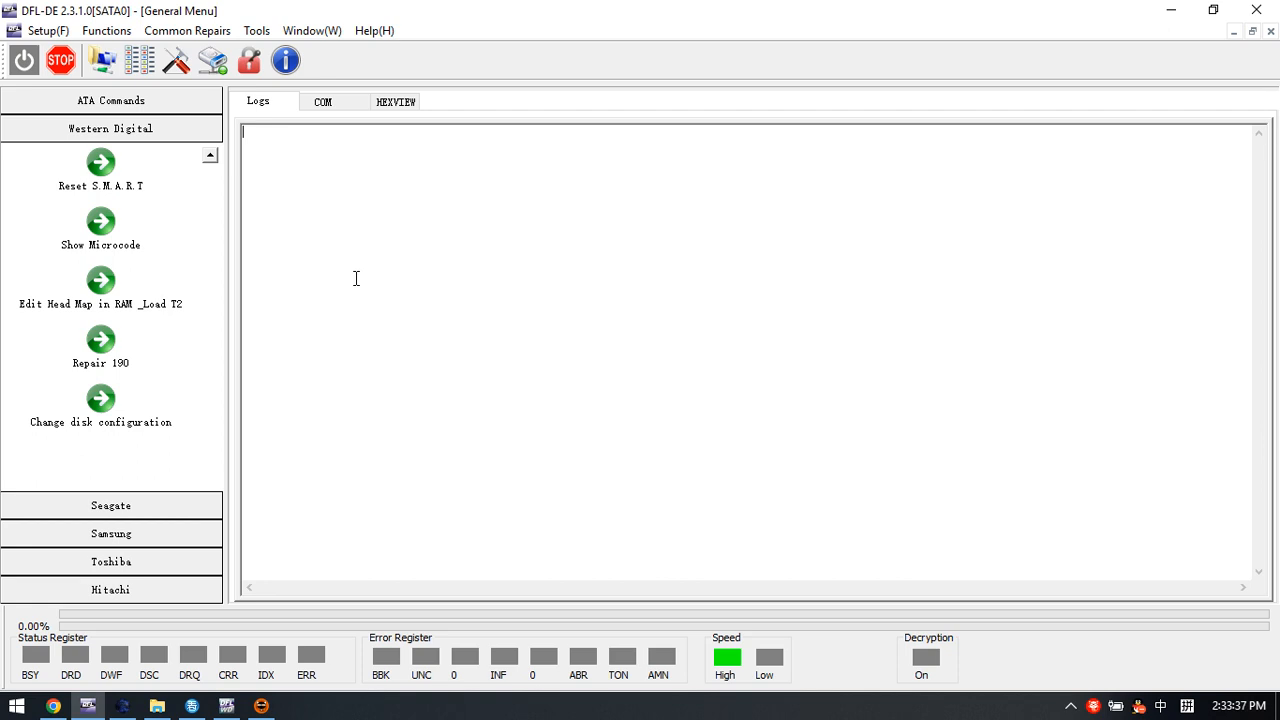
pyautogui.moveTo(300, 260)
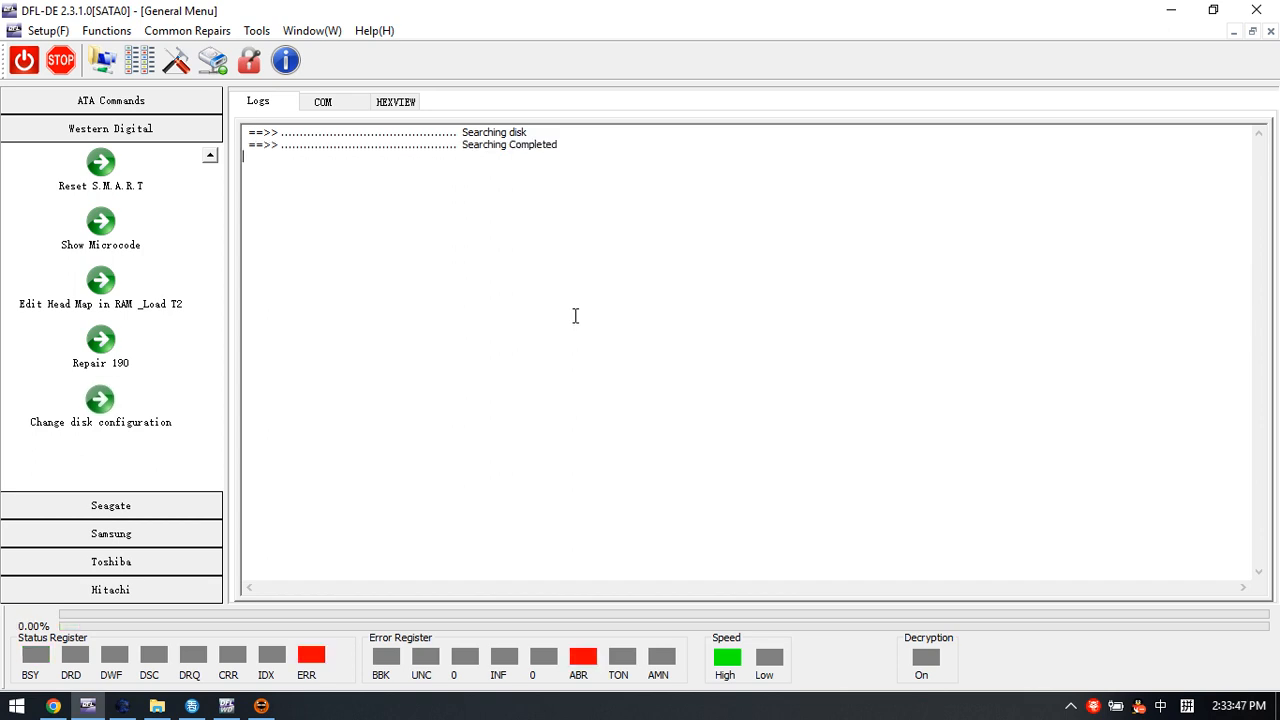
pyautogui.moveTo(398, 322)
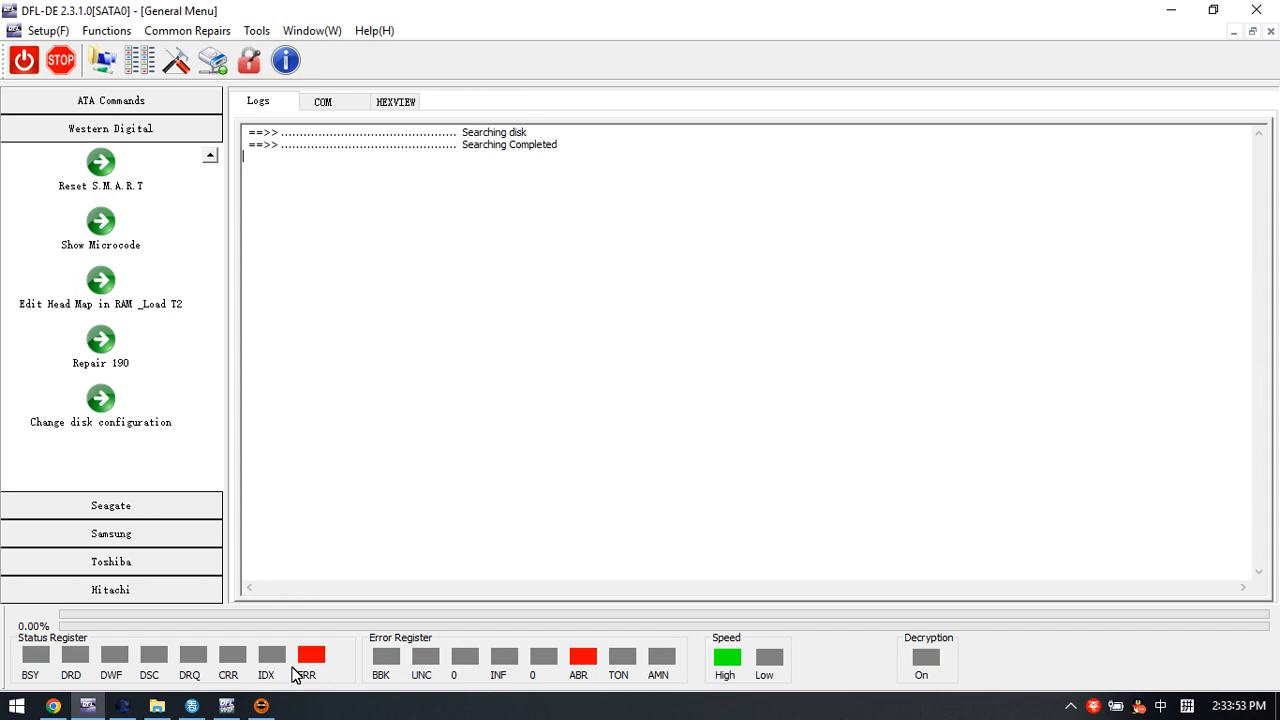
pyautogui.moveTo(322, 664)
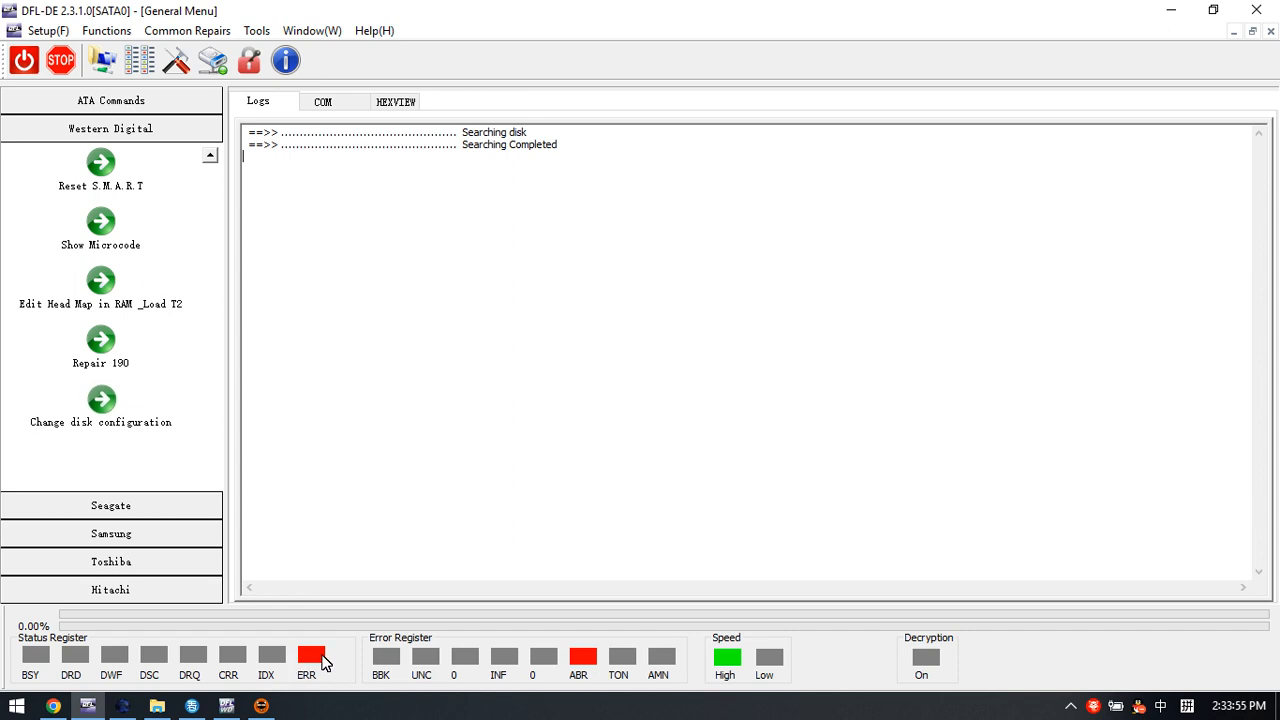
pyautogui.moveTo(410, 700)
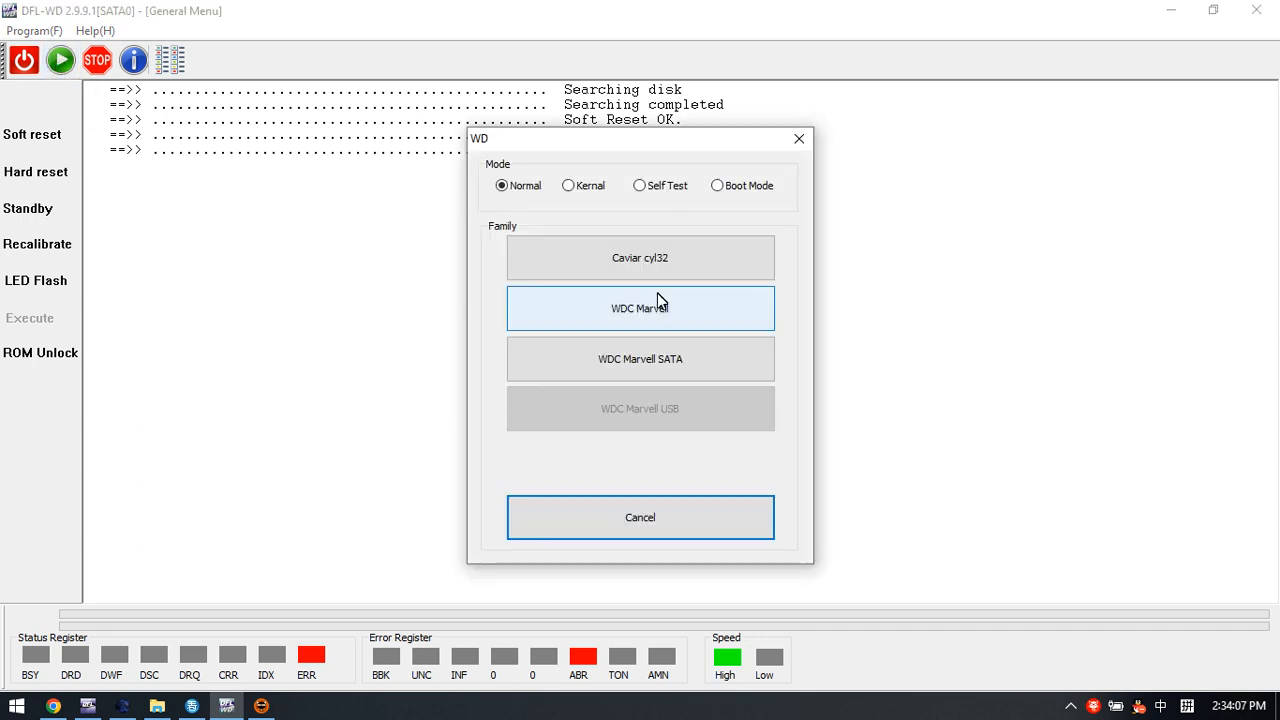
# - Select WDC Marvell, auto-read the factory details and accept the firmware save folder
pyautogui.click(640, 308)
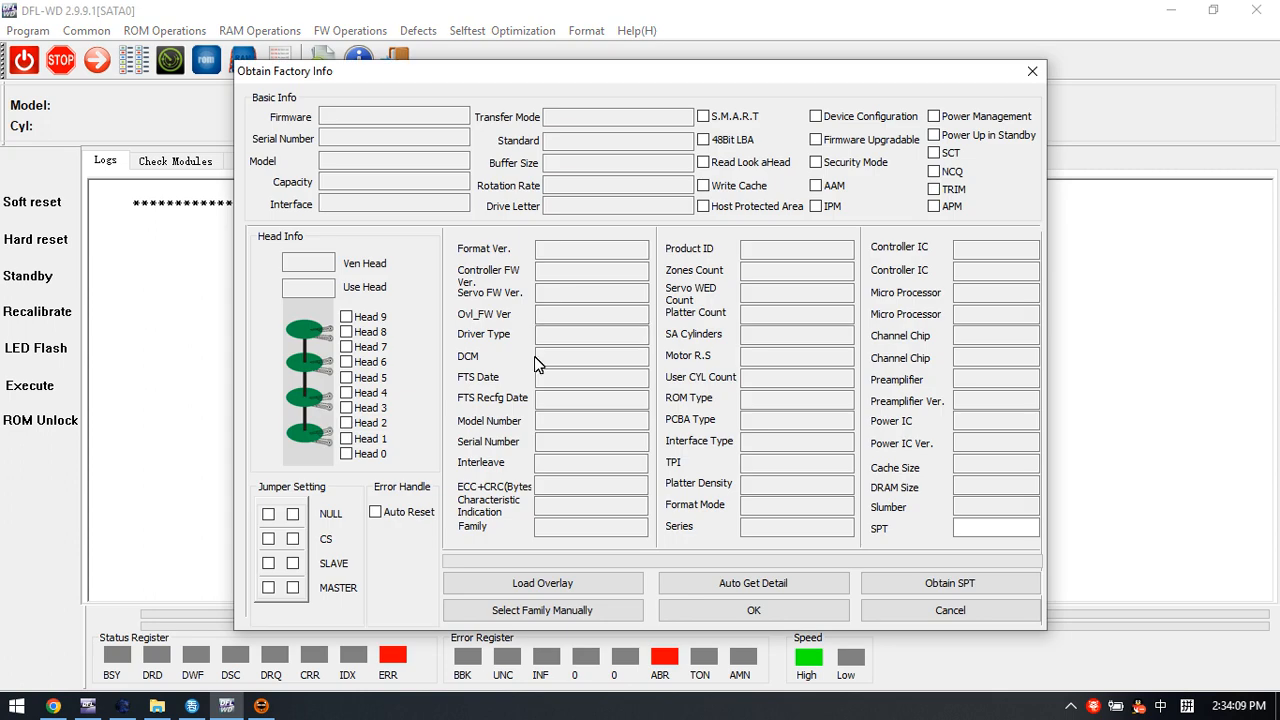
pyautogui.click(752, 582)
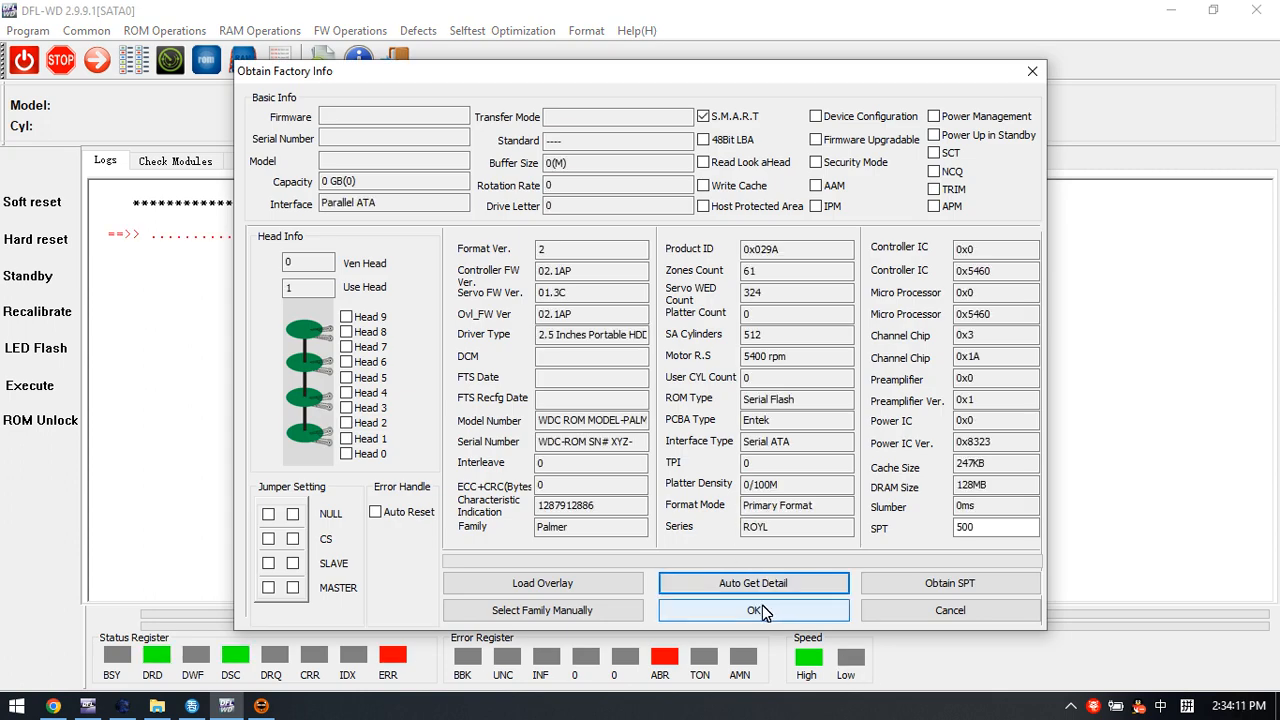
pyautogui.click(754, 610)
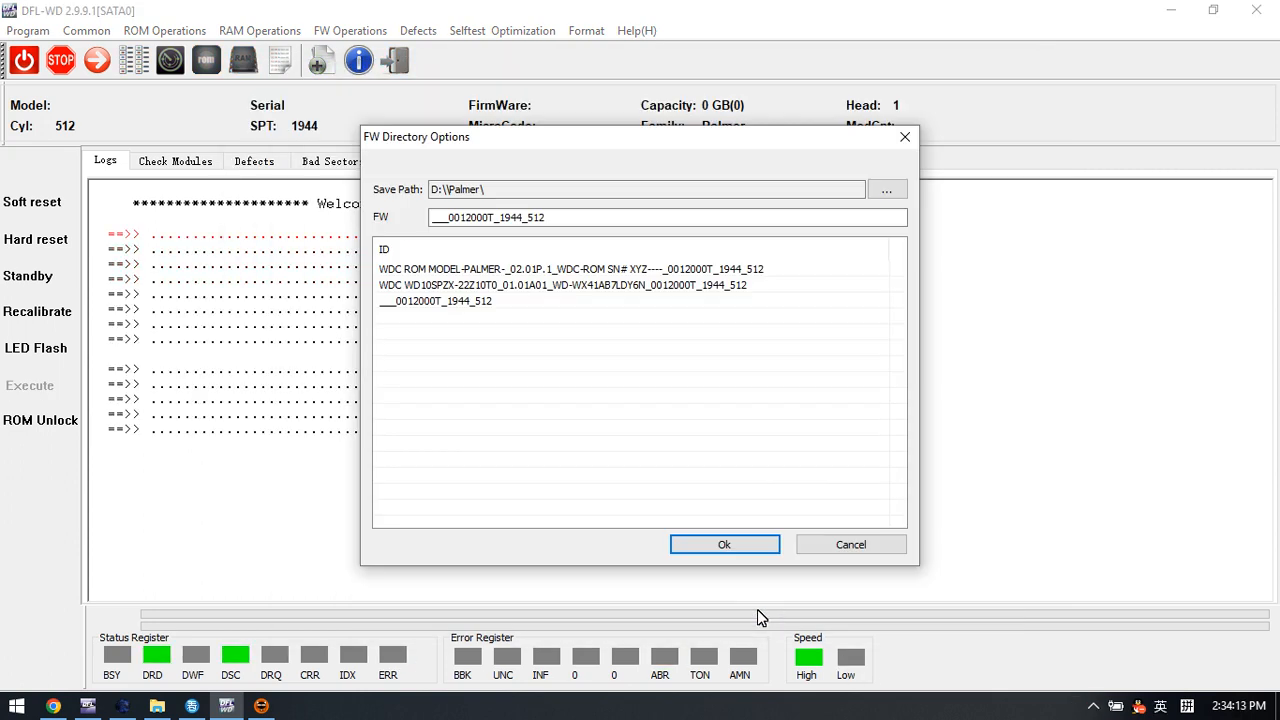
pyautogui.click(724, 544)
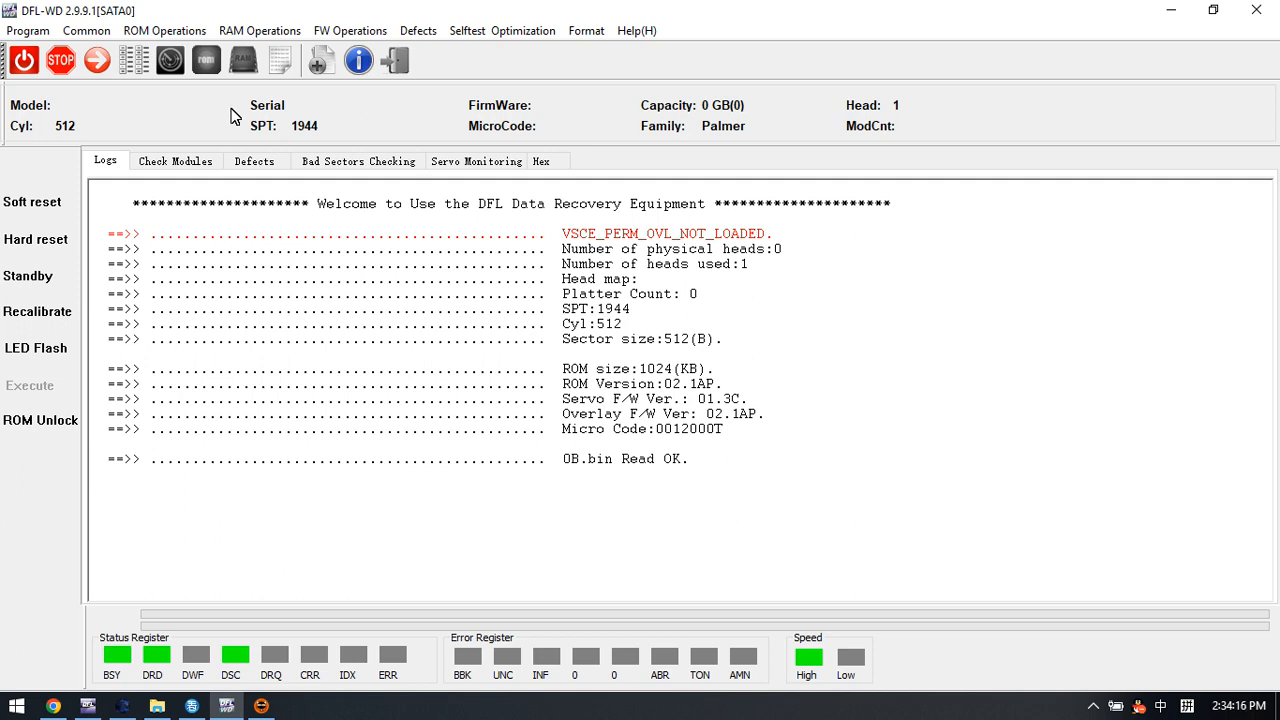
pyautogui.moveTo(740, 152)
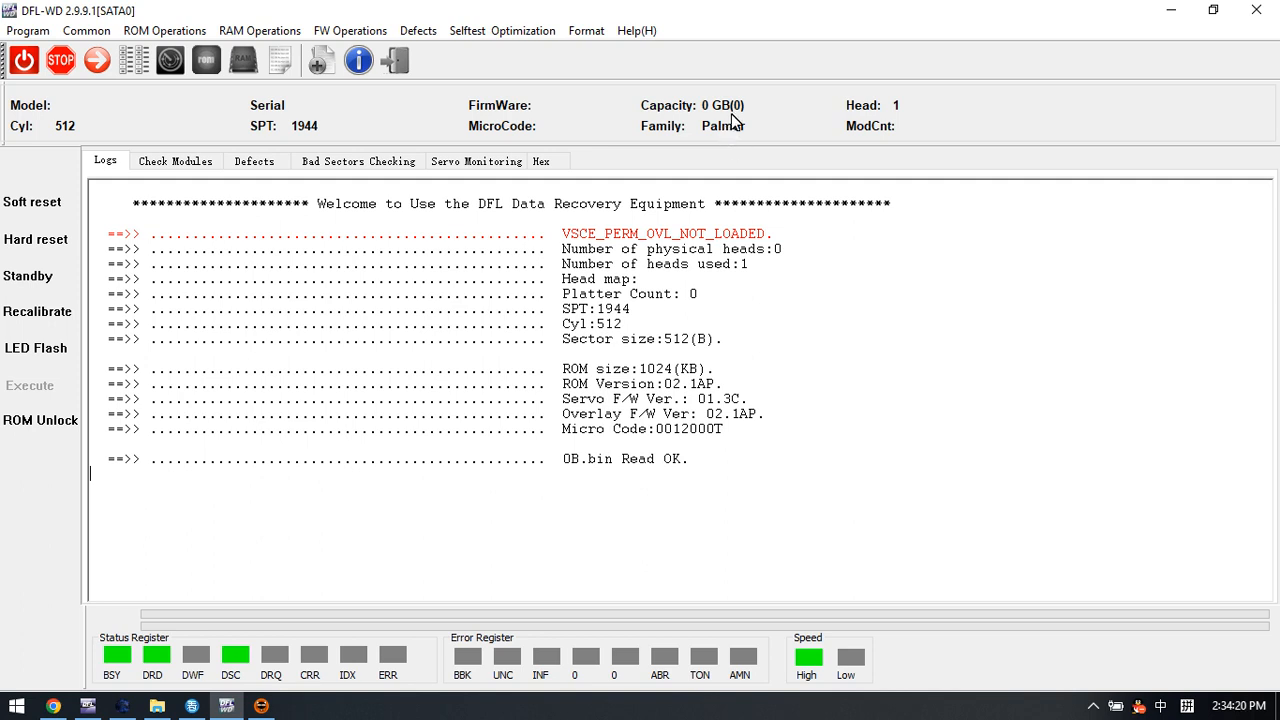
pyautogui.moveTo(292, 112)
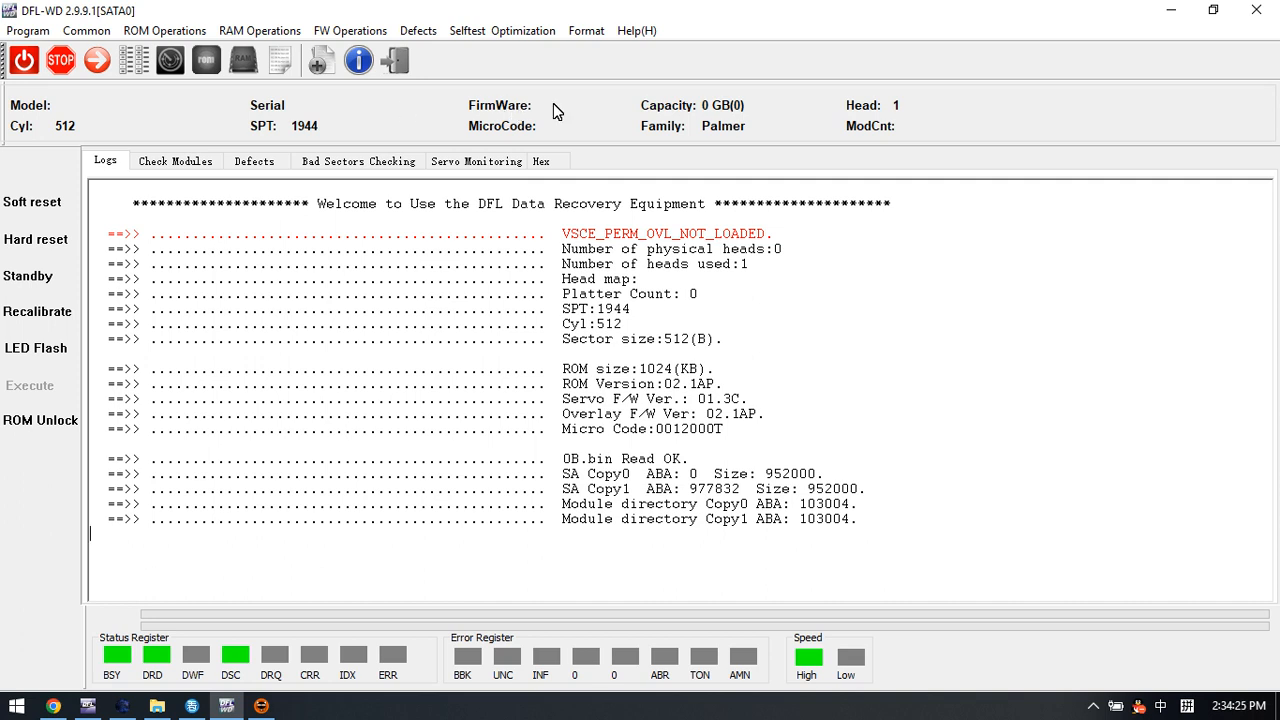
pyautogui.moveTo(548, 116)
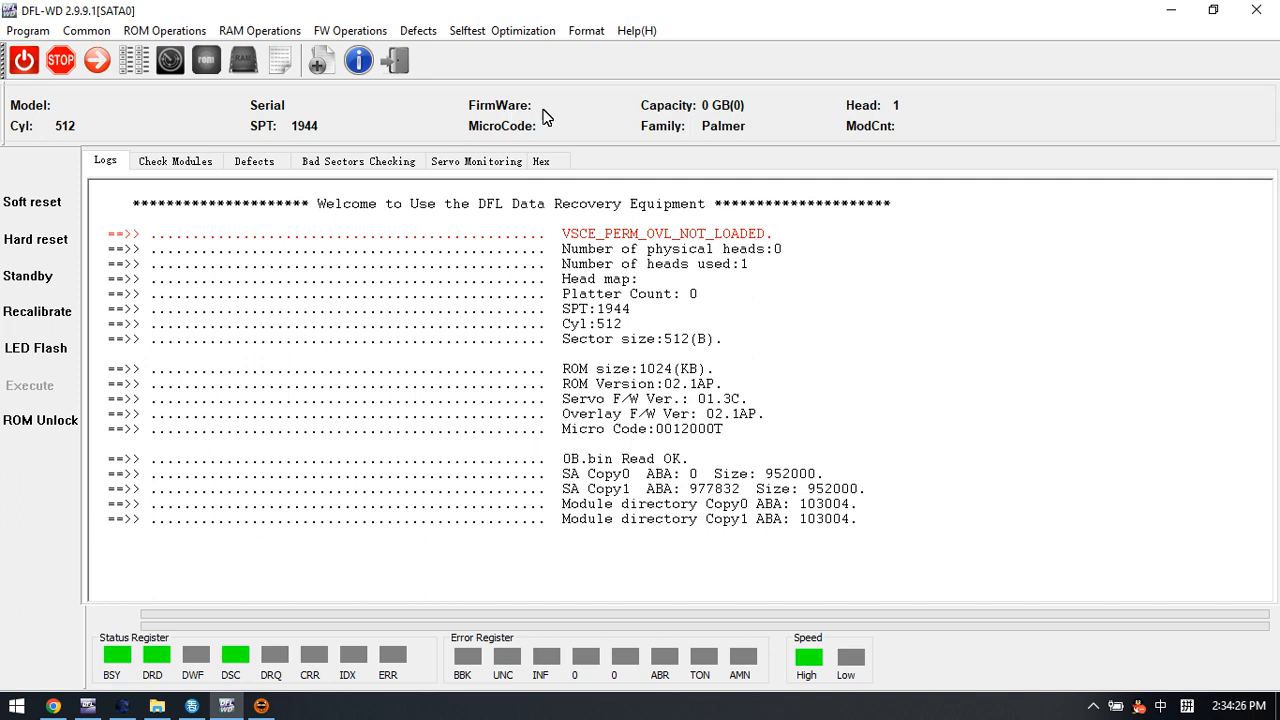
pyautogui.moveTo(500, 132)
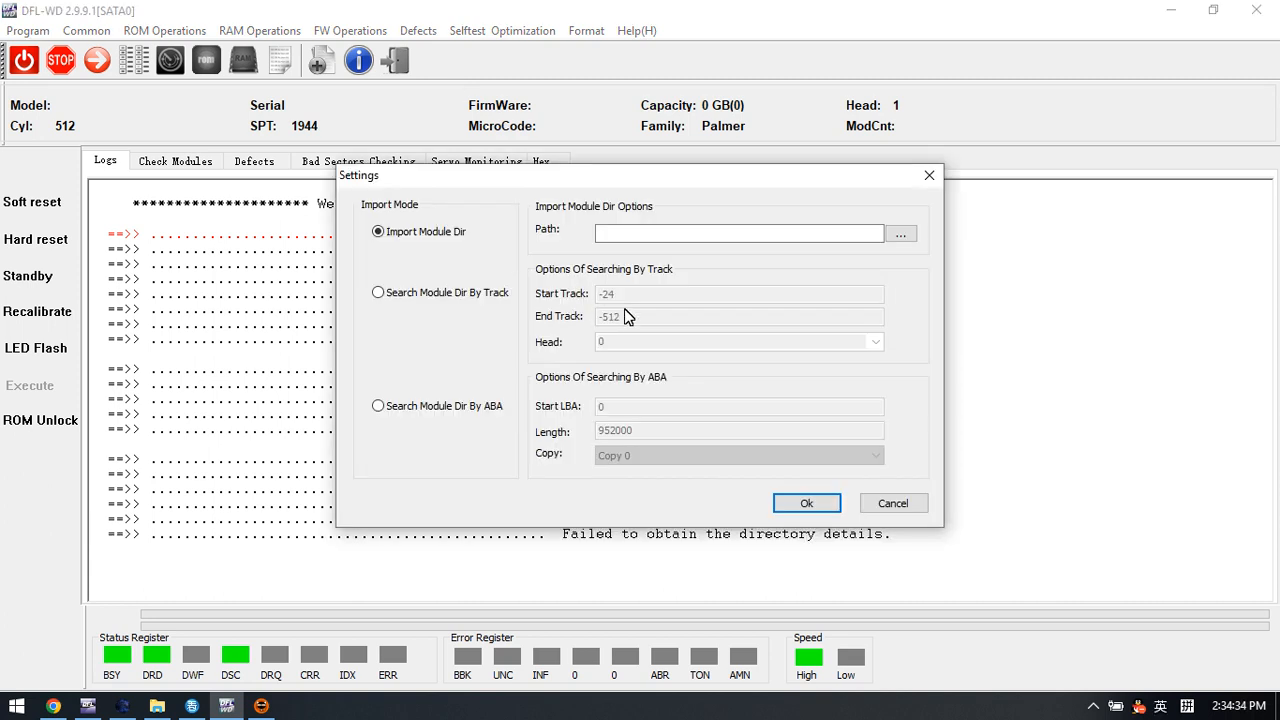
# - Skip the module directory import and view the empty Check Modules list
pyautogui.click(806, 504)
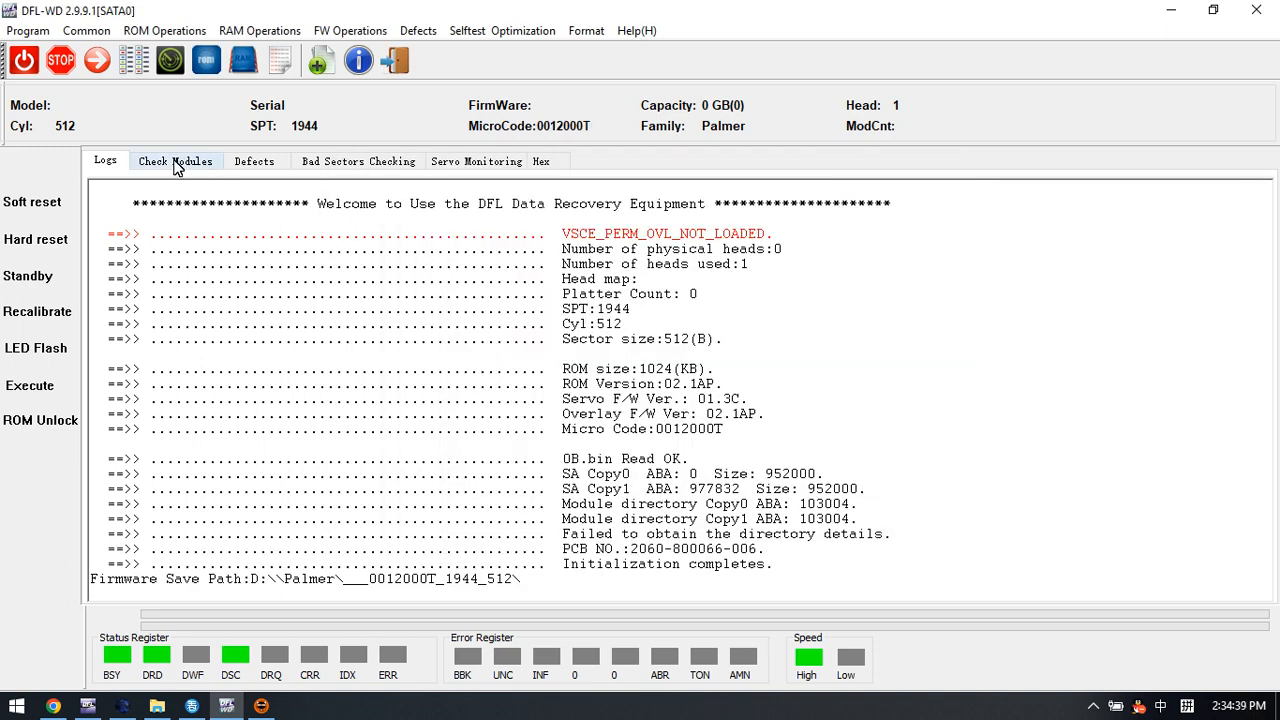
pyautogui.click(176, 160)
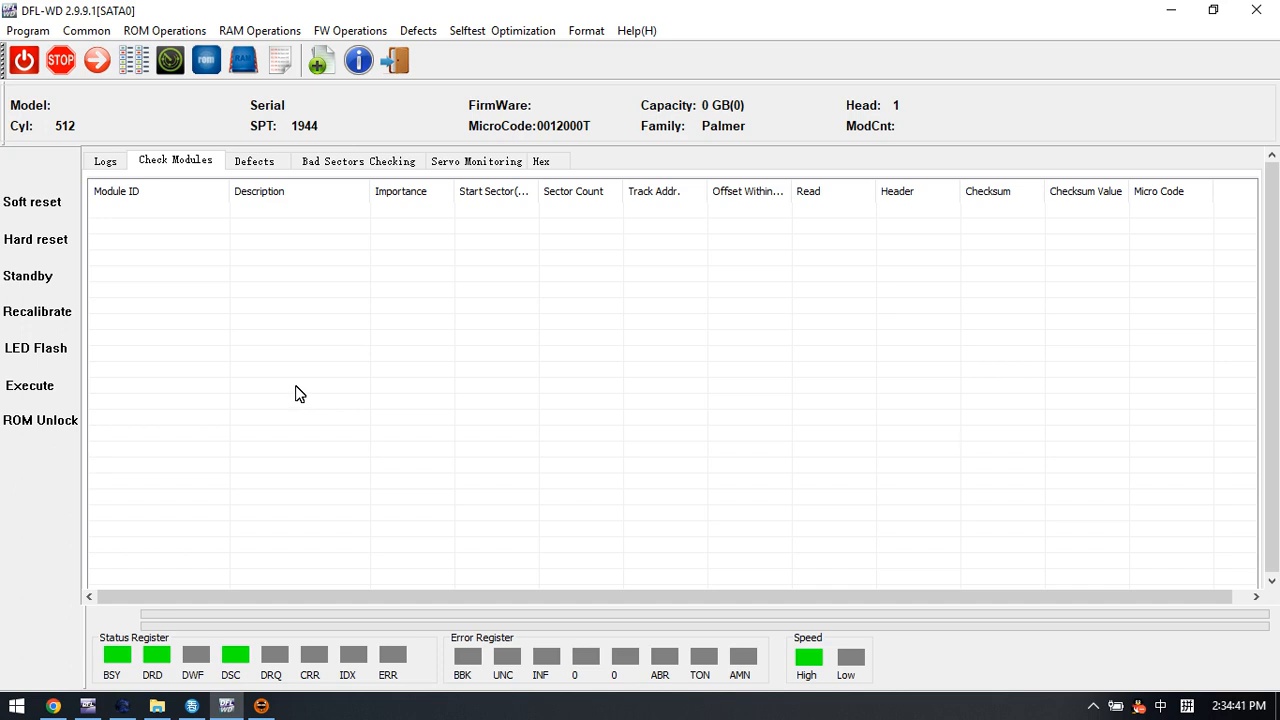
pyautogui.moveTo(306, 392)
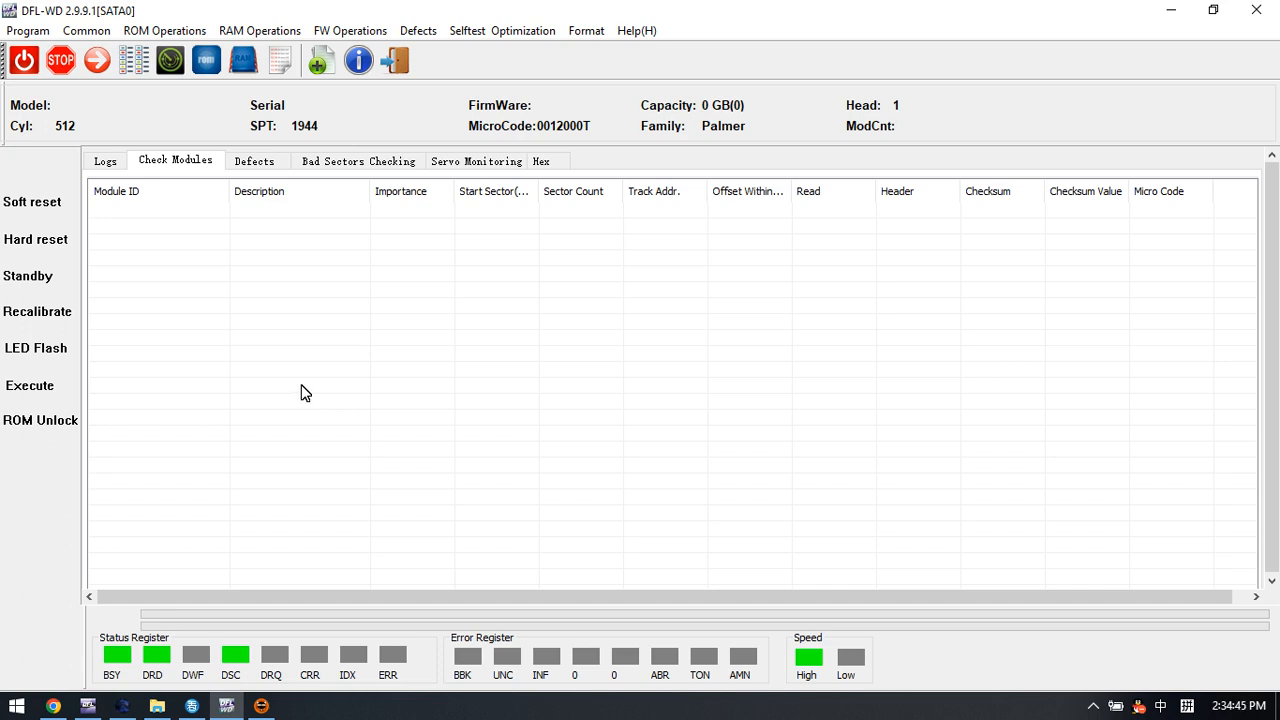
pyautogui.moveTo(316, 376)
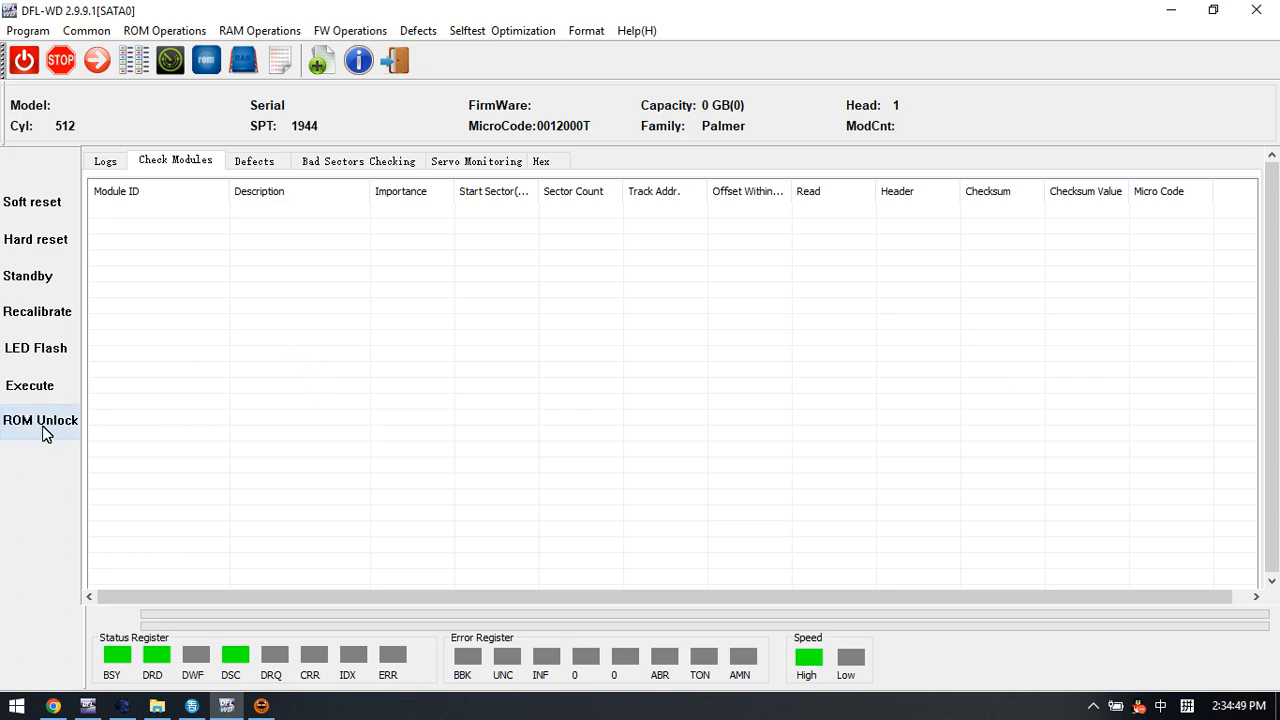
pyautogui.moveTo(80, 432)
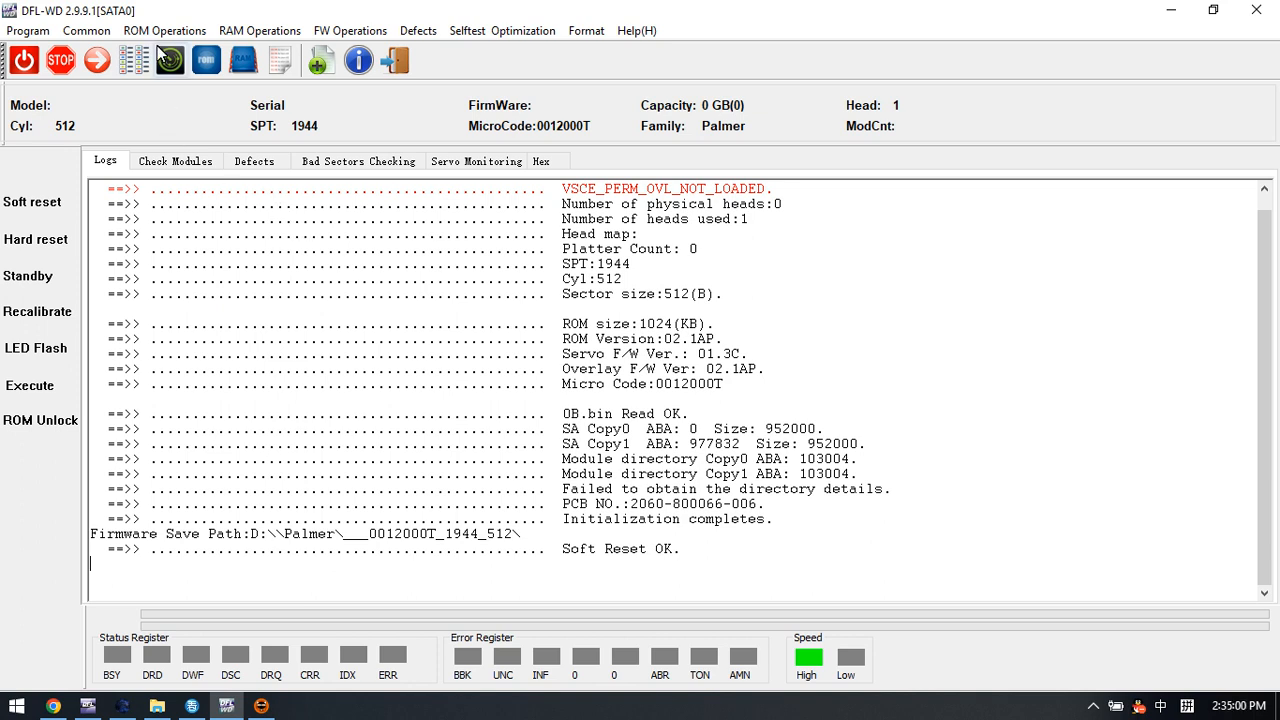
# - Disable module 411 via ROM Operations, then run Firmware restart from Execute
pyautogui.click(180, 30)
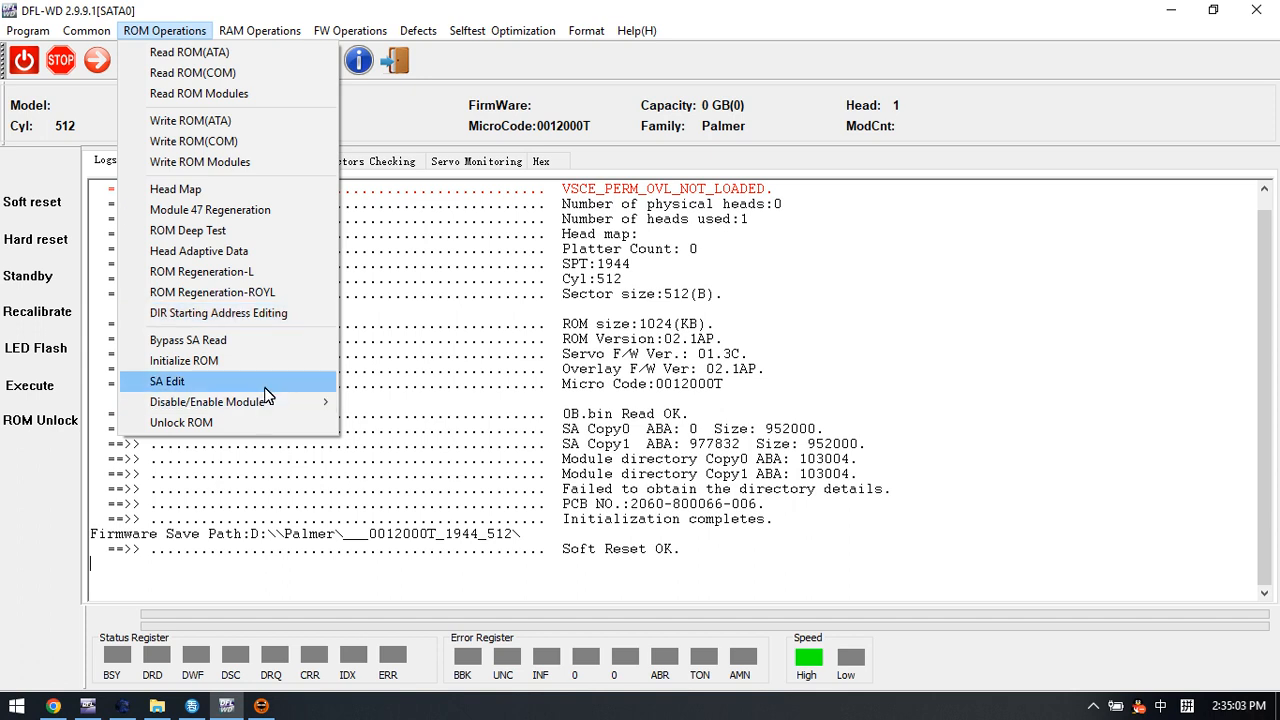
pyautogui.moveTo(210, 402)
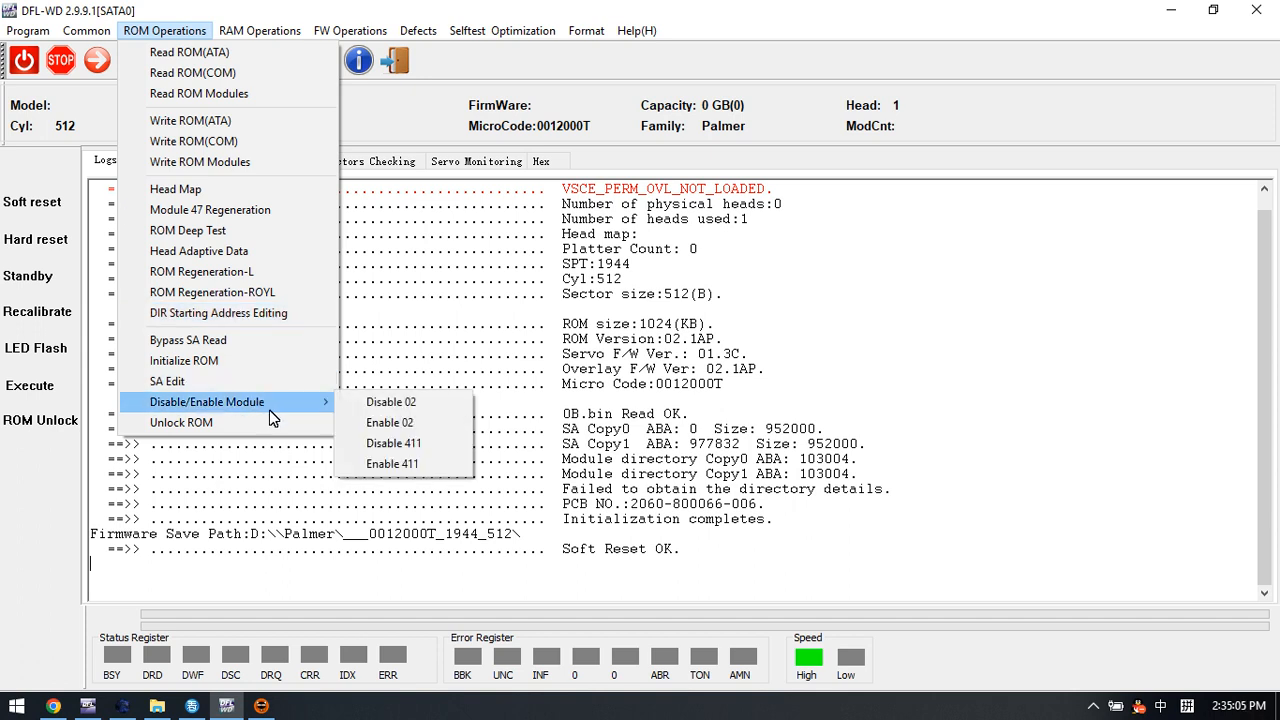
pyautogui.moveTo(392, 444)
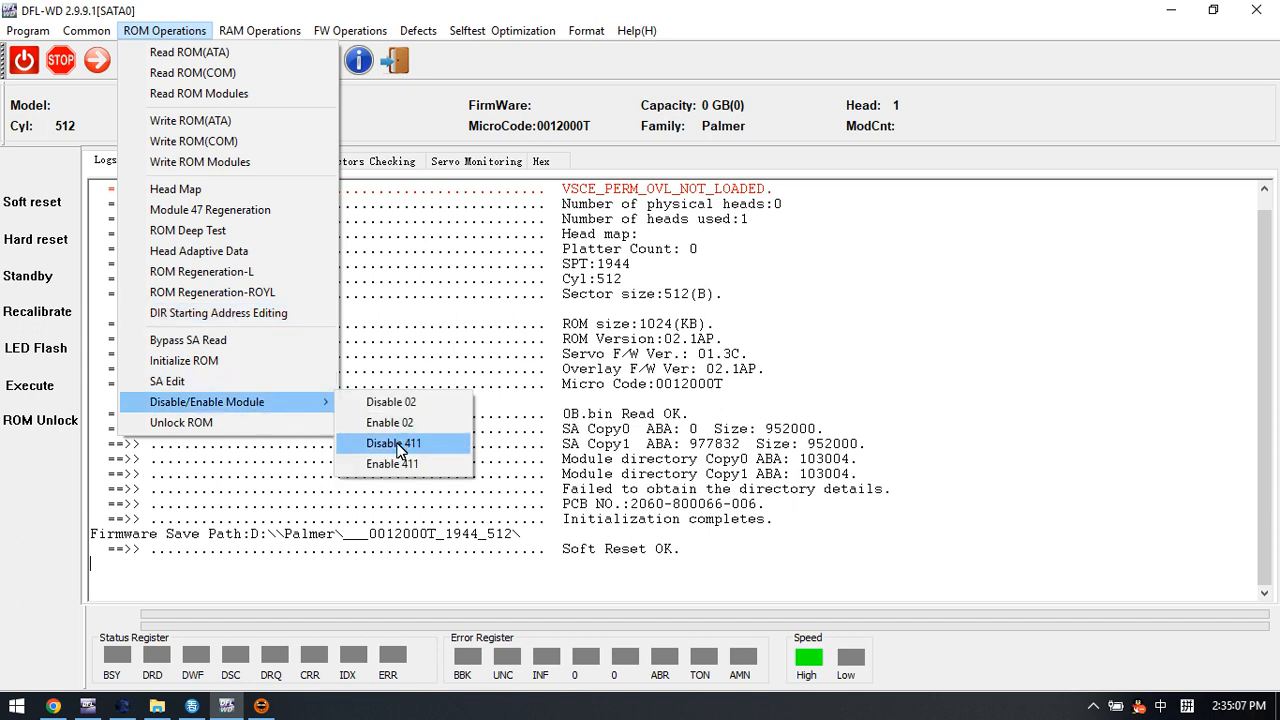
pyautogui.click(394, 444)
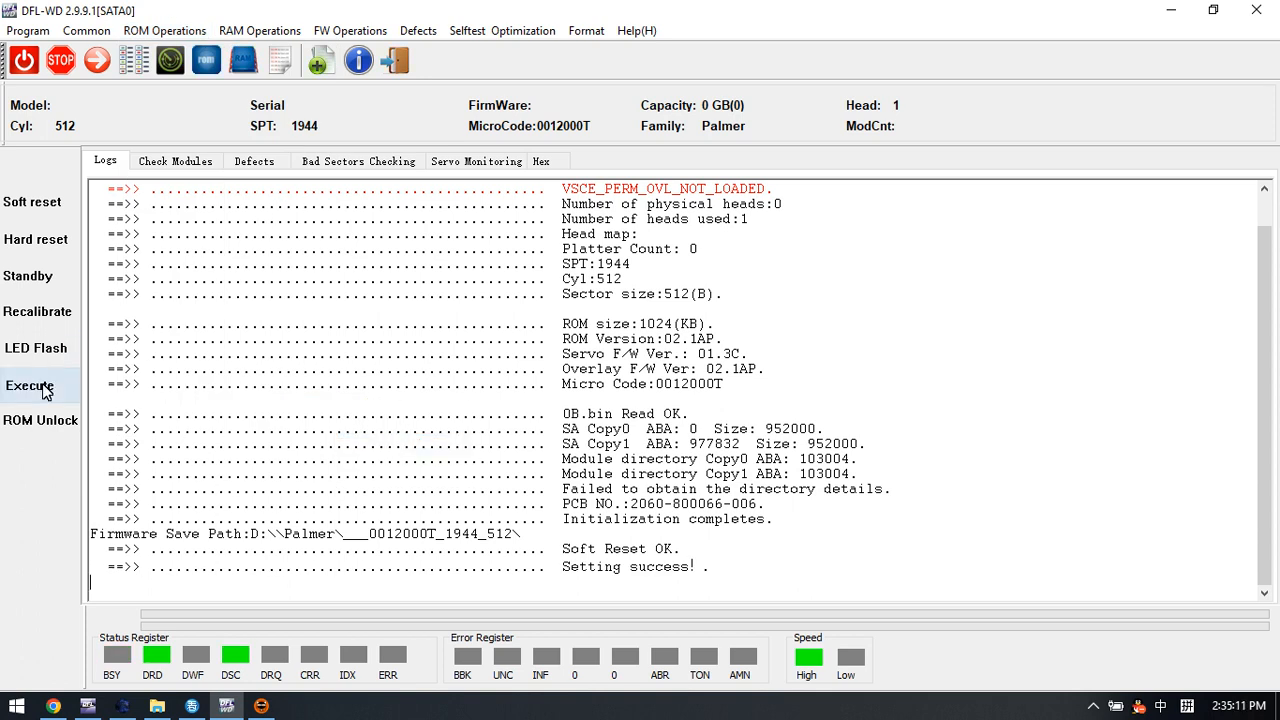
pyautogui.click(28, 384)
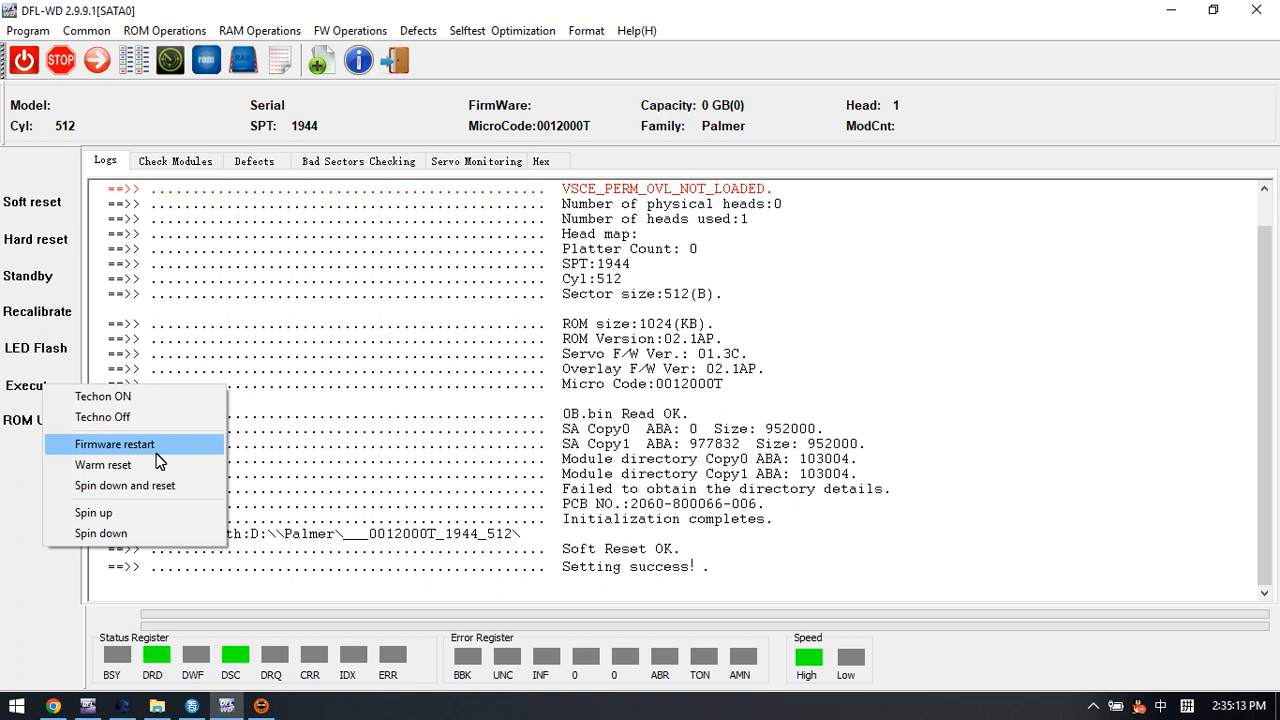
pyautogui.click(114, 444)
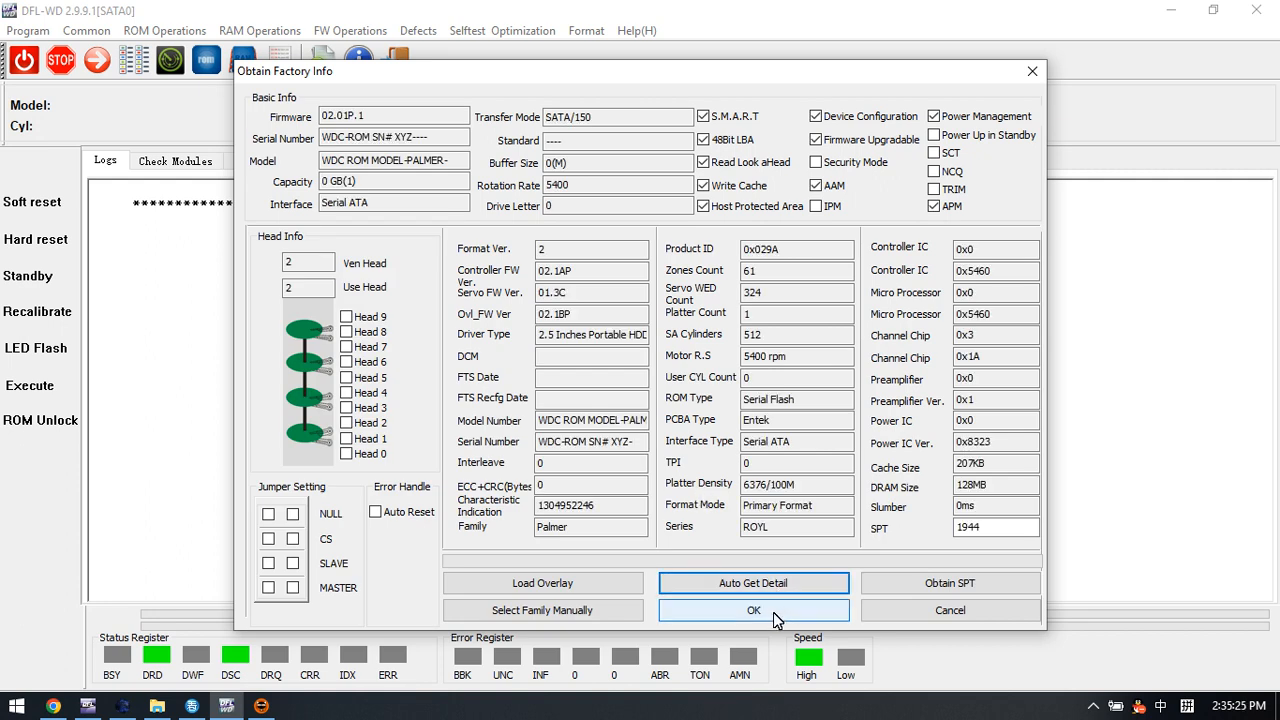
# - Accept the re-read factory info and firmware folder, run the Common command, and view the loaded module list
pyautogui.click(754, 610)
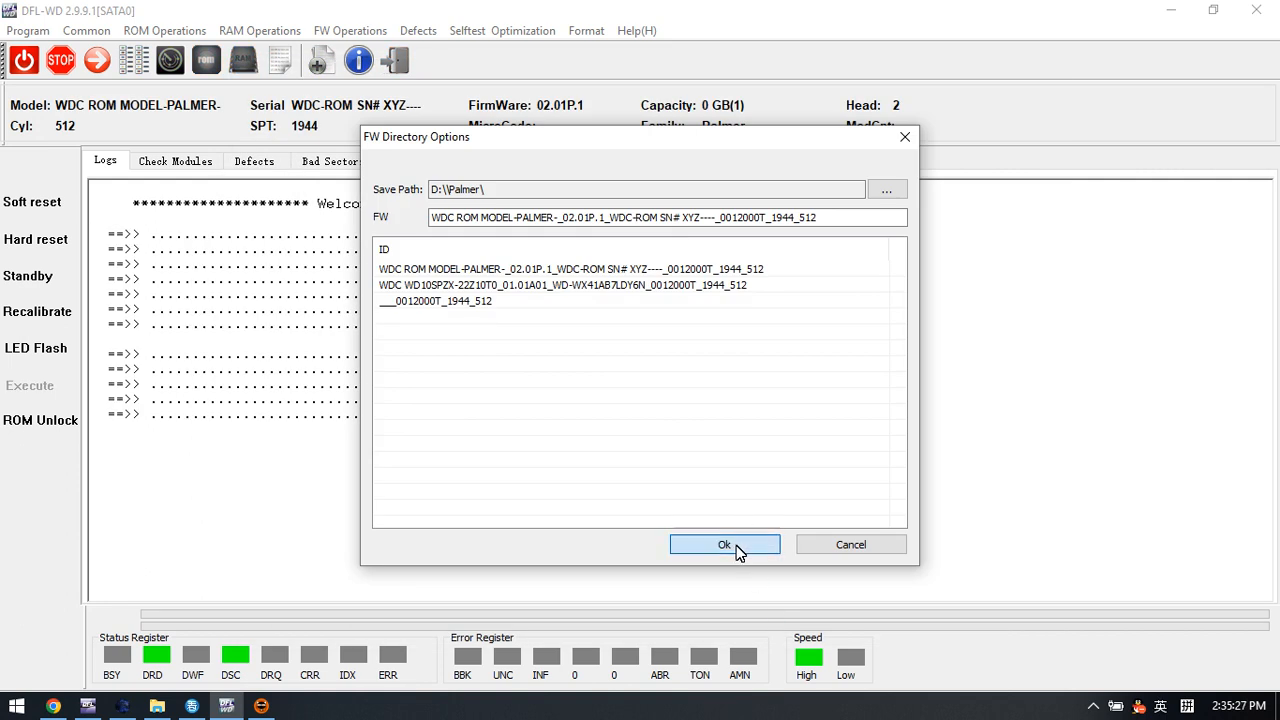
pyautogui.click(724, 544)
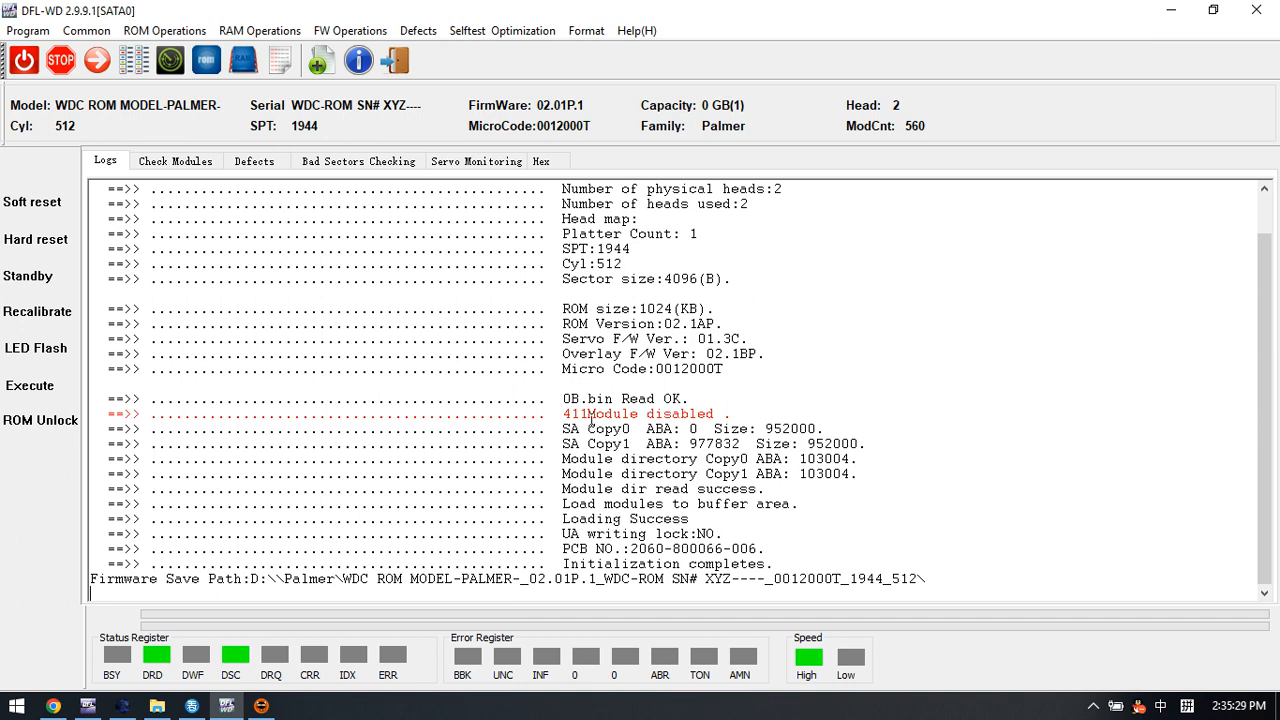
pyautogui.moveTo(612, 414)
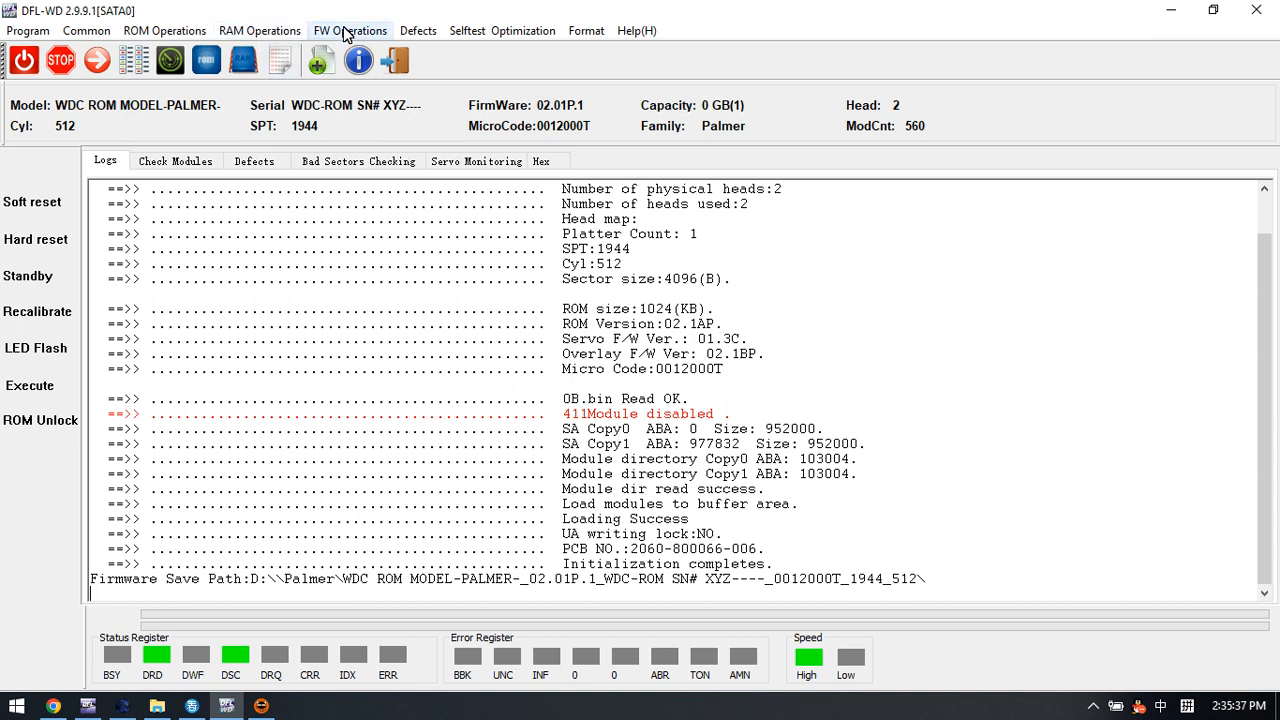
pyautogui.click(86, 32)
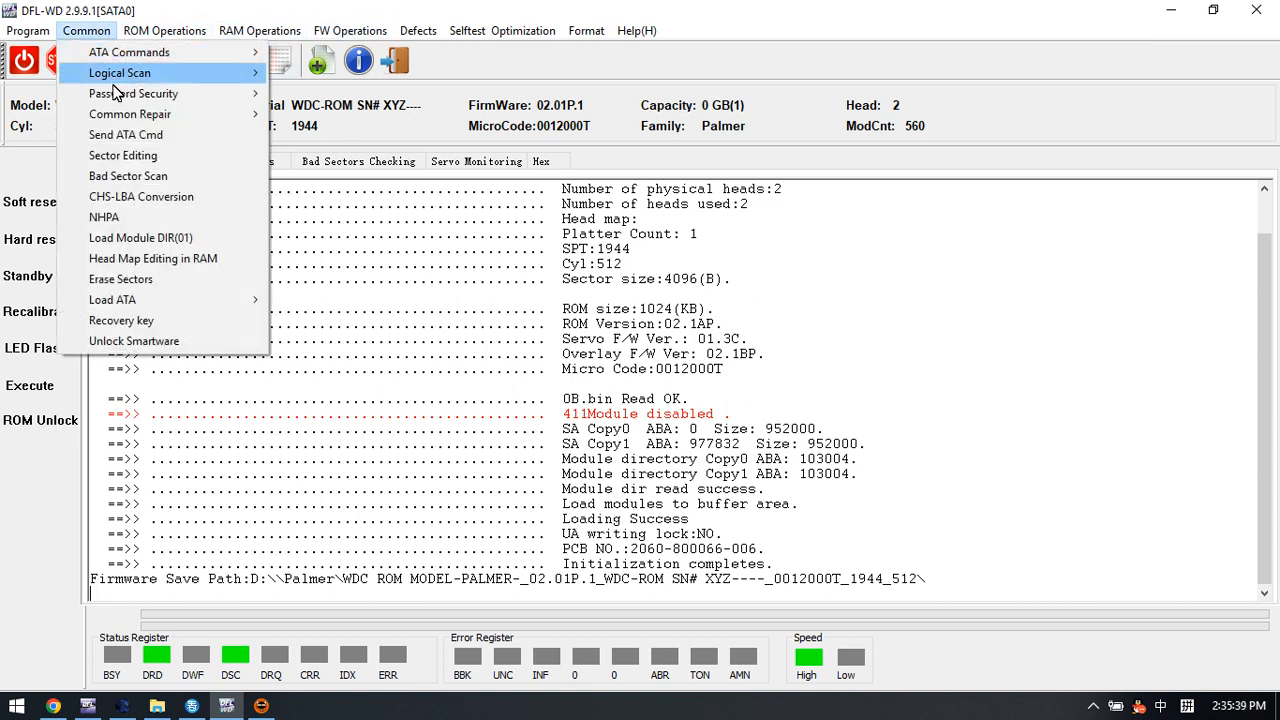
pyautogui.click(350, 30)
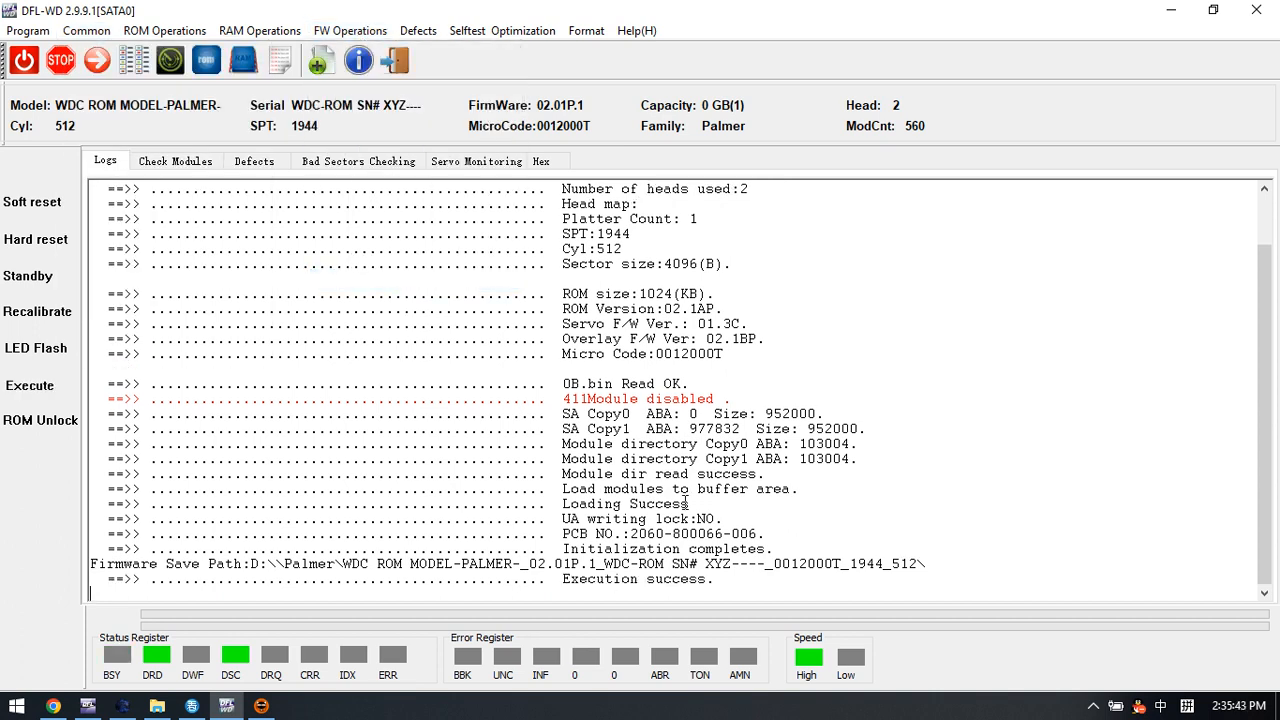
pyautogui.click(176, 160)
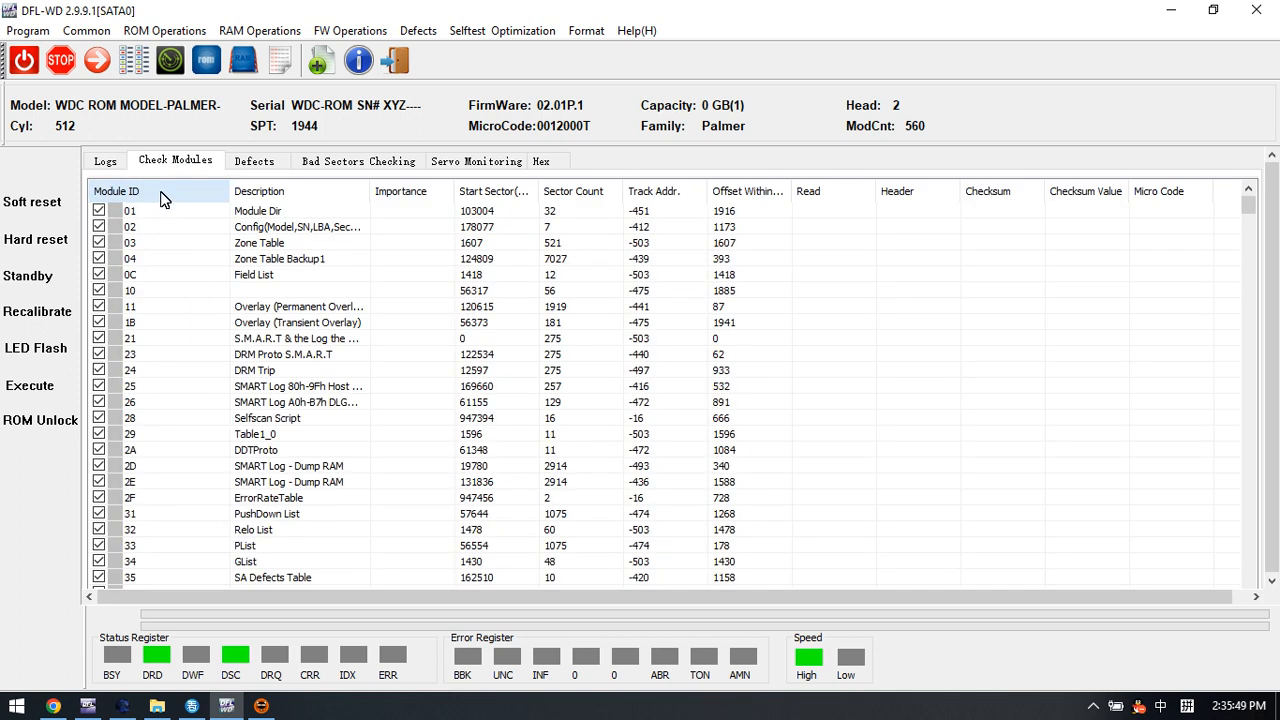
pyautogui.scroll(-3)
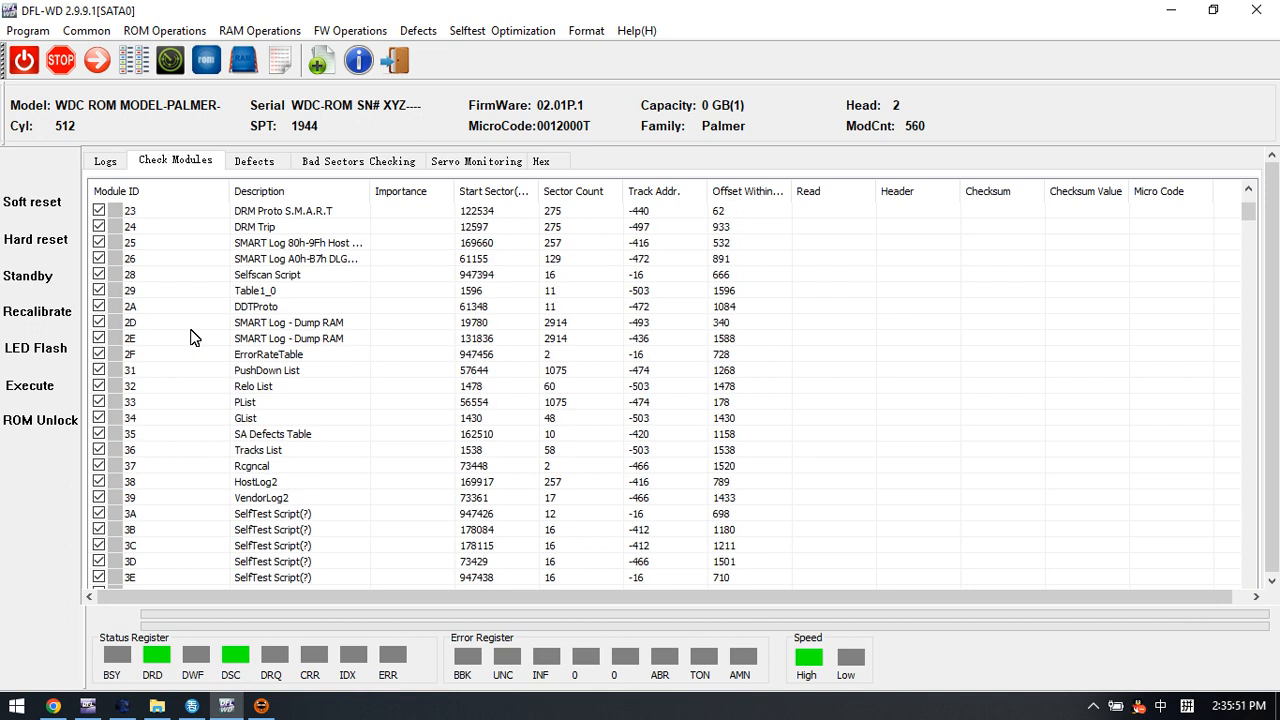
pyautogui.moveTo(228, 352)
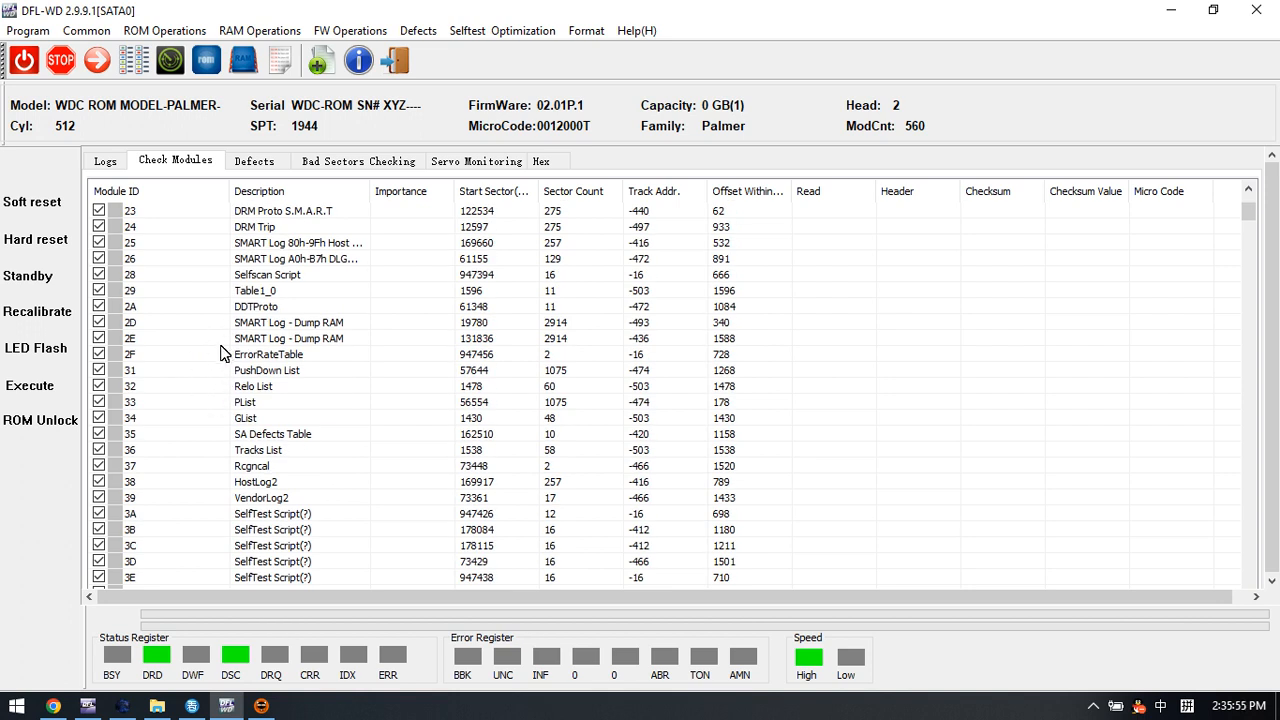
pyautogui.scroll(-3)
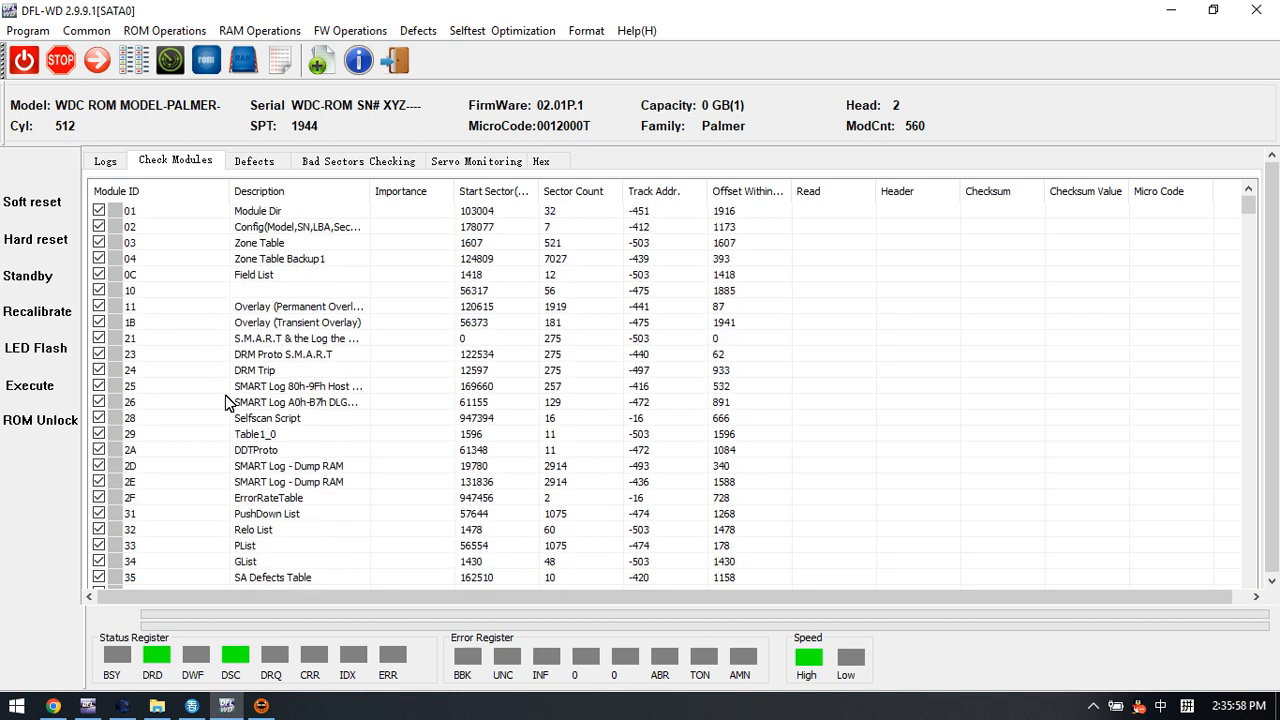
pyautogui.moveTo(170, 344)
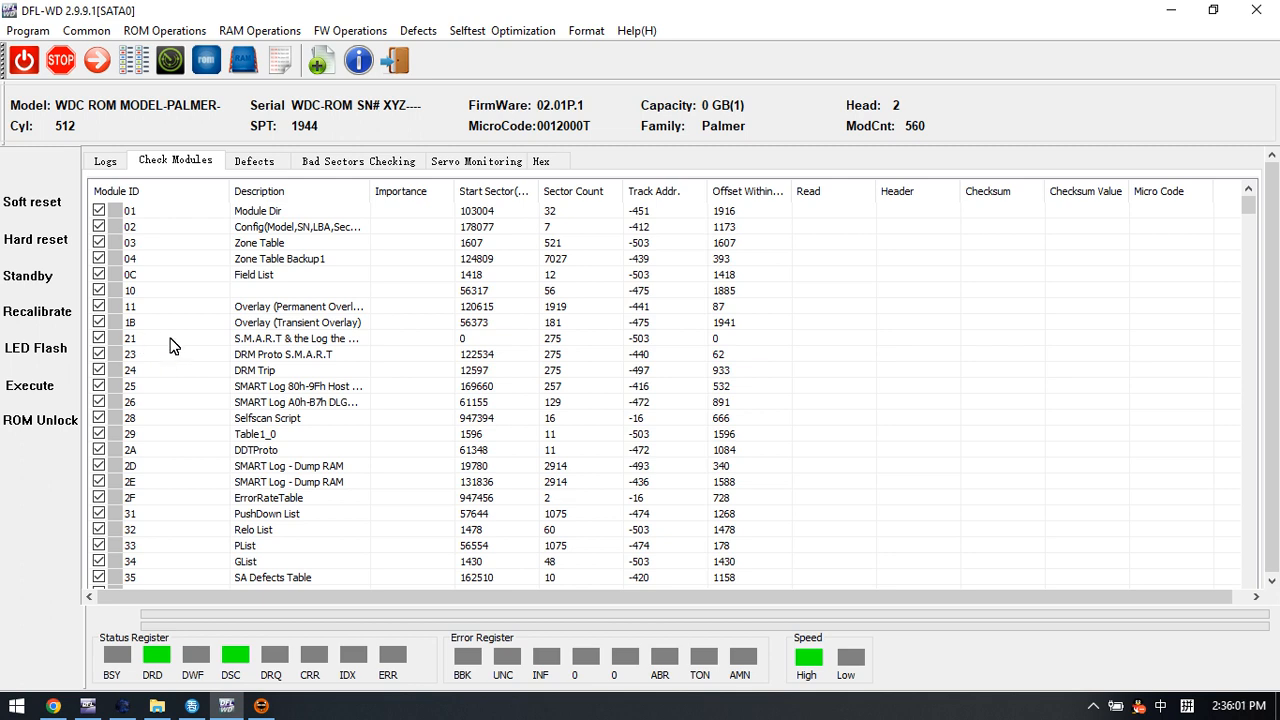
pyautogui.moveTo(48, 62)
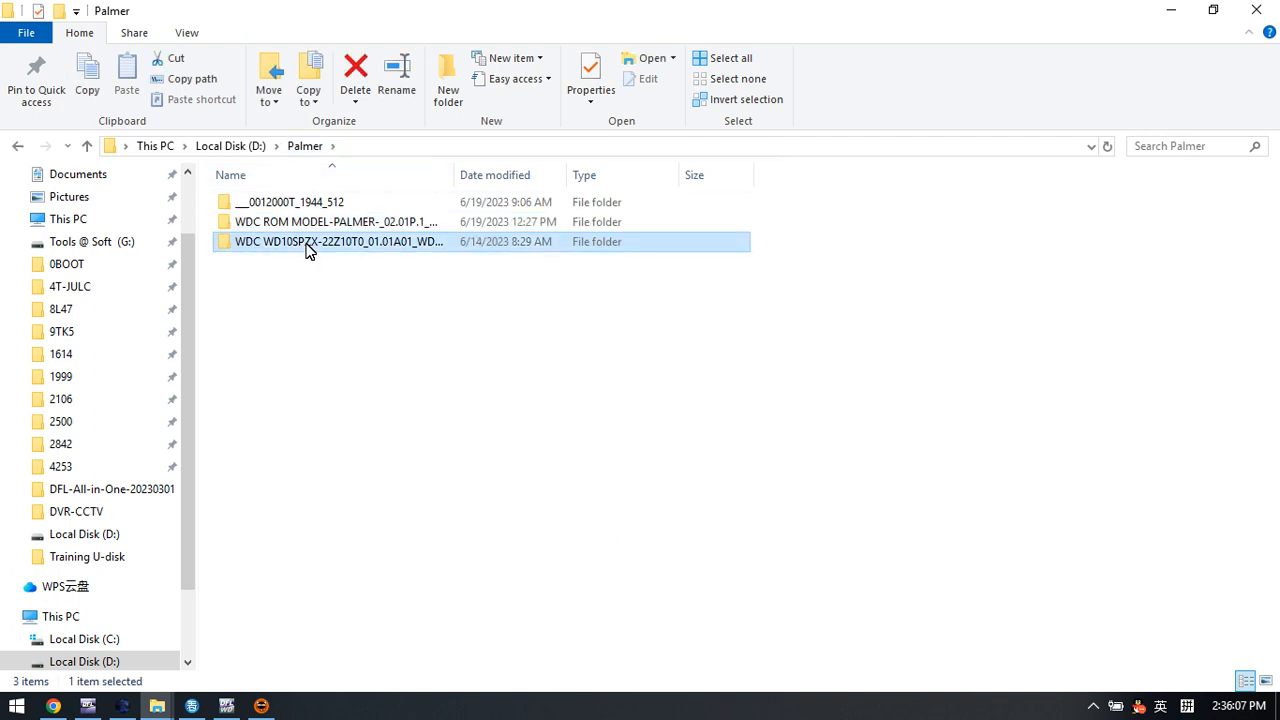
# - Browse into the WDC WD10SPZX folder's Modules\Copy 0 backup of 538 RPM files
pyautogui.doubleClick(336, 240)
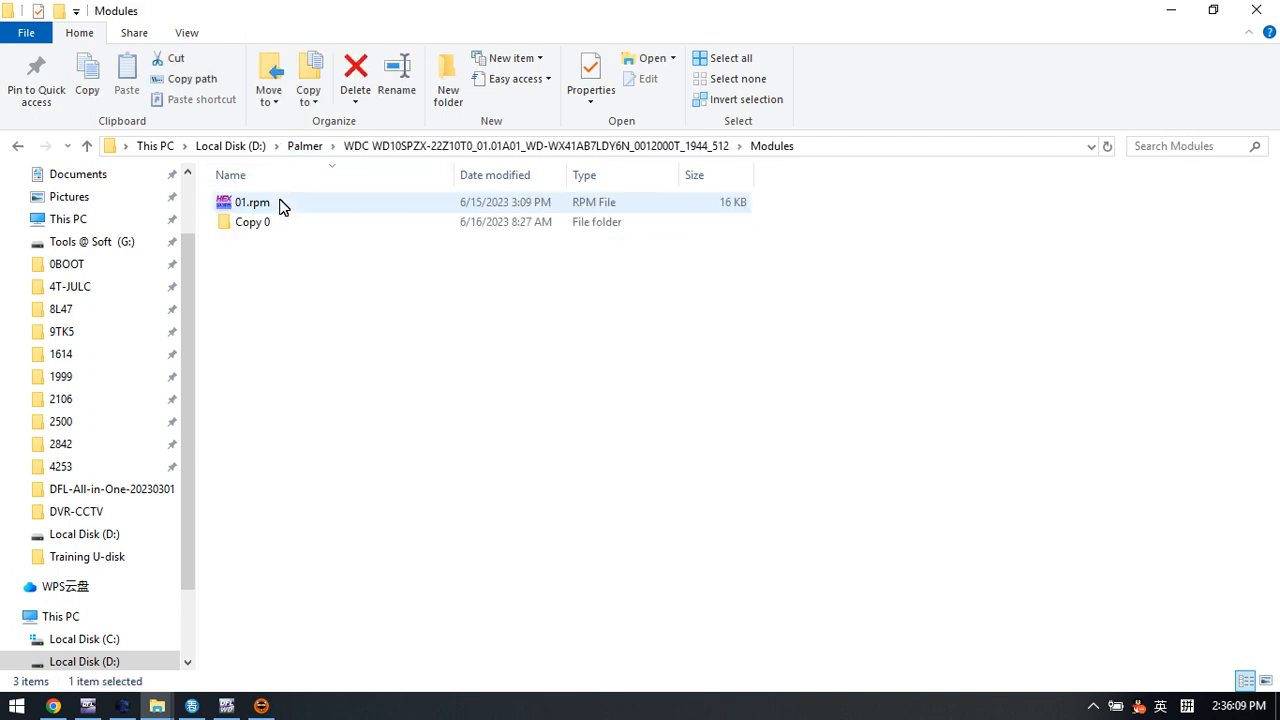
pyautogui.doubleClick(252, 222)
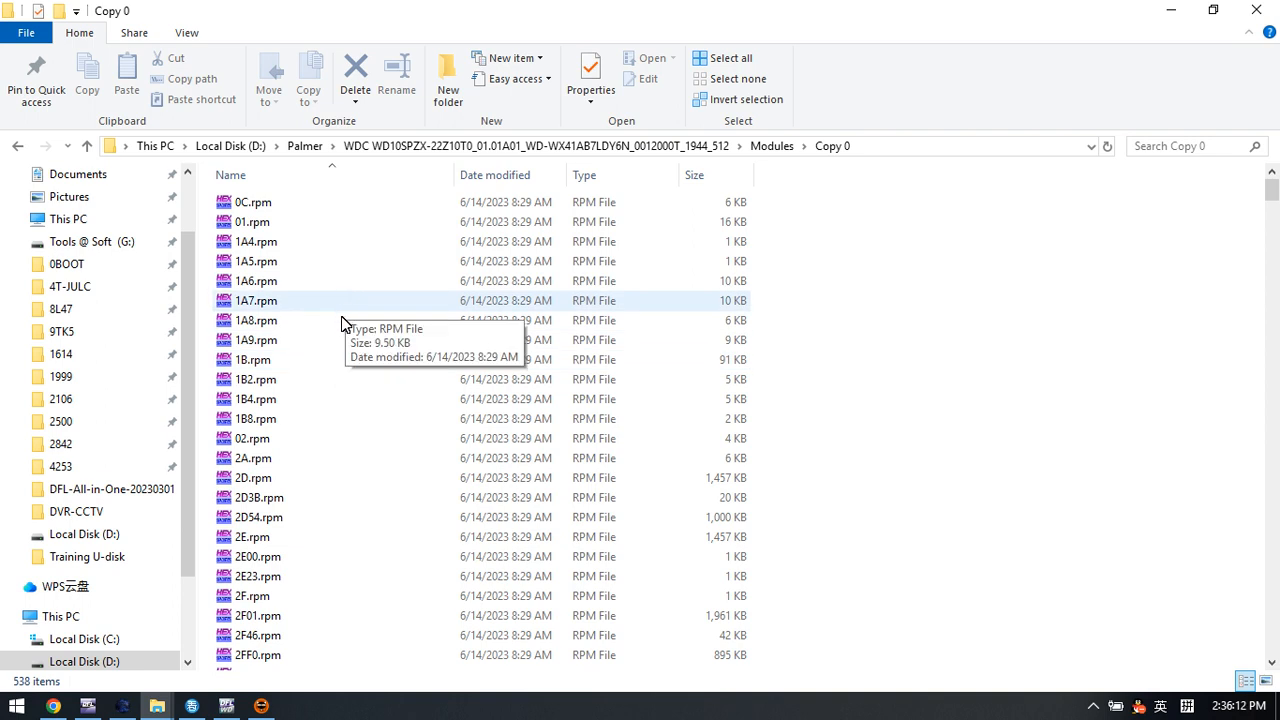
pyautogui.scroll(-3)
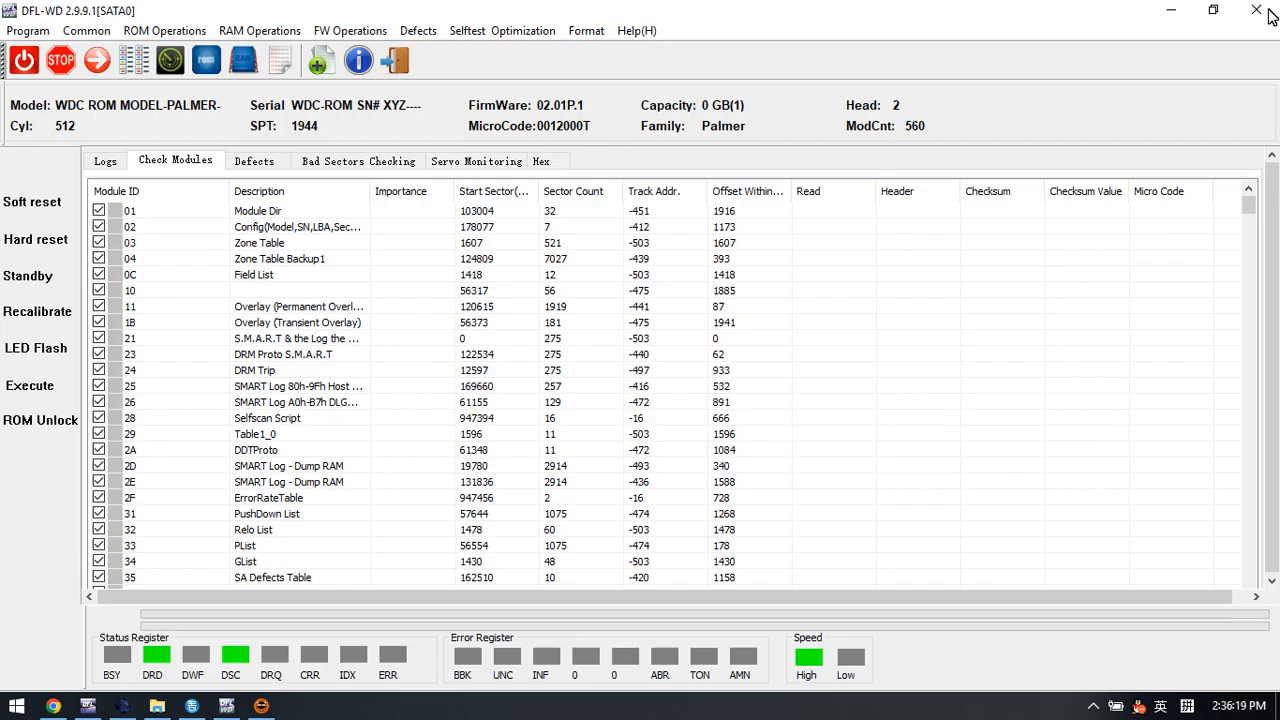
pyautogui.moveTo(156, 96)
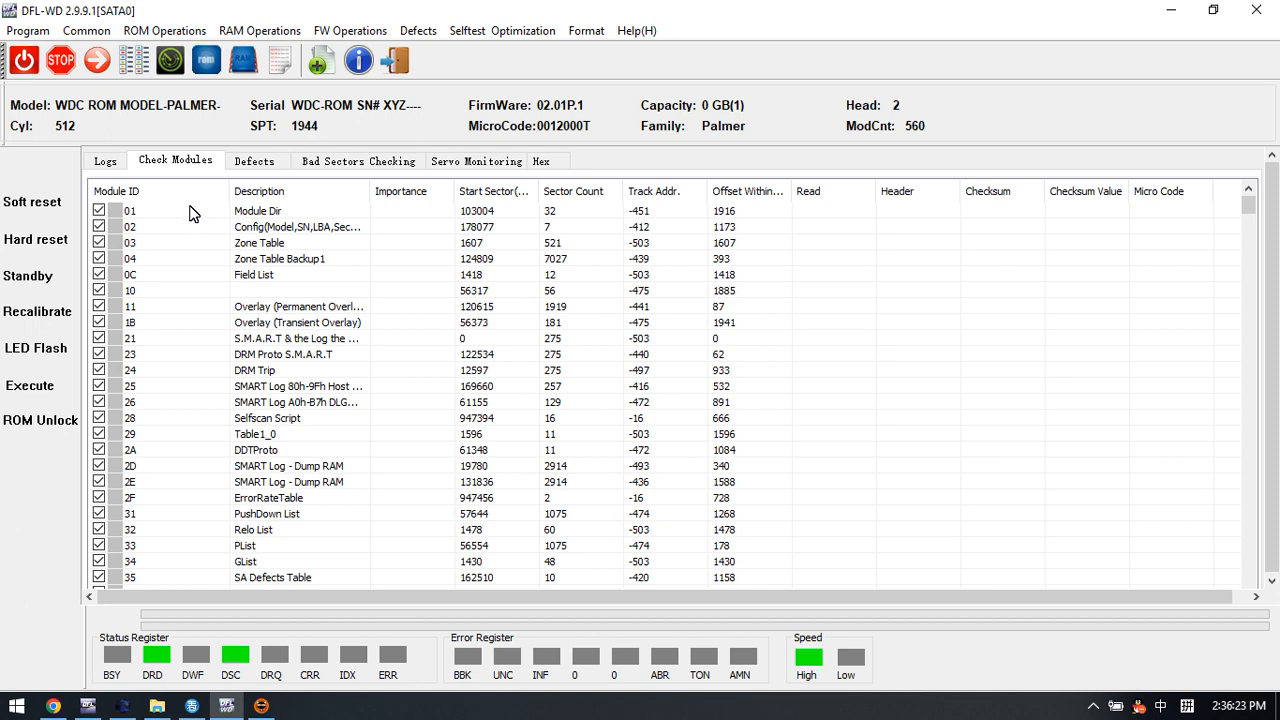
# - Disable module 411 again and bring up the FW R/W Operations commands
pyautogui.click(164, 30)
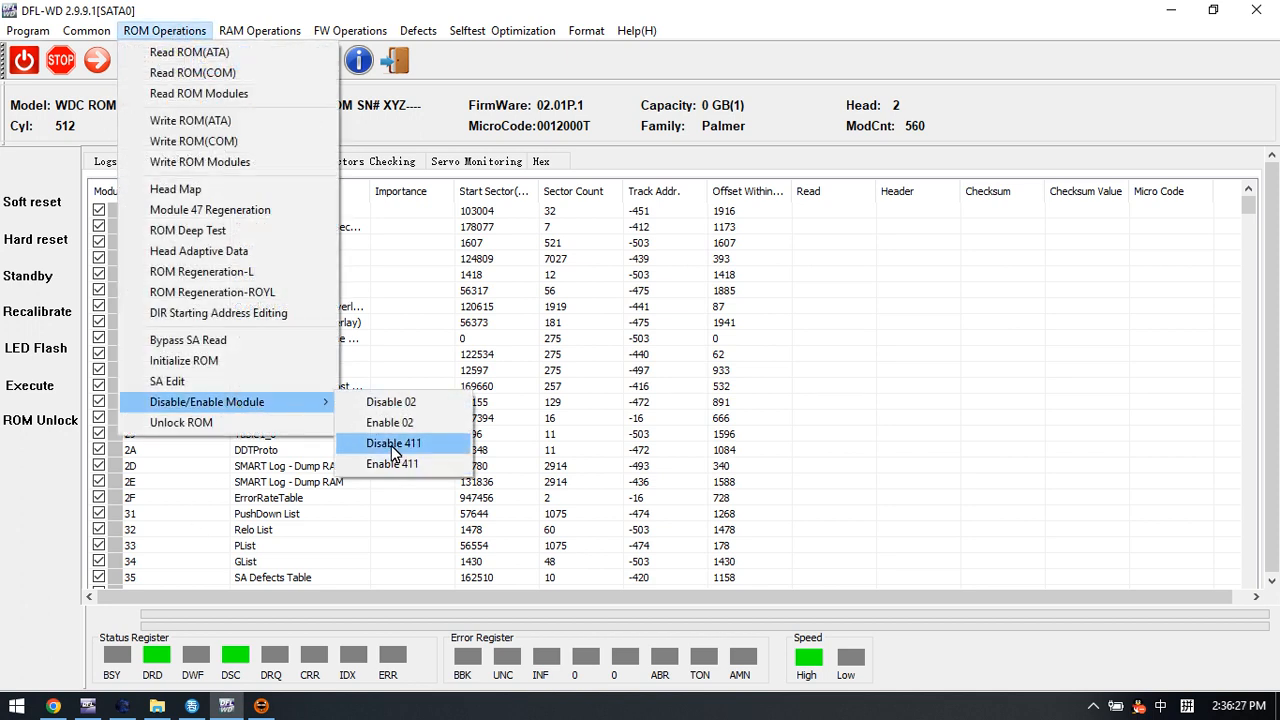
pyautogui.moveTo(424, 450)
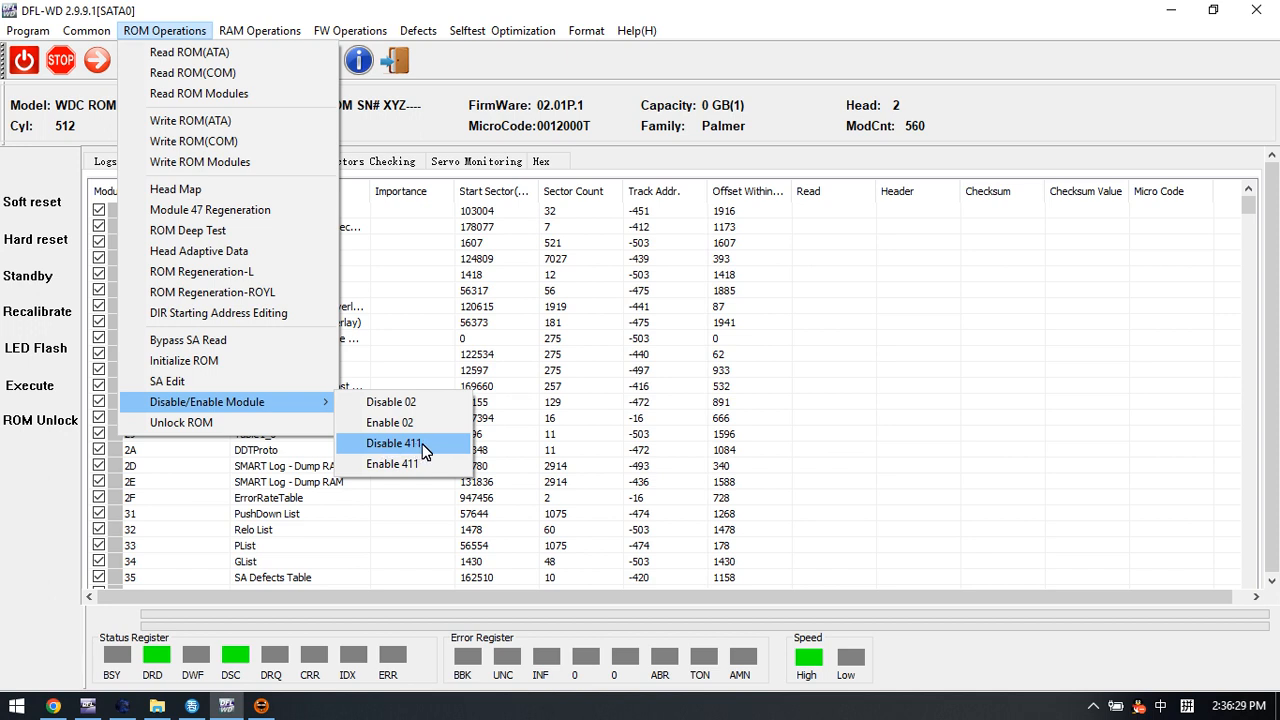
pyautogui.click(392, 444)
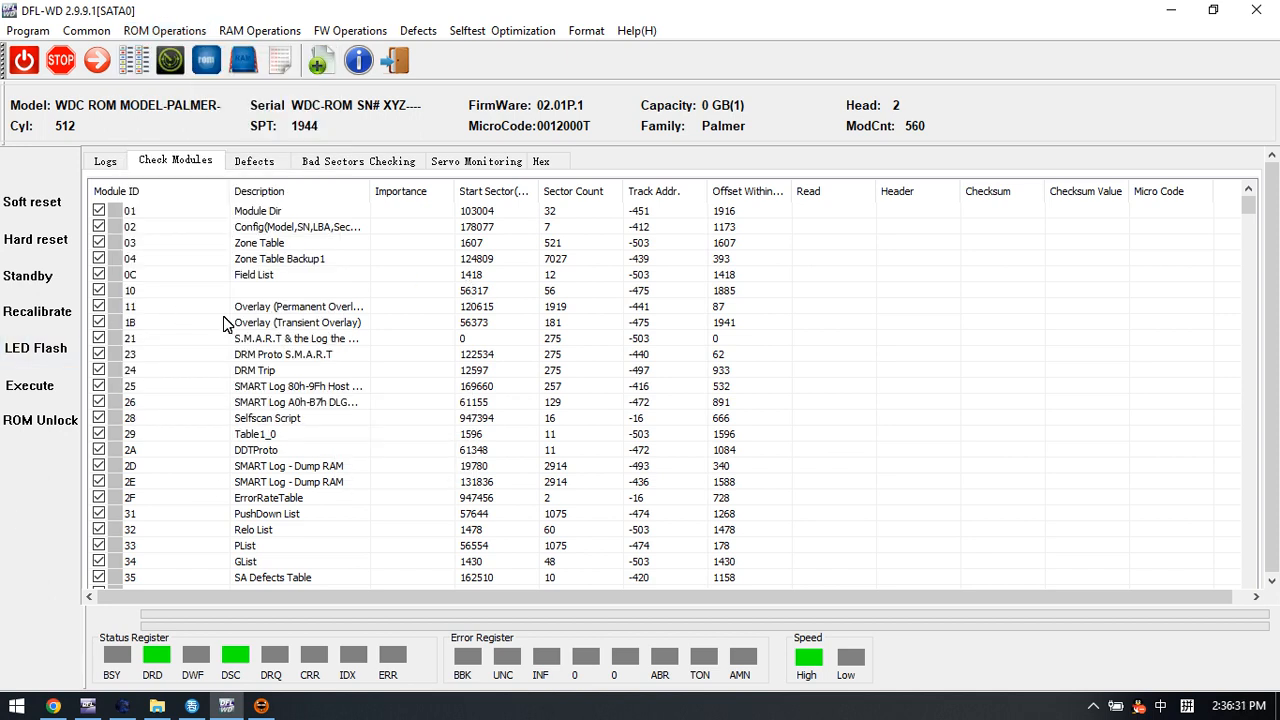
pyautogui.moveTo(196, 412)
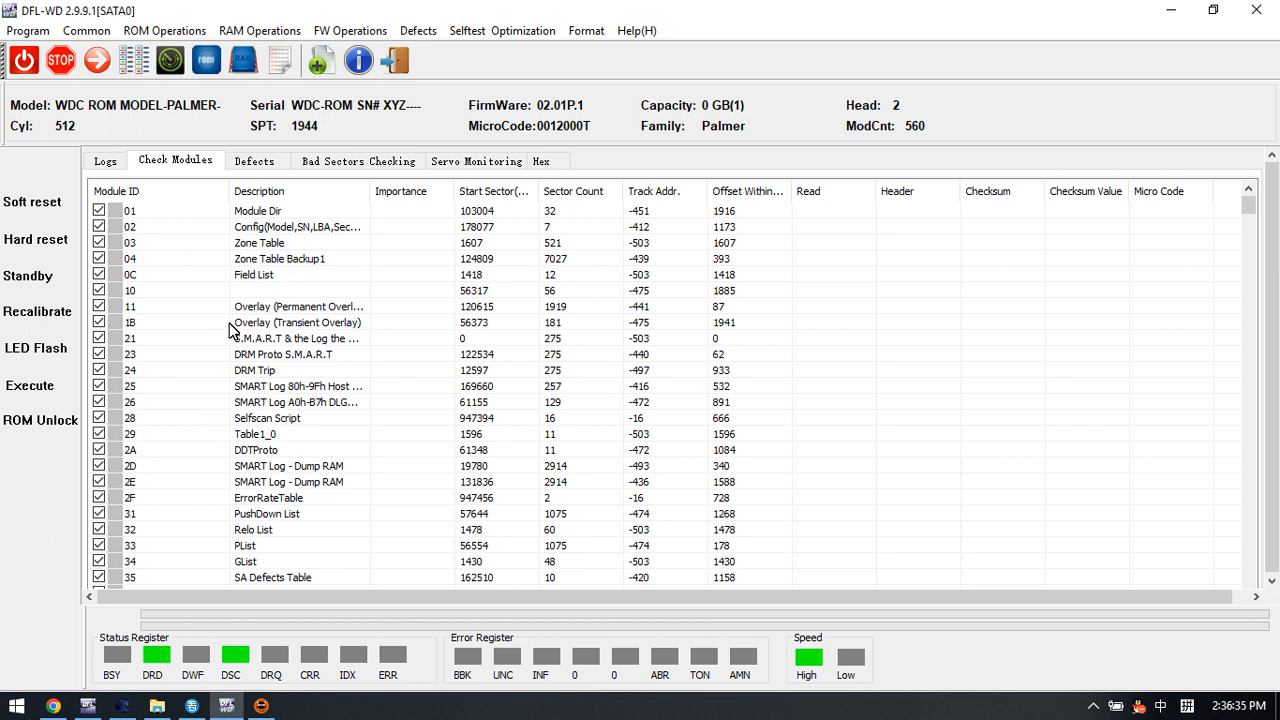
pyautogui.moveTo(356, 64)
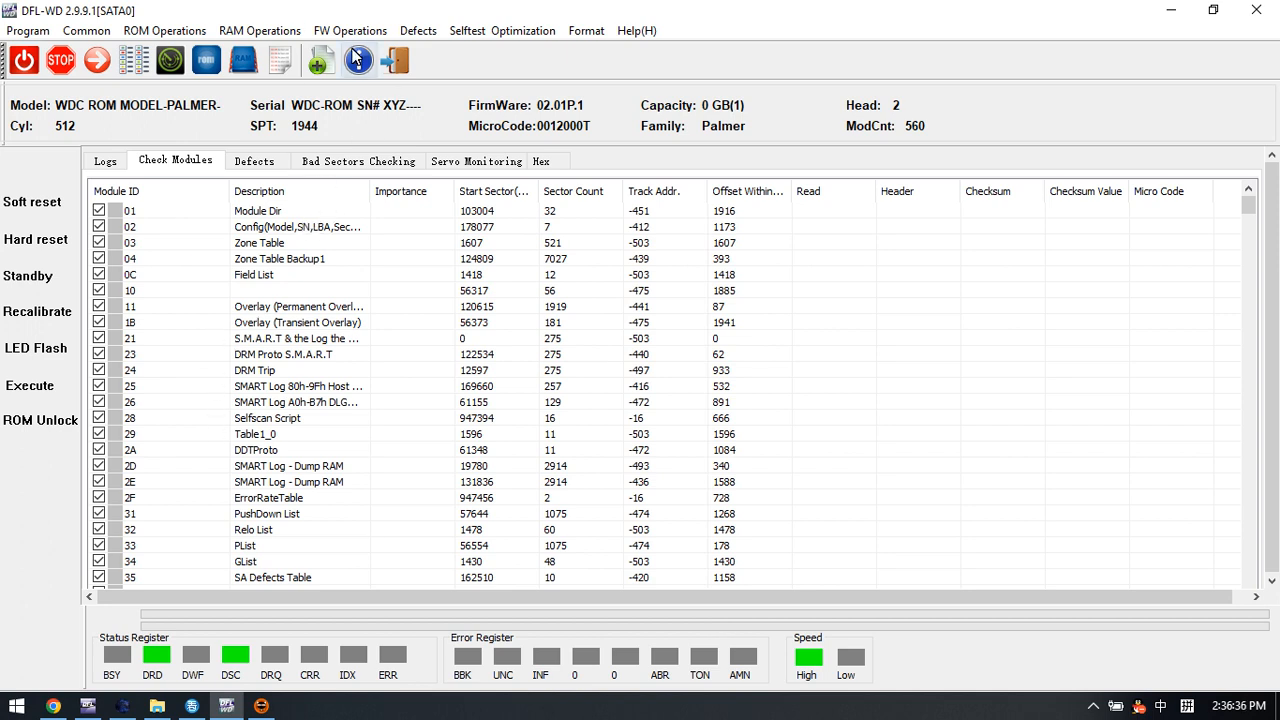
pyautogui.click(348, 30)
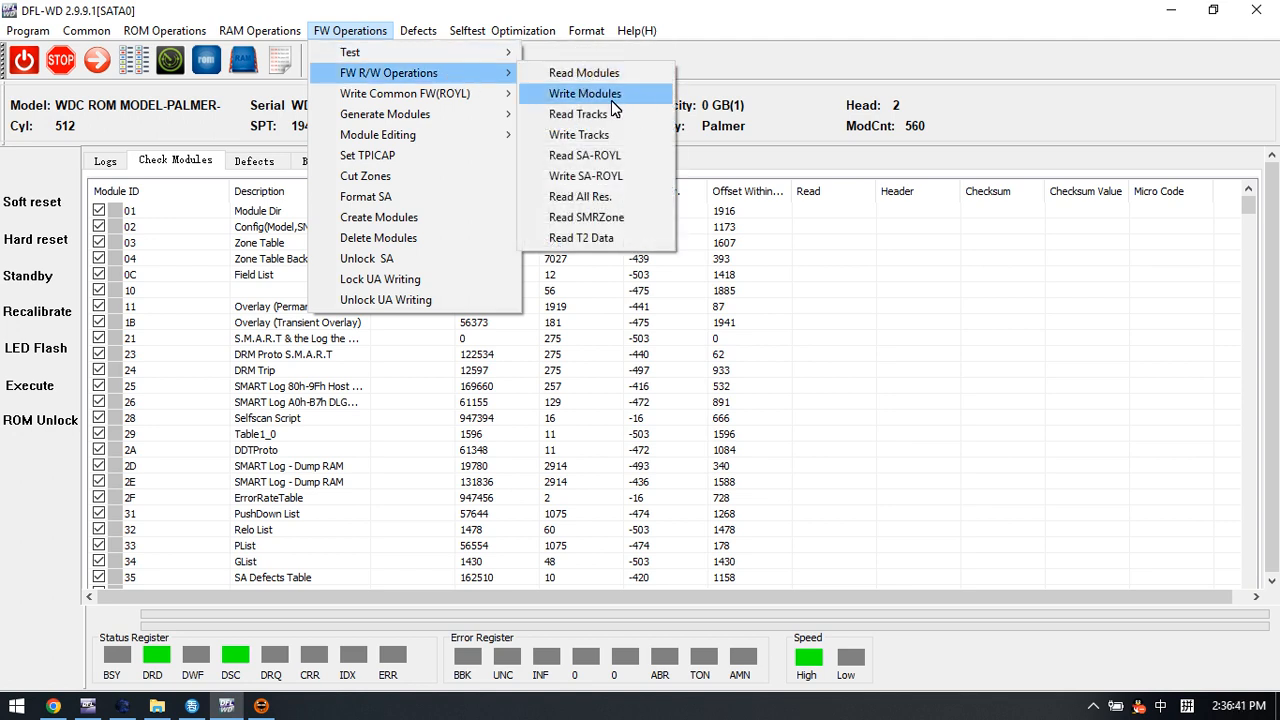
pyautogui.click(580, 94)
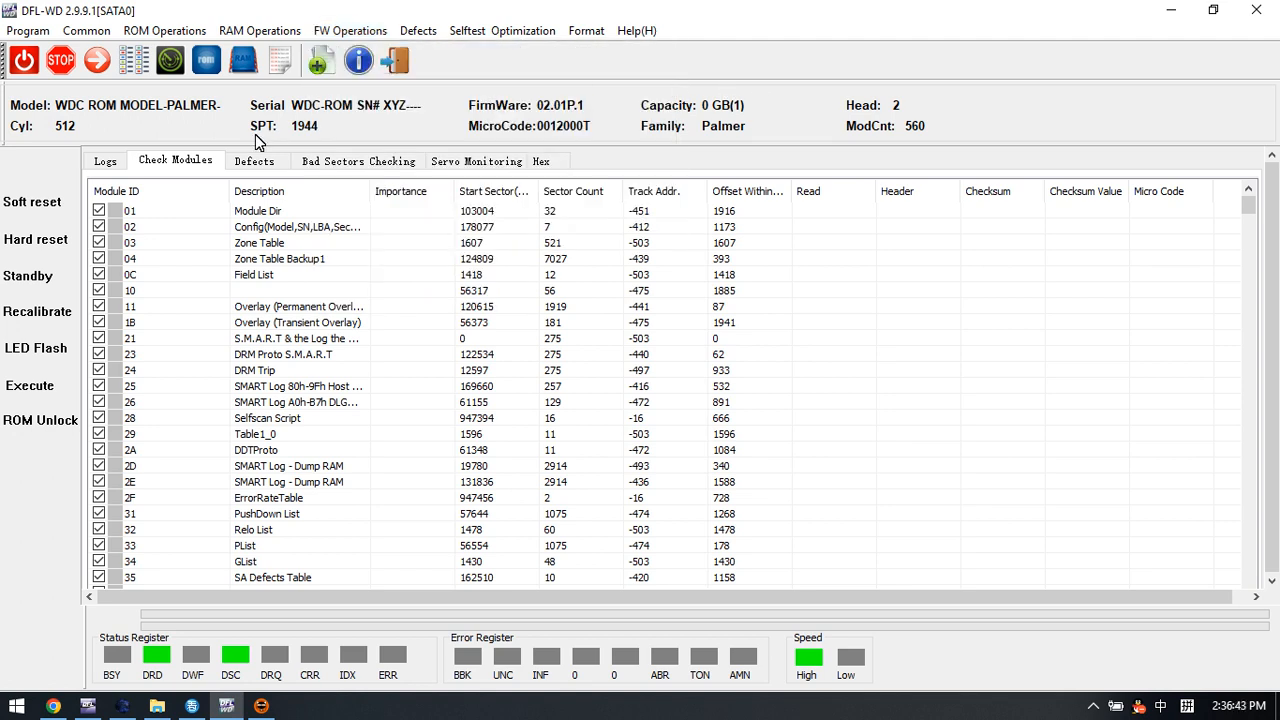
pyautogui.moveTo(318, 60)
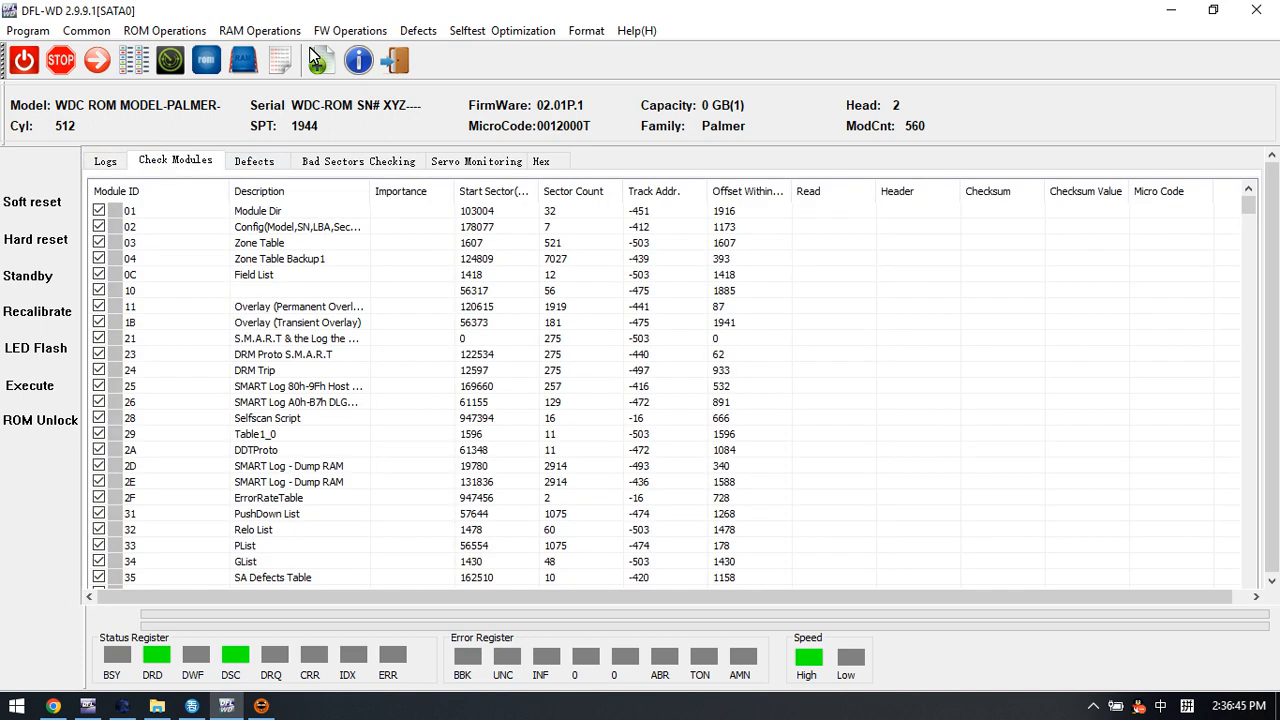
pyautogui.click(348, 30)
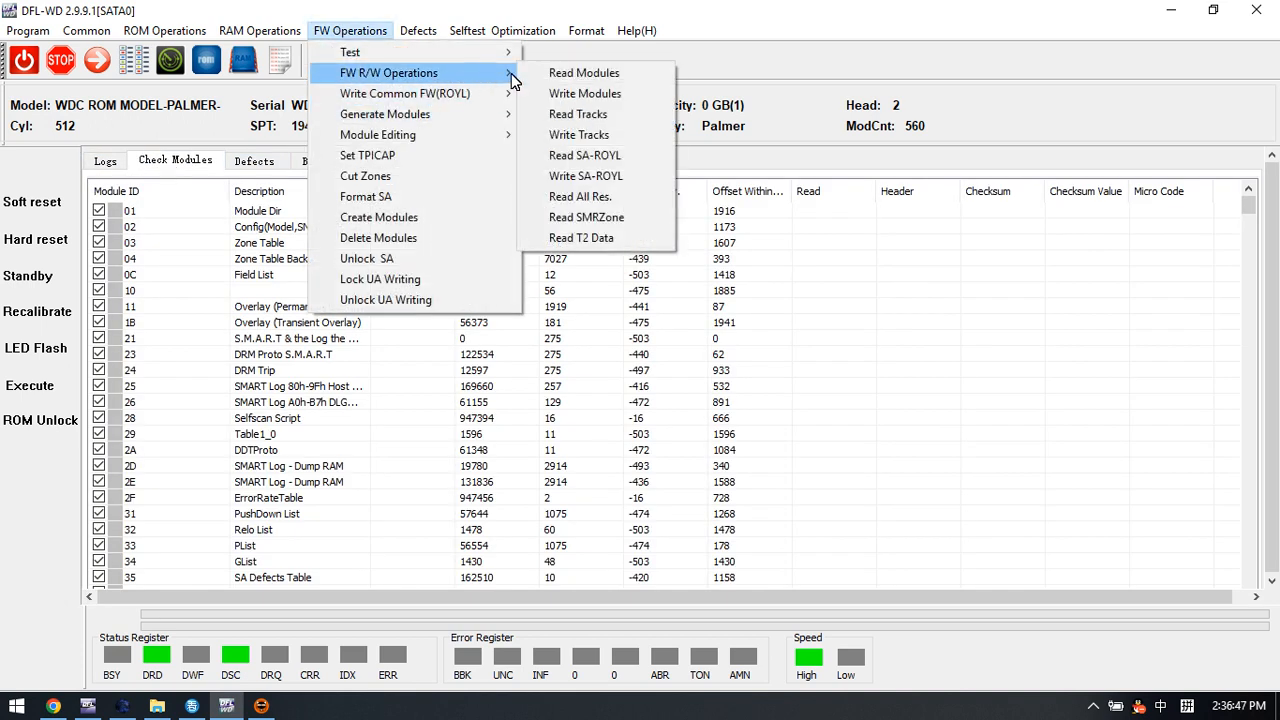
# - Start Write Modules with a new source path pointing to the Modules\Copy 0 folder
pyautogui.click(584, 94)
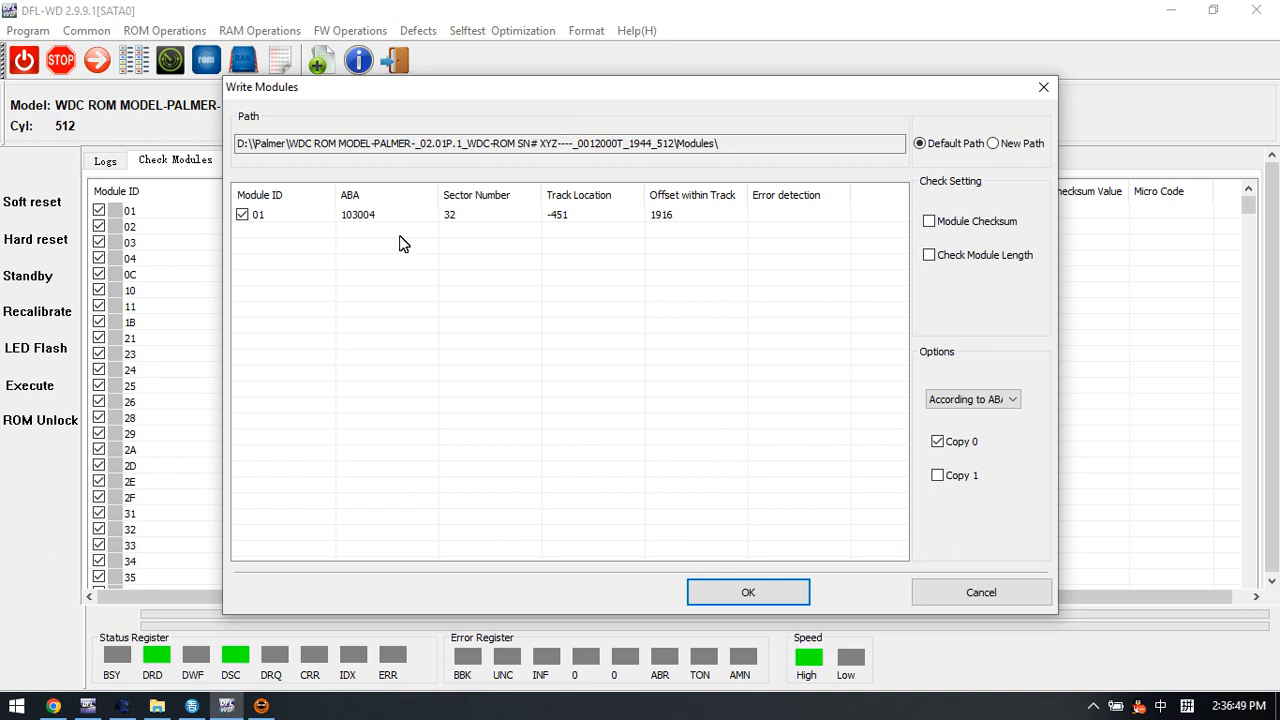
pyautogui.click(994, 144)
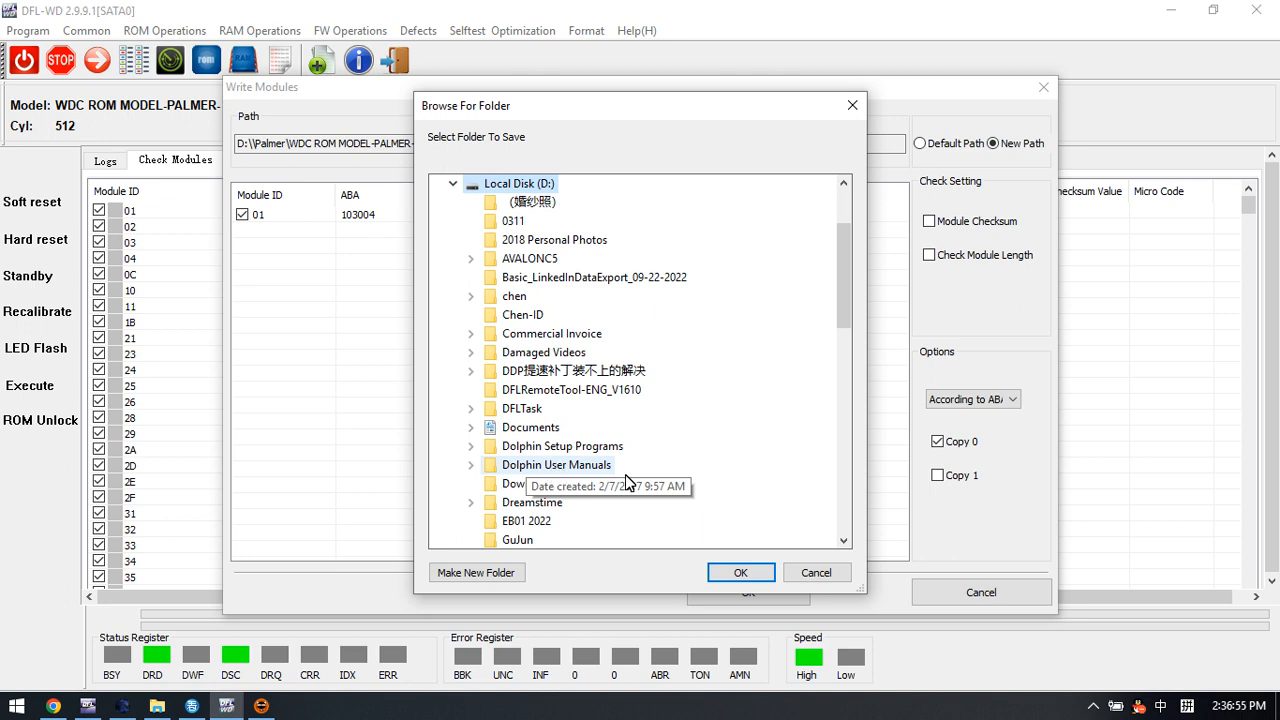
pyautogui.scroll(-3)
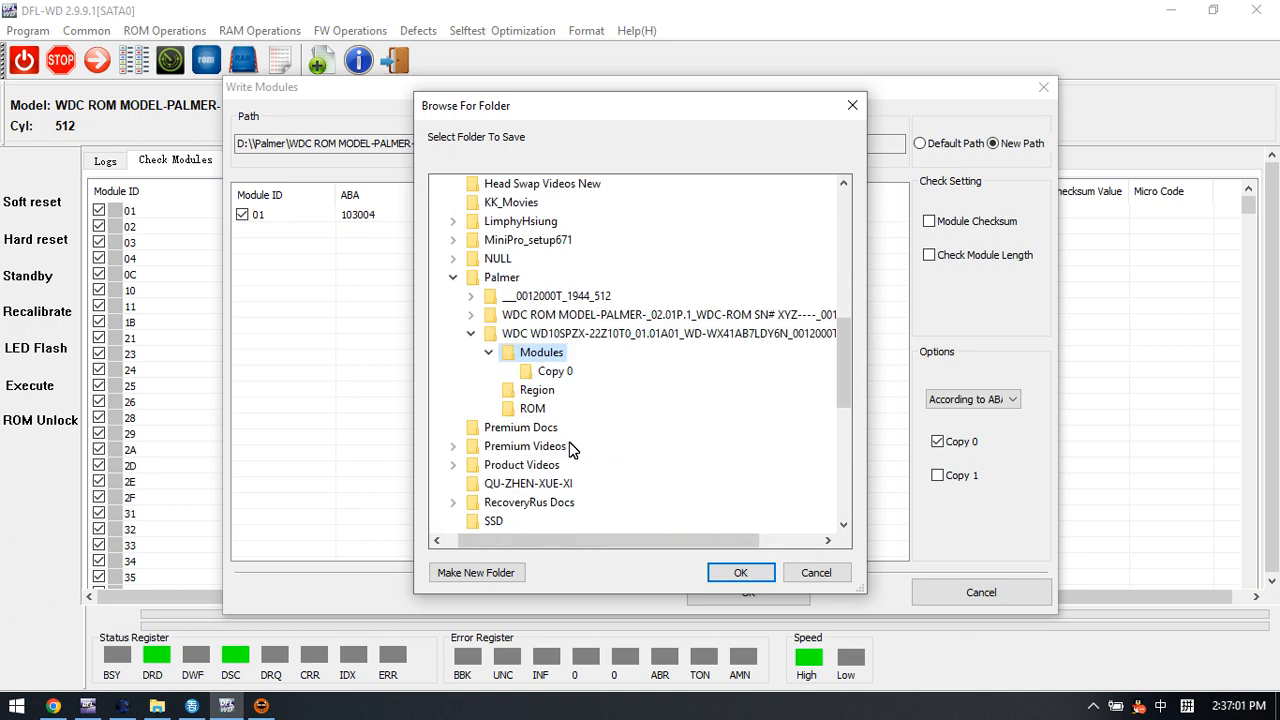
pyautogui.click(740, 572)
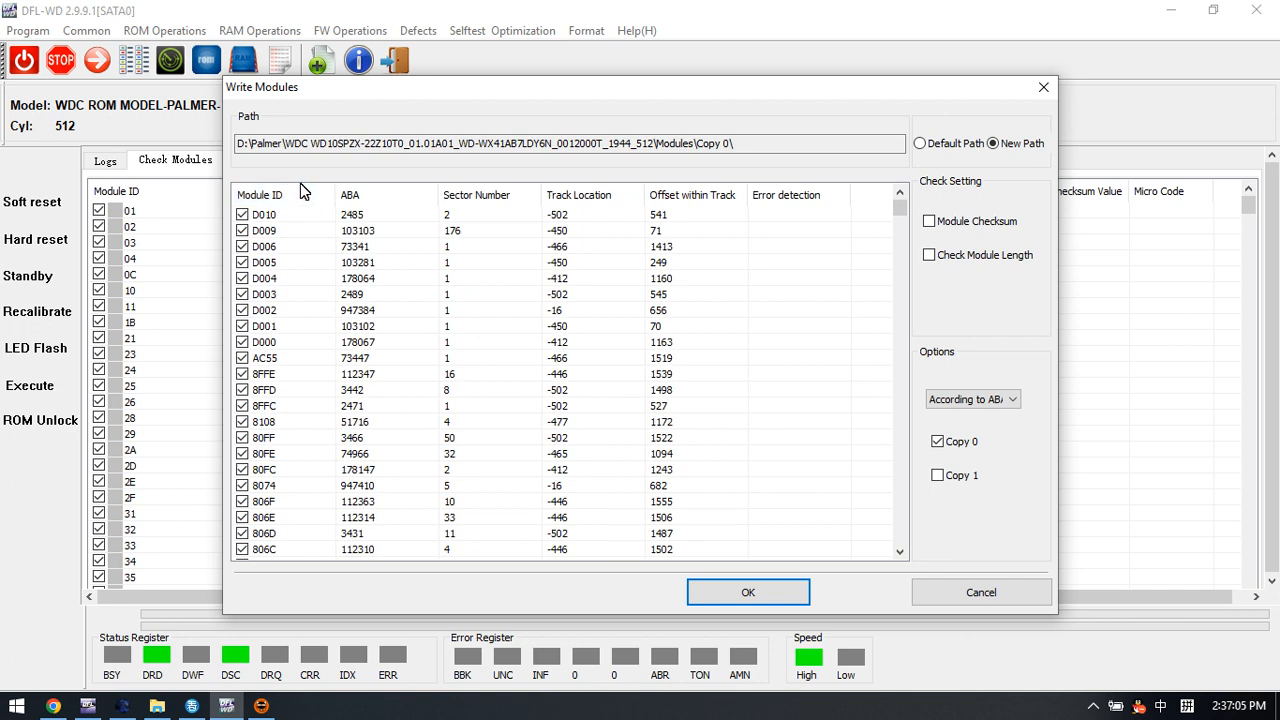
# - Uncheck all modules, tick only module 190 and confirm the write
pyautogui.rightClick(264, 246)
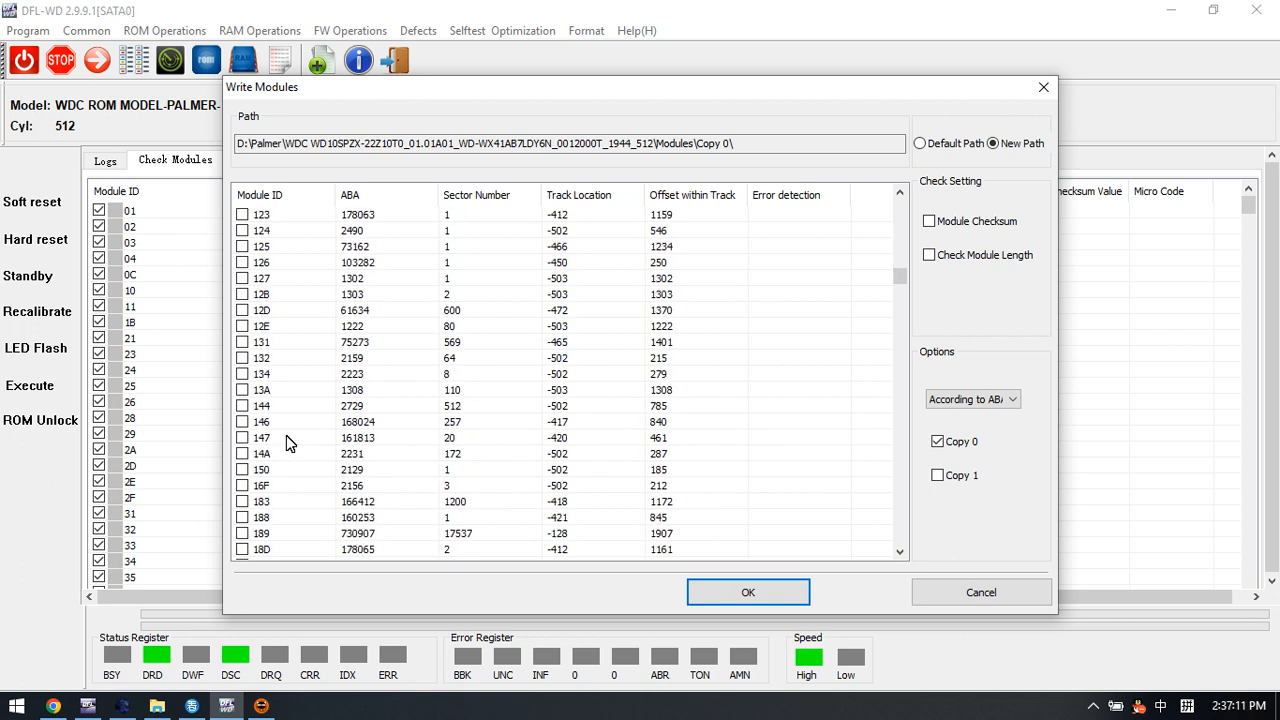
pyautogui.scroll(-3)
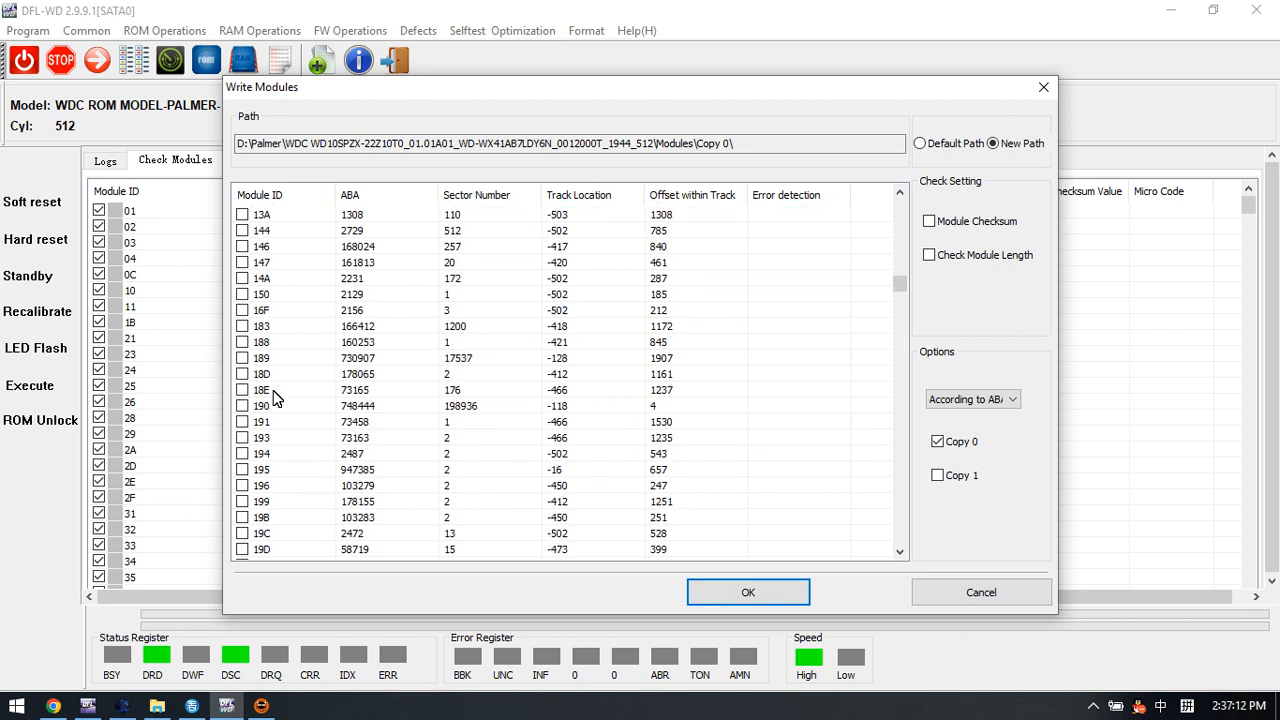
pyautogui.click(292, 404)
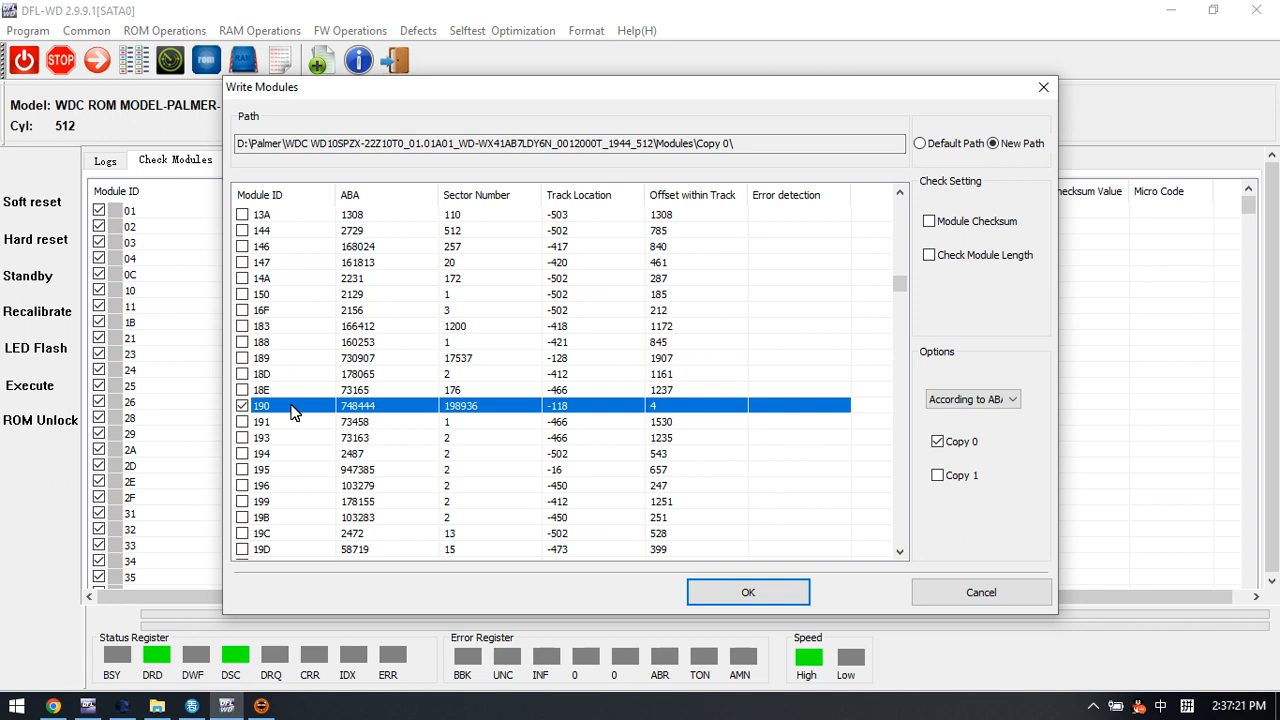
pyautogui.click(748, 592)
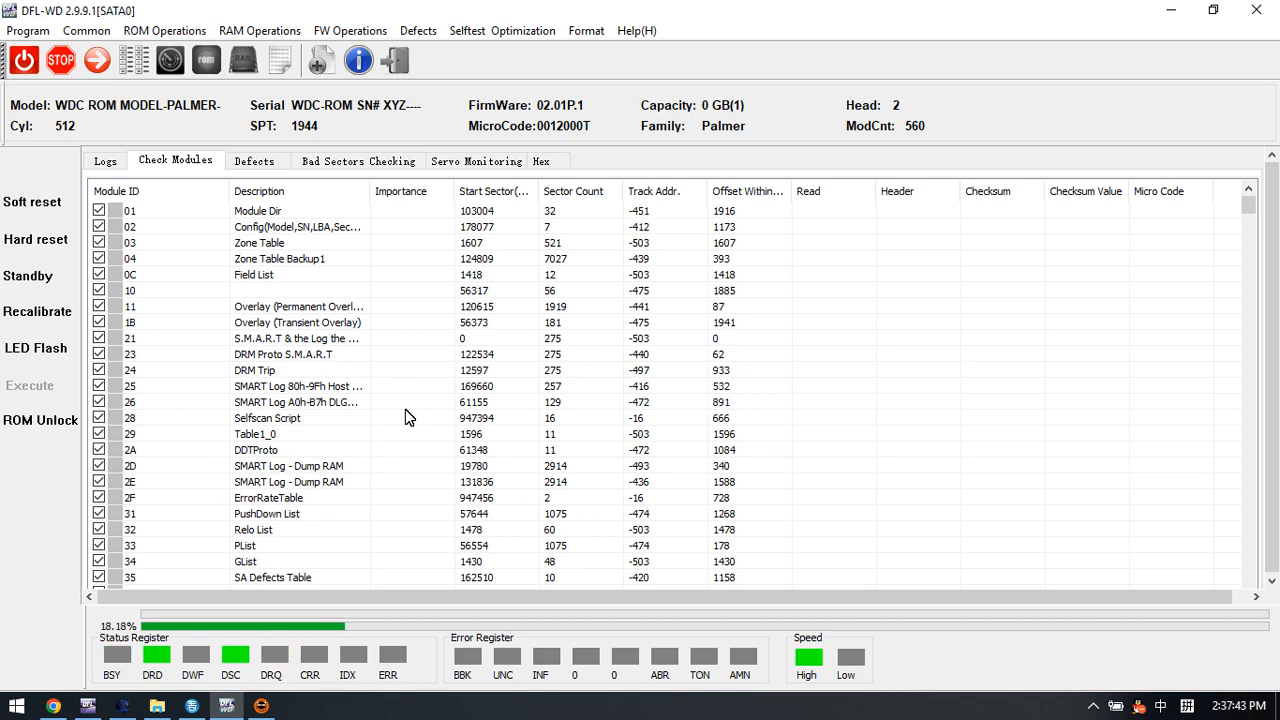
# - Check the log for the module 411 disabled and write-started messages while the write reaches about 65%
pyautogui.click(104, 160)
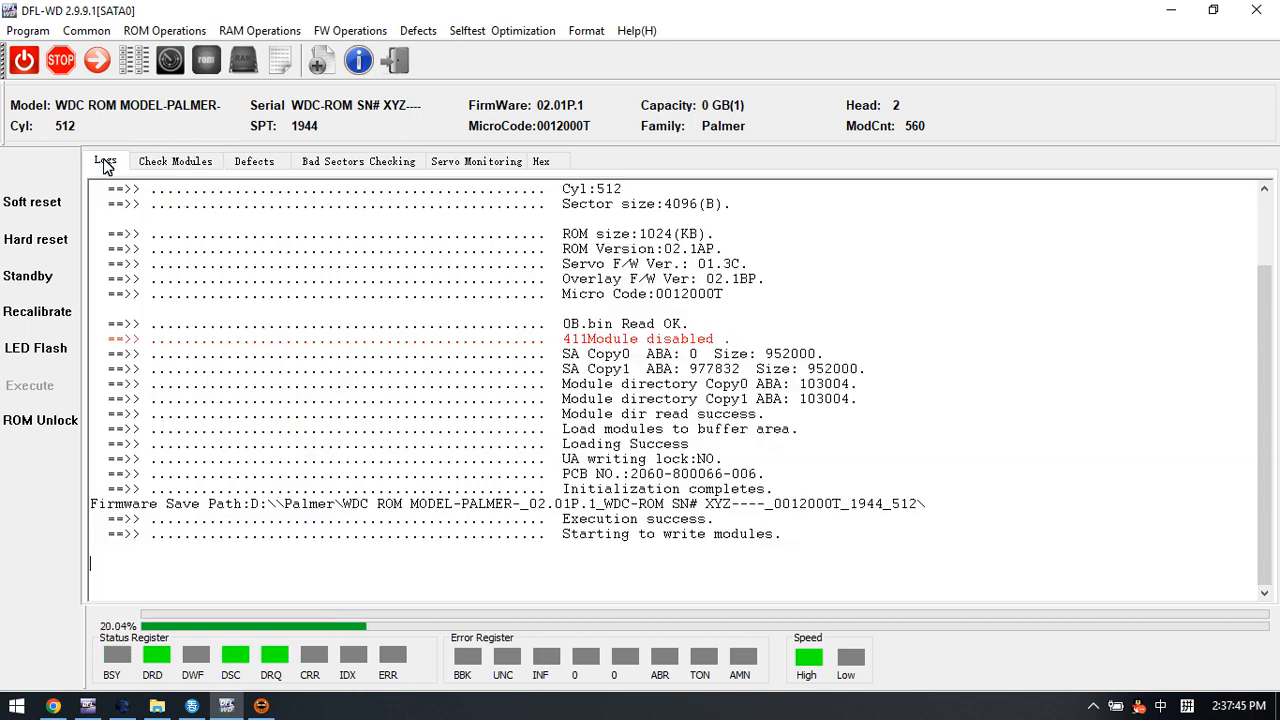
pyautogui.click(176, 160)
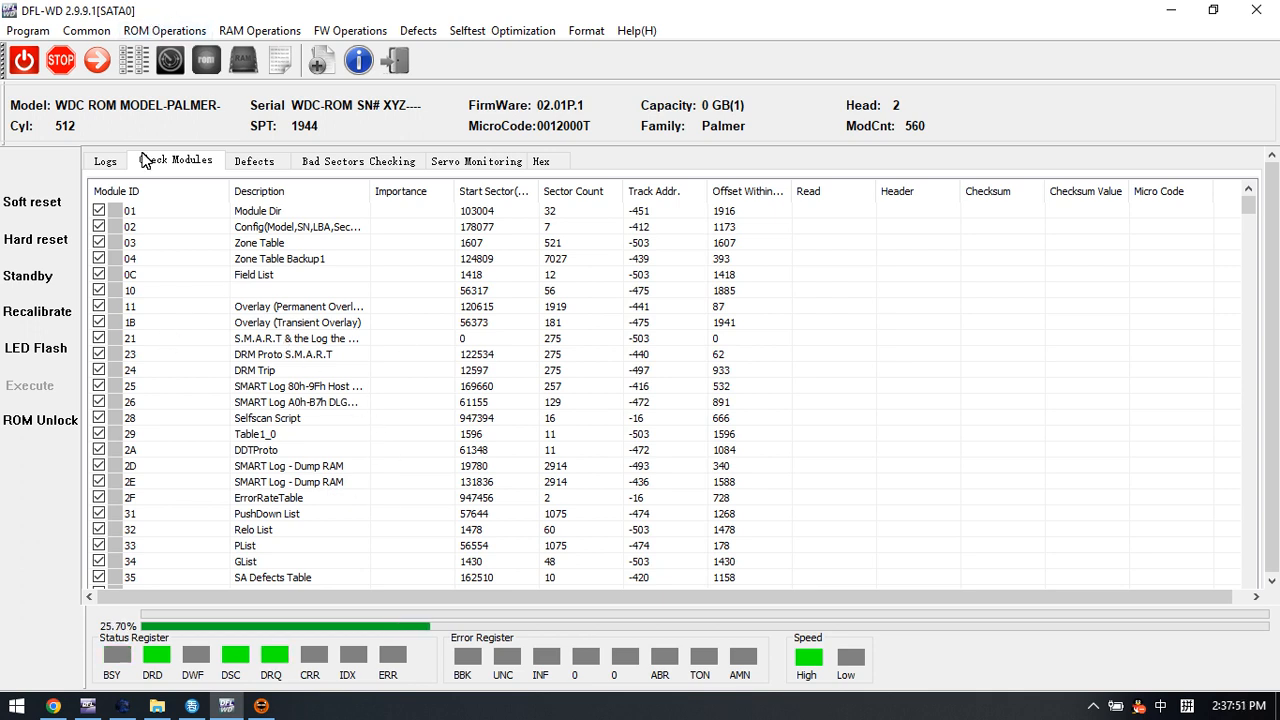
pyautogui.moveTo(318, 564)
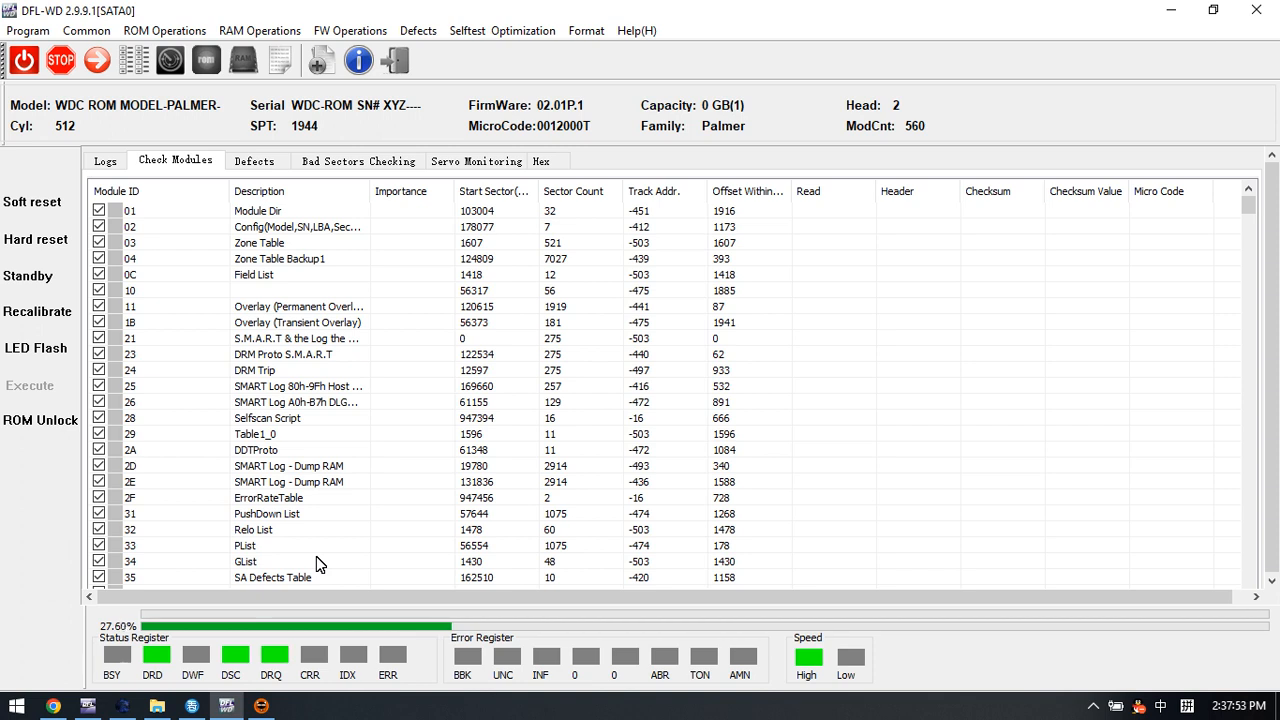
pyautogui.moveTo(336, 524)
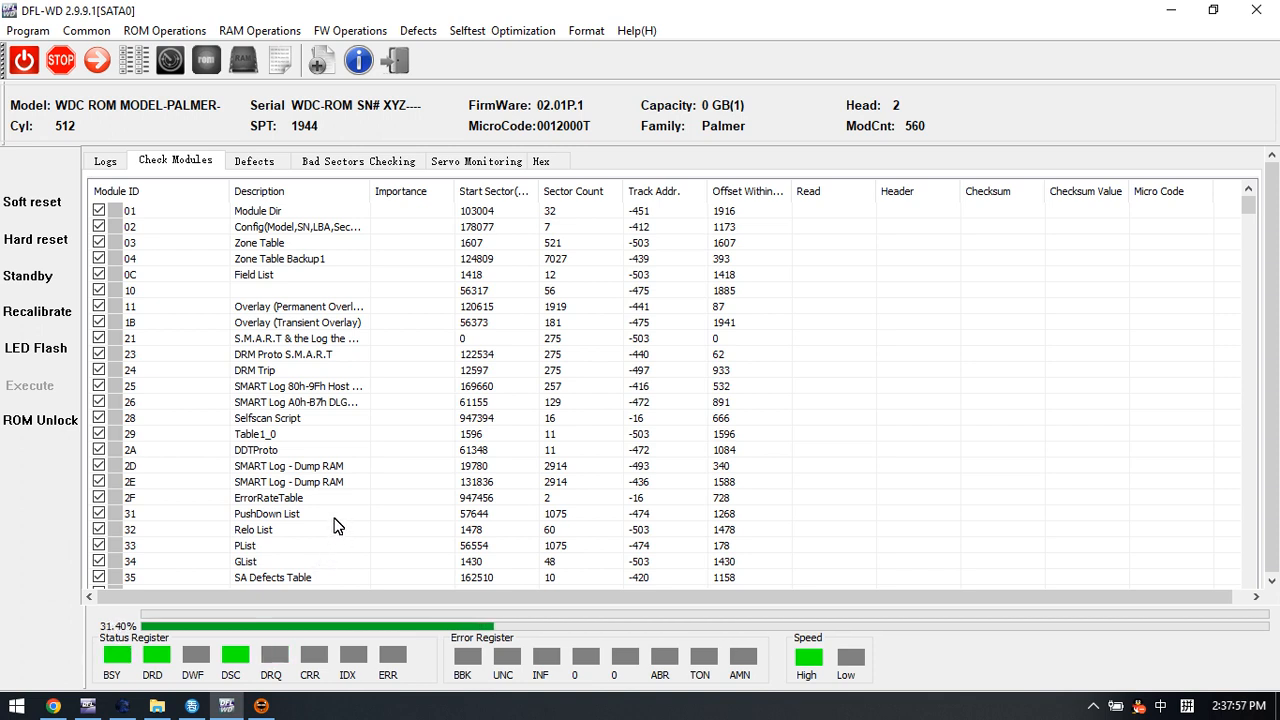
pyautogui.moveTo(276, 410)
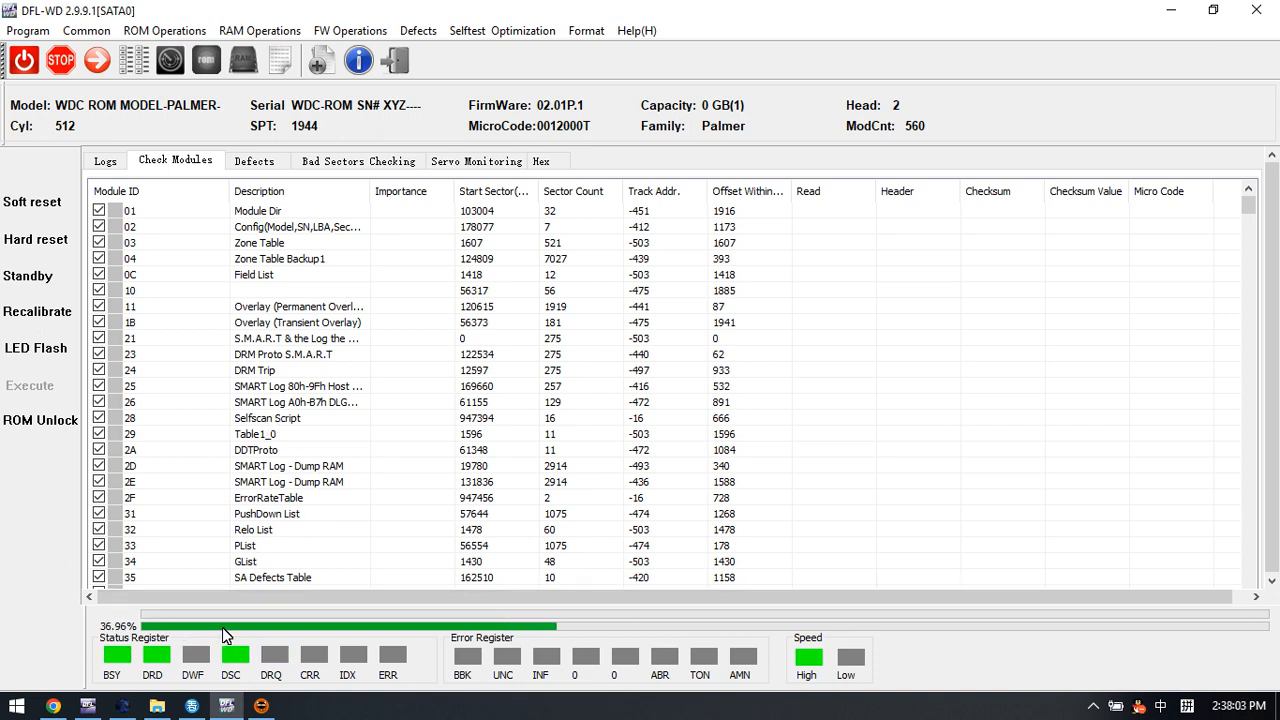
pyautogui.click(104, 160)
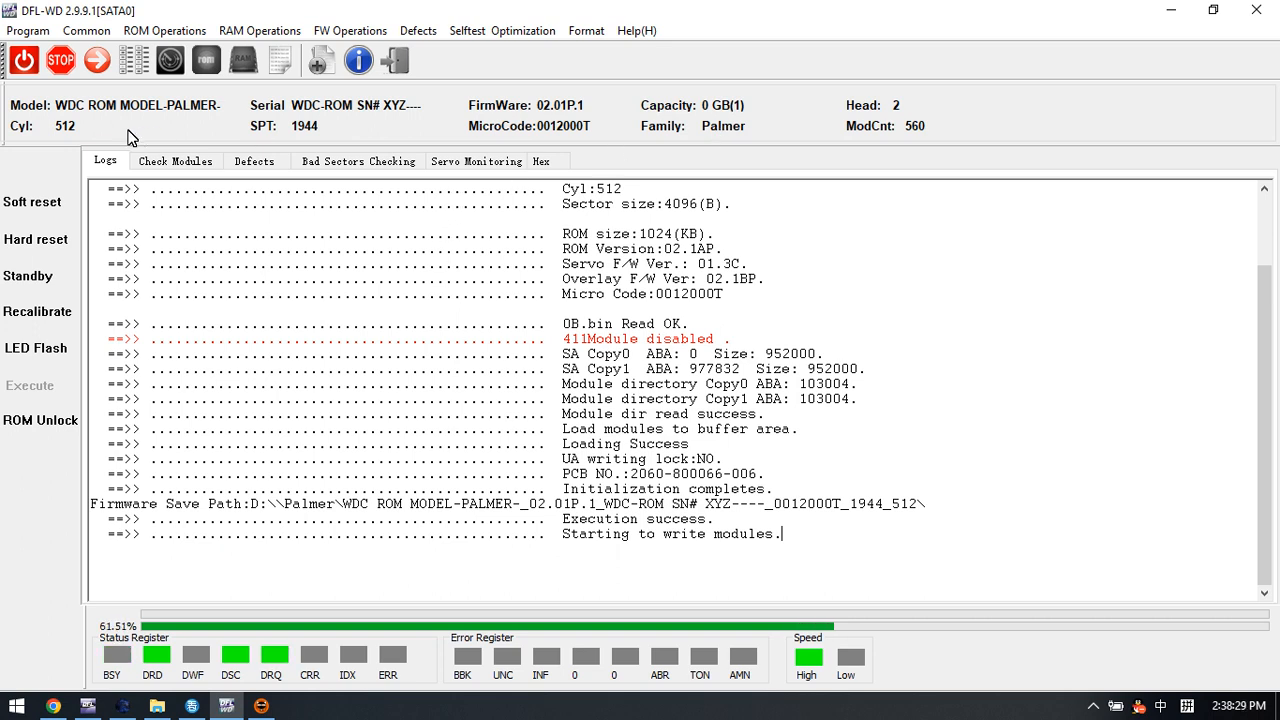
pyautogui.click(194, 30)
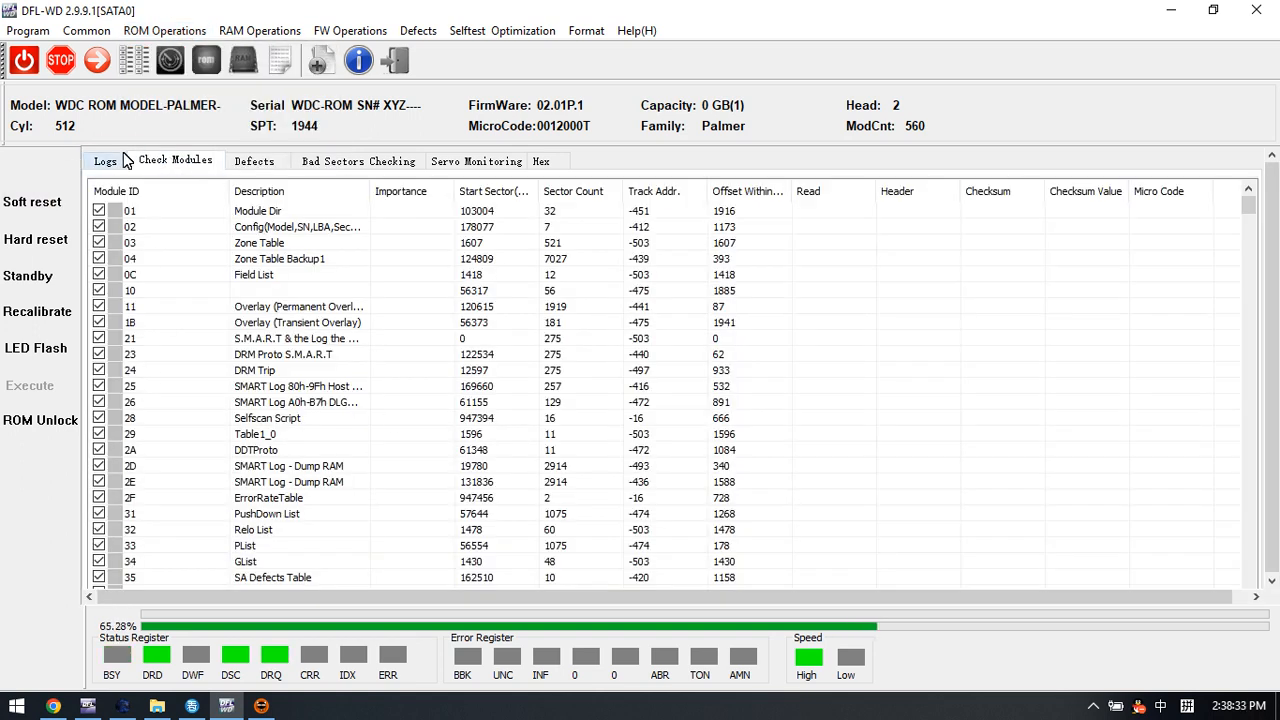
# - Disable module 411 once more and let the write of module 190 complete OK
pyautogui.click(168, 30)
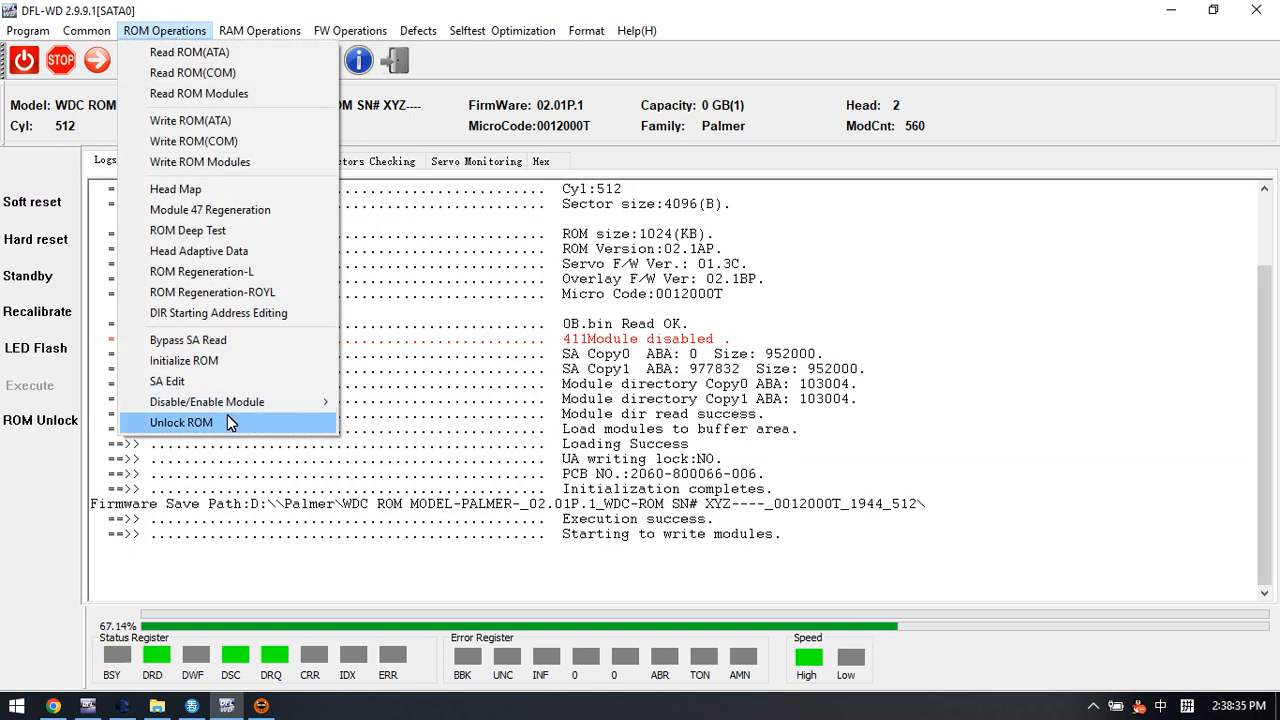
pyautogui.moveTo(208, 402)
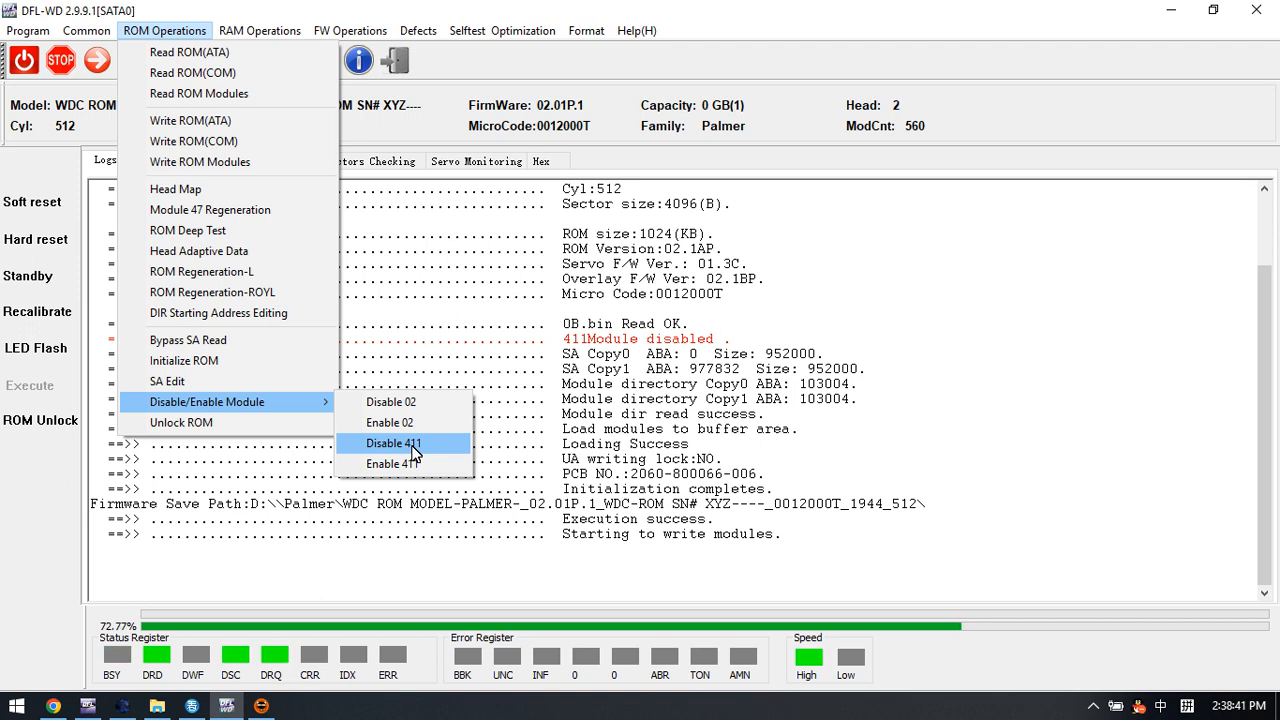
pyautogui.click(392, 442)
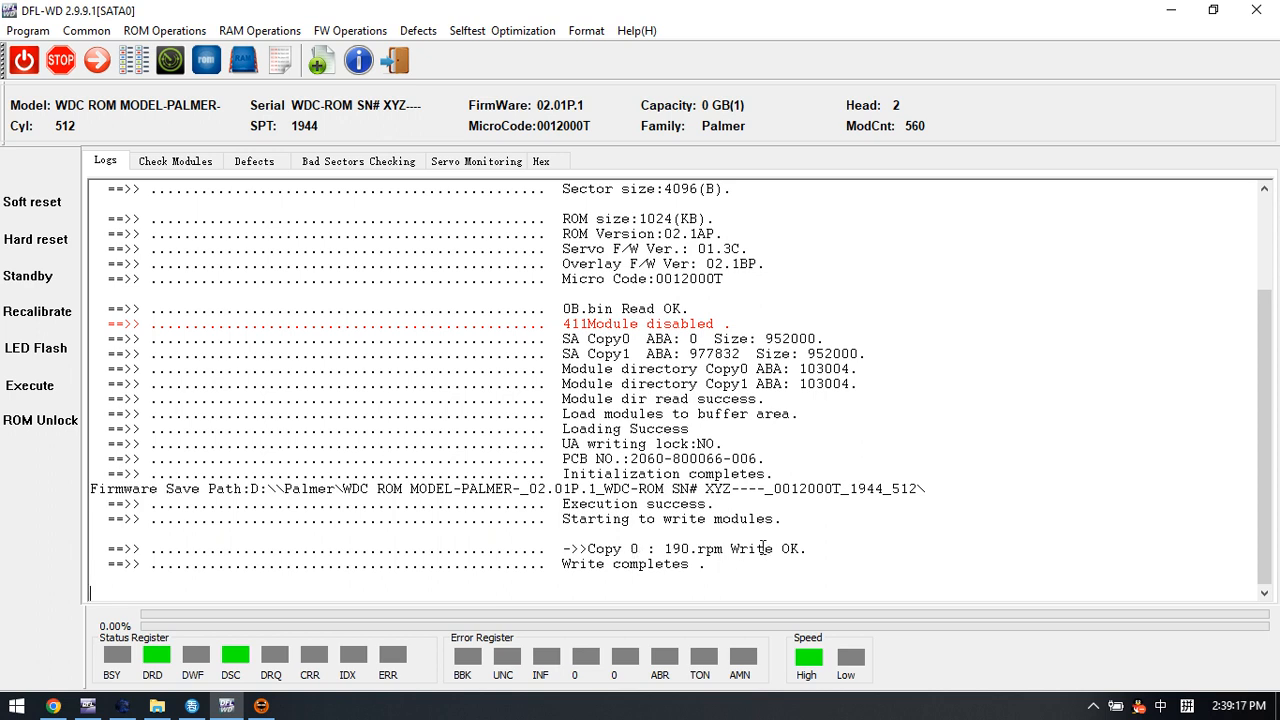
pyautogui.moveTo(676, 592)
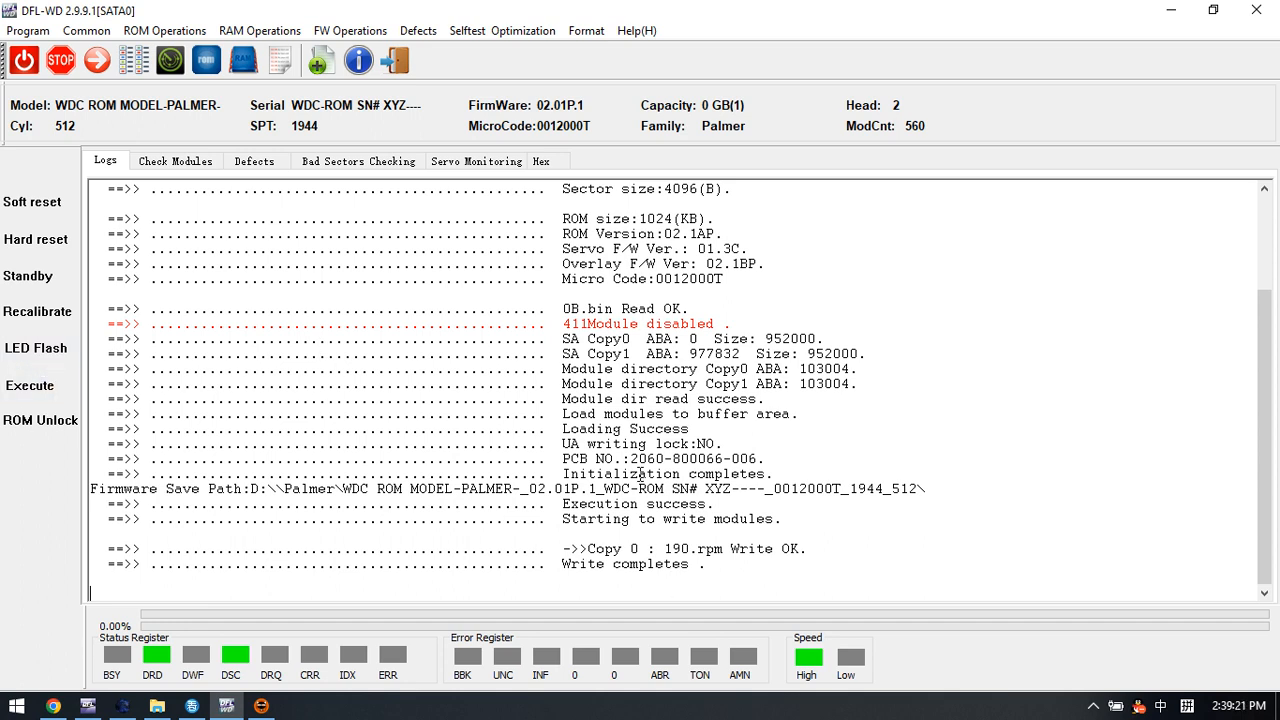
# - Run Firmware restart and re-read the drive ID from ROM Operations until 'Read ID OK'
pyautogui.click(28, 384)
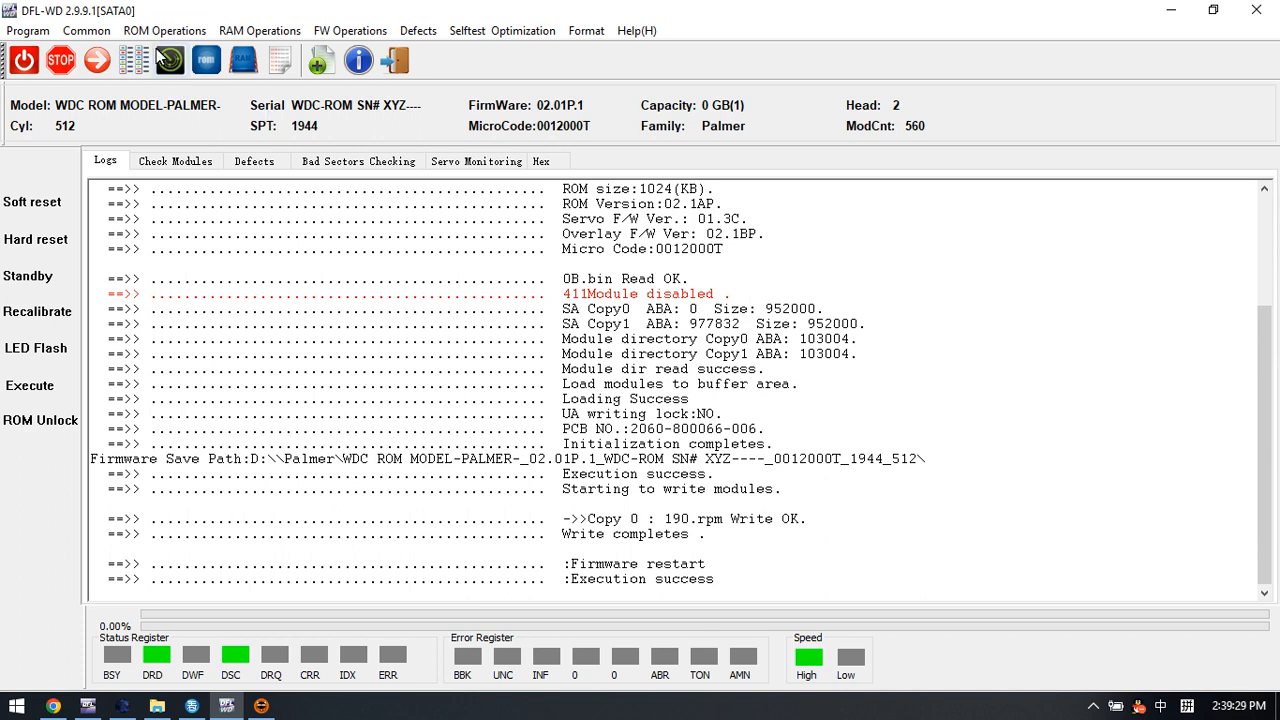
pyautogui.click(190, 30)
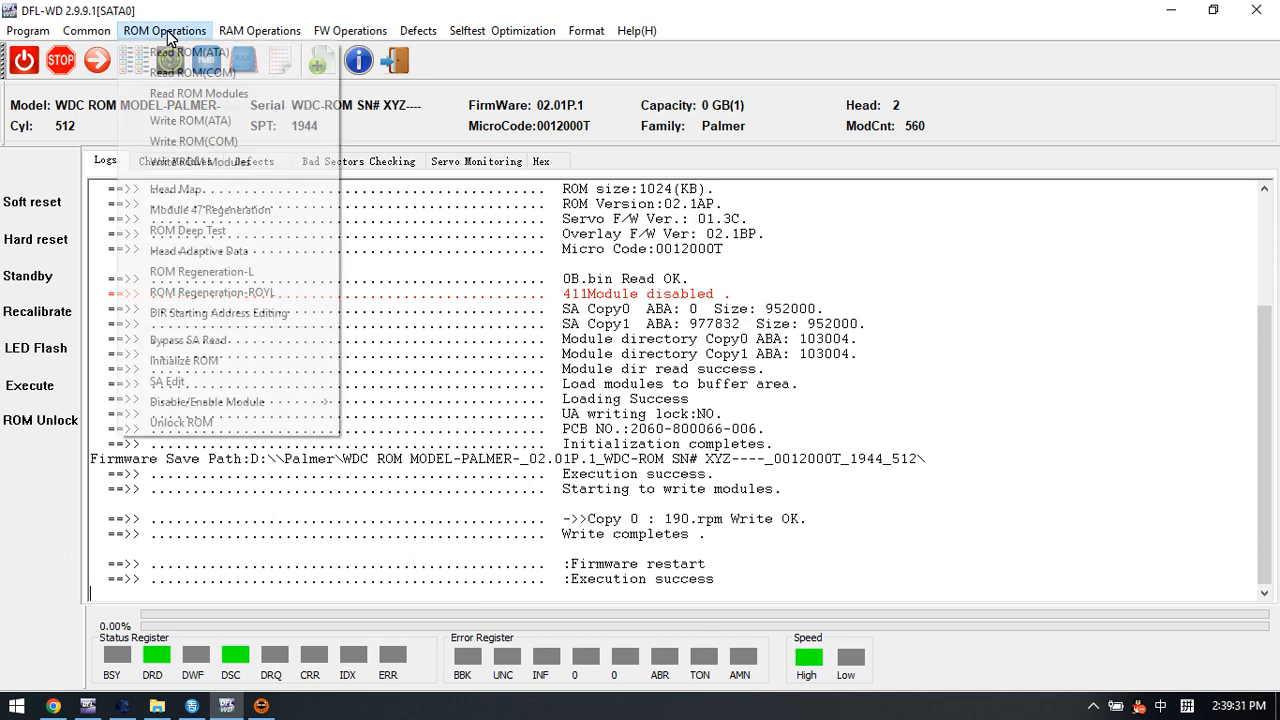
pyautogui.moveTo(240, 424)
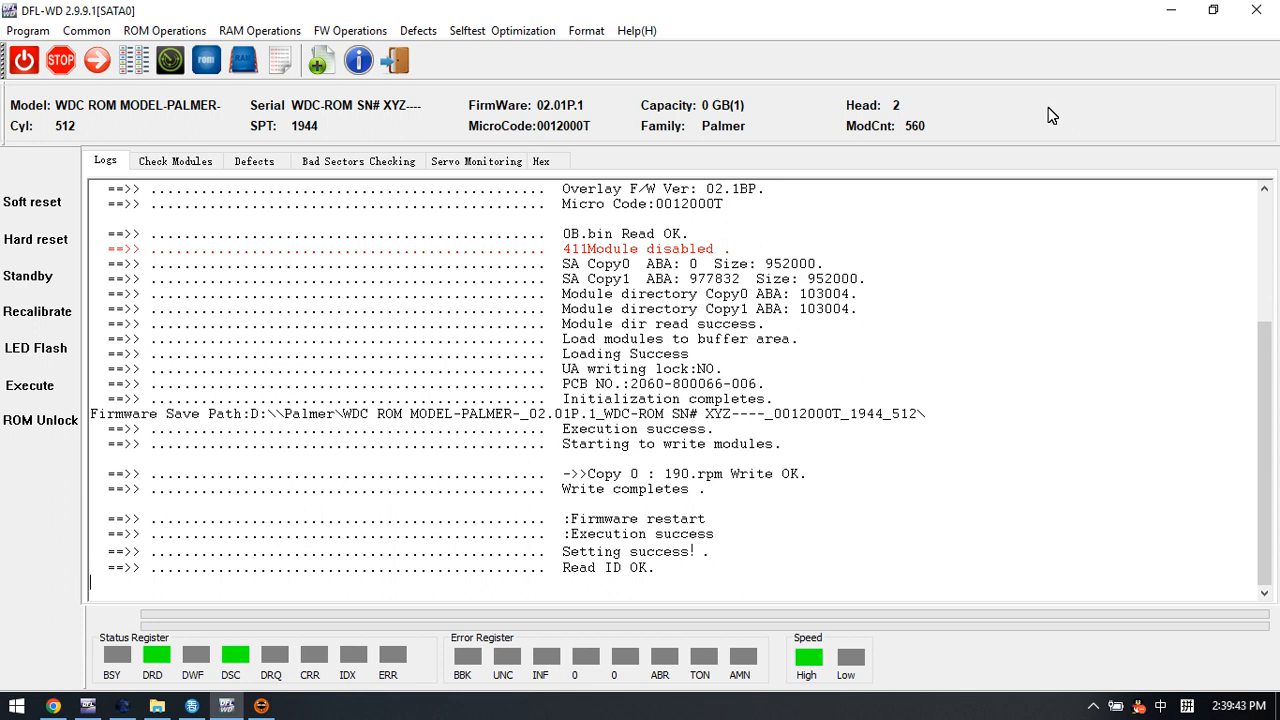
pyautogui.moveTo(258, 118)
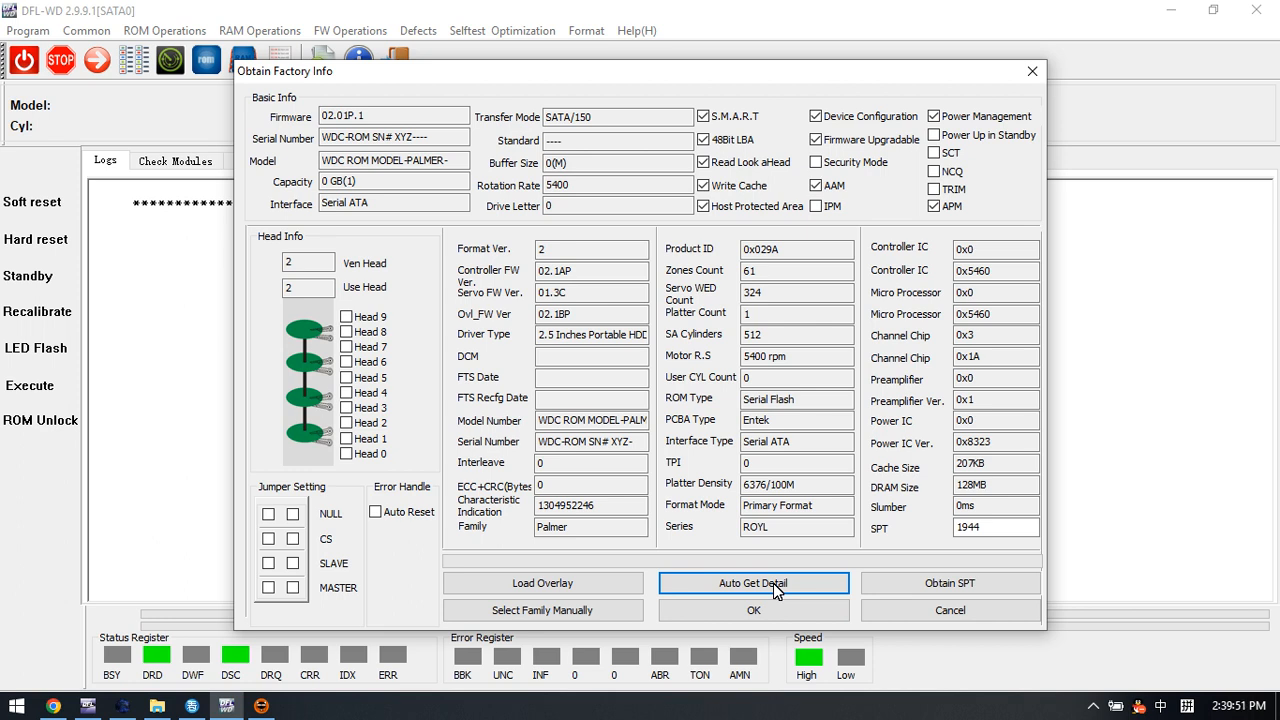
# - Auto-detect the drive's details and confirm its saved FW directory so initialization completes
pyautogui.click(754, 610)
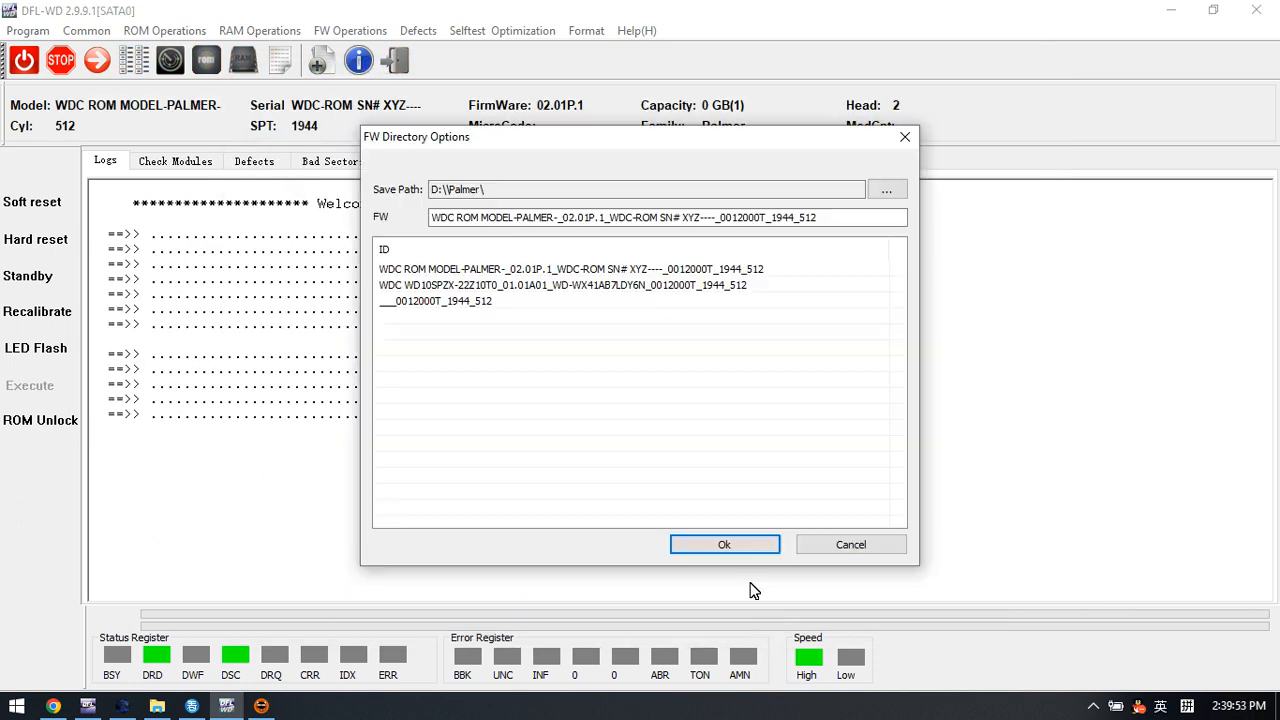
pyautogui.click(724, 544)
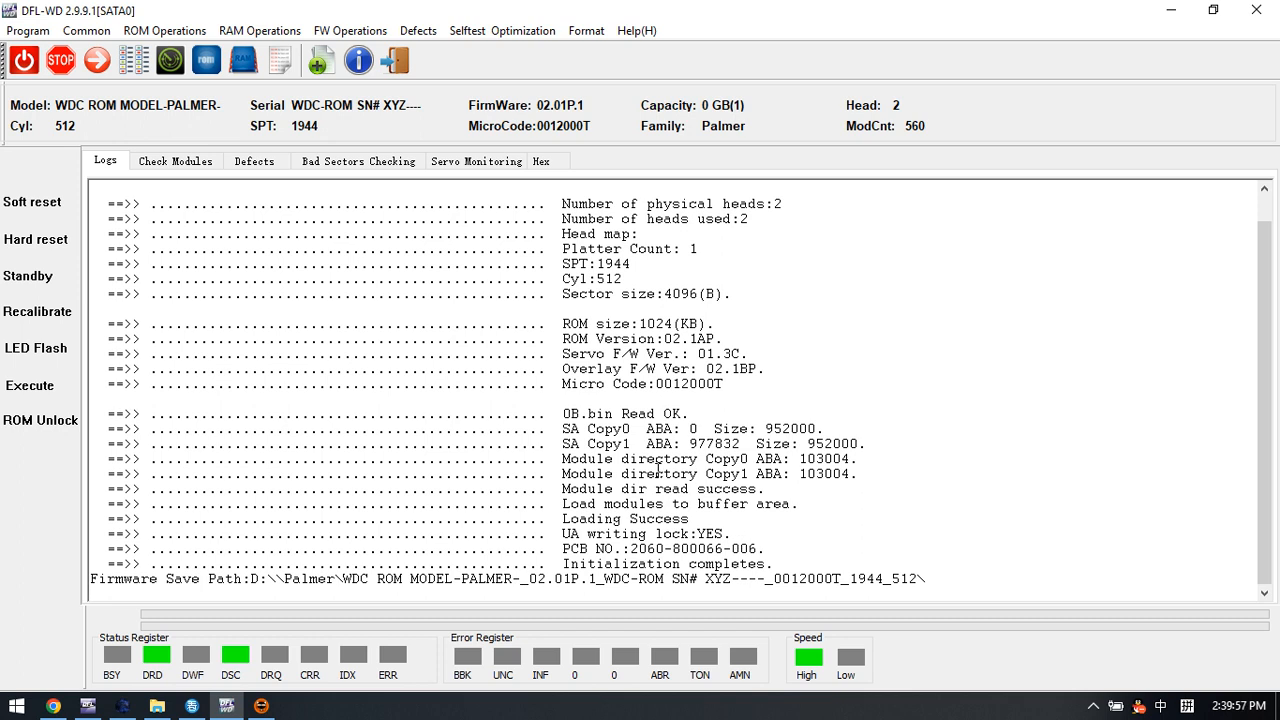
pyautogui.scroll(3)
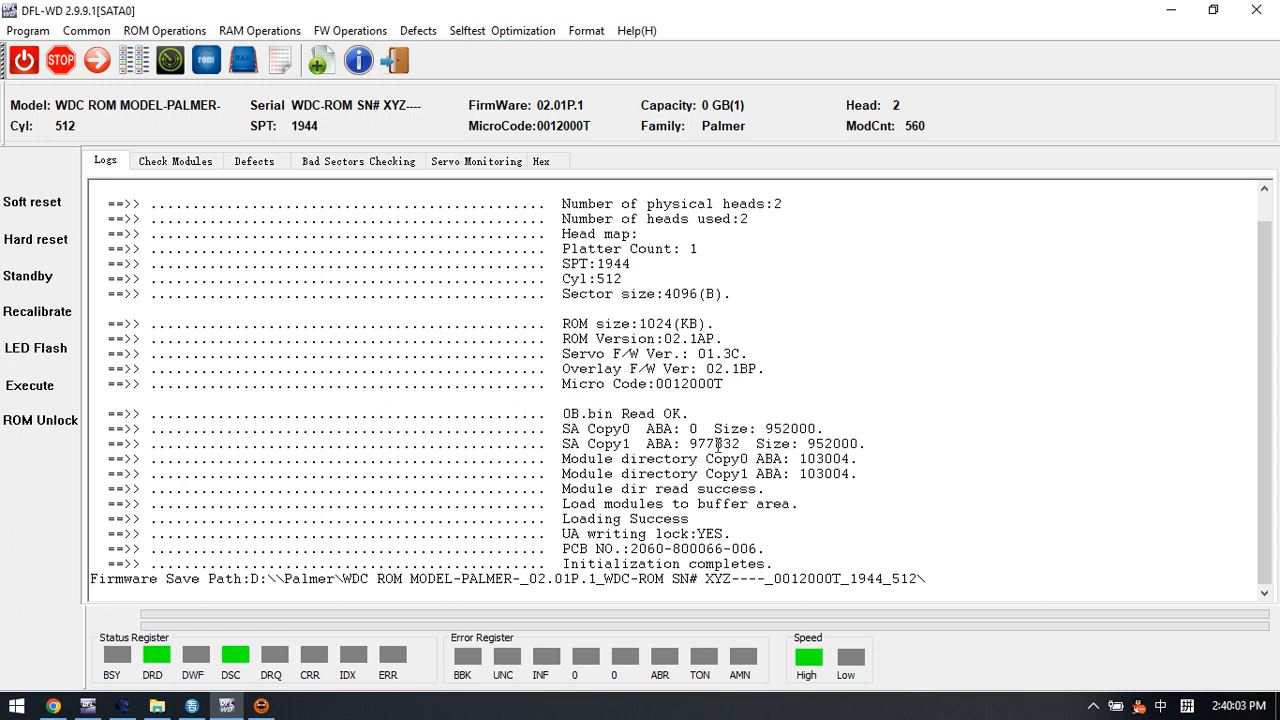
pyautogui.moveTo(660, 492)
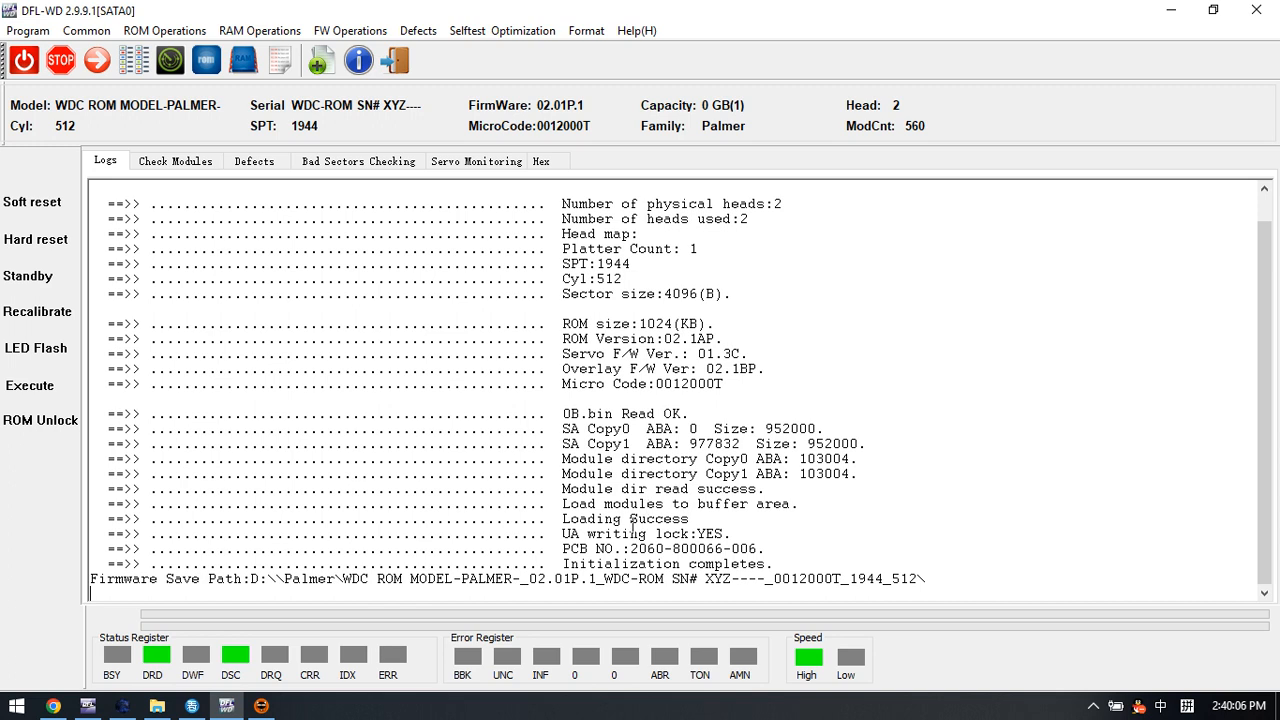
pyautogui.click(536, 160)
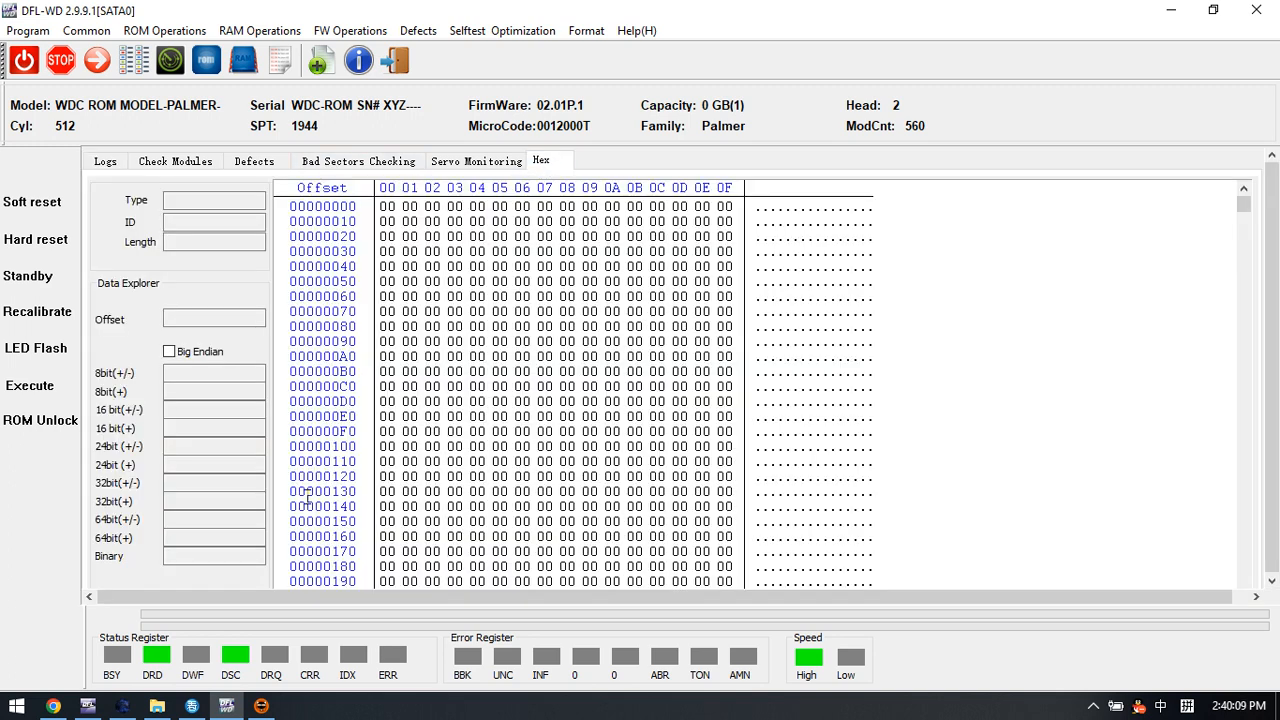
pyautogui.scroll(-3)
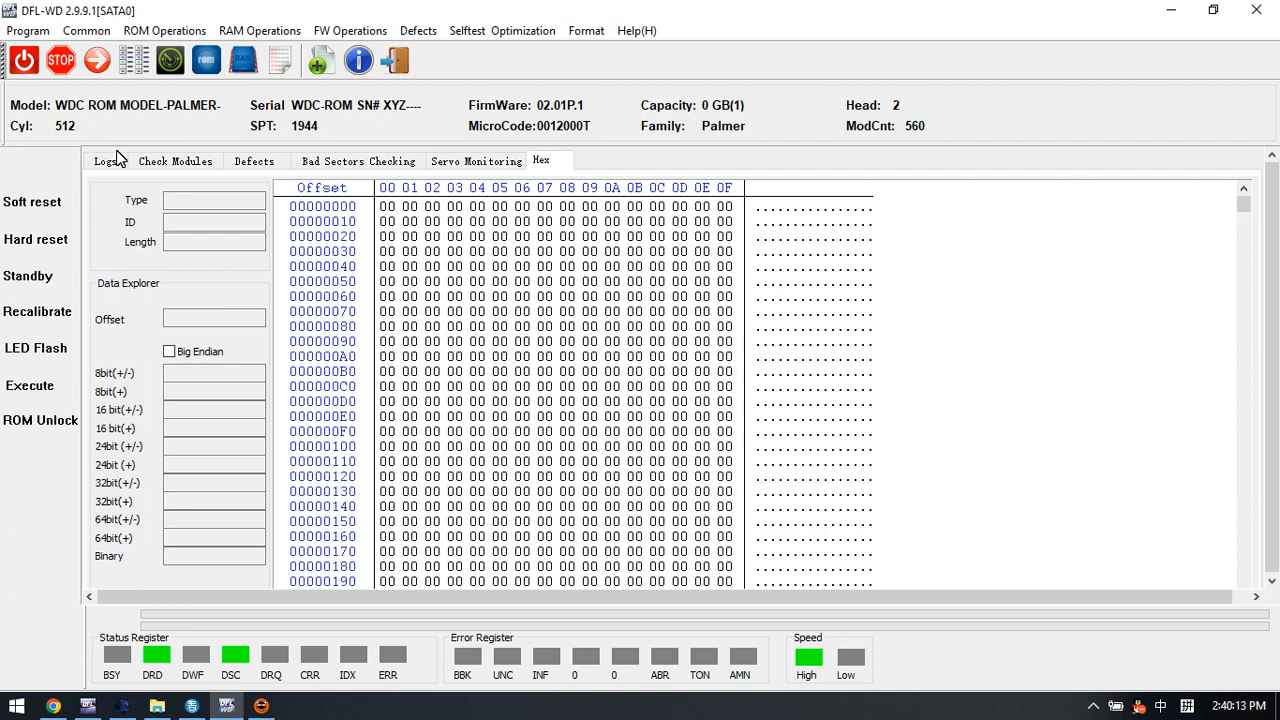
pyautogui.click(104, 160)
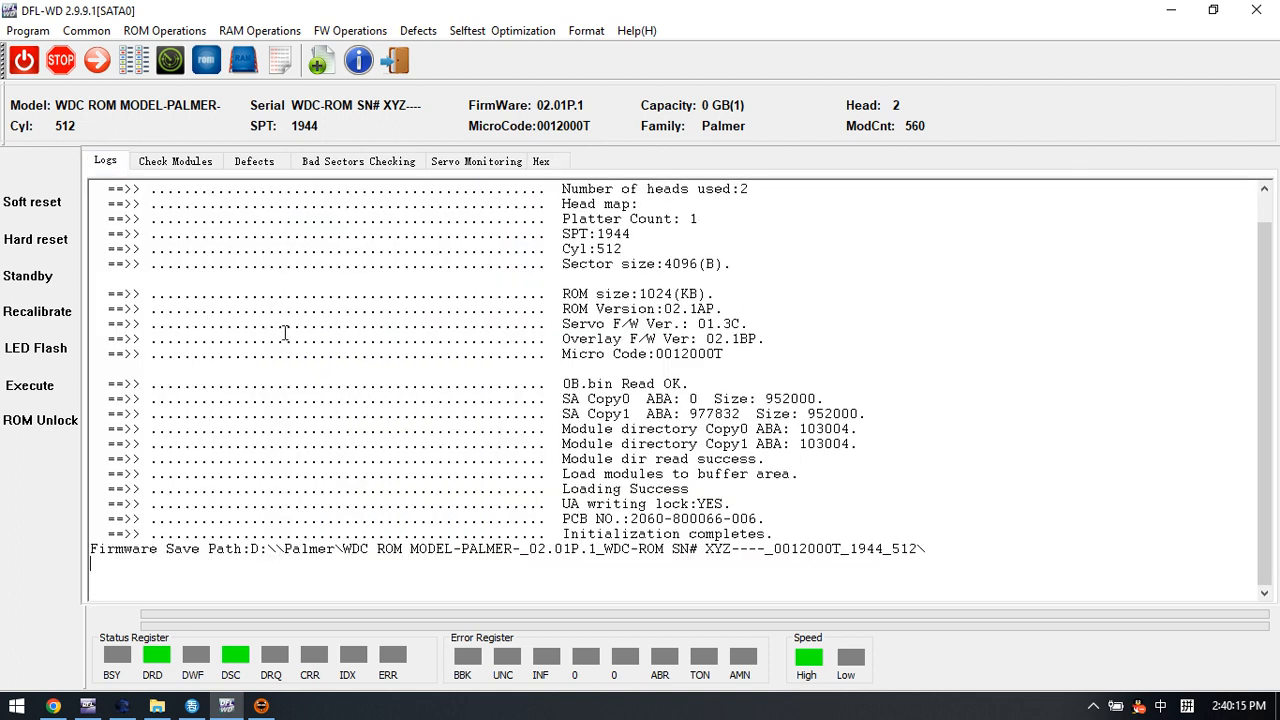
pyautogui.moveTo(260, 180)
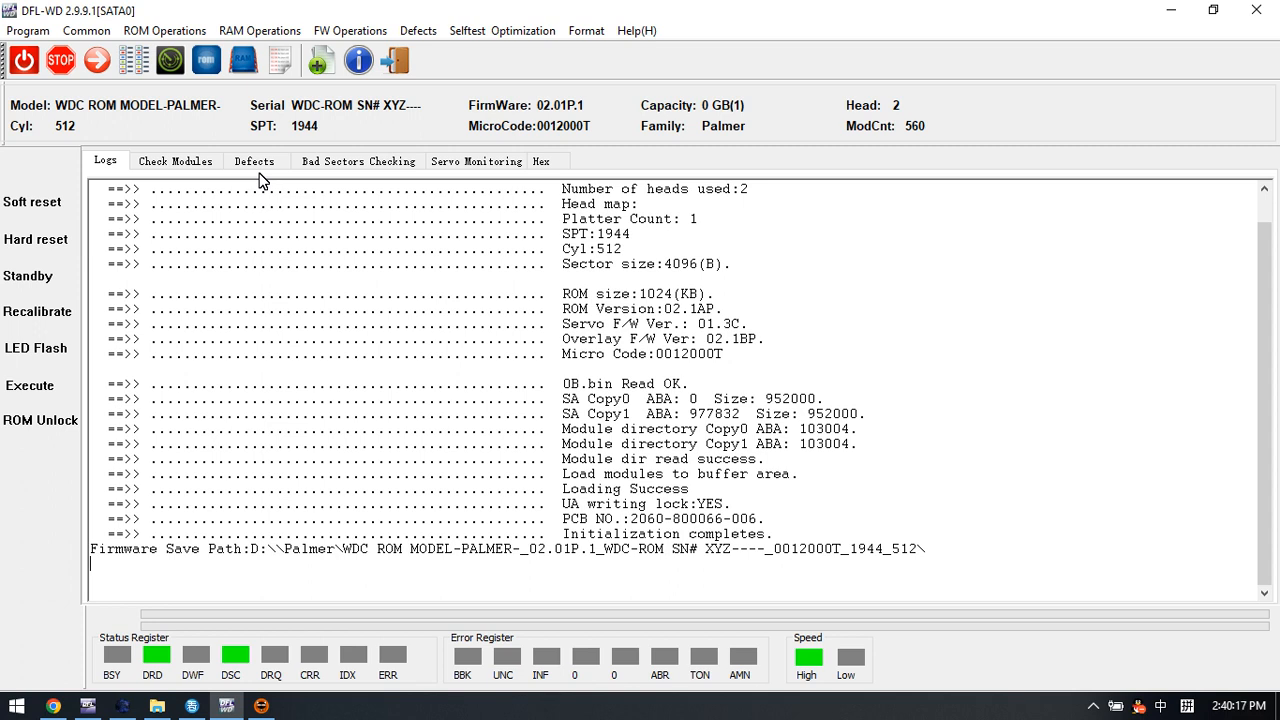
pyautogui.moveTo(688, 120)
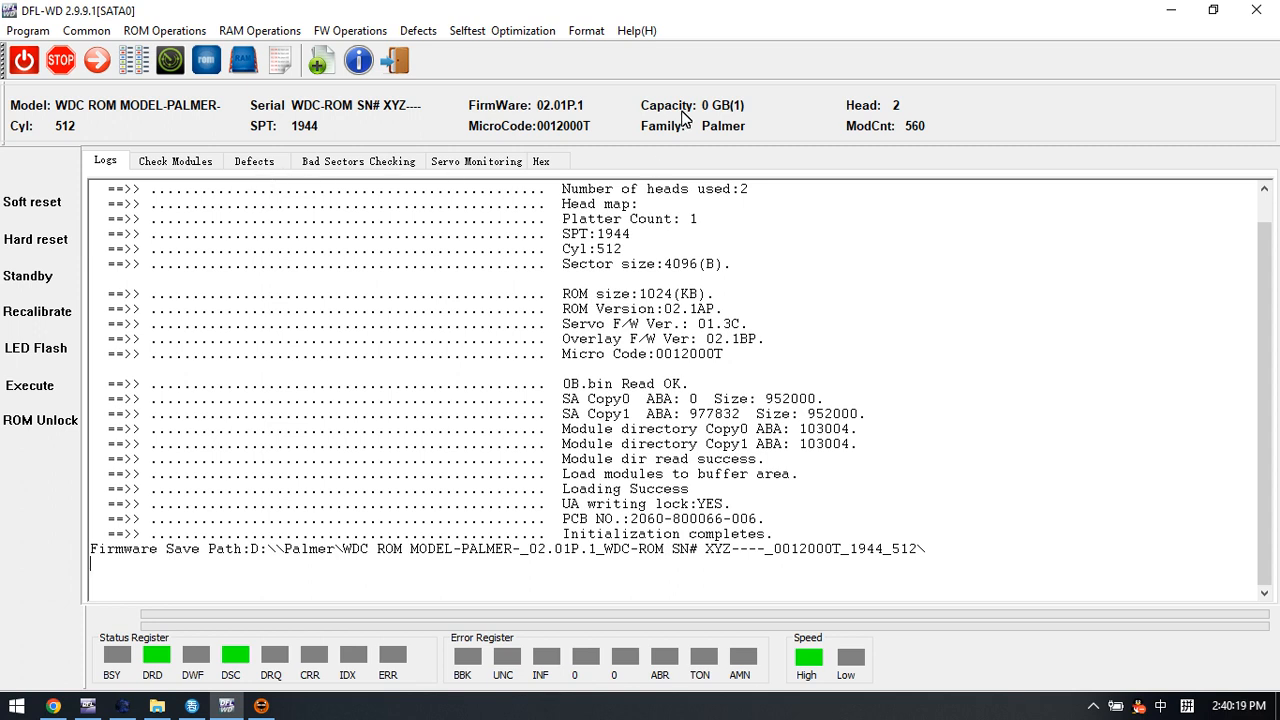
pyautogui.moveTo(750, 128)
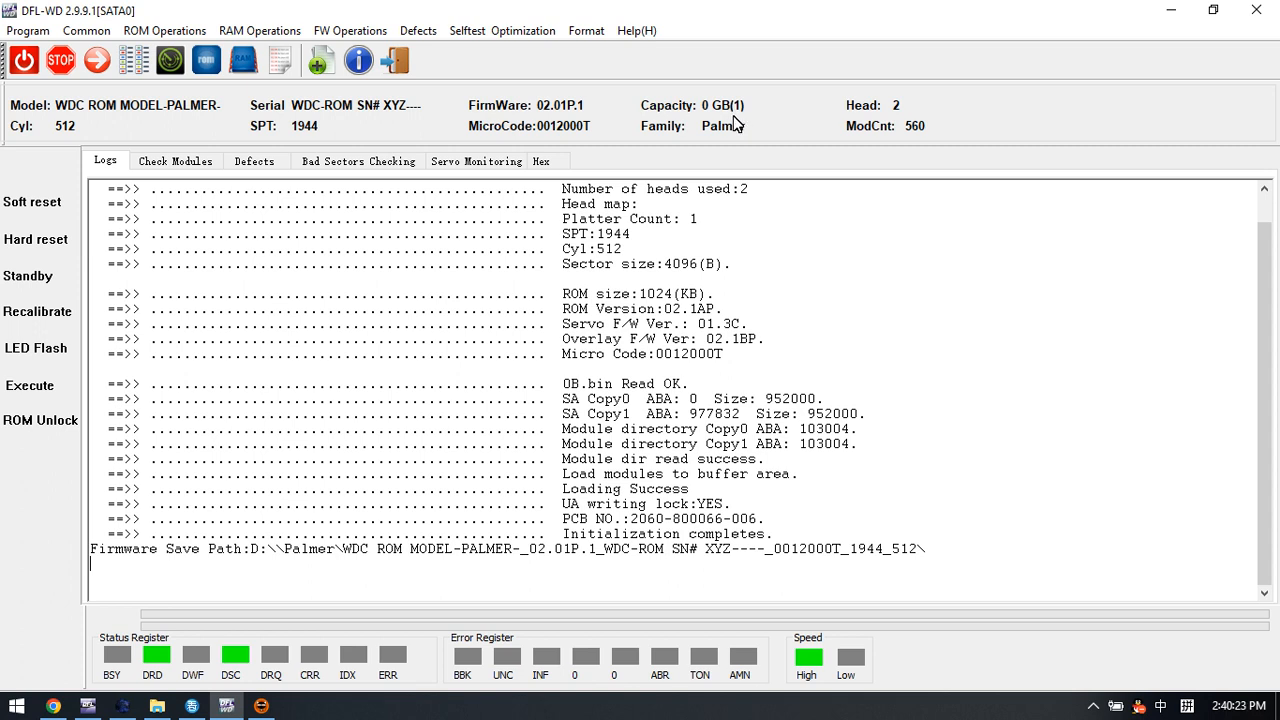
# - Show the Check Modules table and refresh the drive ID to report WD10SPZX, 01.01A01, 931 GB
pyautogui.click(176, 160)
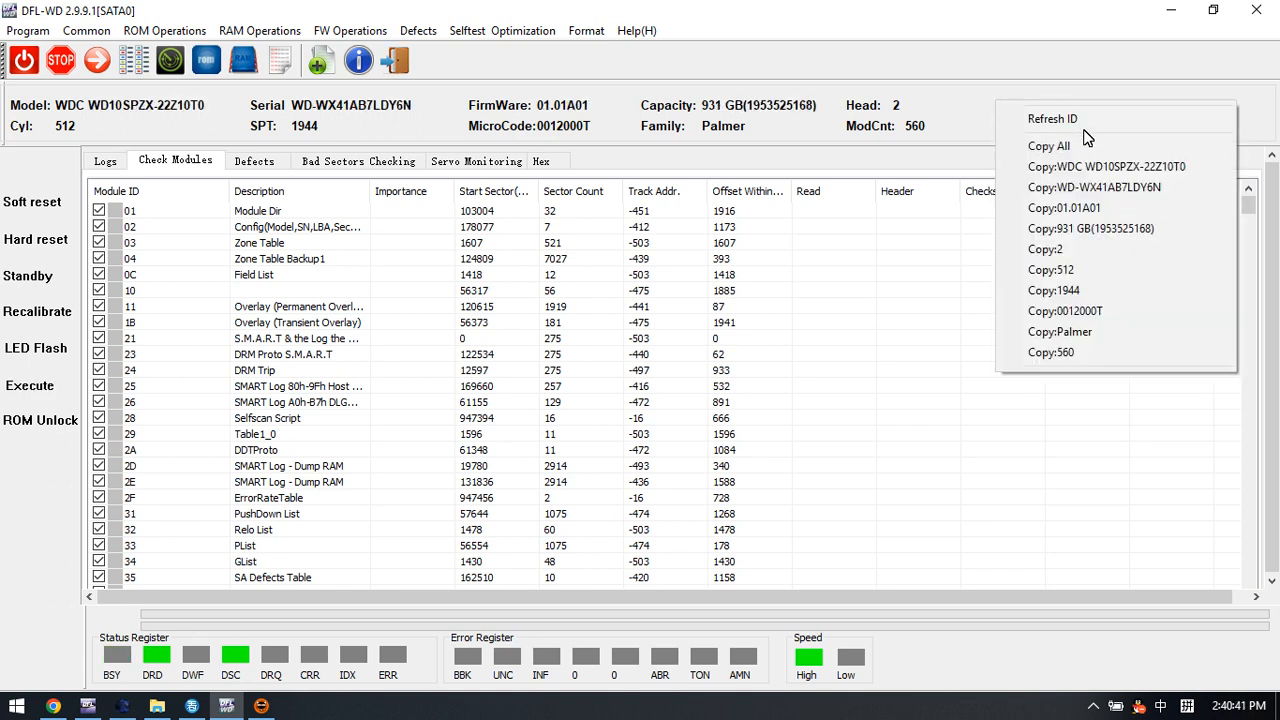
pyautogui.click(184, 118)
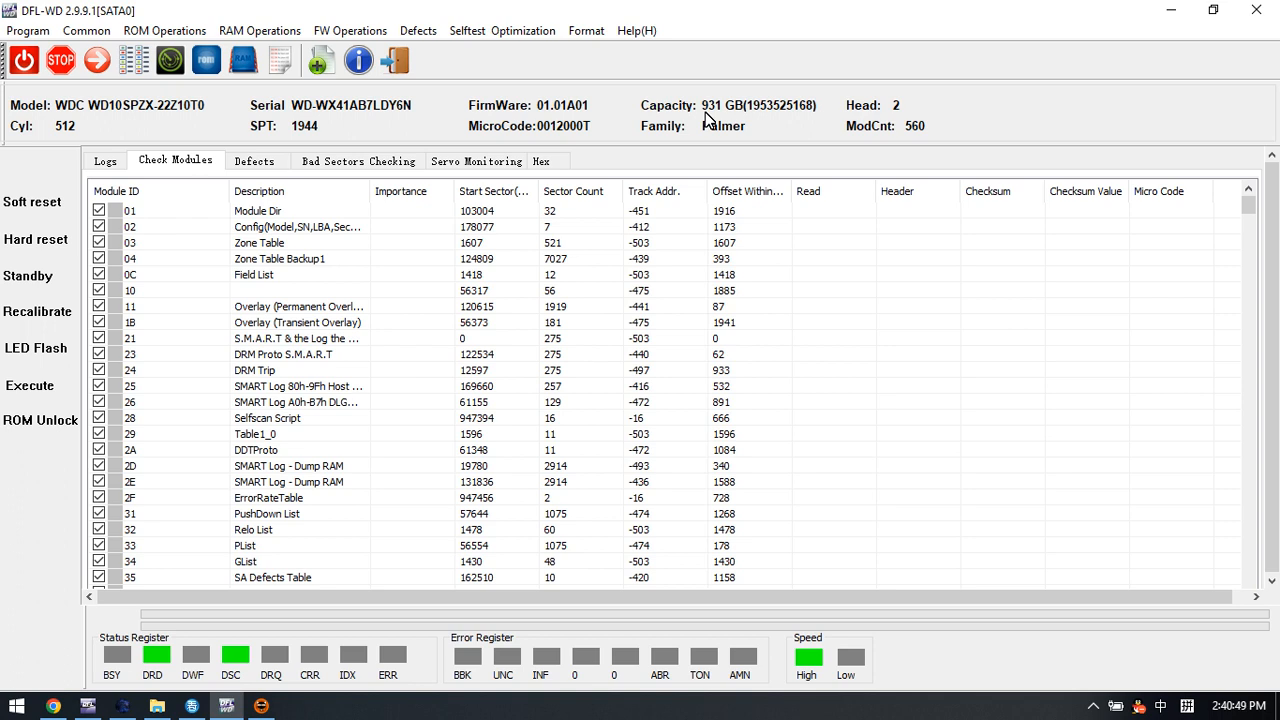
pyautogui.moveTo(200, 142)
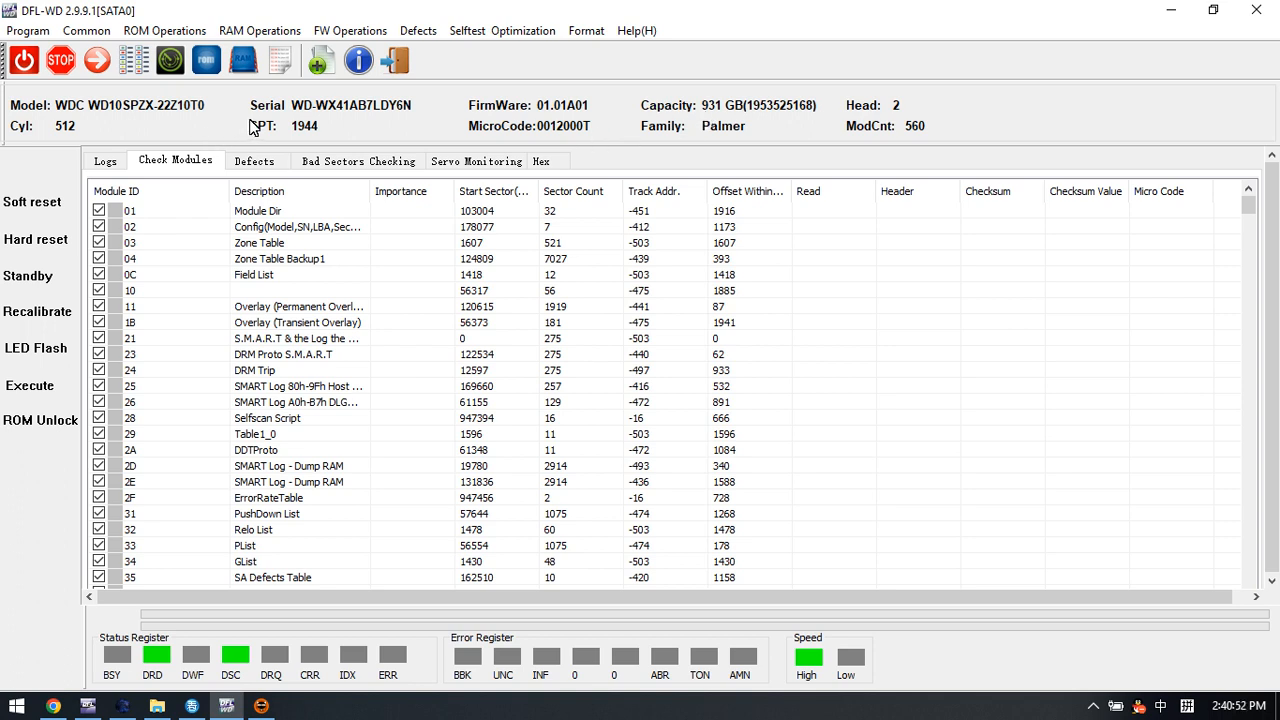
pyautogui.moveTo(400, 132)
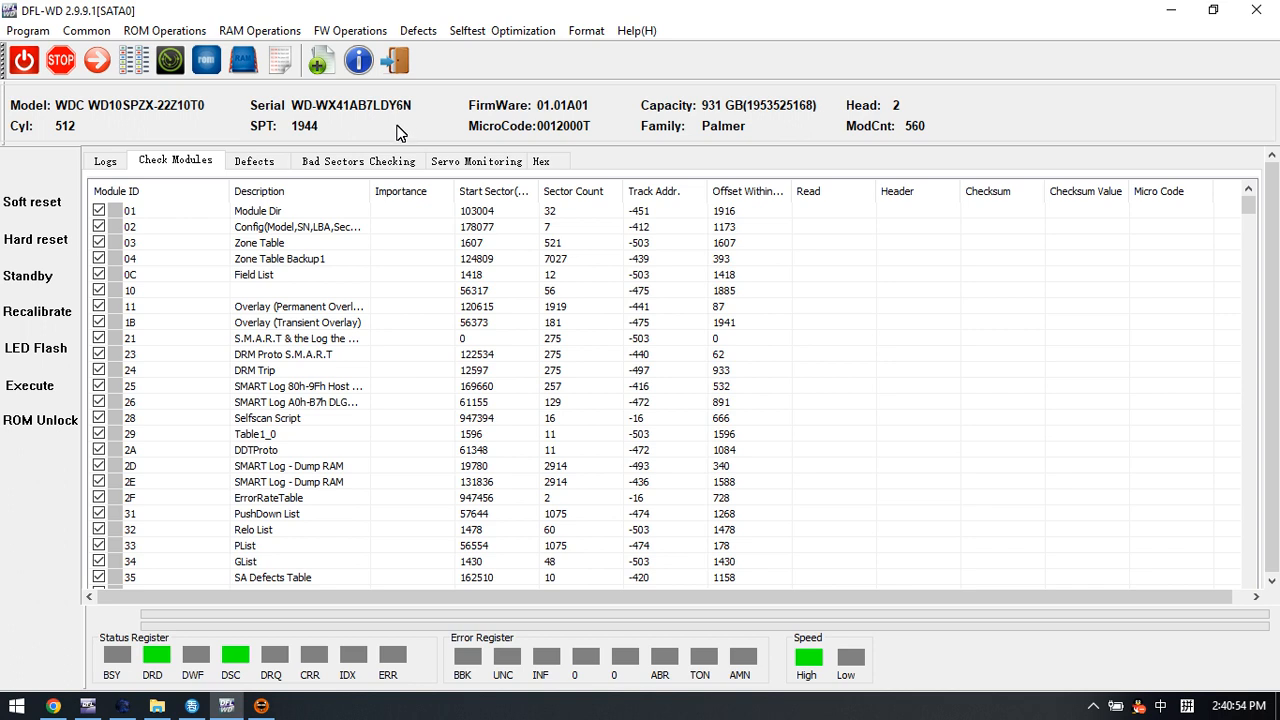
pyautogui.scroll(-3)
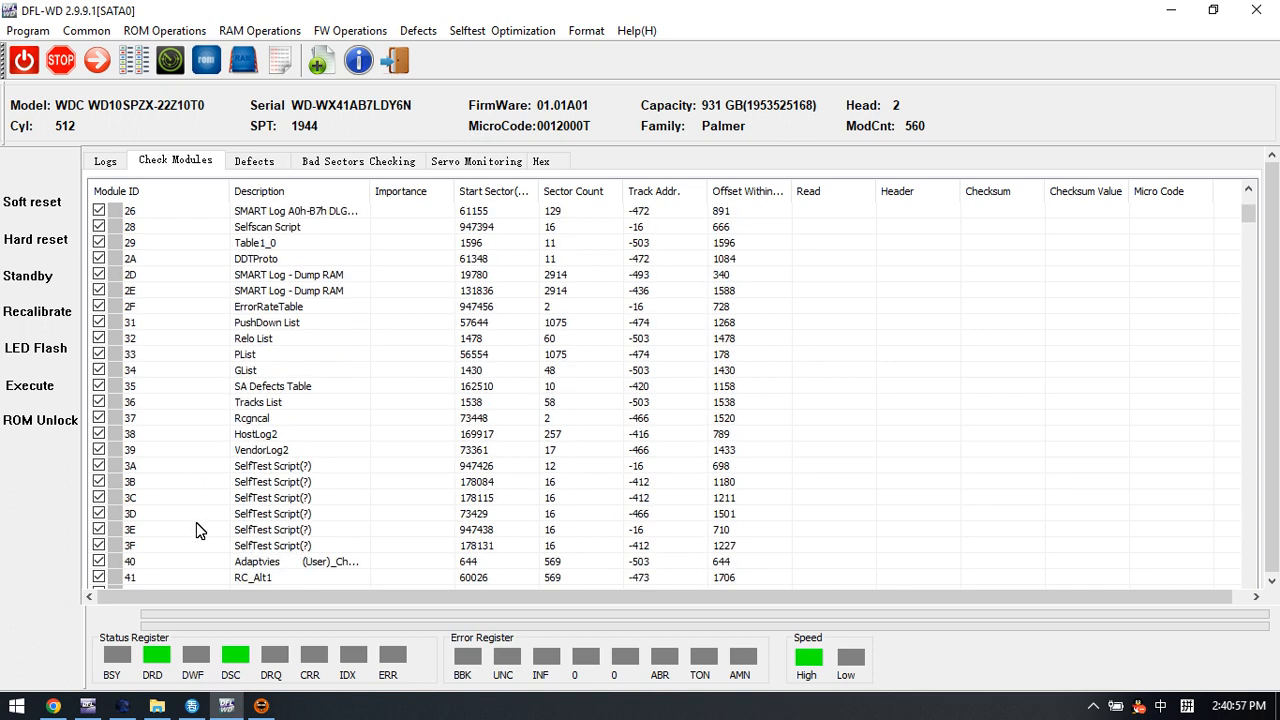
pyautogui.scroll(3)
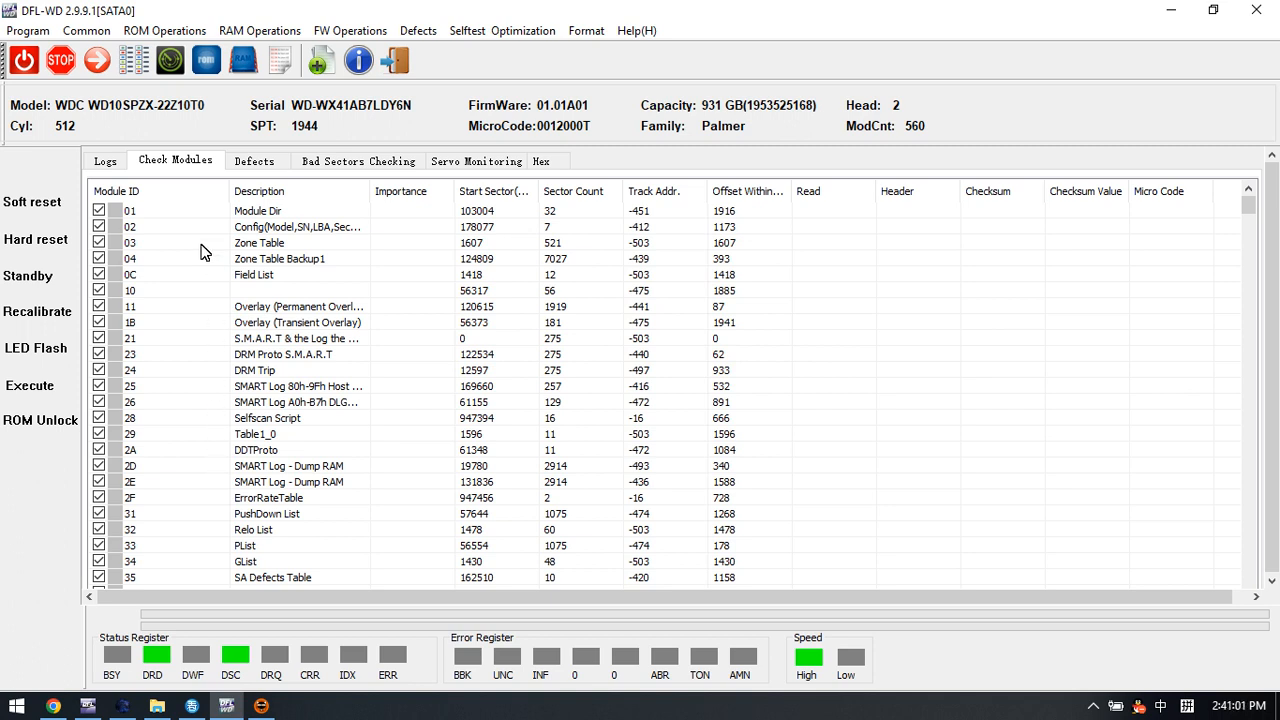
pyautogui.moveTo(448, 128)
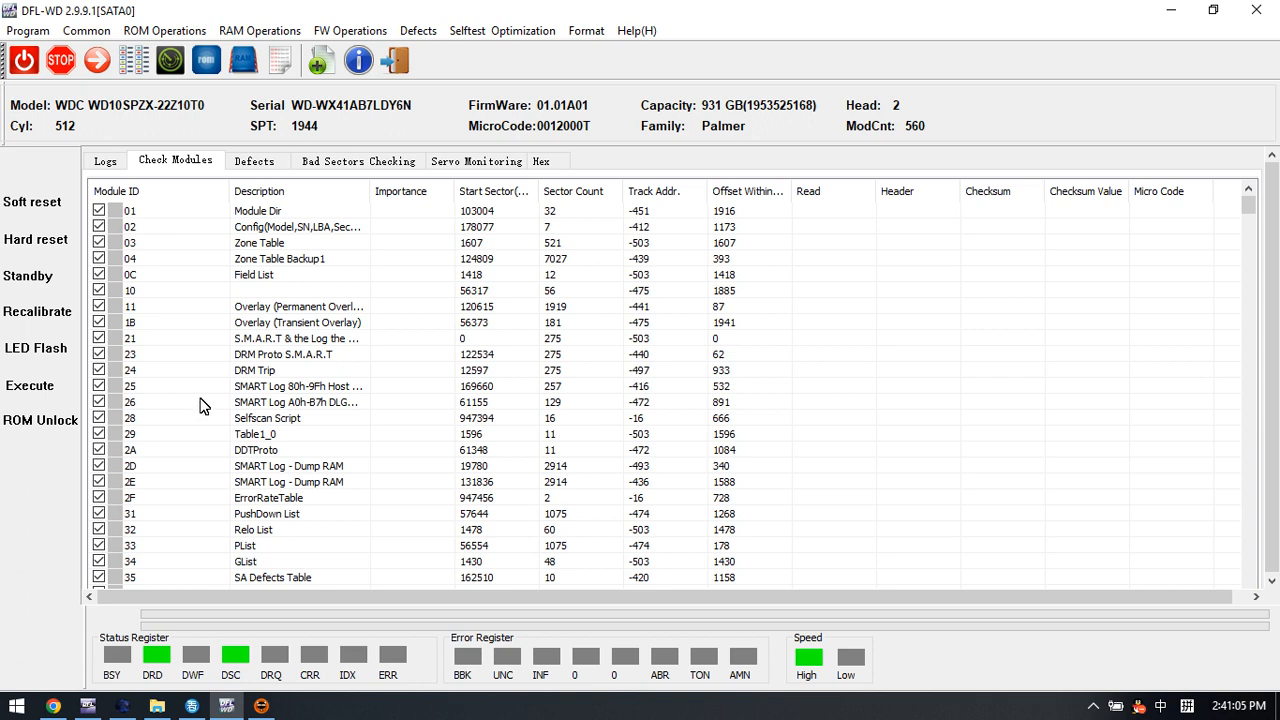
pyautogui.moveTo(252, 322)
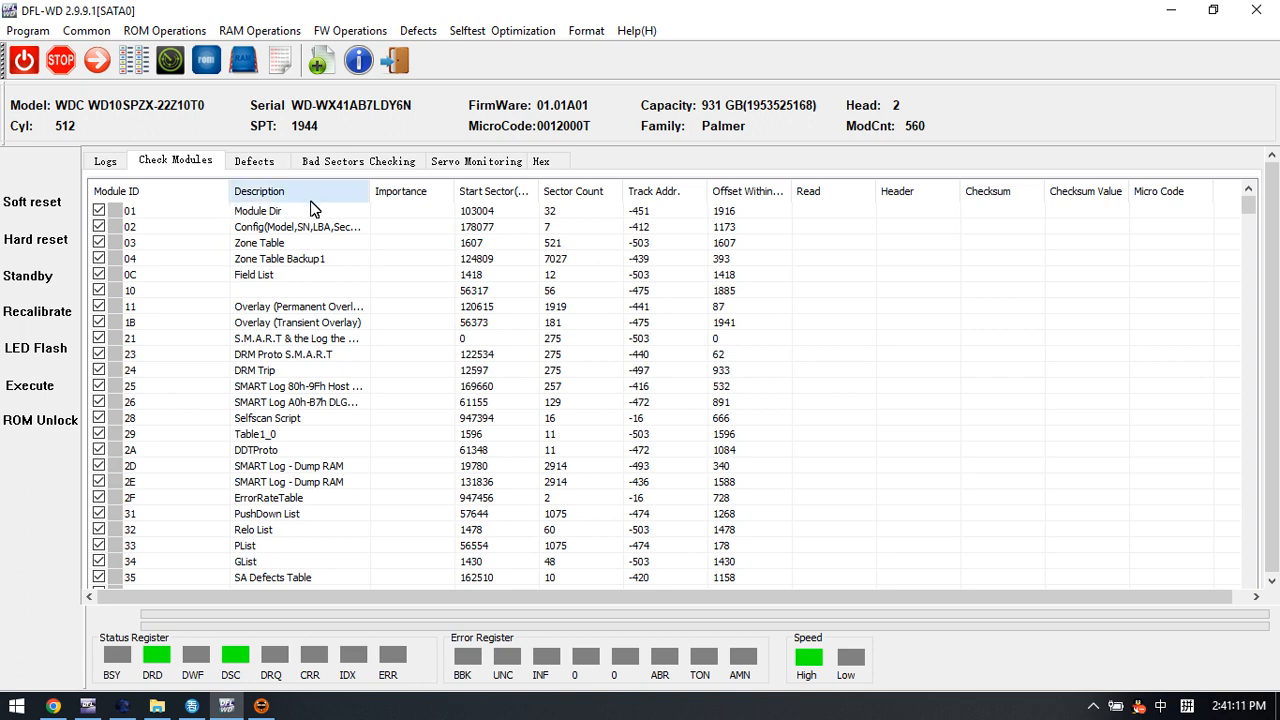
pyautogui.moveTo(350, 210)
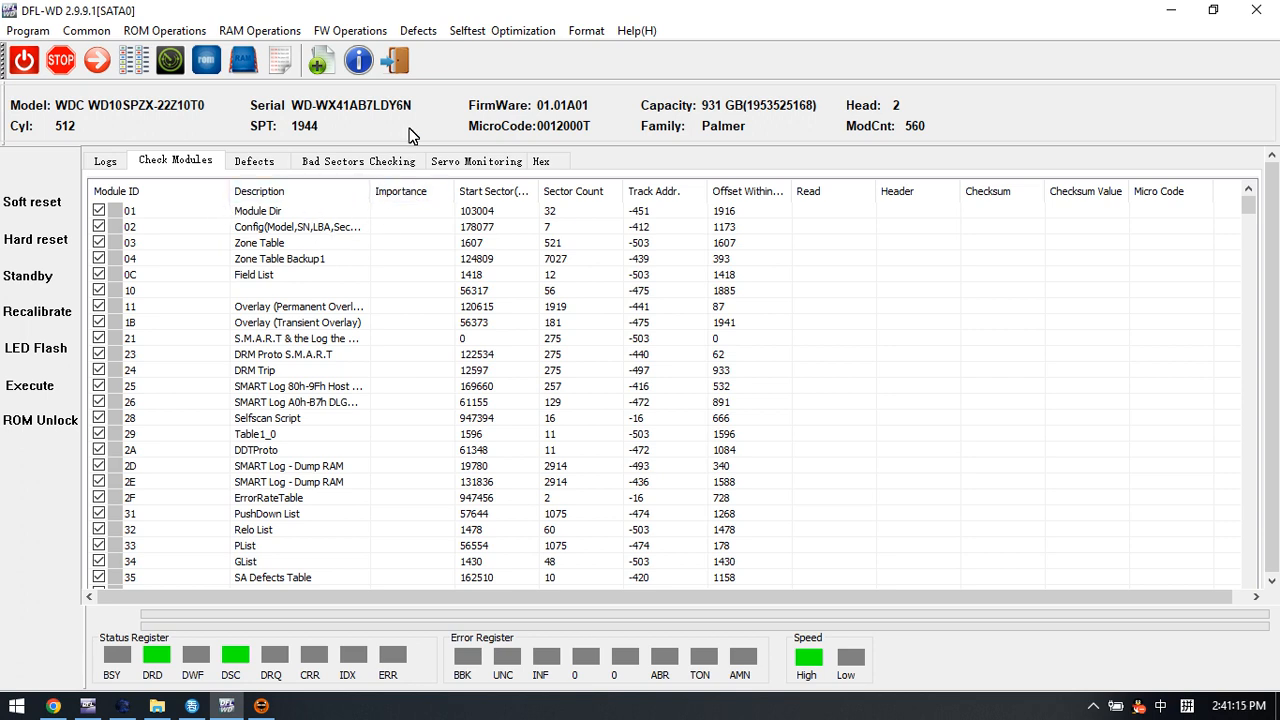
pyautogui.moveTo(422, 118)
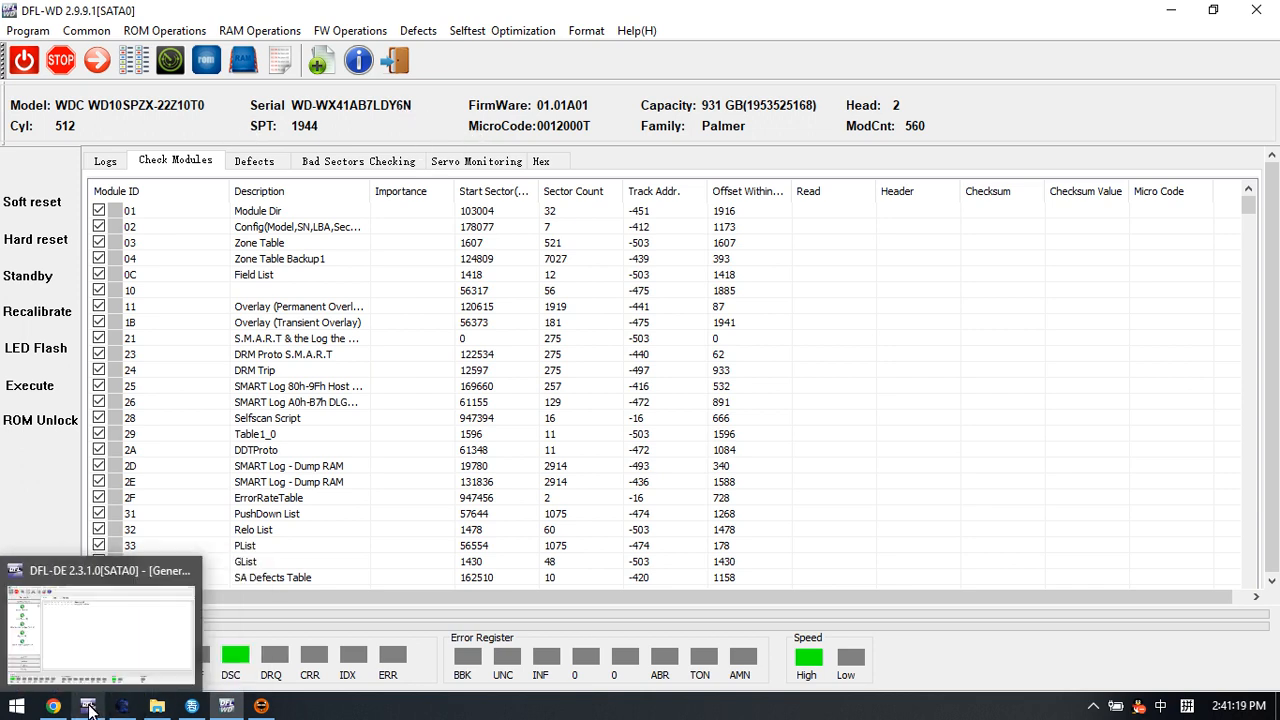
pyautogui.click(88, 706)
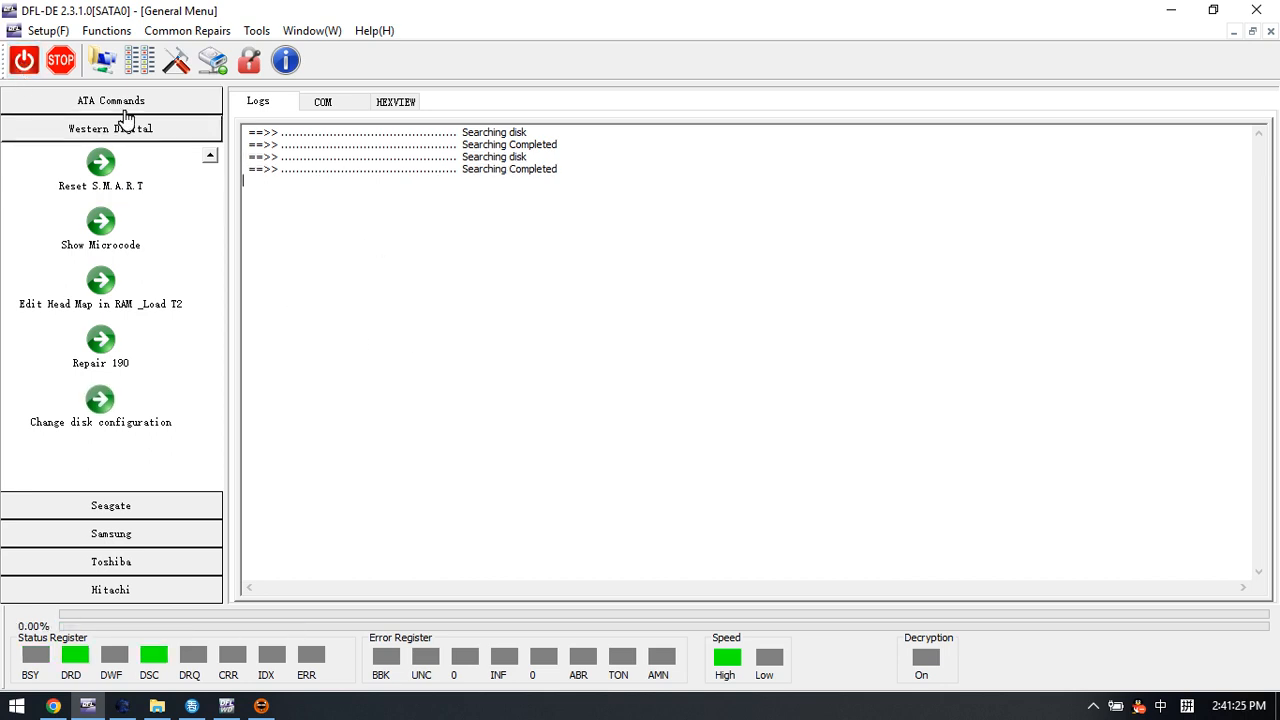
pyautogui.moveTo(198, 180)
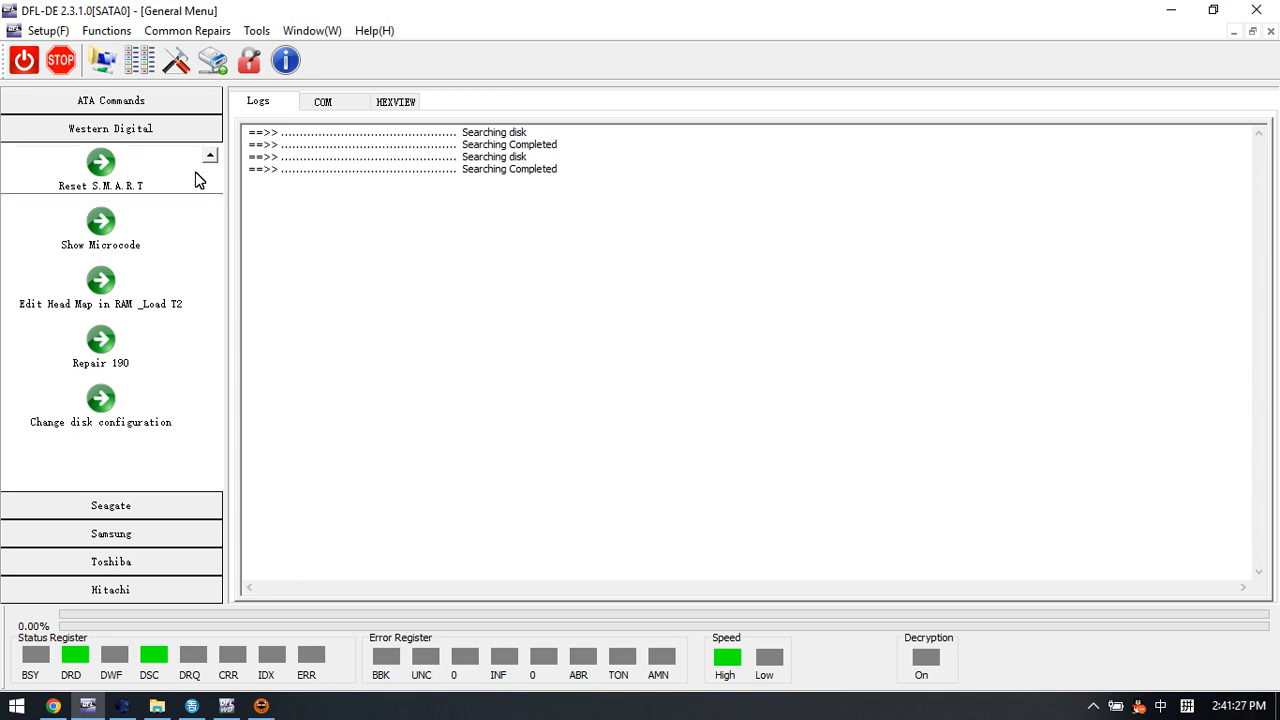
pyautogui.click(394, 100)
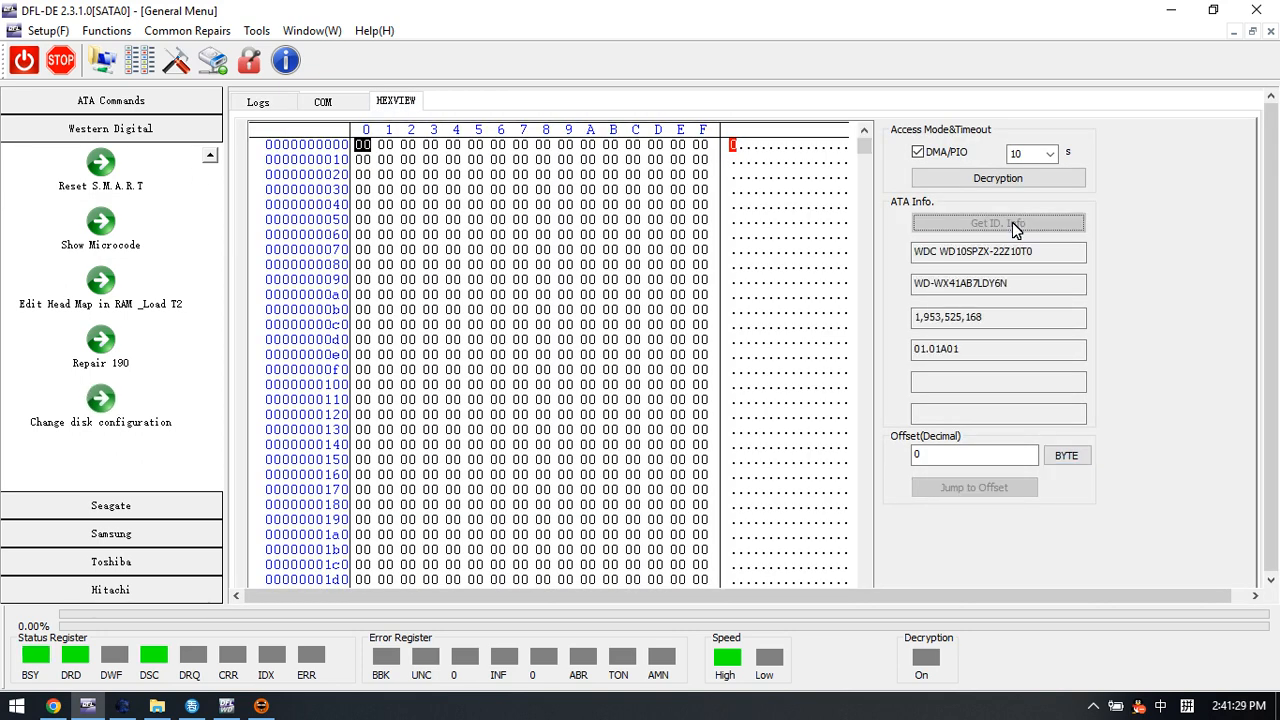
pyautogui.click(996, 222)
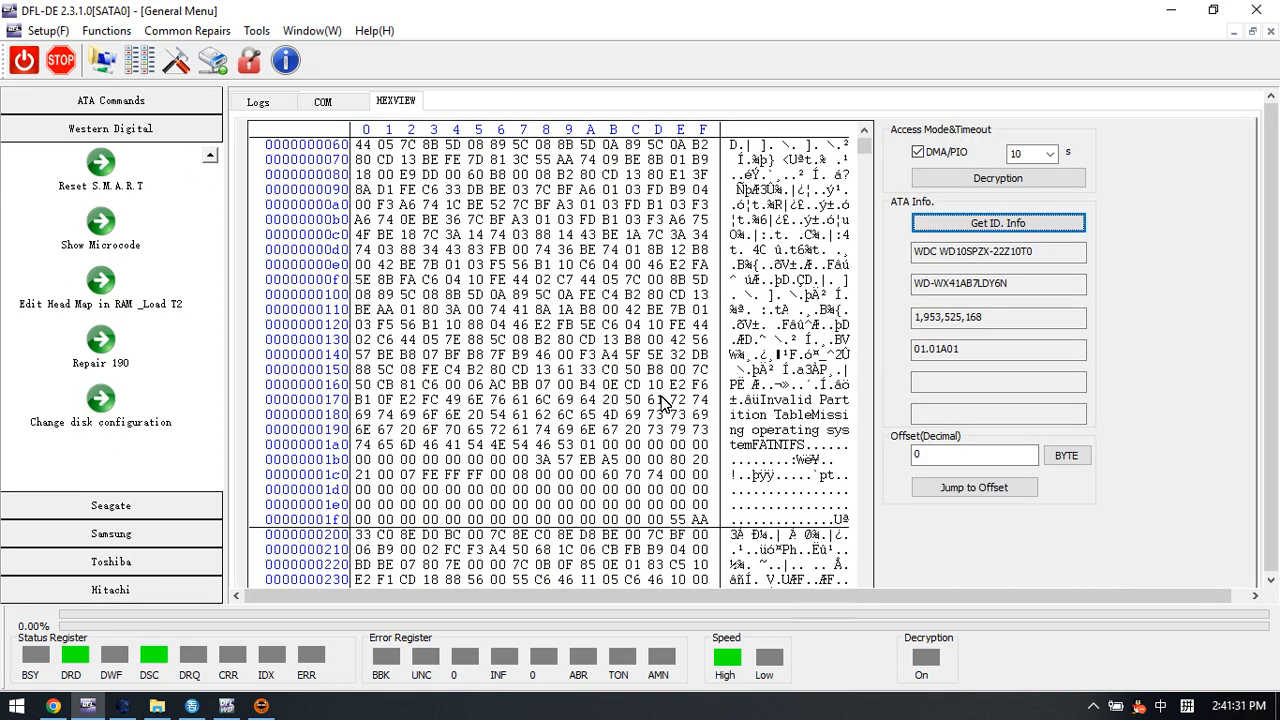
pyautogui.moveTo(676, 520)
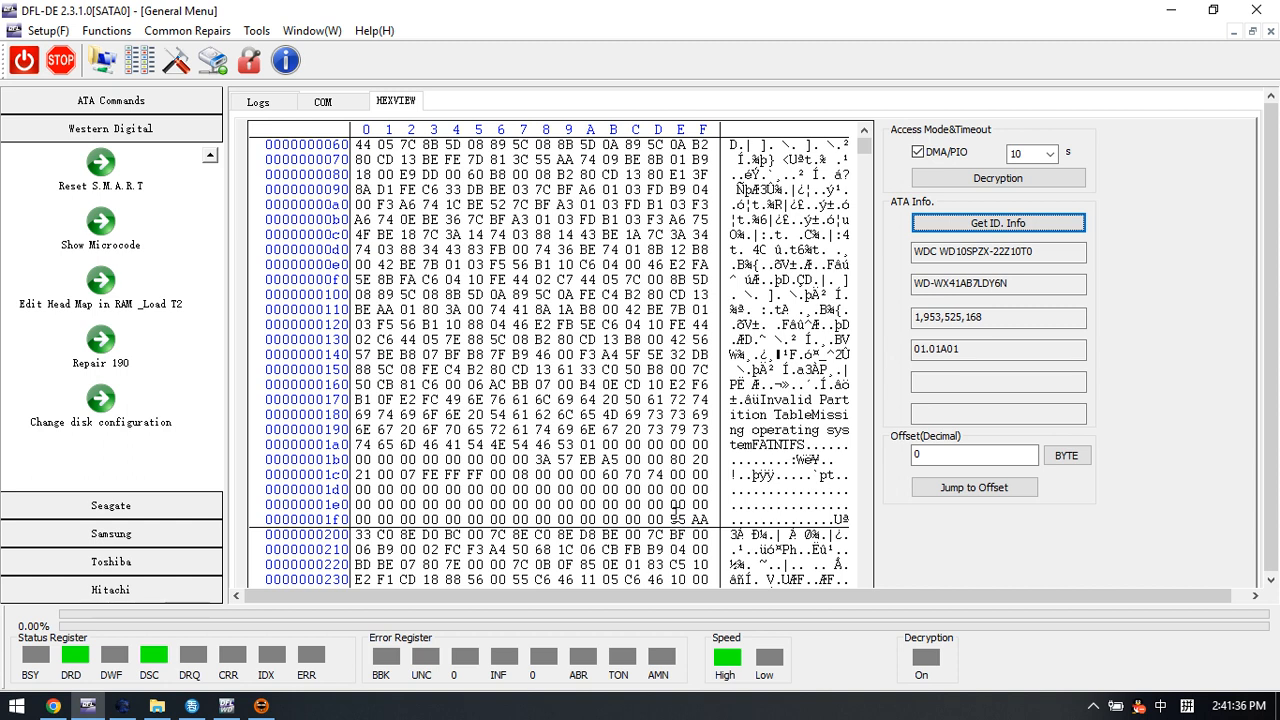
pyautogui.moveTo(548, 324)
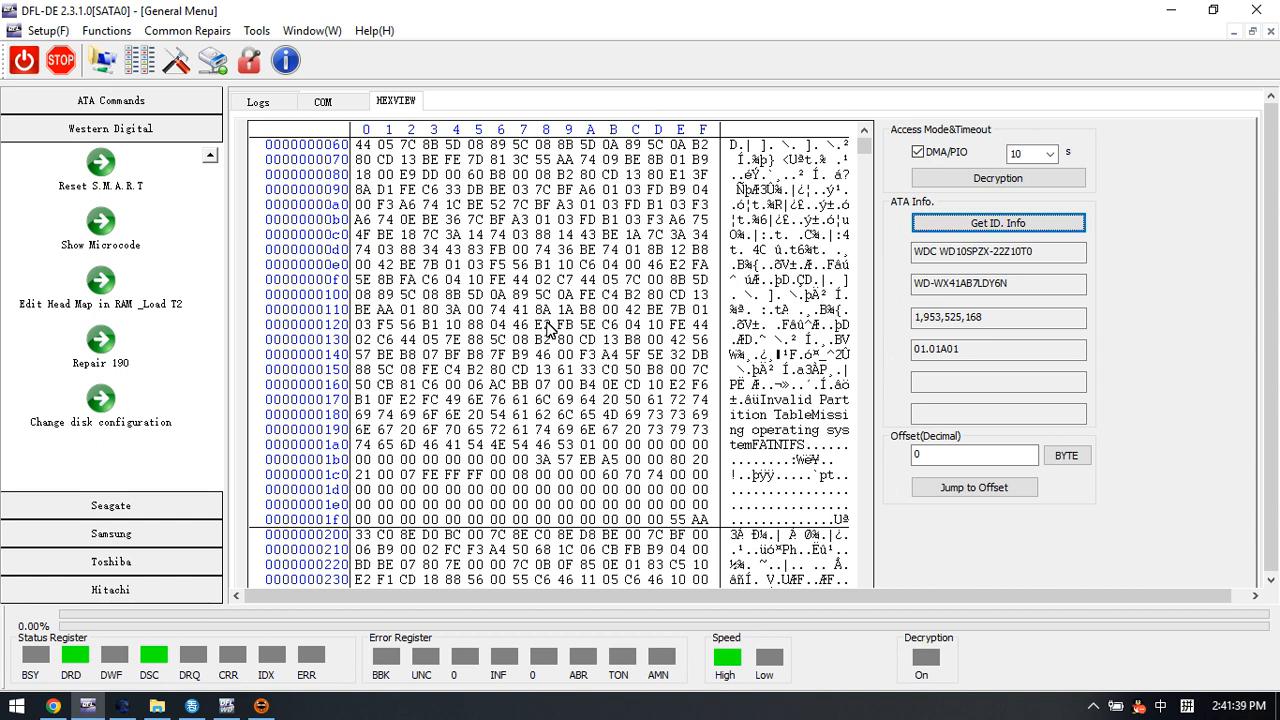
pyautogui.moveTo(542, 330)
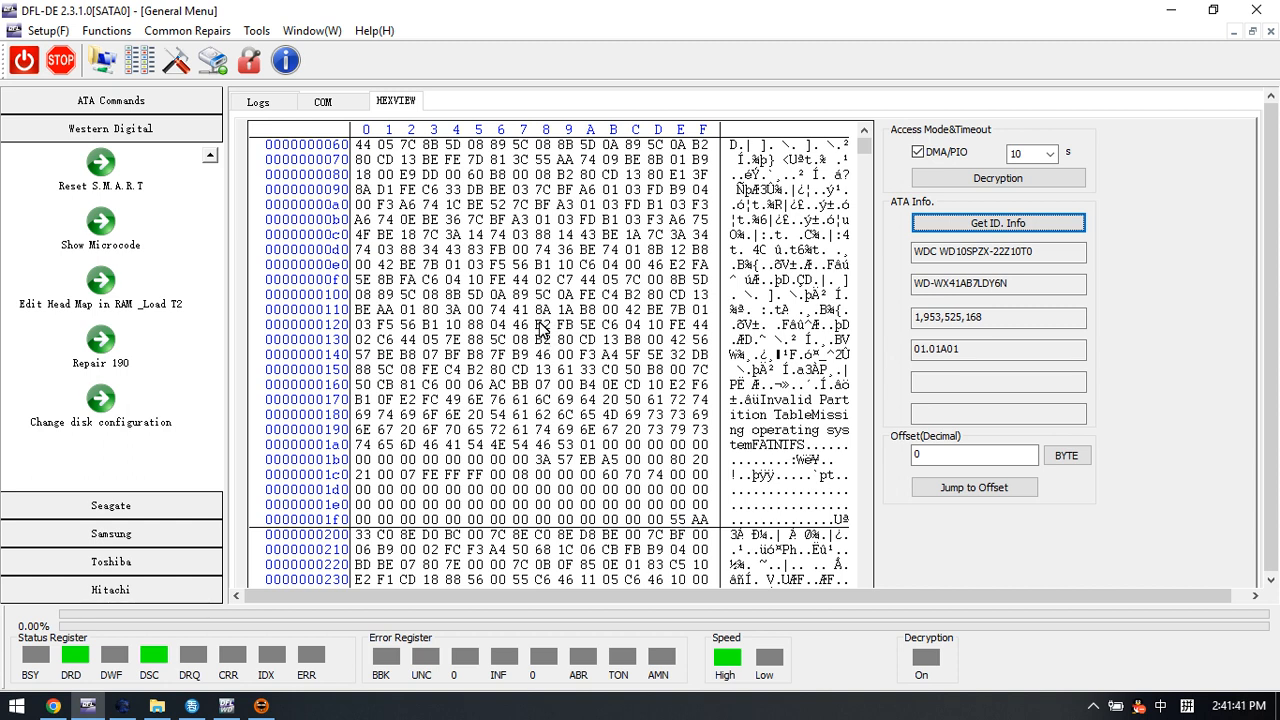
pyautogui.scroll(-3)
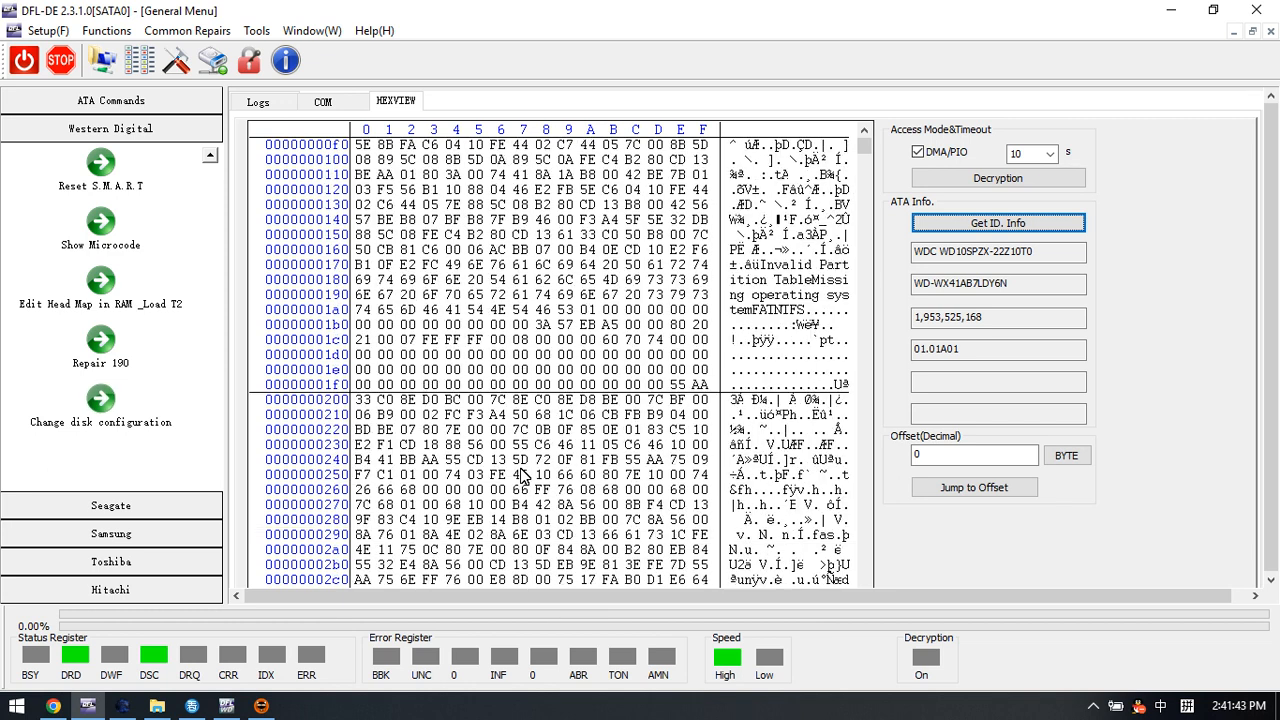
pyautogui.scroll(-3)
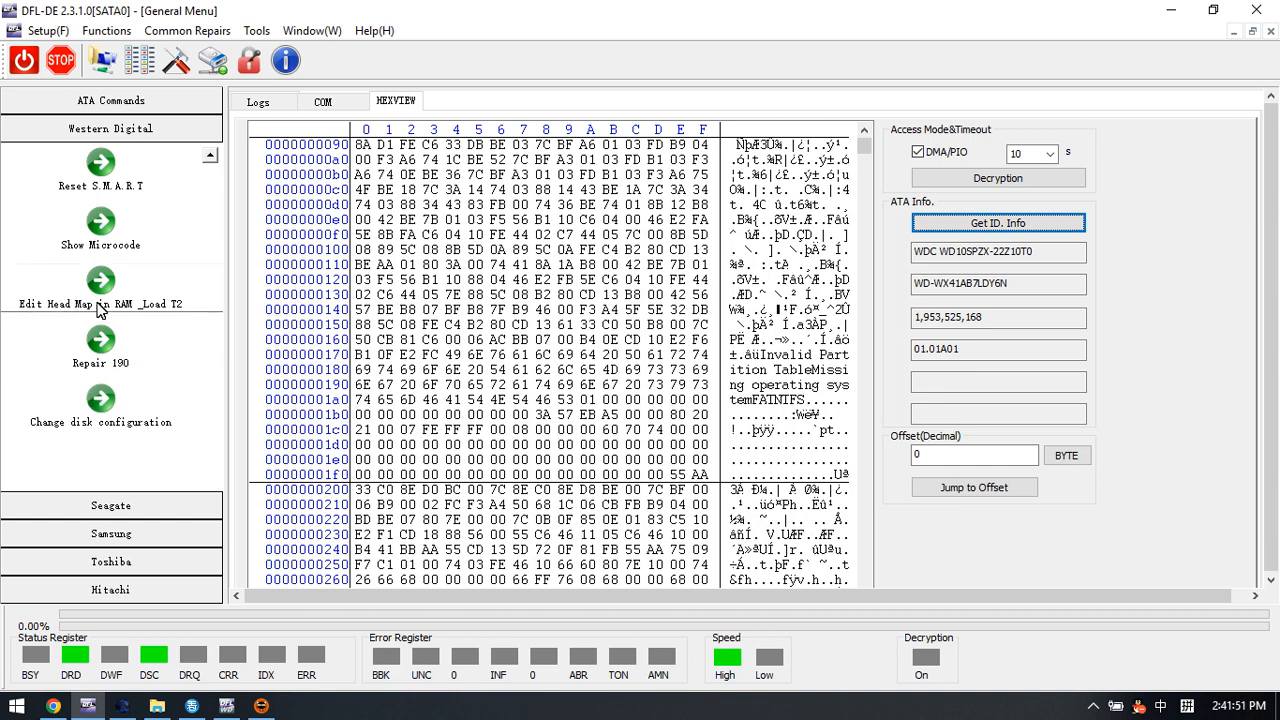
# - Enable Load T2 in the head map settings, pick the T2 file from the Modules folder and load it
pyautogui.click(100, 280)
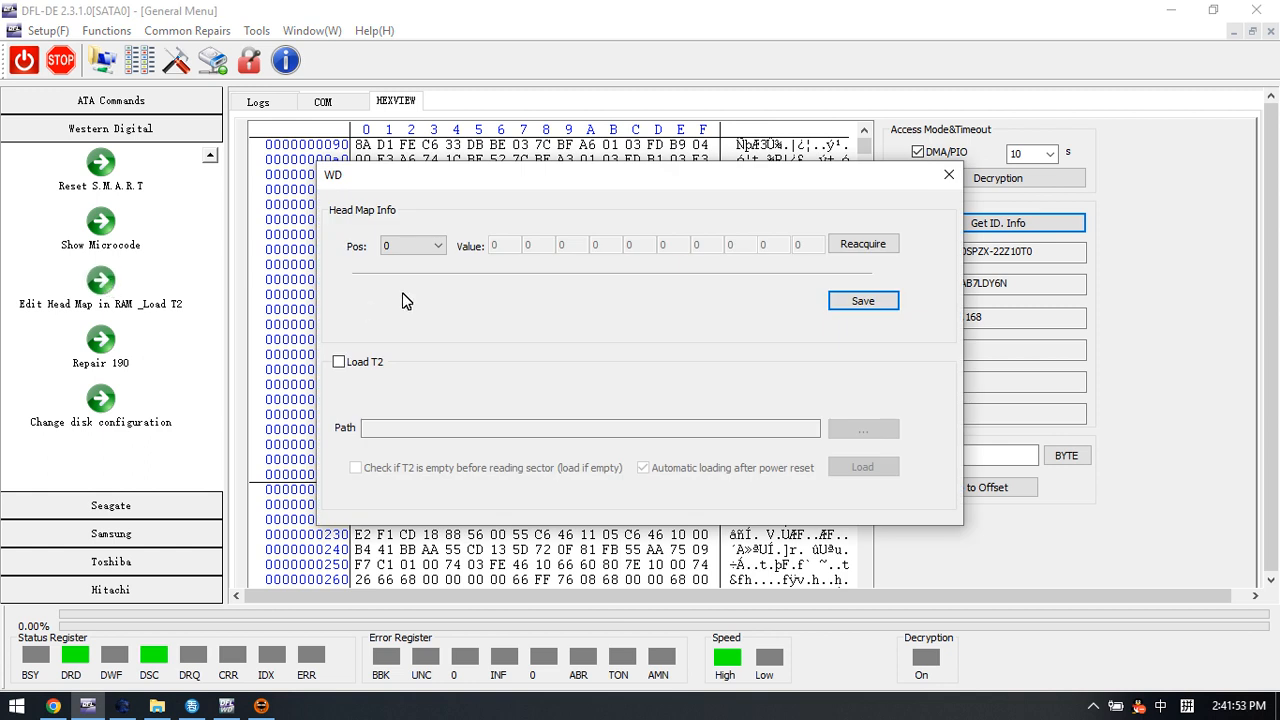
pyautogui.click(340, 362)
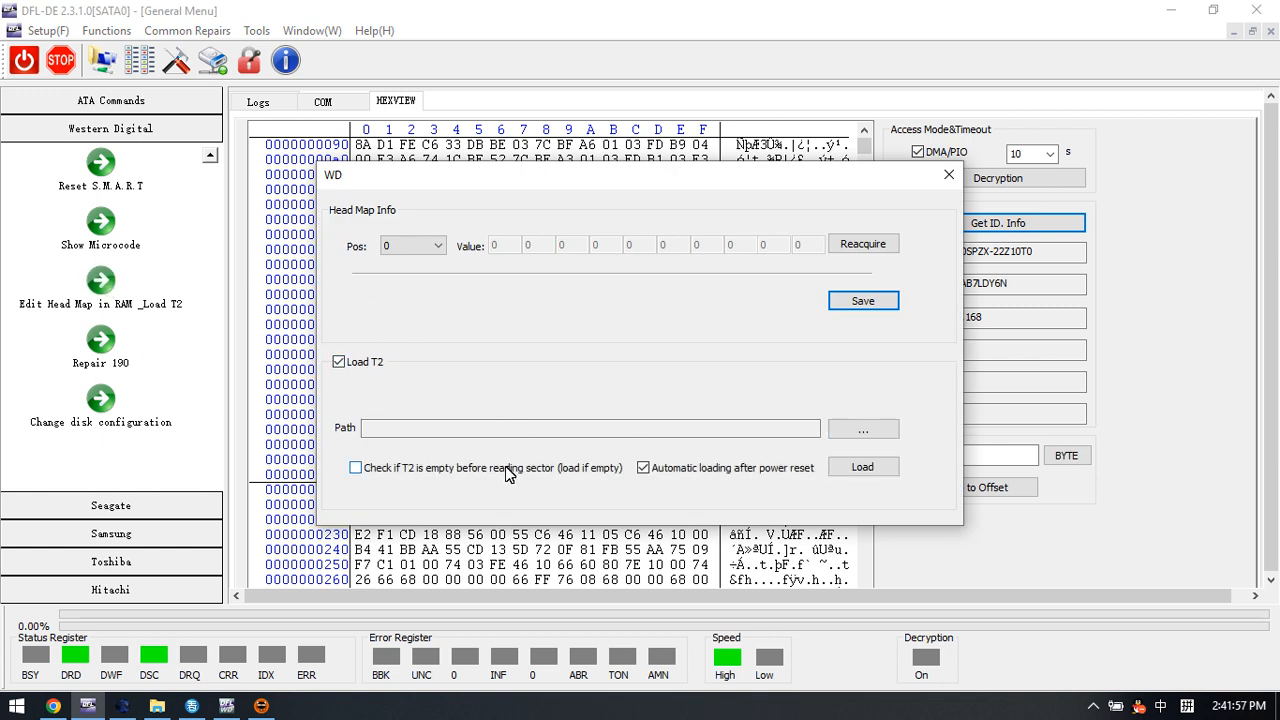
pyautogui.click(864, 428)
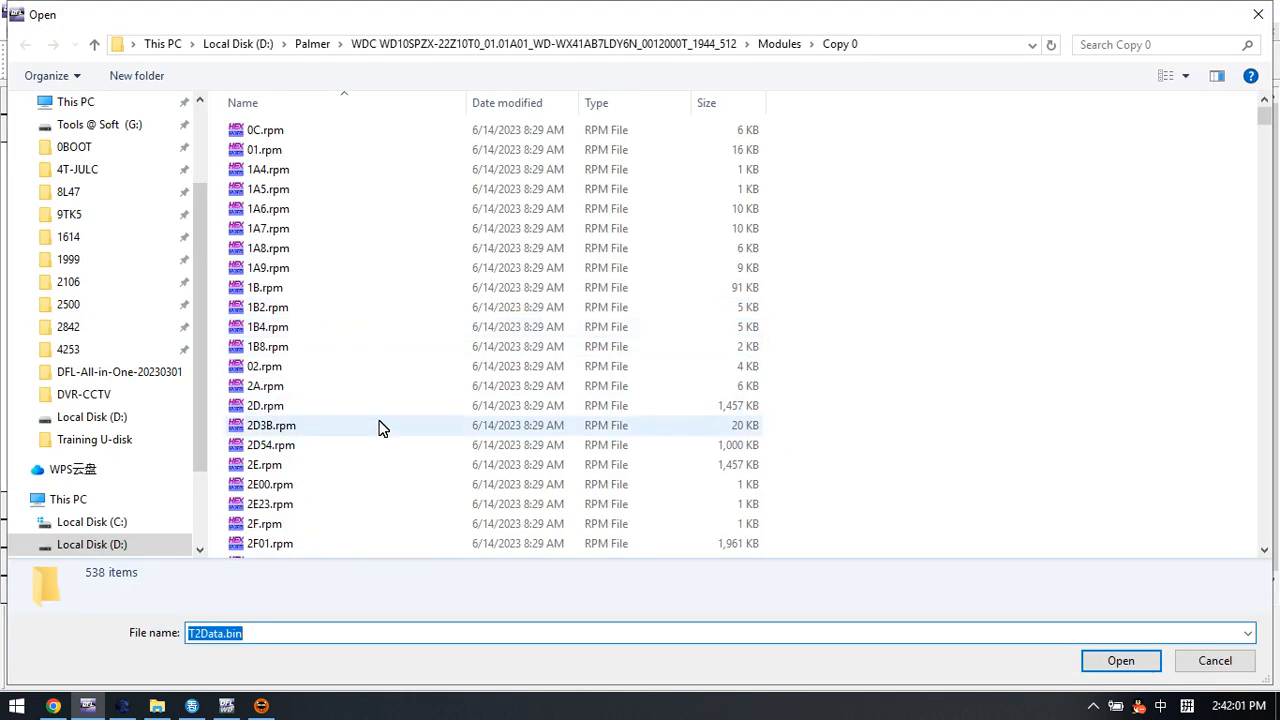
pyautogui.scroll(-3)
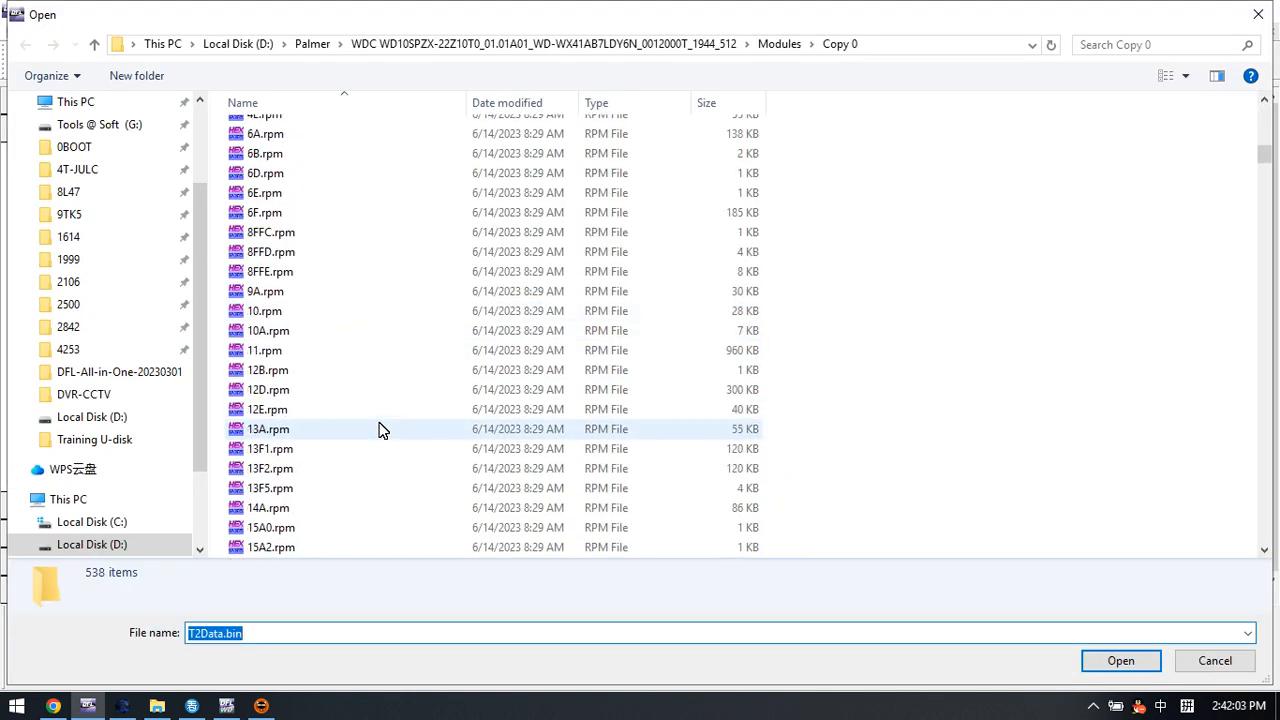
pyautogui.scroll(-3)
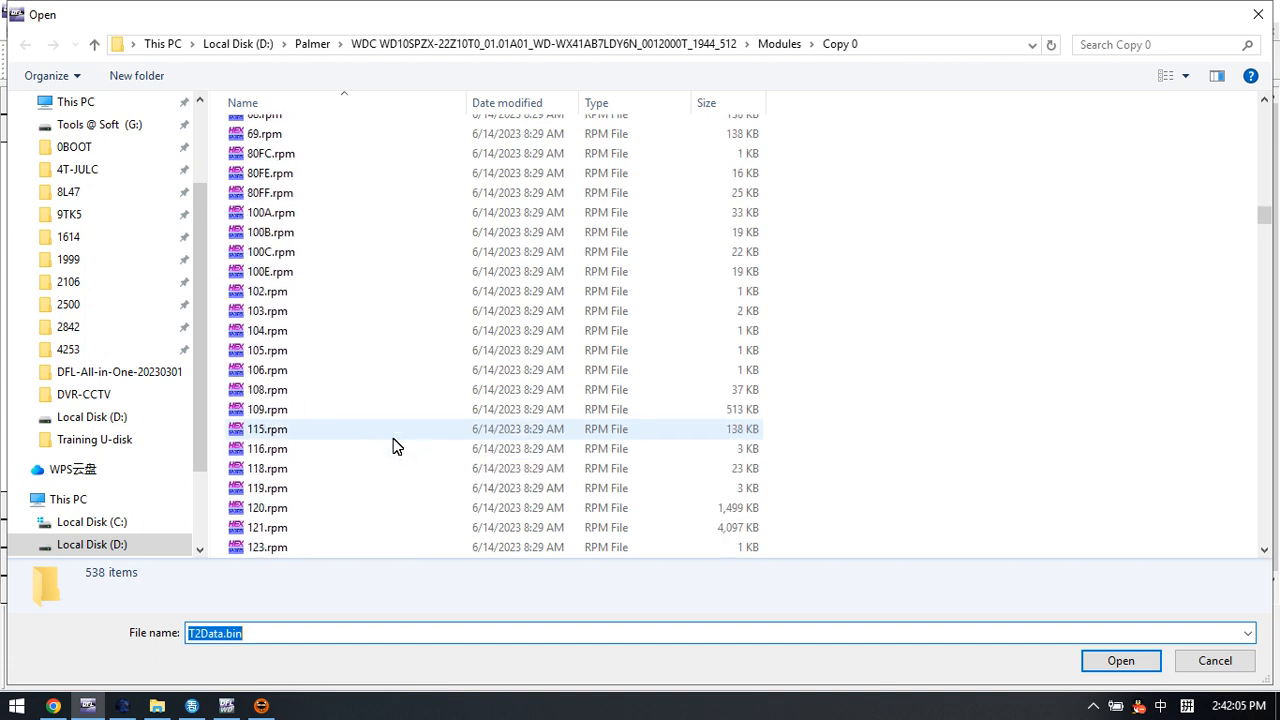
pyautogui.scroll(-3)
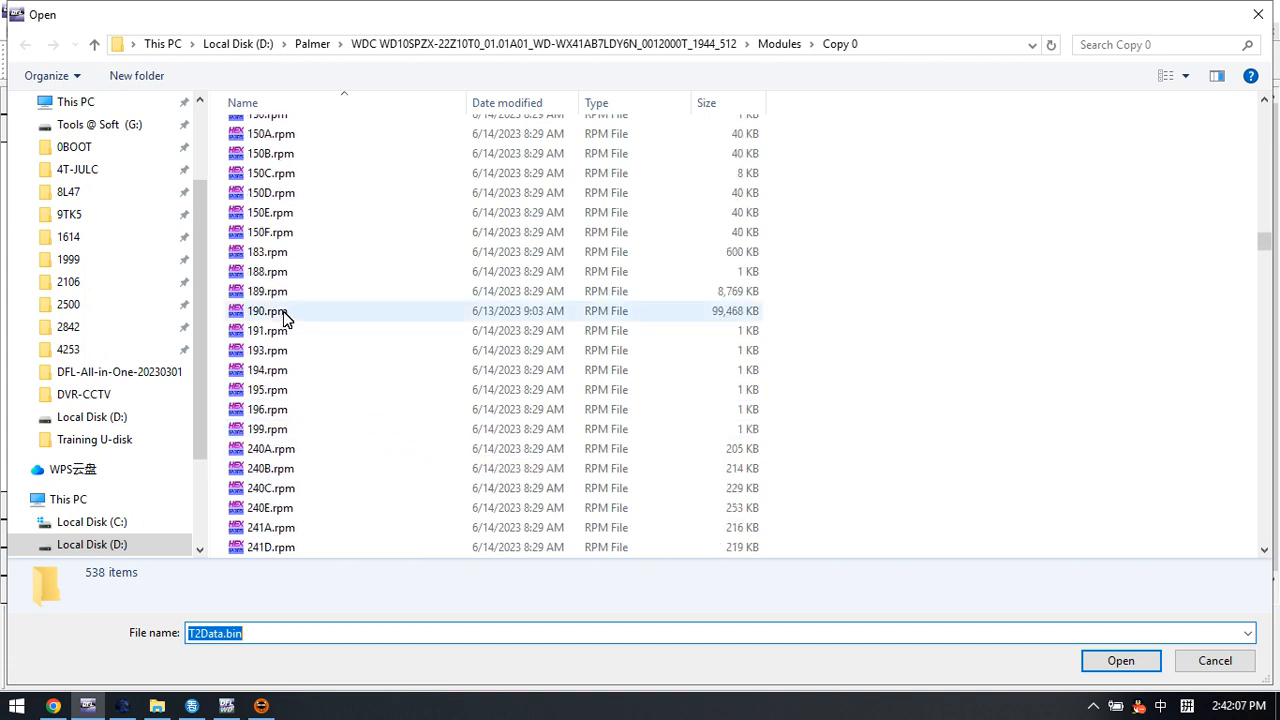
pyautogui.click(1120, 660)
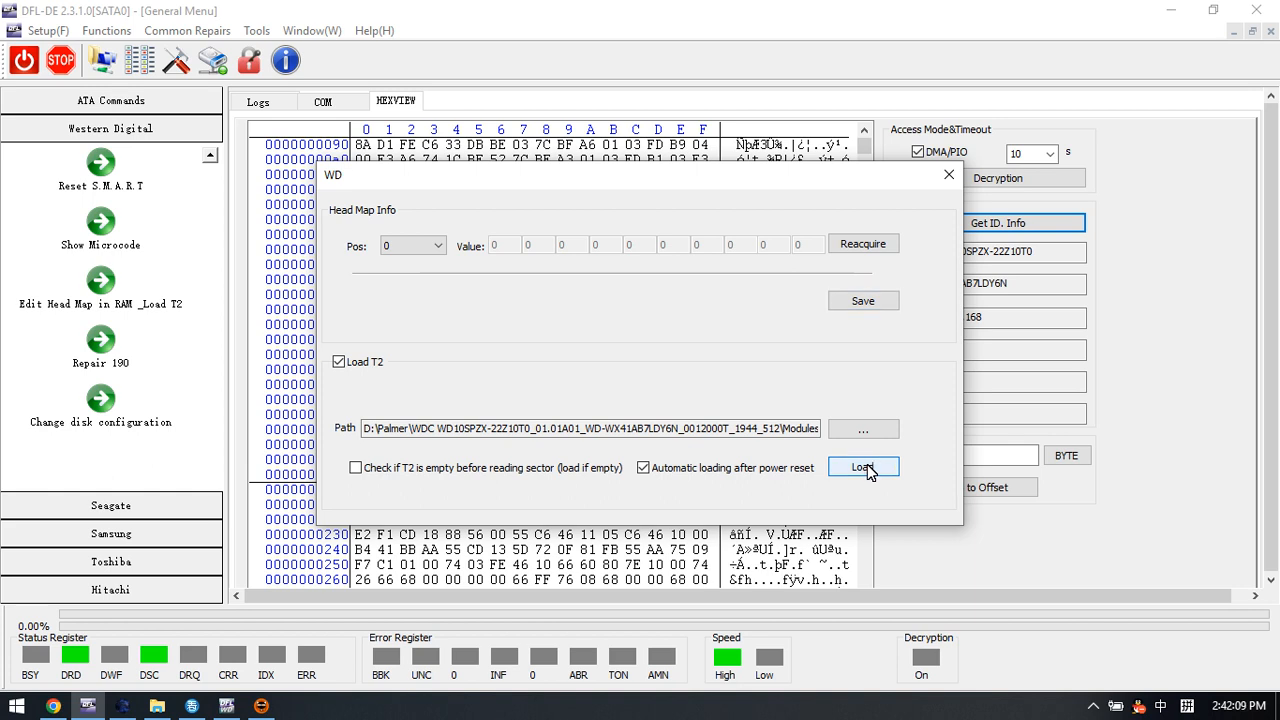
pyautogui.click(864, 466)
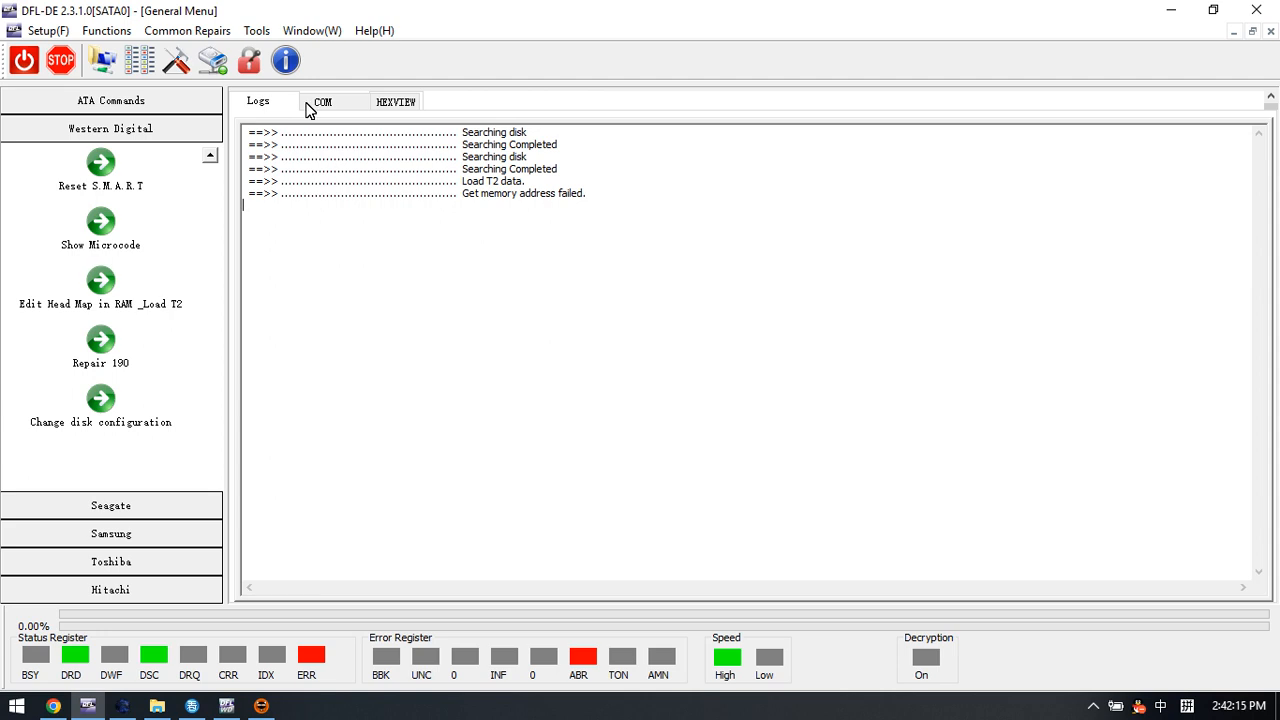
# - Return to the hex view, then reselect the same T2 data file and load it a second time
pyautogui.click(396, 100)
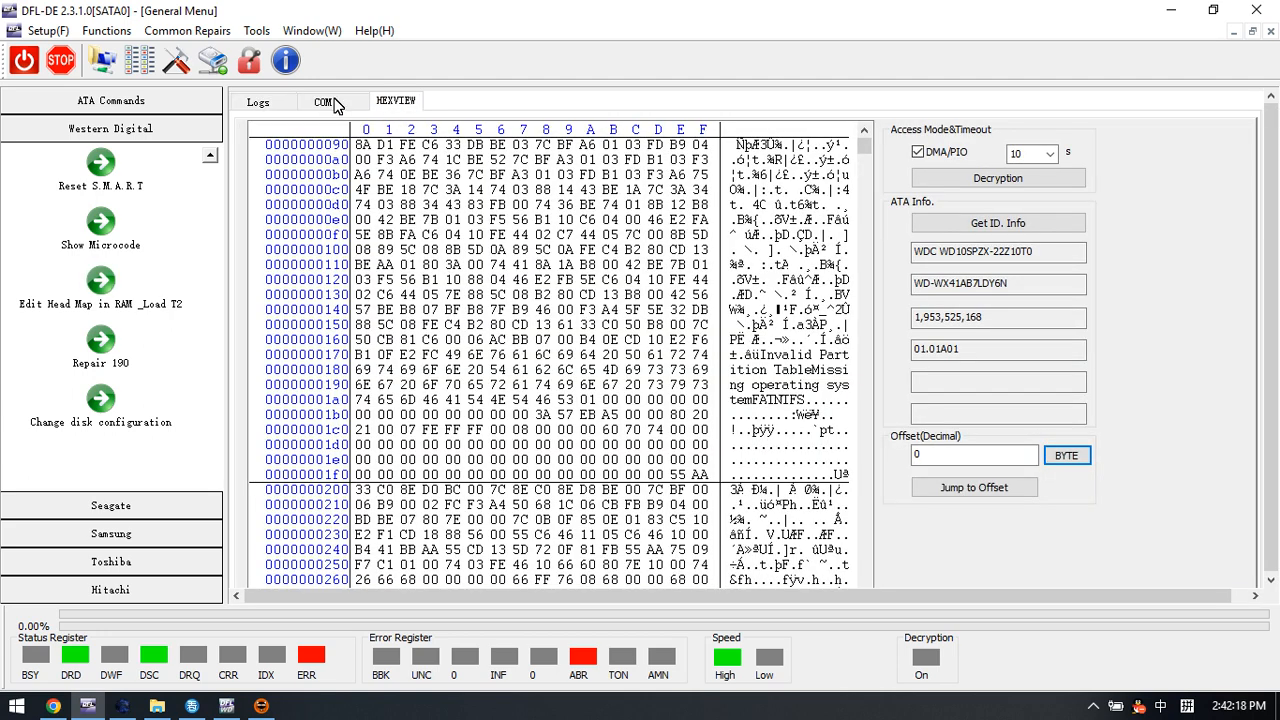
pyautogui.click(100, 276)
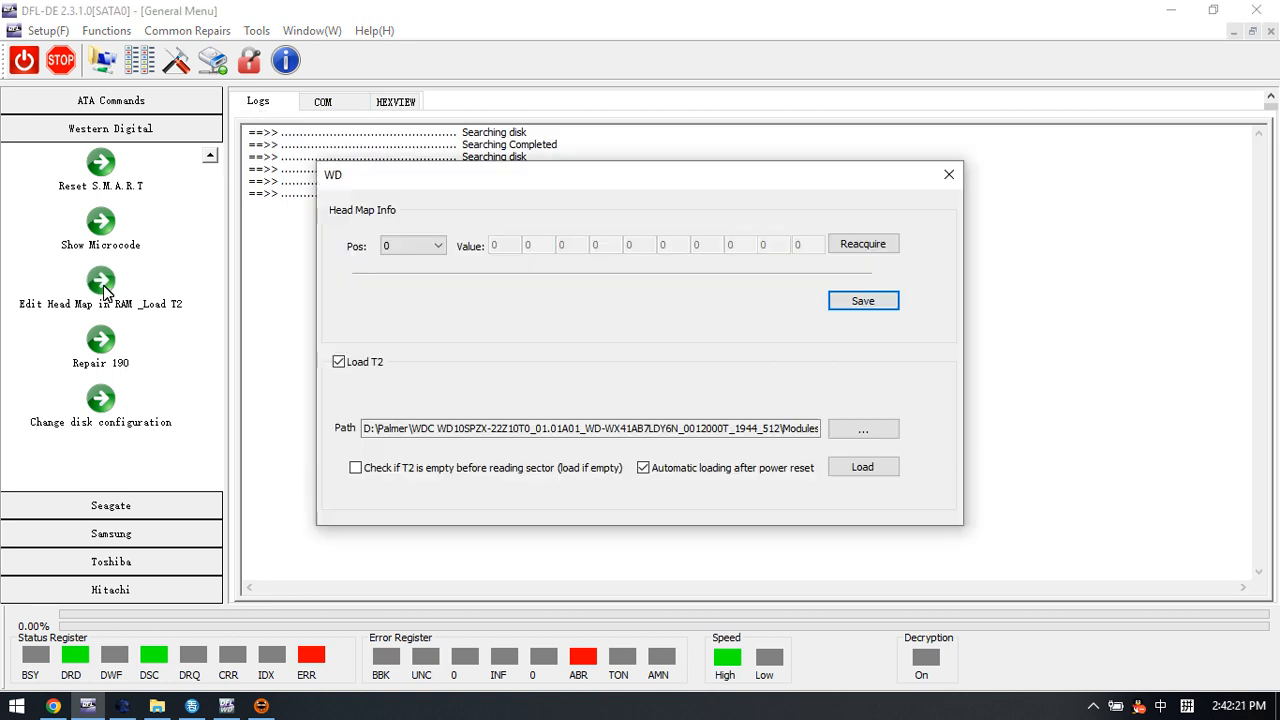
pyautogui.moveTo(948, 176)
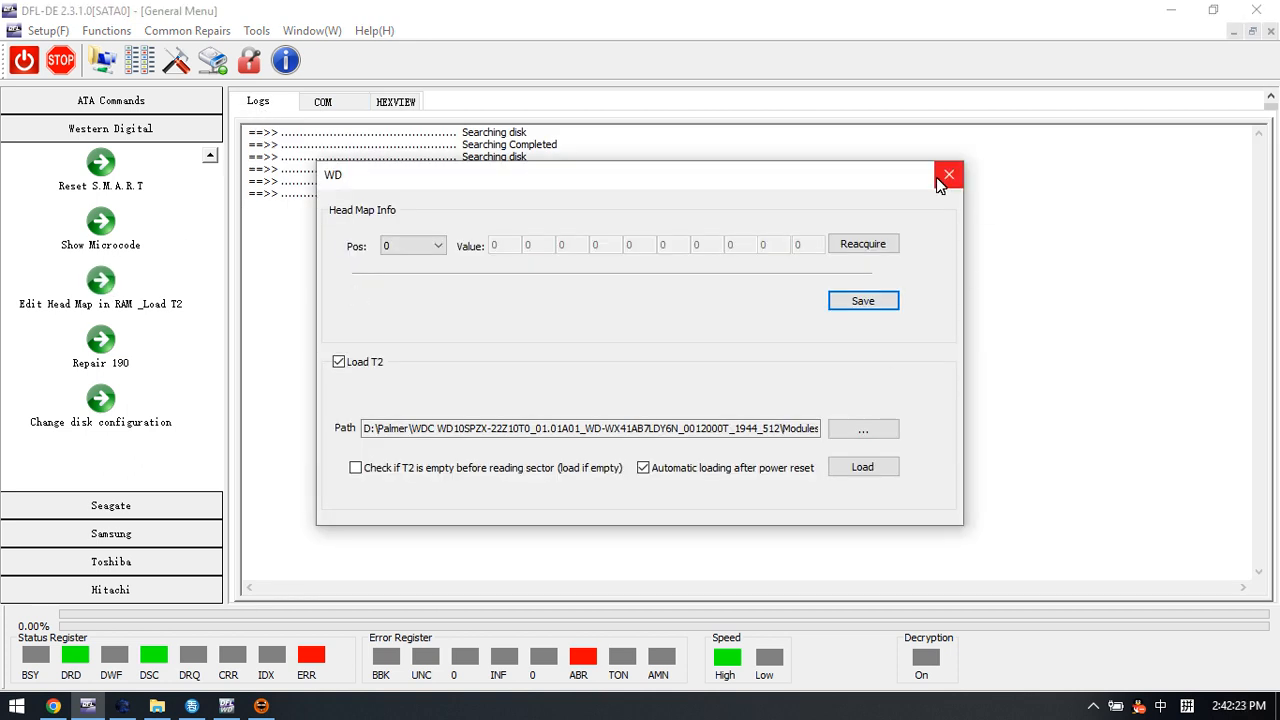
pyautogui.click(864, 428)
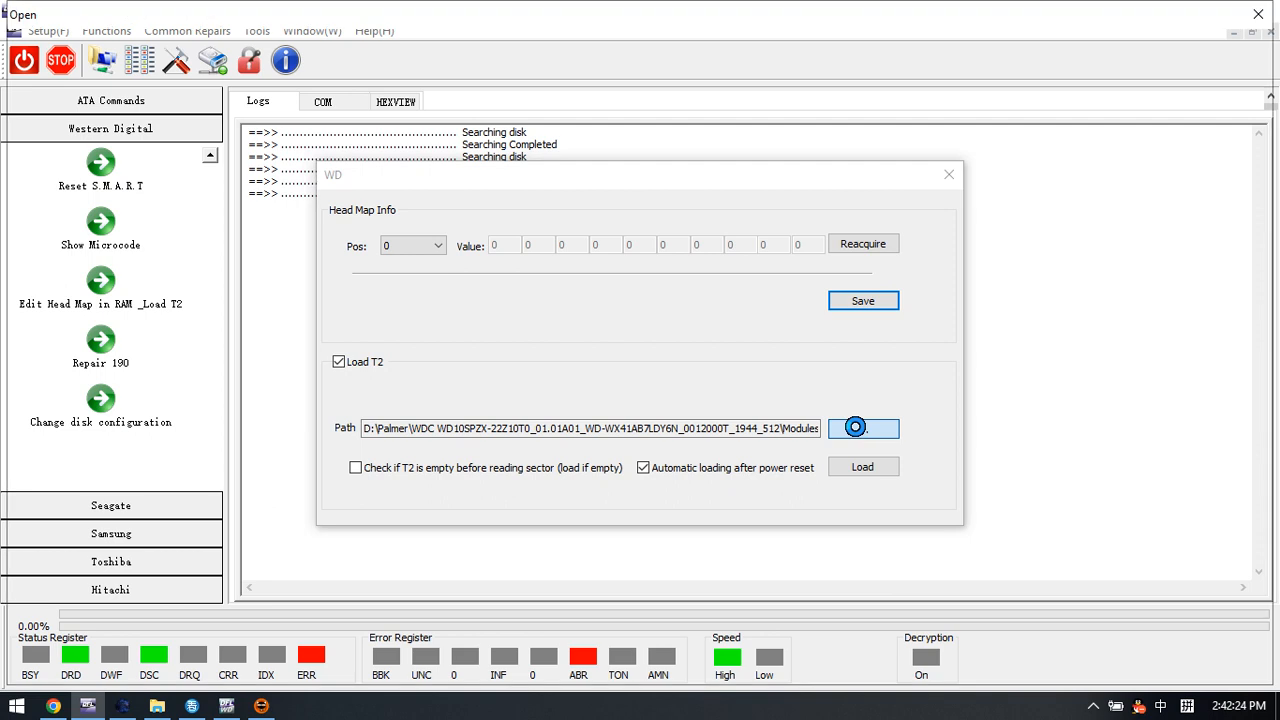
pyautogui.click(864, 428)
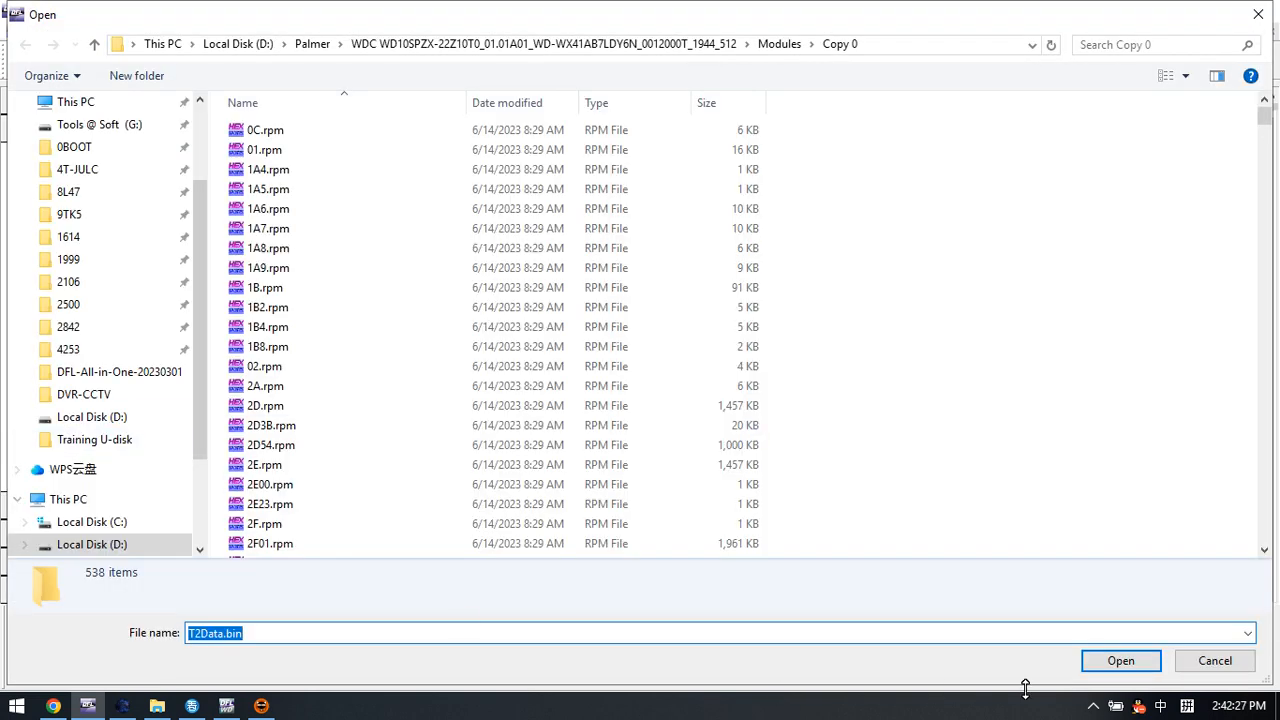
pyautogui.click(1120, 660)
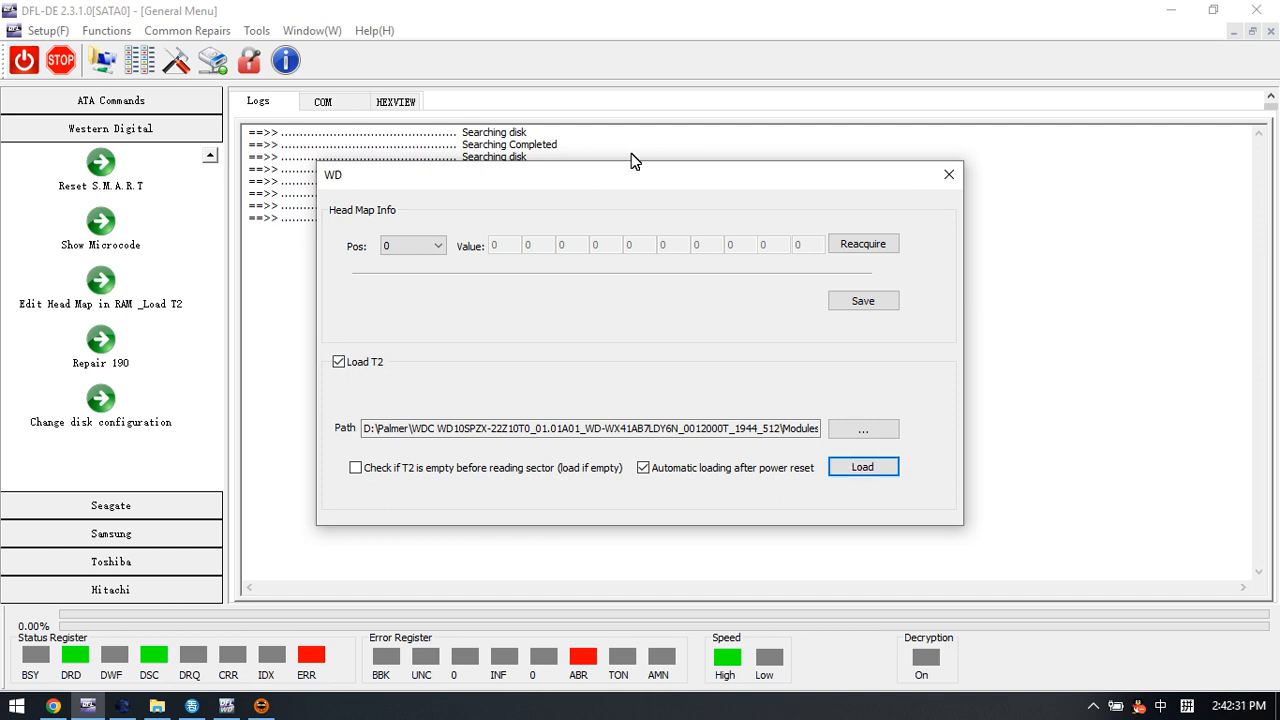
pyautogui.click(864, 466)
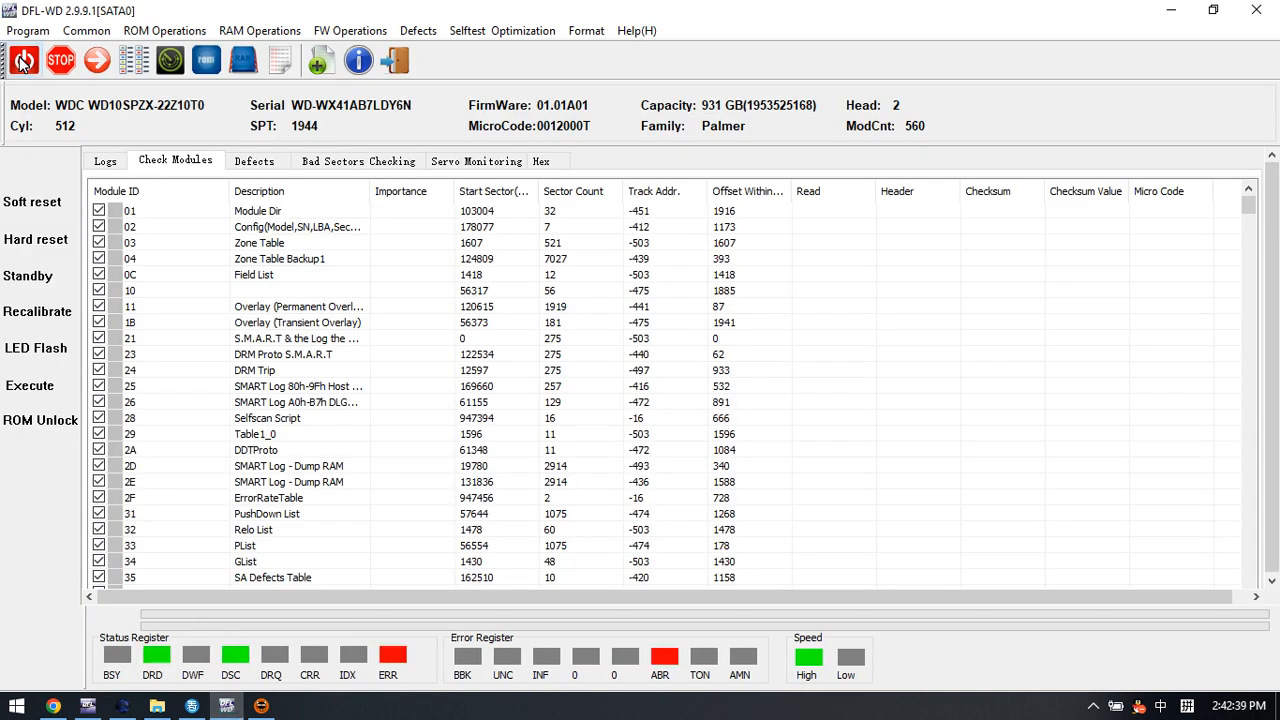
# - Read the drive's T2 data via FW R/W Operations in DFL-WD
pyautogui.click(22, 68)
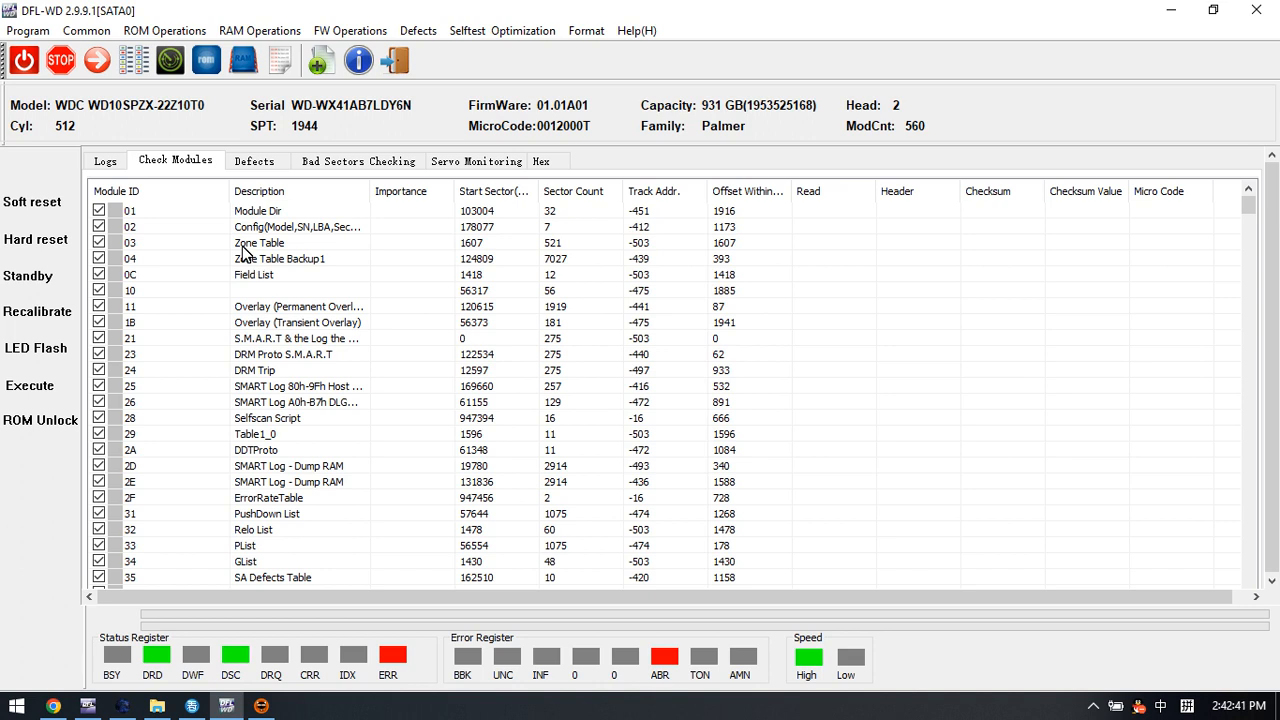
pyautogui.moveTo(228, 136)
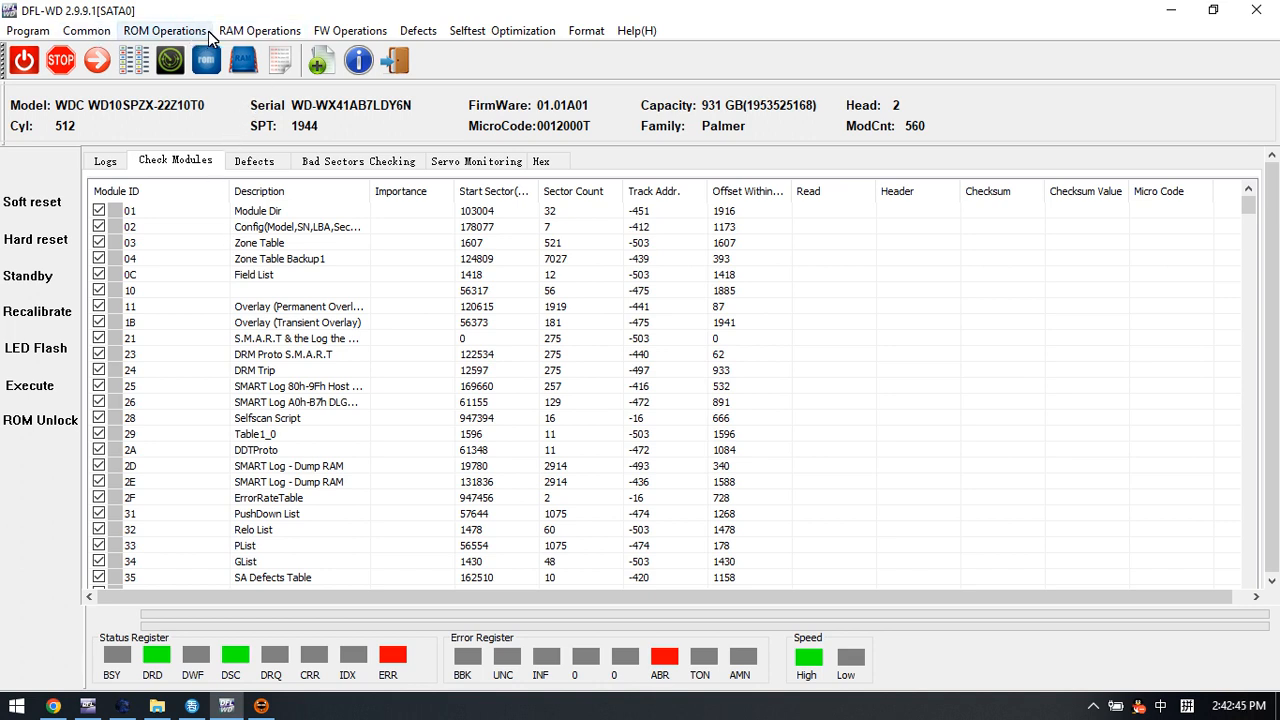
pyautogui.click(350, 30)
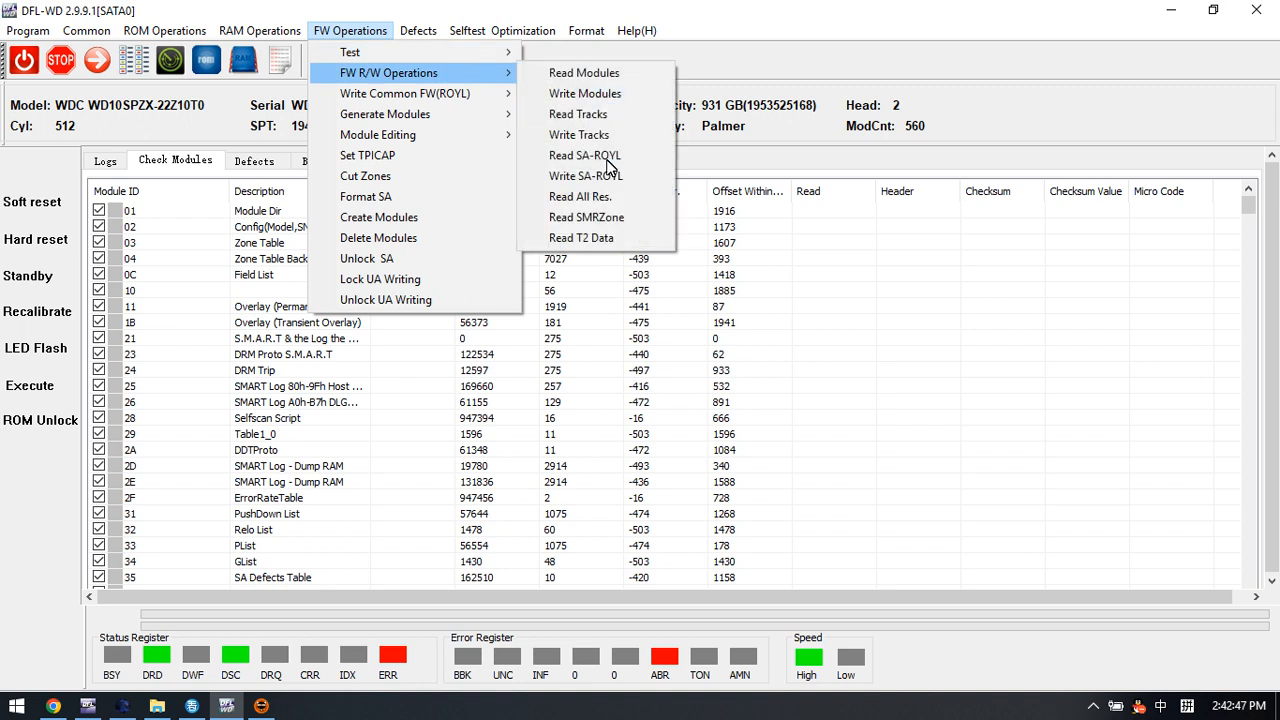
pyautogui.moveTo(616, 240)
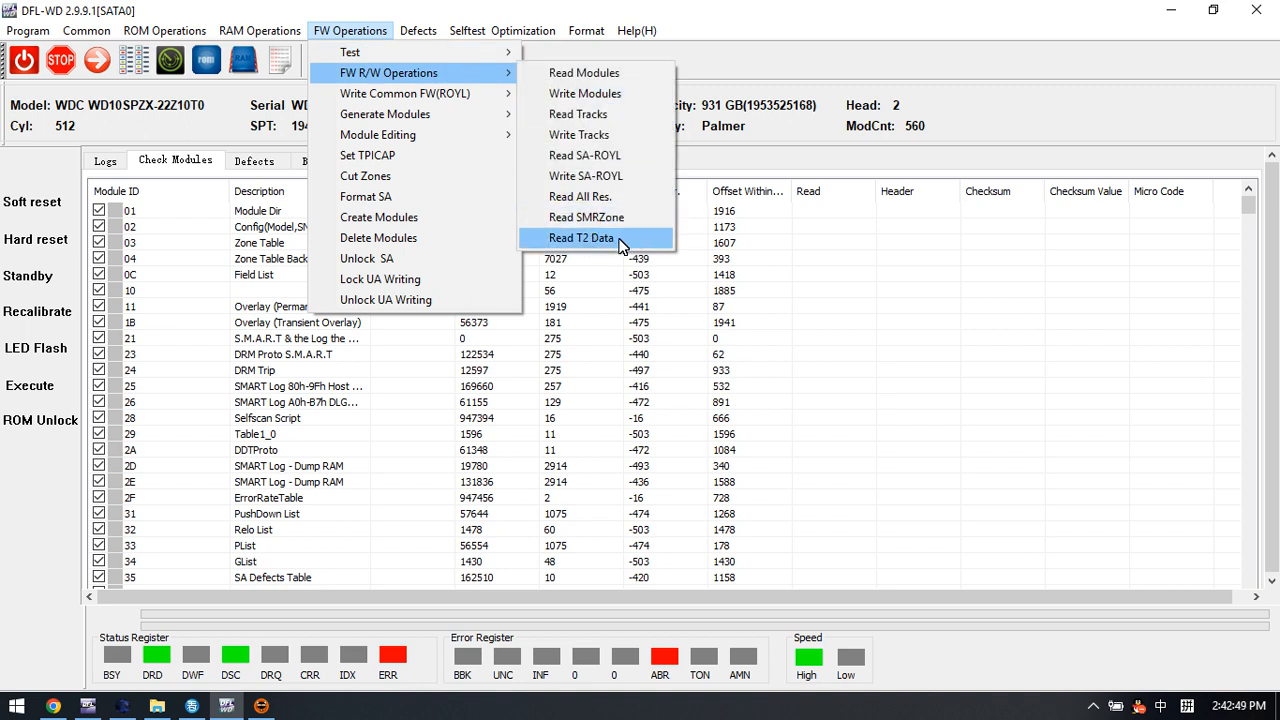
pyautogui.click(582, 238)
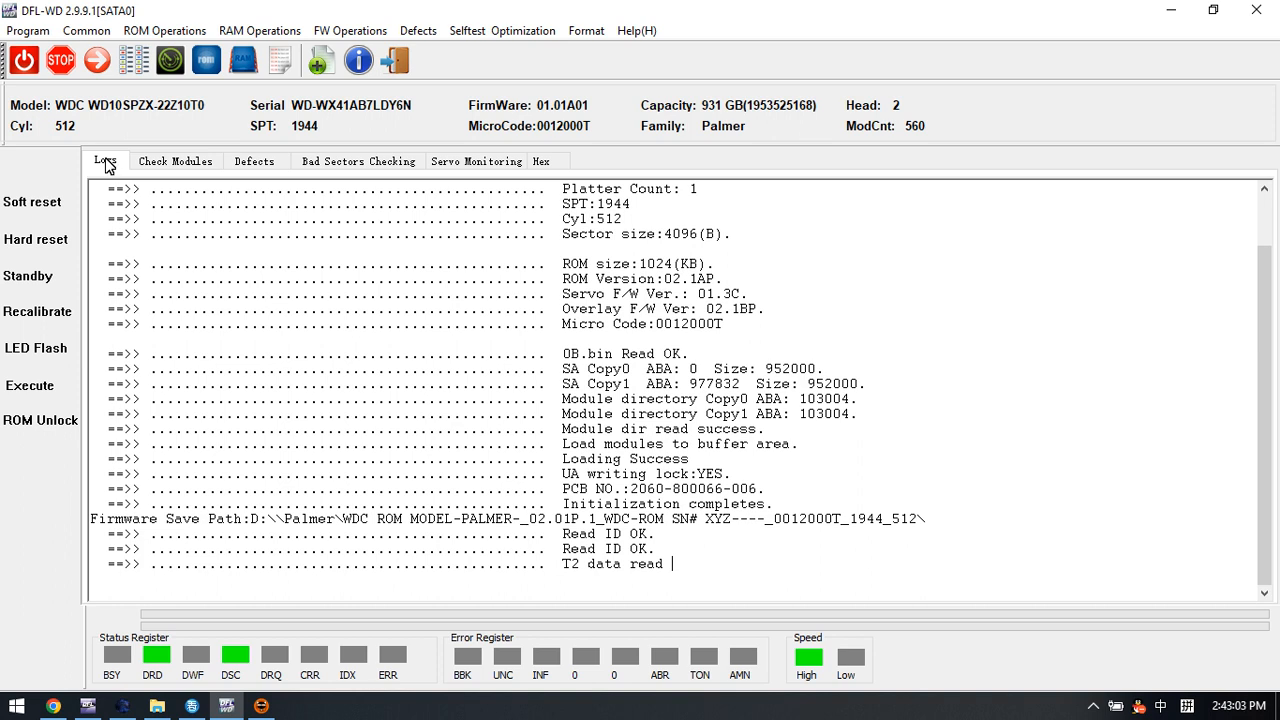
pyautogui.moveTo(1004, 120)
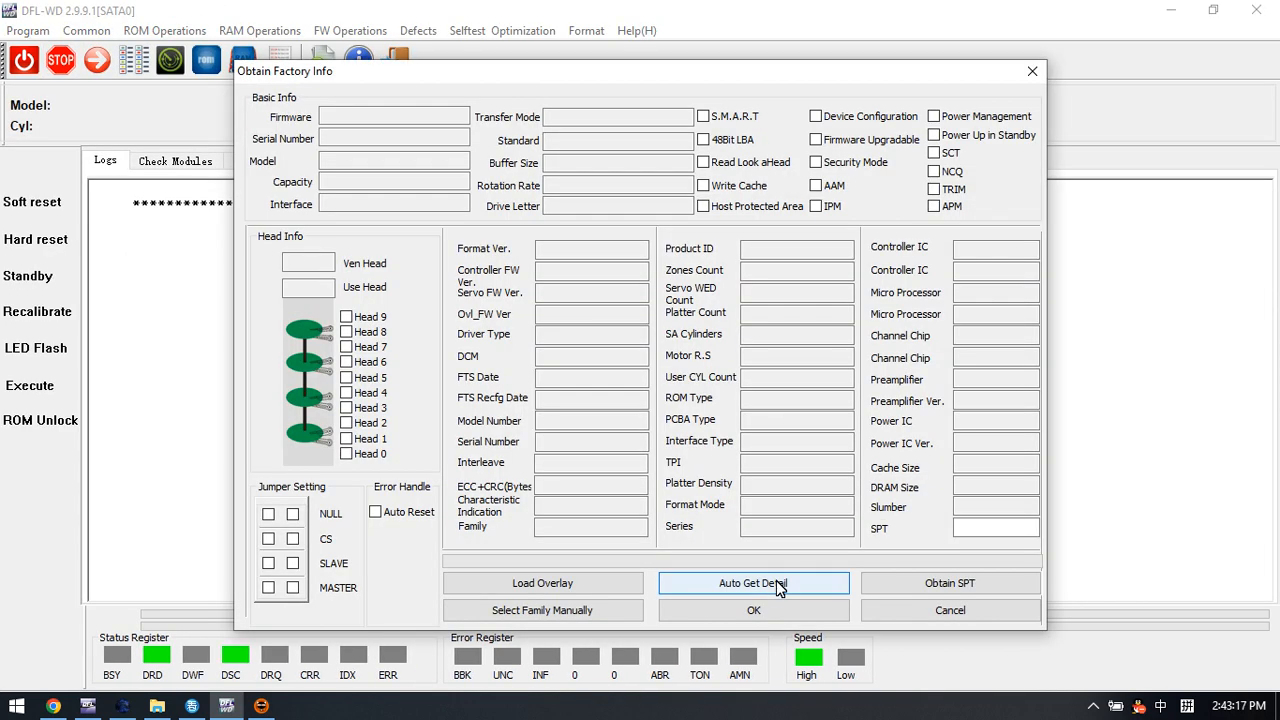
# - Auto-detect the drive again and confirm its firmware directory so it re-initialises
pyautogui.click(754, 582)
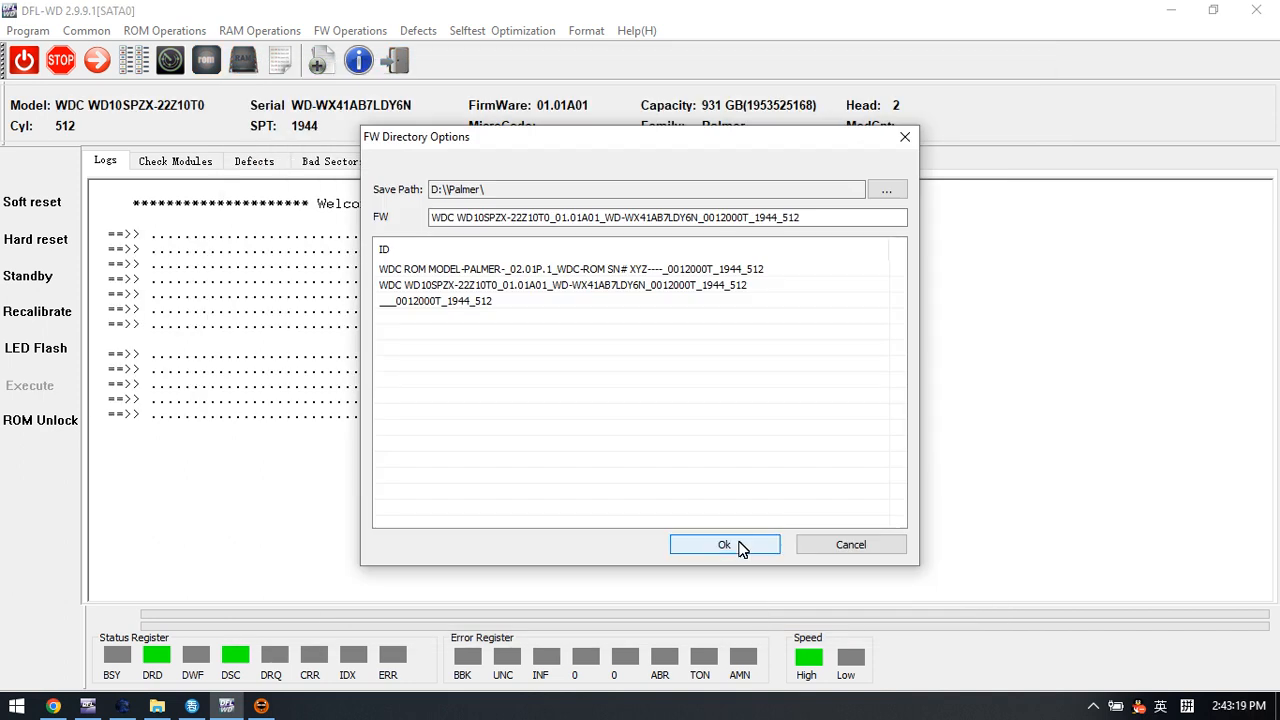
pyautogui.click(724, 544)
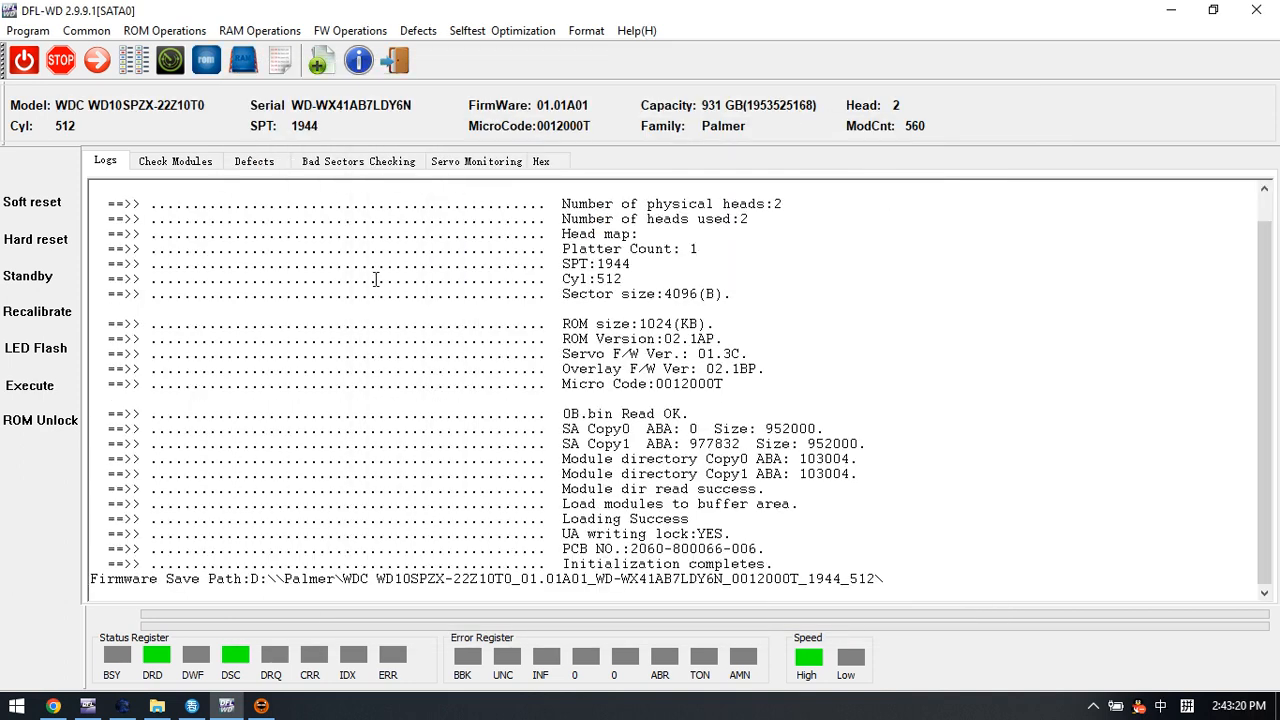
pyautogui.click(350, 30)
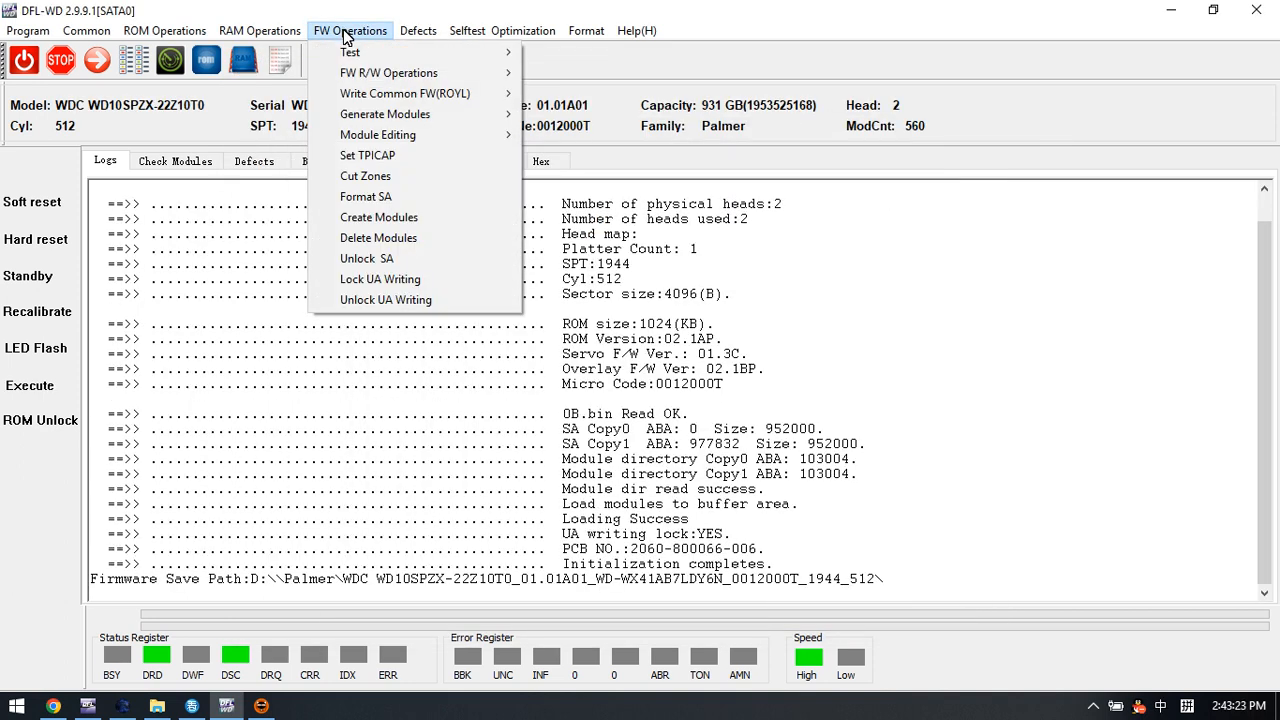
pyautogui.moveTo(388, 72)
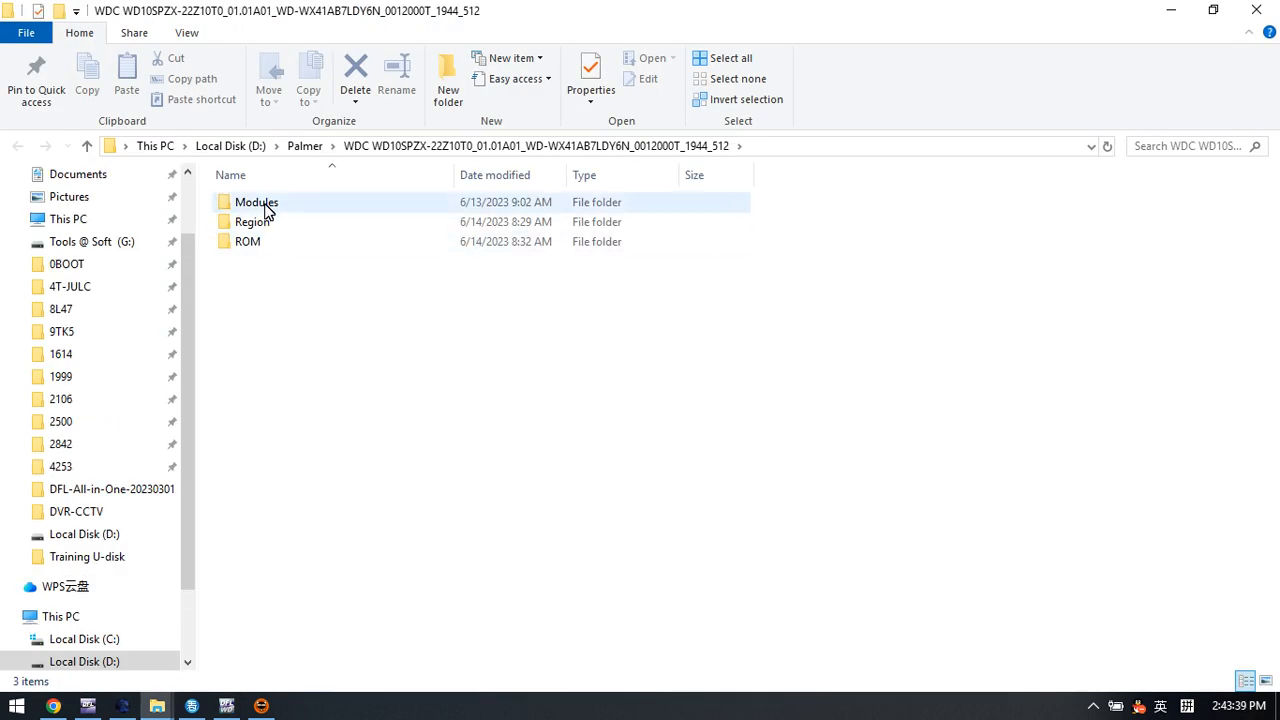
# - Open the Modules folder and select the newly saved 16,320 KB T2Data.bin
pyautogui.doubleClick(256, 202)
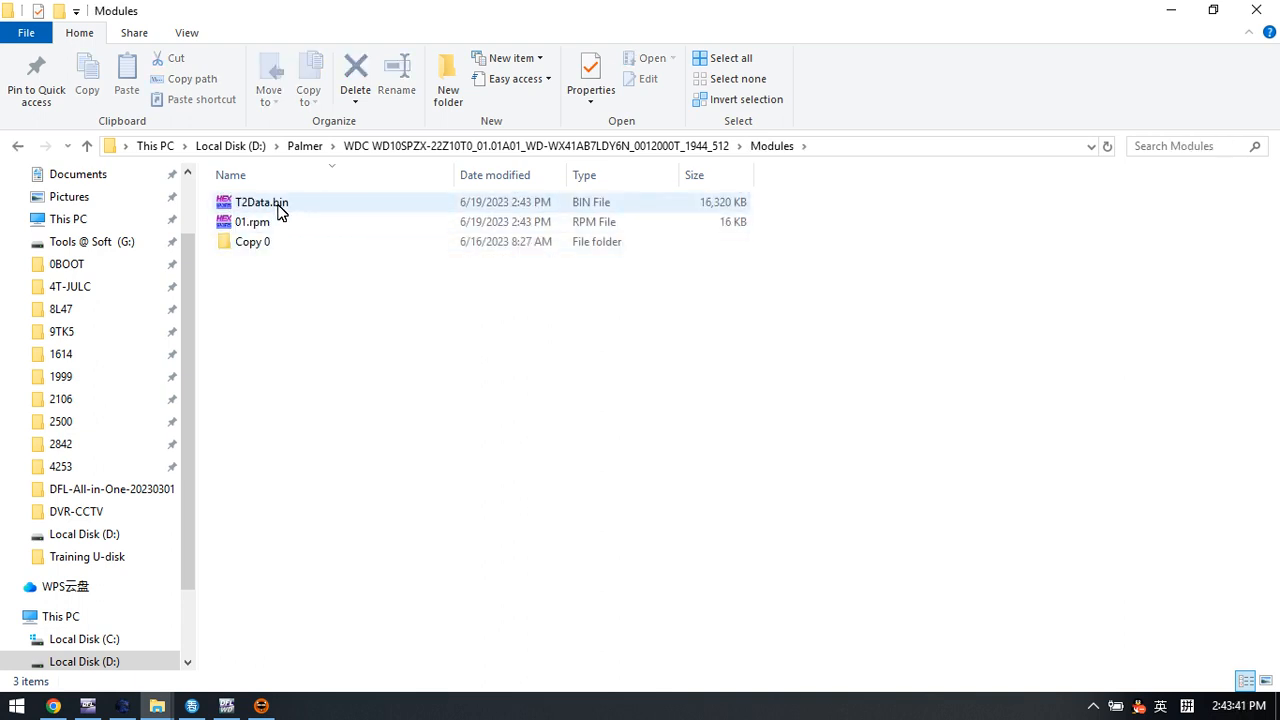
pyautogui.click(262, 202)
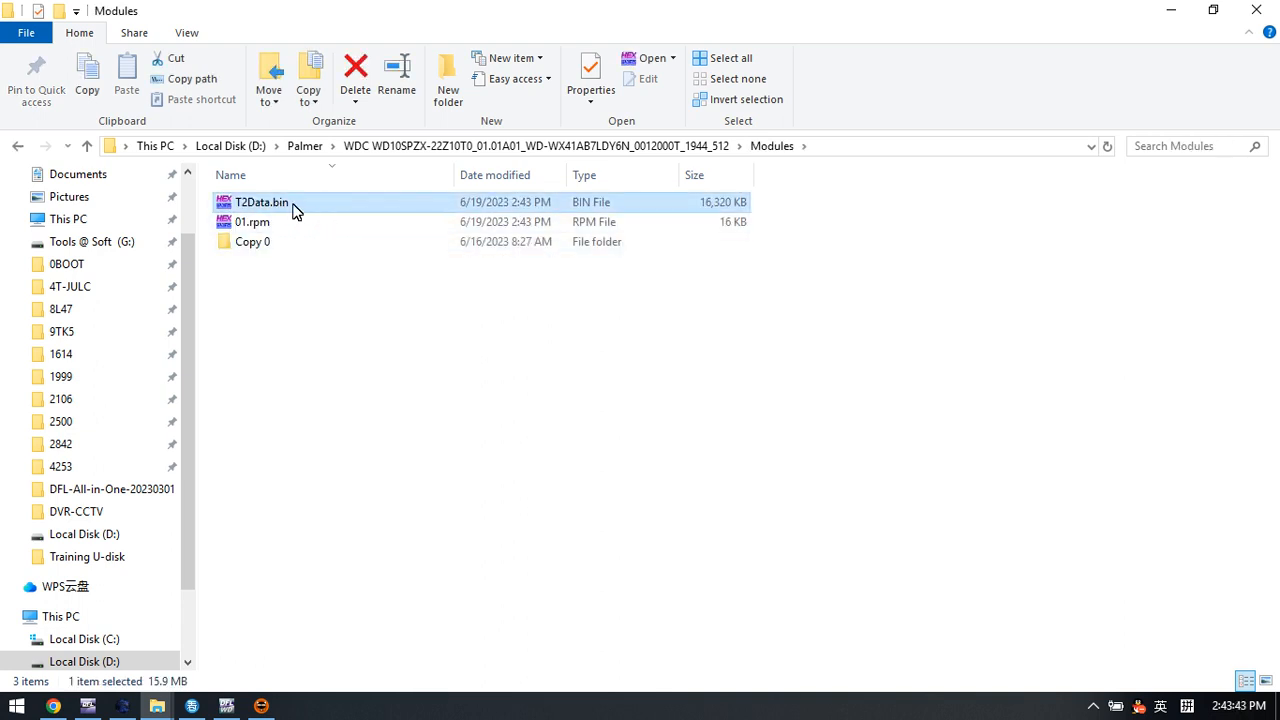
pyautogui.moveTo(280, 296)
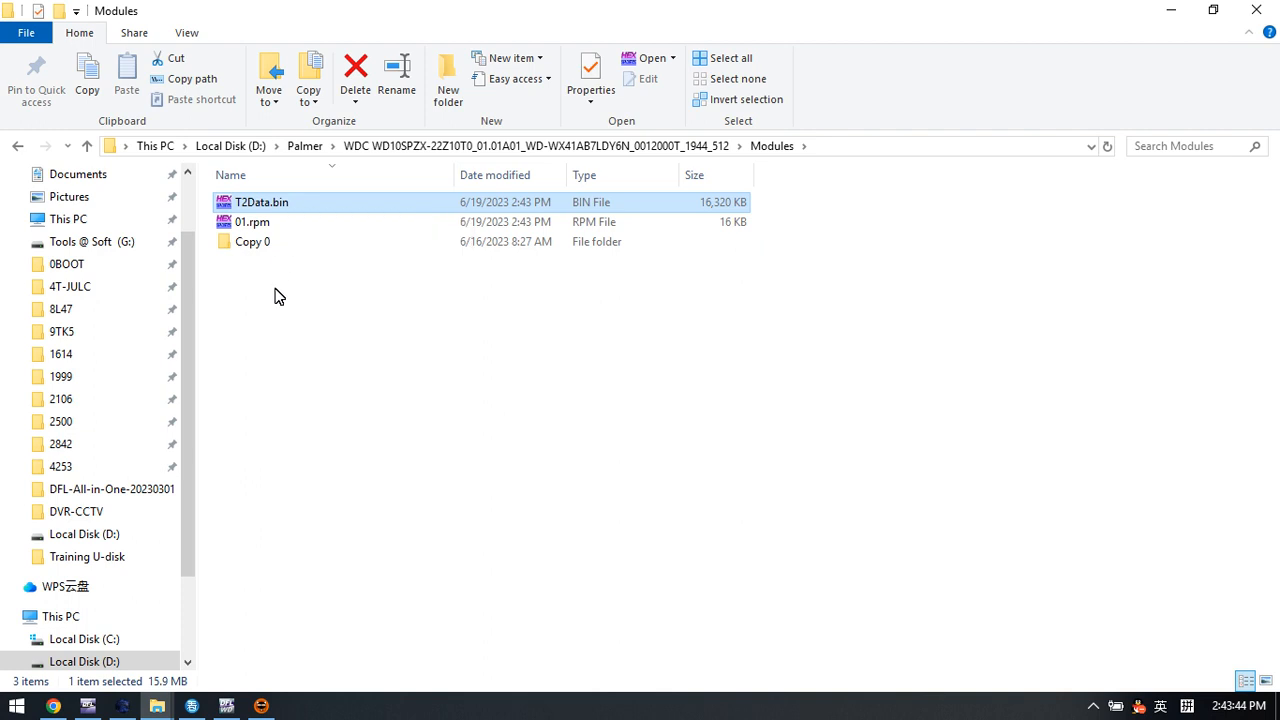
pyautogui.click(88, 704)
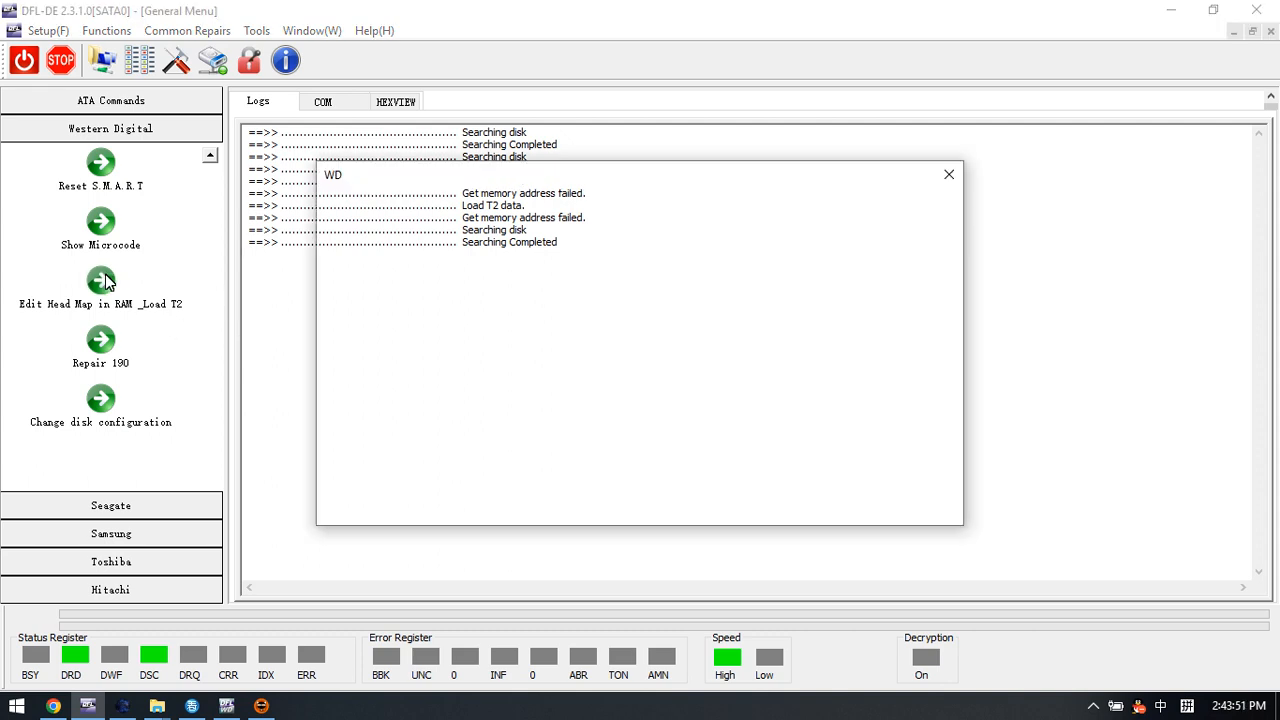
# - Load T2Data.bin as the T2 data in DFL-DE and clear the log selection
pyautogui.click(100, 280)
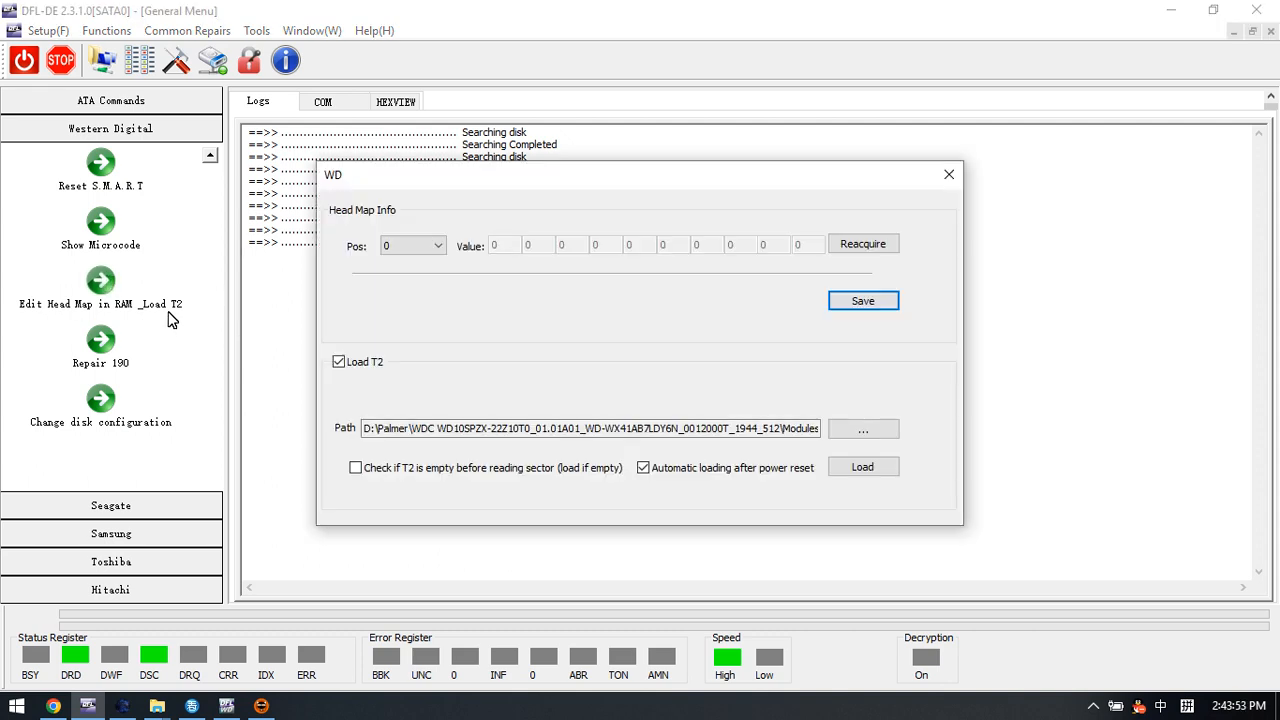
pyautogui.click(864, 428)
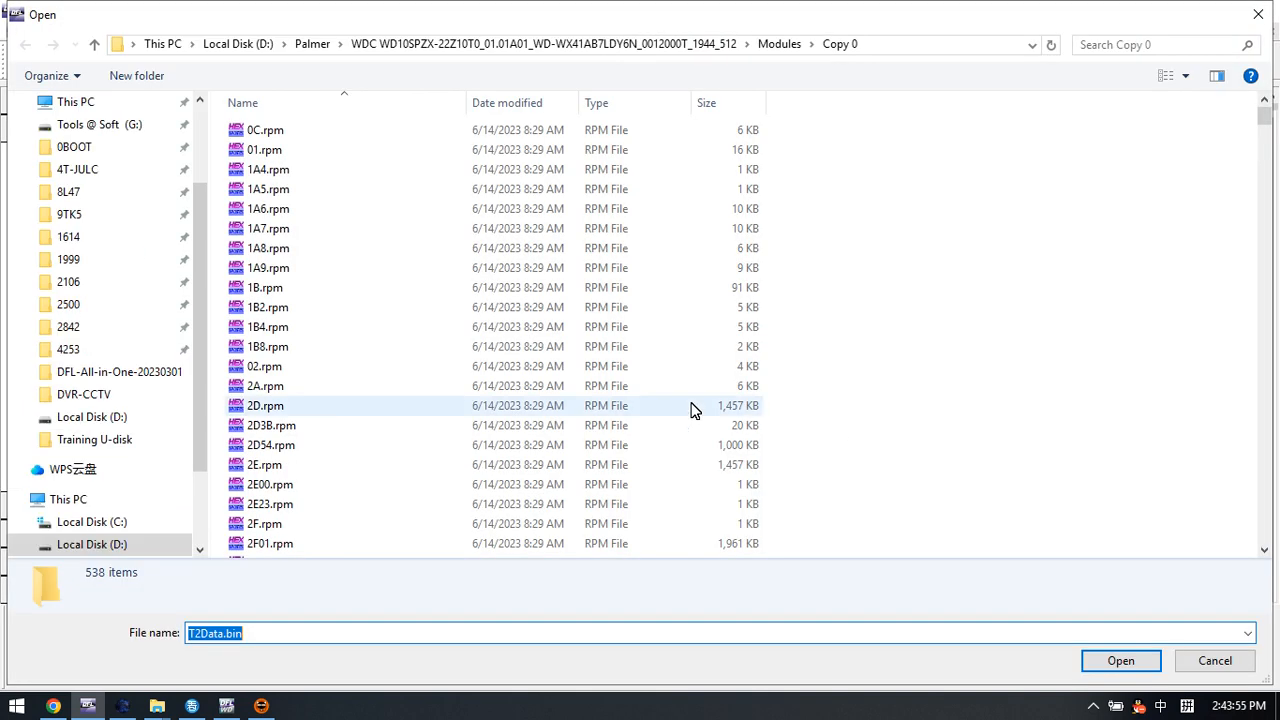
pyautogui.click(780, 44)
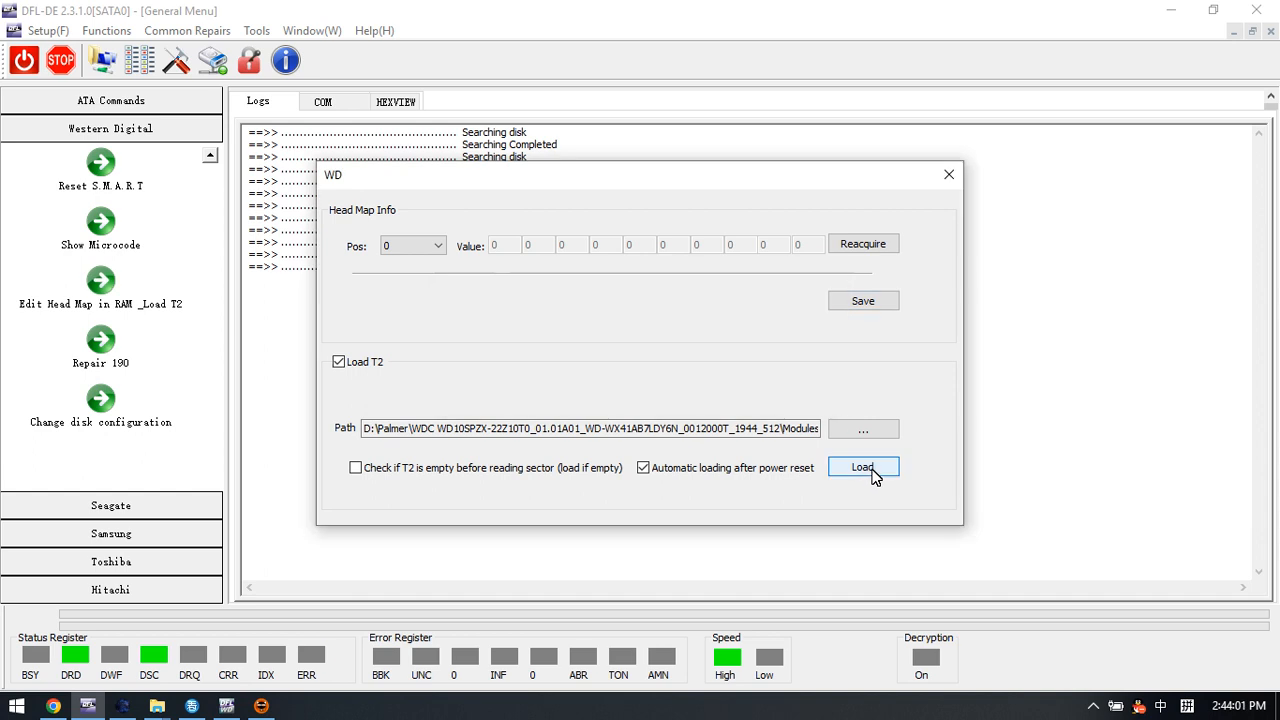
pyautogui.click(864, 468)
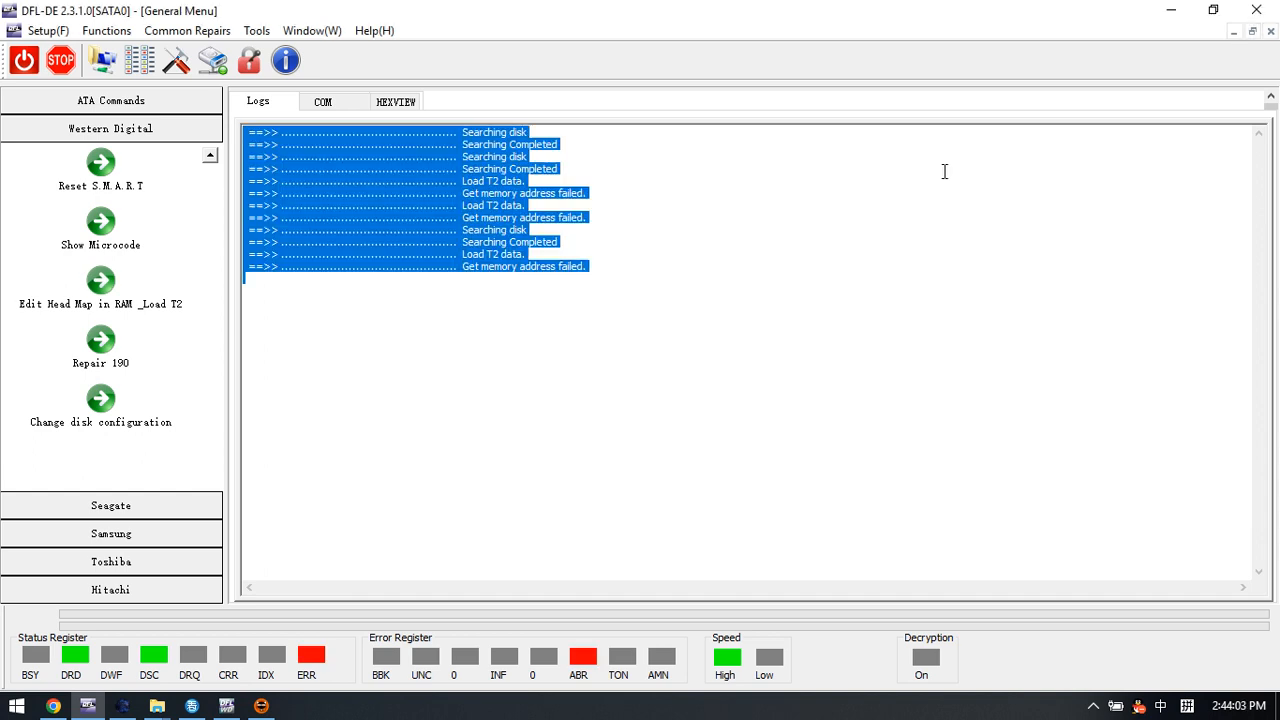
pyautogui.click(464, 324)
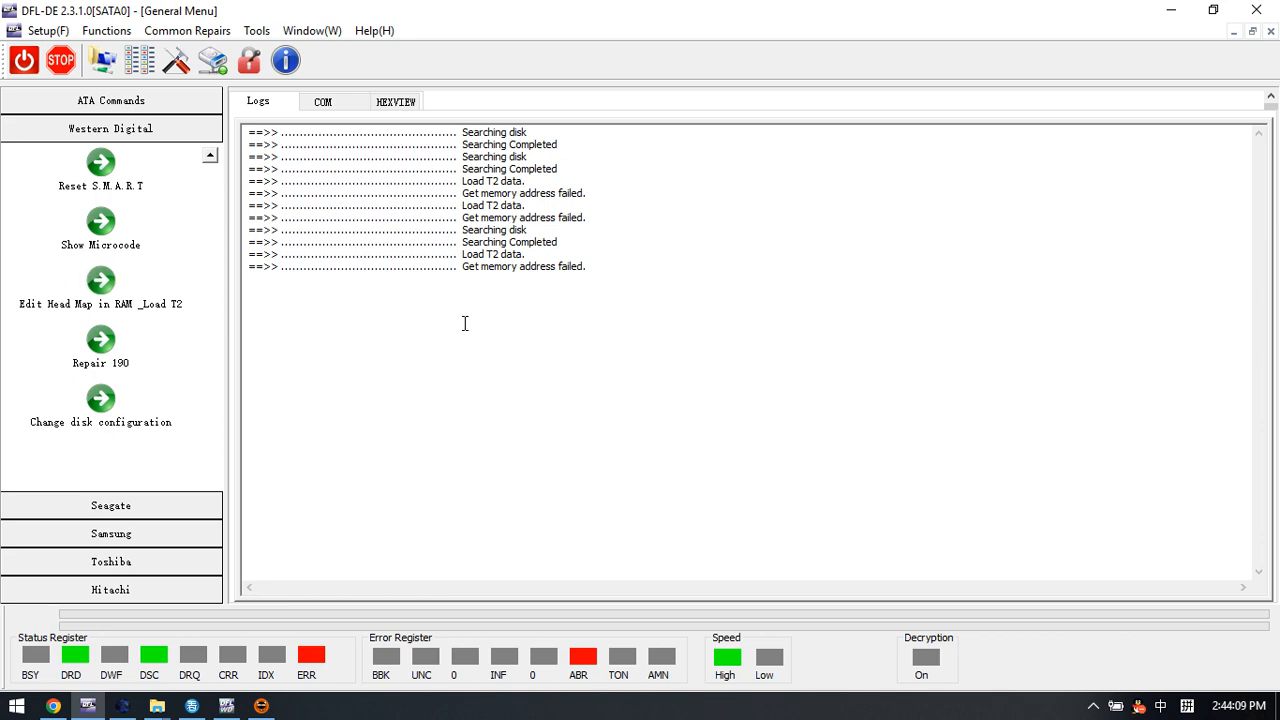
# - Switch to the drive's raw hex view and reopen the Western Digital command group
pyautogui.click(394, 100)
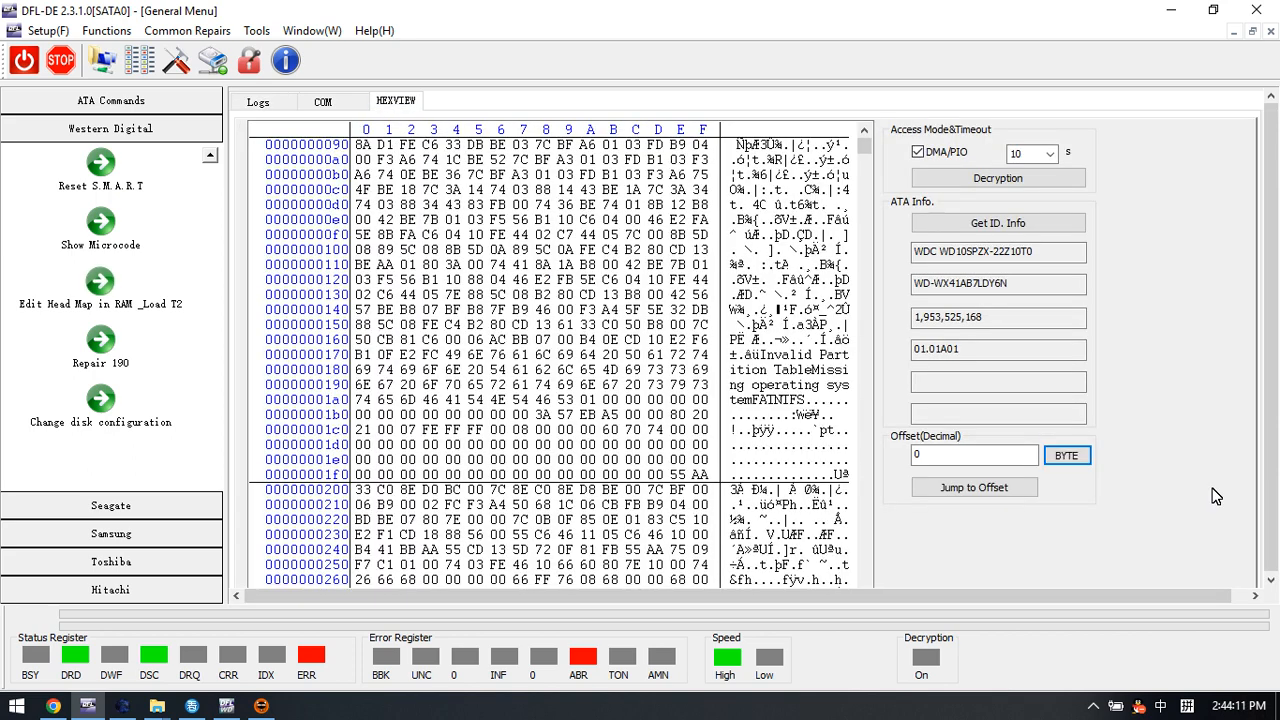
pyautogui.click(998, 222)
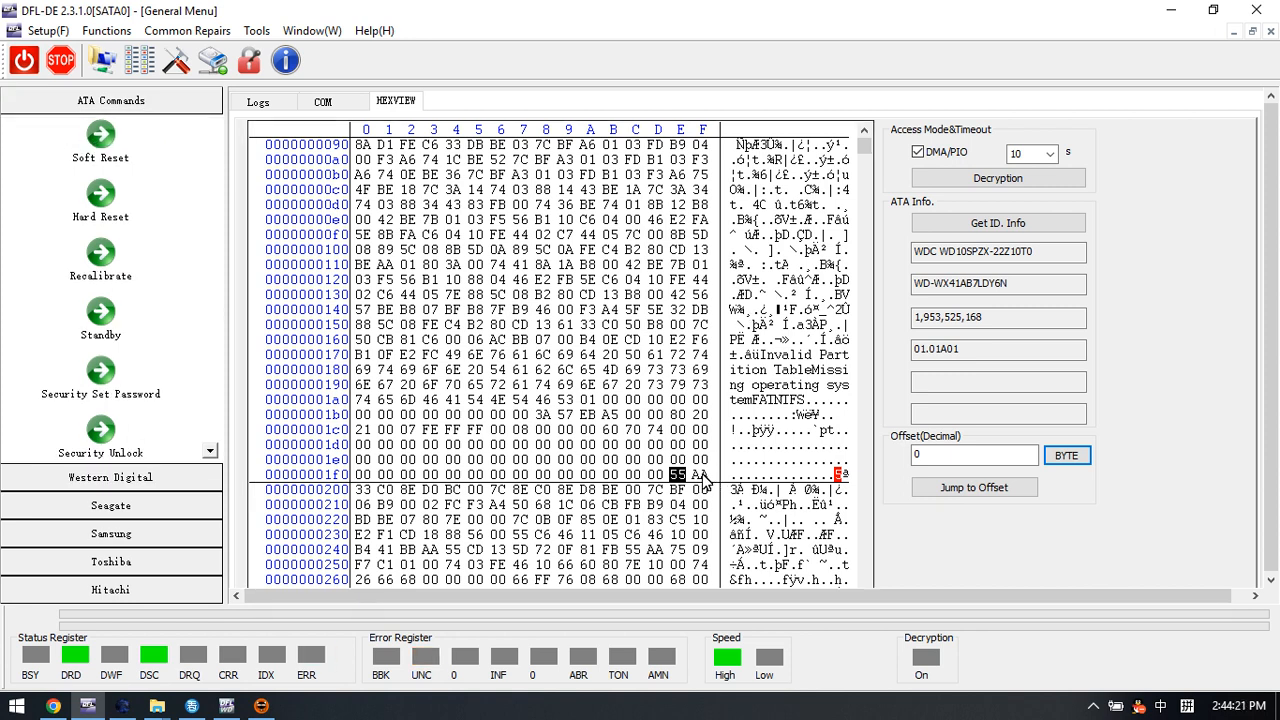
pyautogui.moveTo(708, 482)
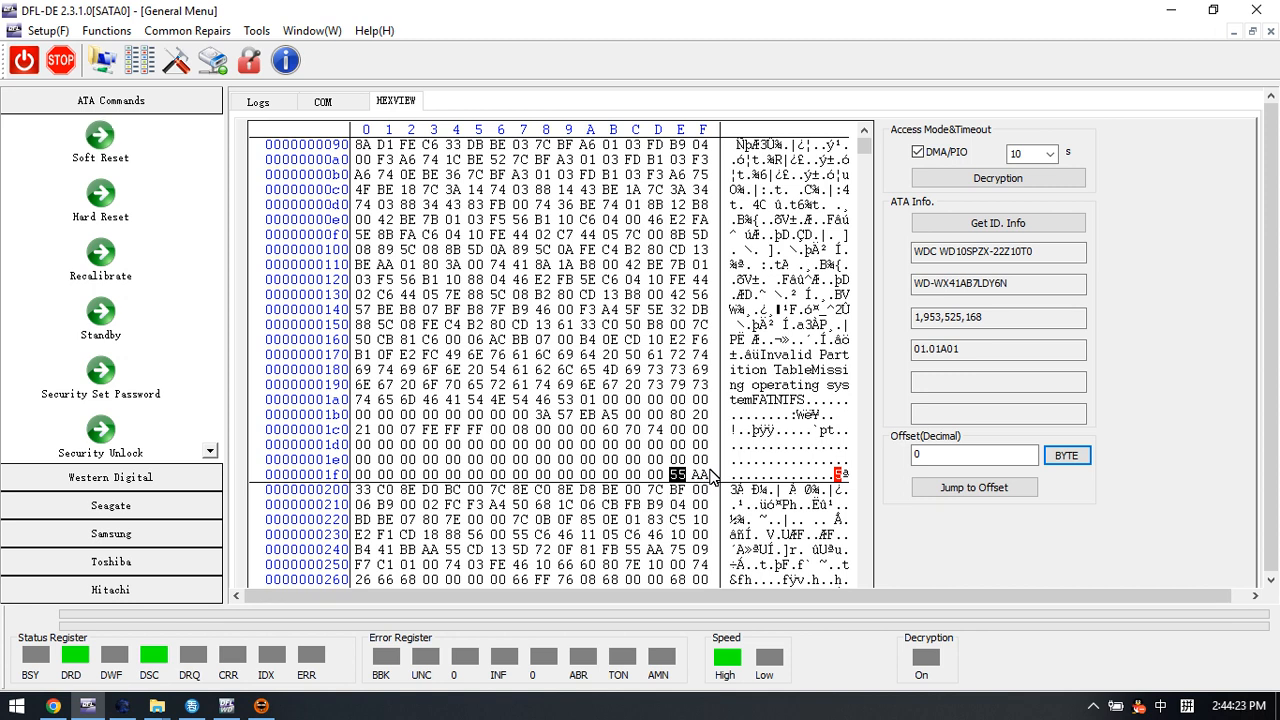
pyautogui.moveTo(516, 272)
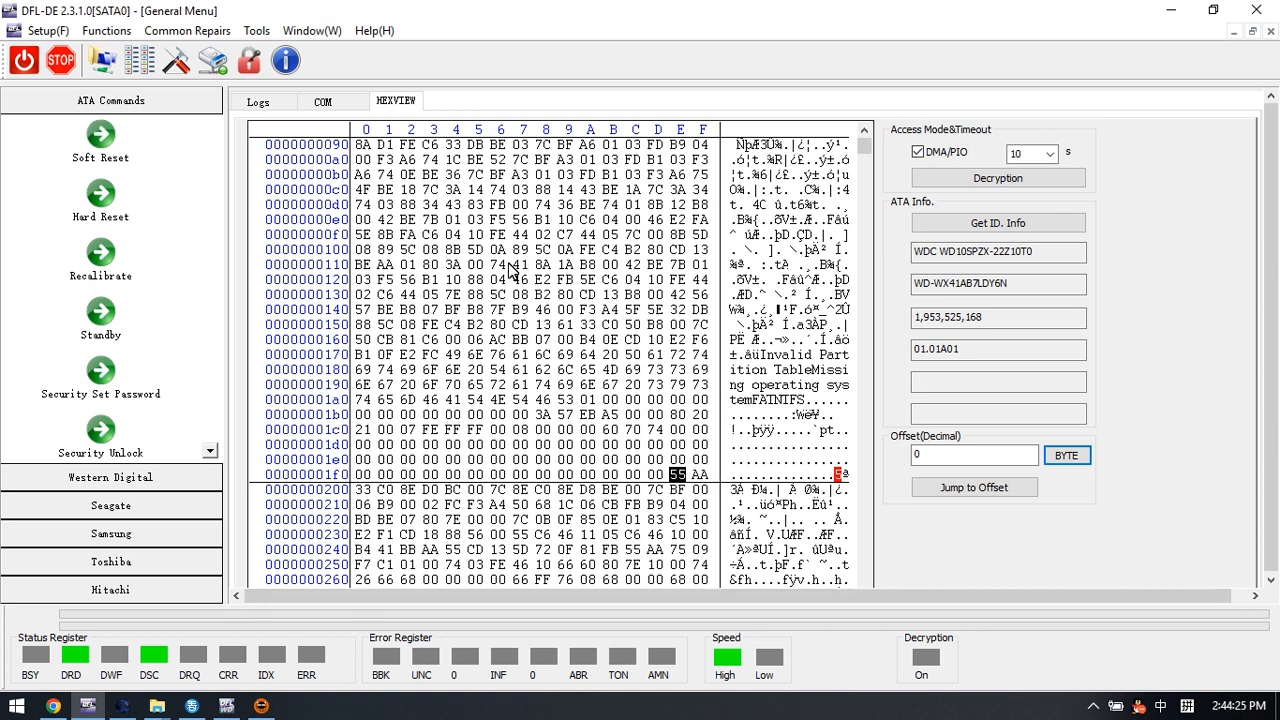
pyautogui.moveTo(584, 384)
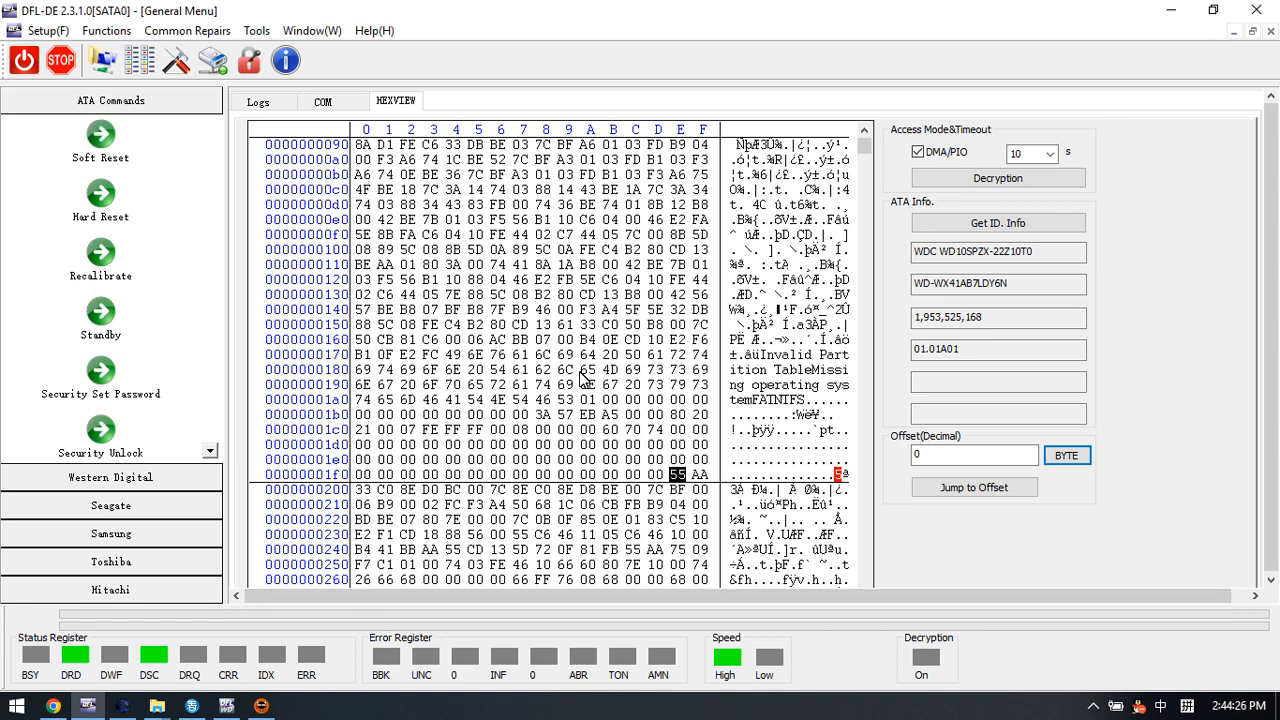
pyautogui.moveTo(710, 486)
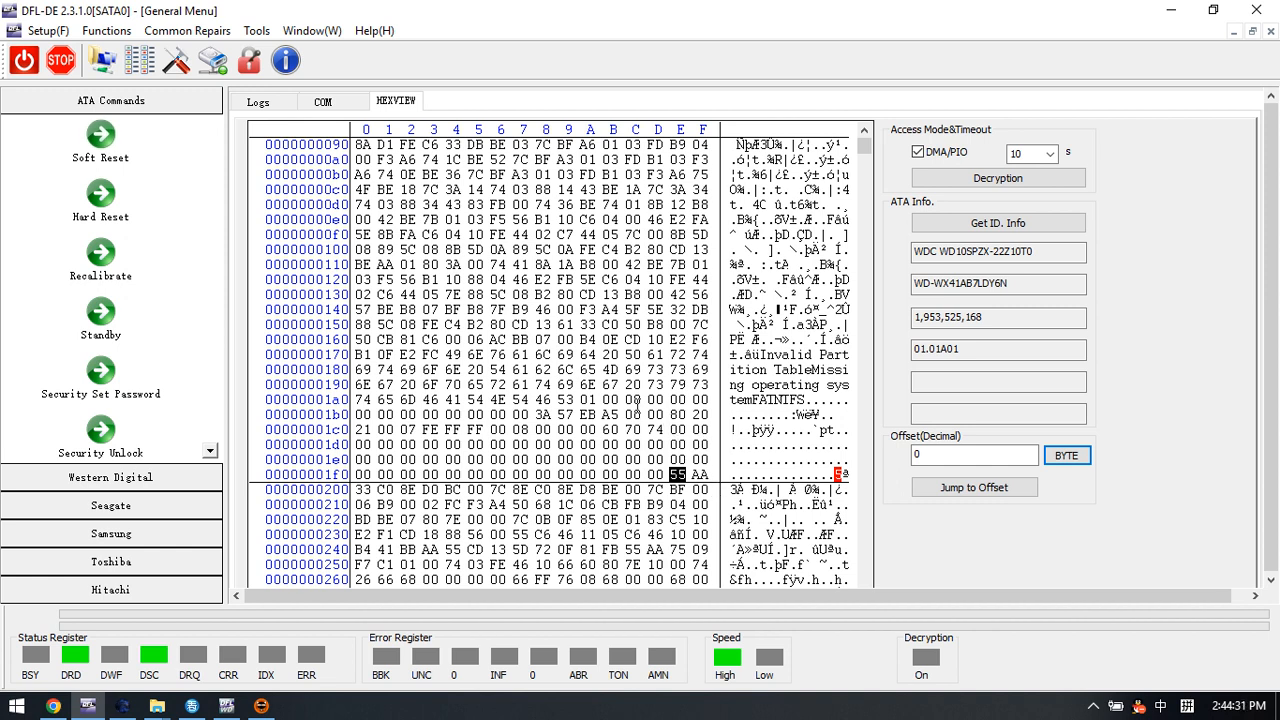
pyautogui.moveTo(112, 476)
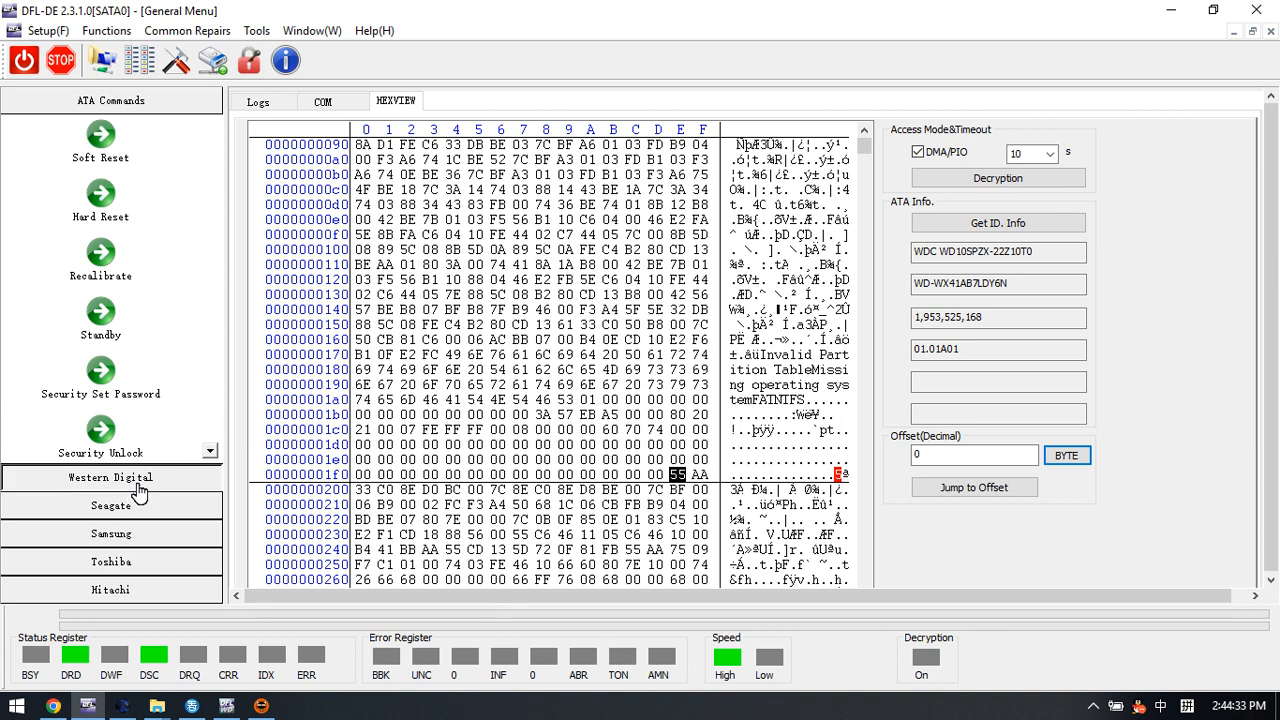
pyautogui.click(112, 478)
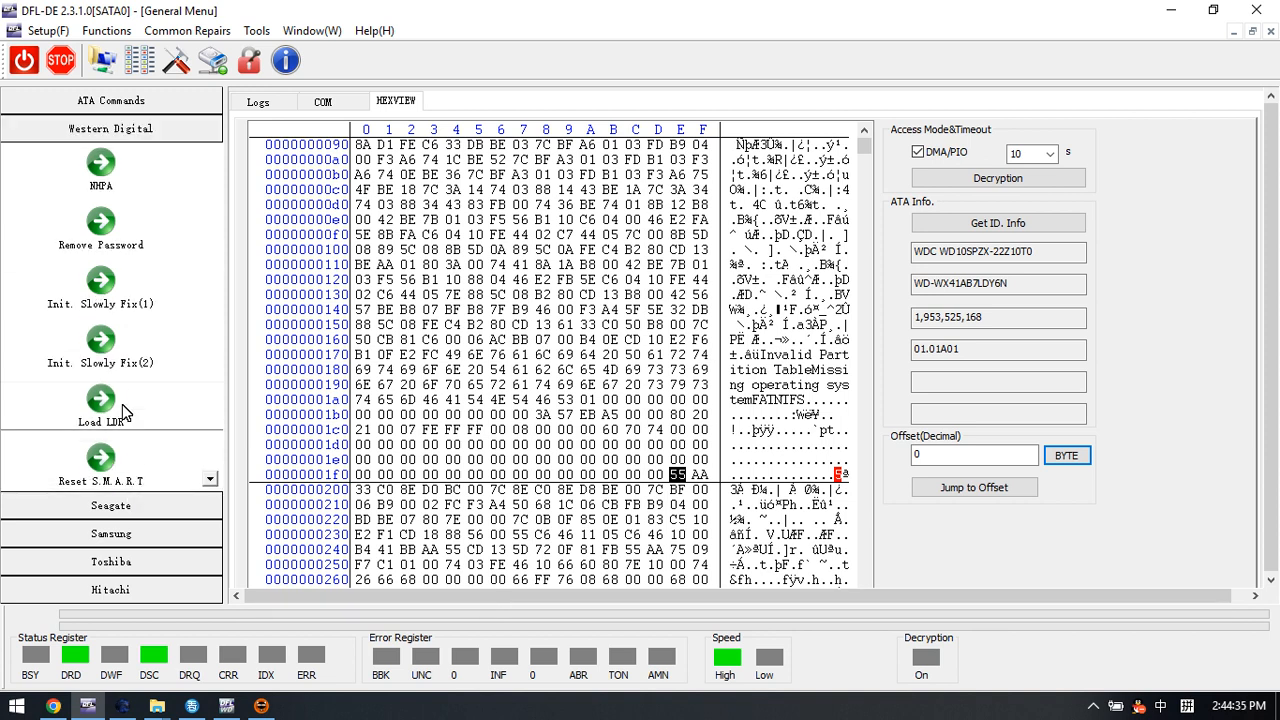
pyautogui.moveTo(112, 364)
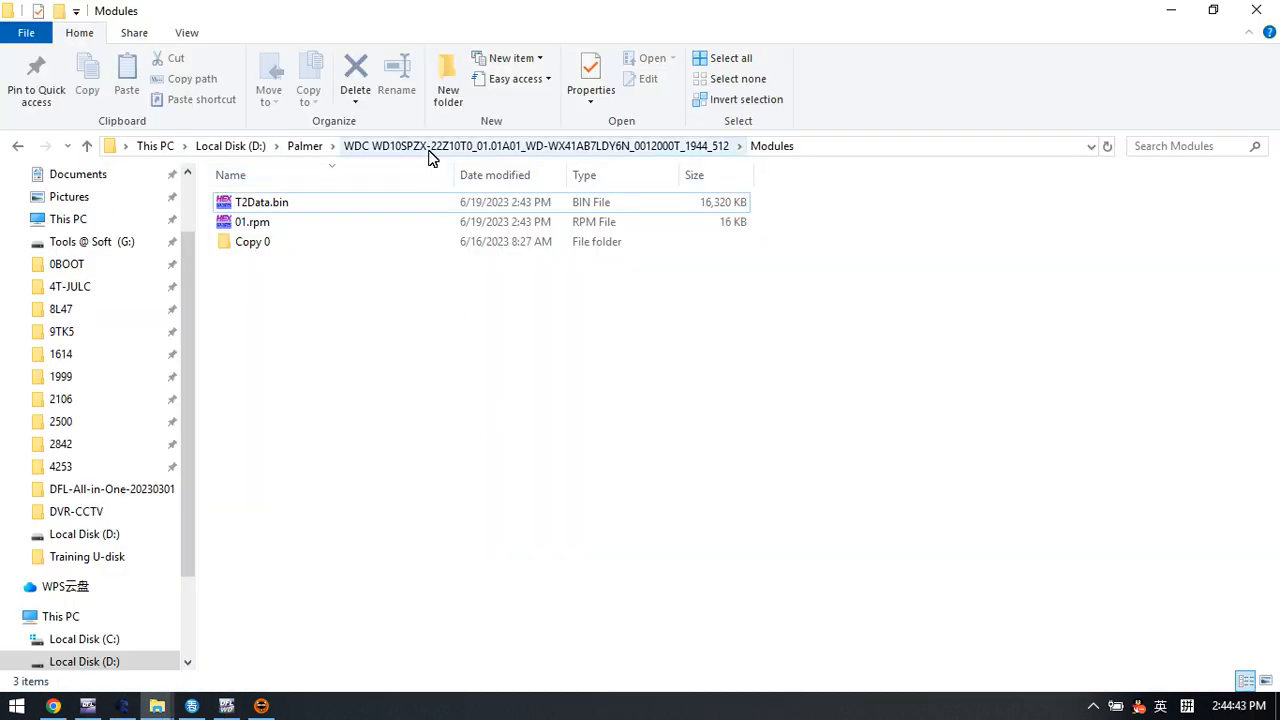
pyautogui.moveTo(518, 160)
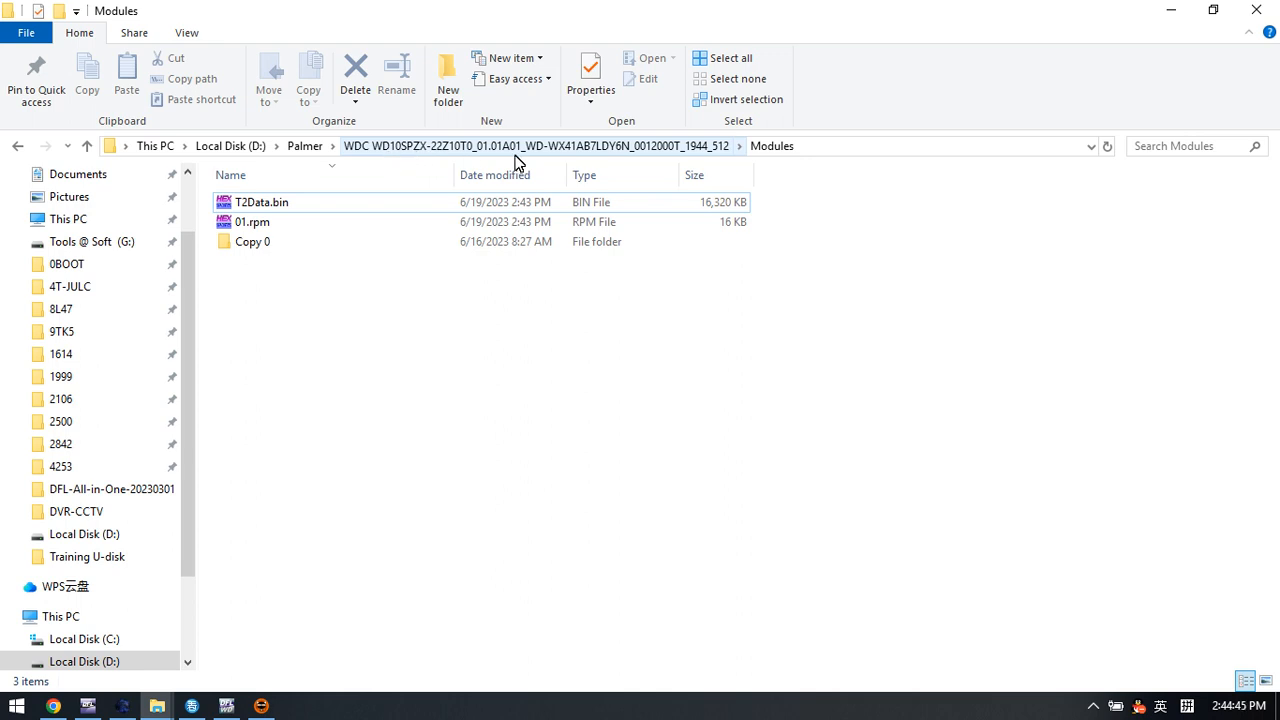
pyautogui.moveTo(640, 156)
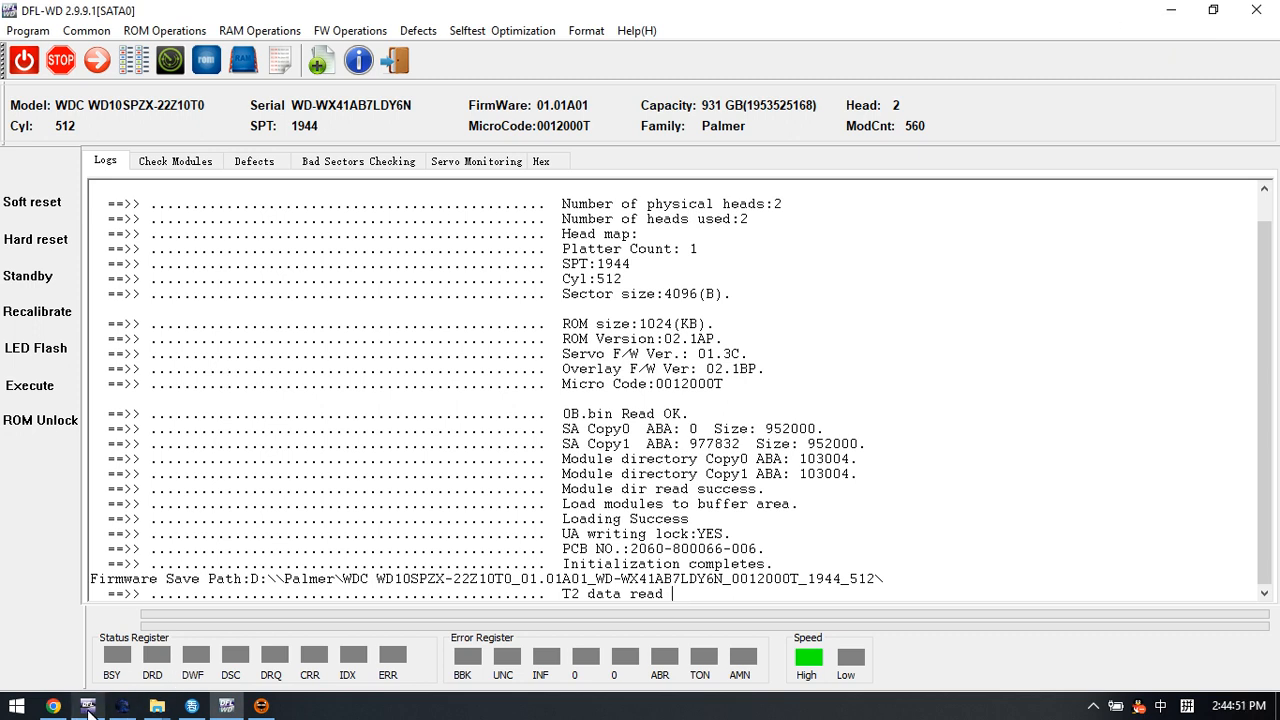
# - Switch back from the Modules folder in File Explorer to the recovery software
pyautogui.click(78, 700)
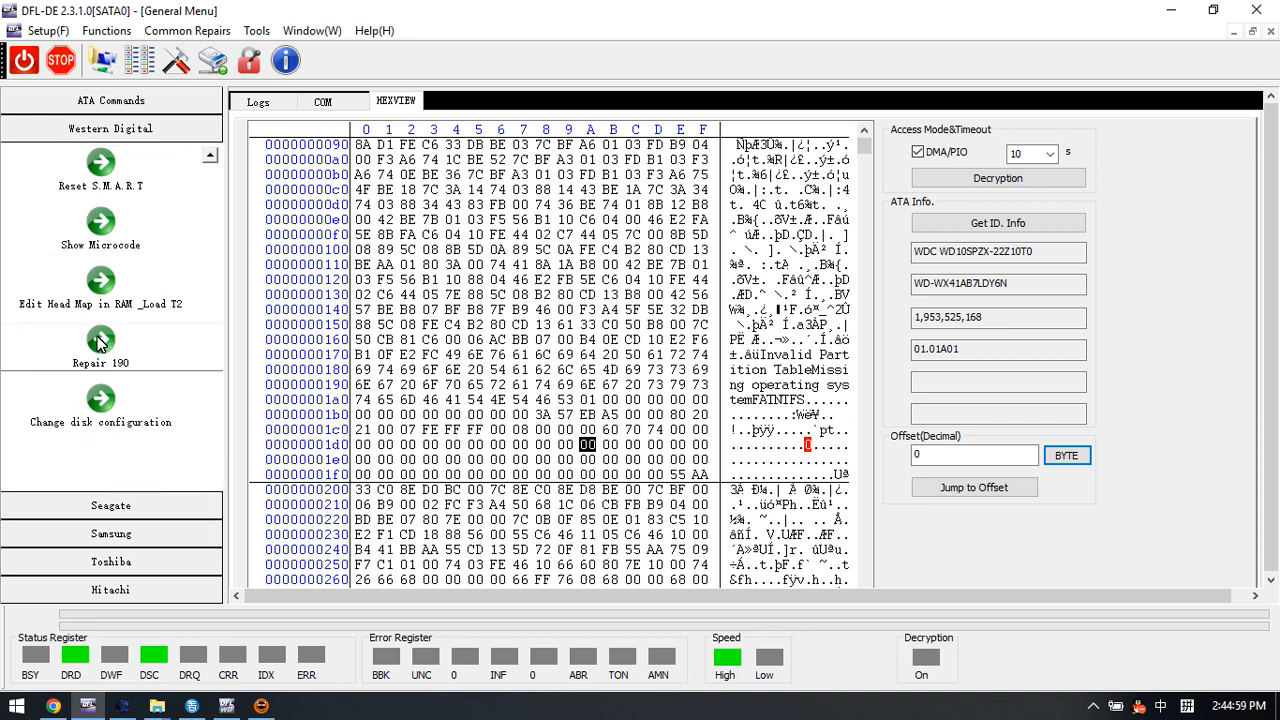
# - Start Repair 190 in Intelligent mode and browse the Copy 0 folder down to 190.rpm
pyautogui.click(100, 342)
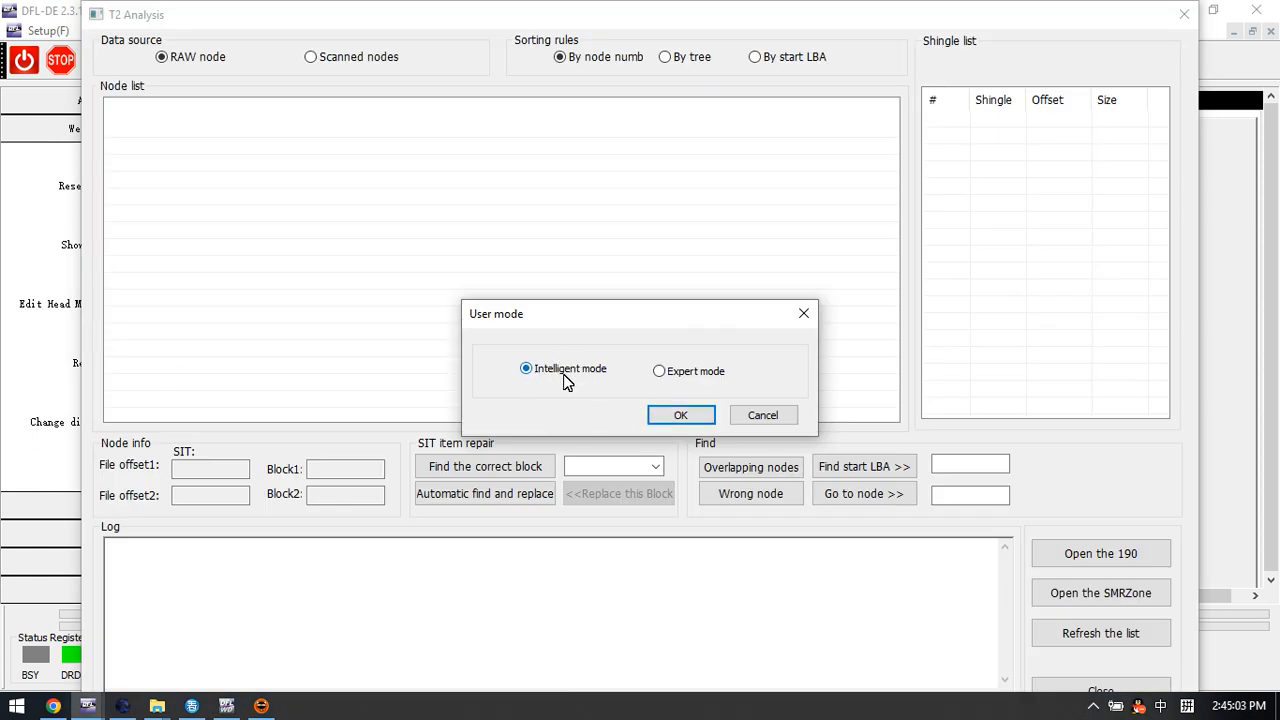
pyautogui.moveTo(612, 408)
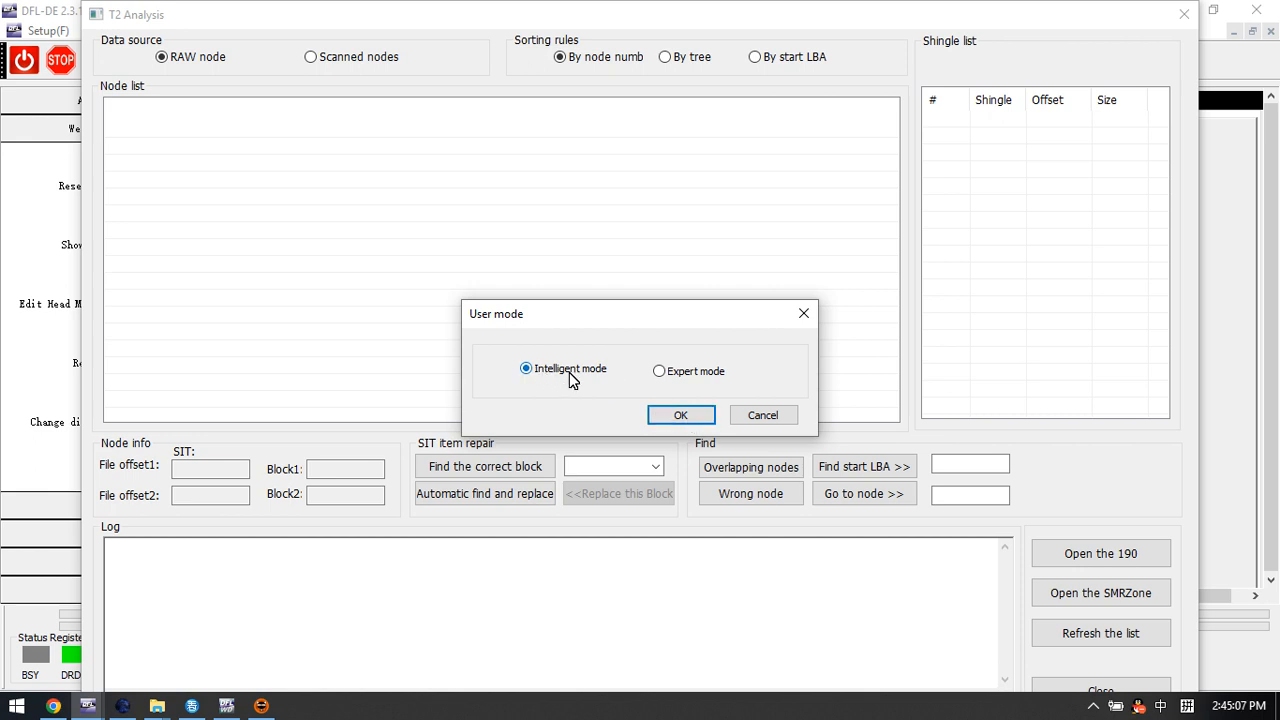
pyautogui.click(680, 414)
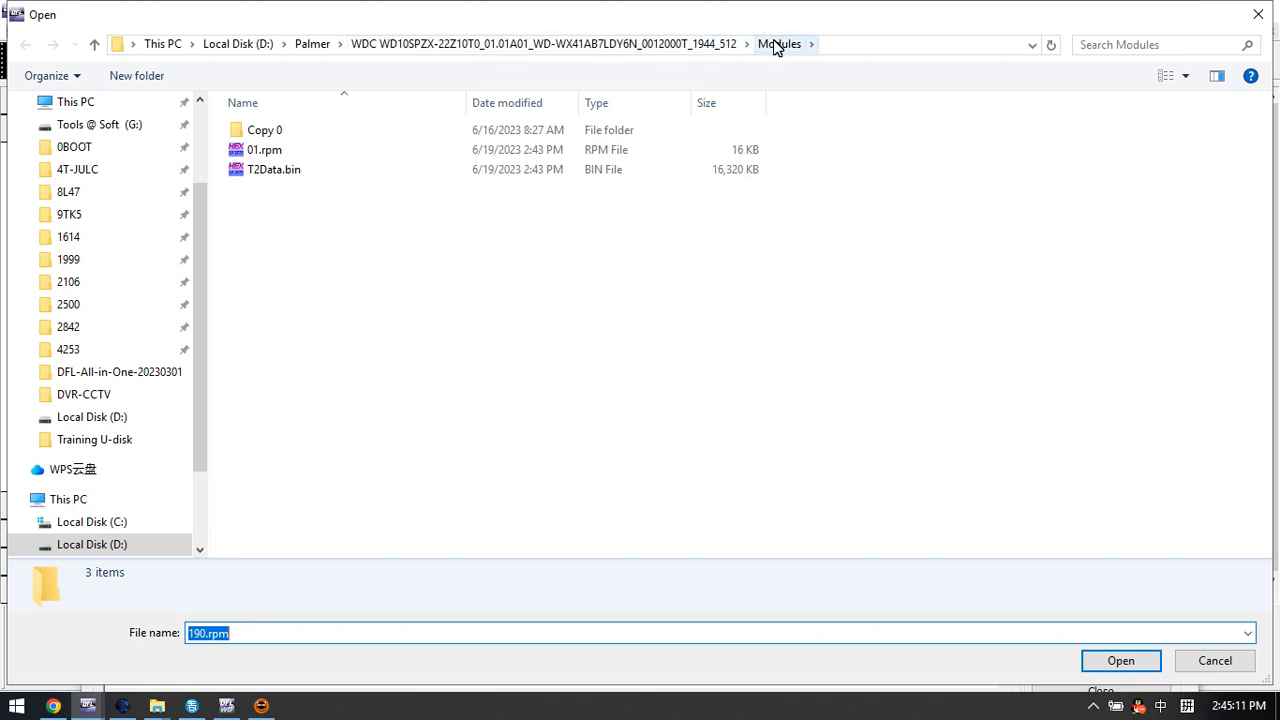
pyautogui.doubleClick(264, 128)
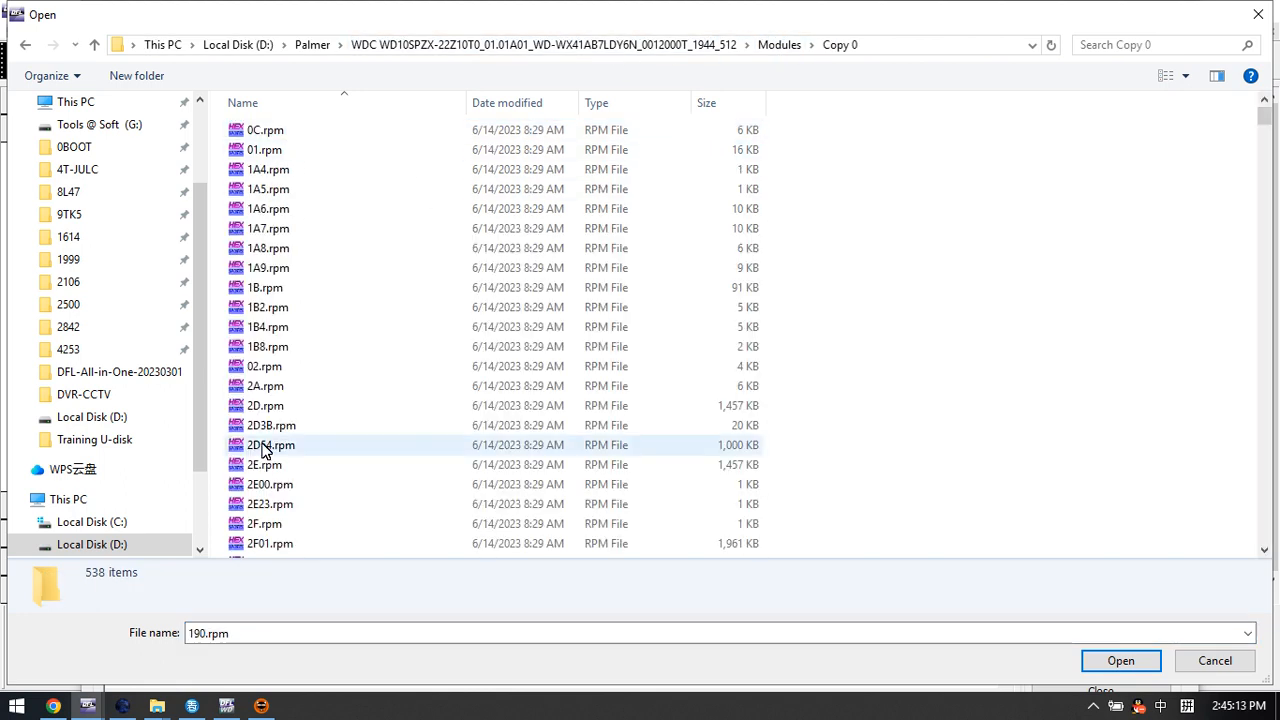
pyautogui.scroll(-3)
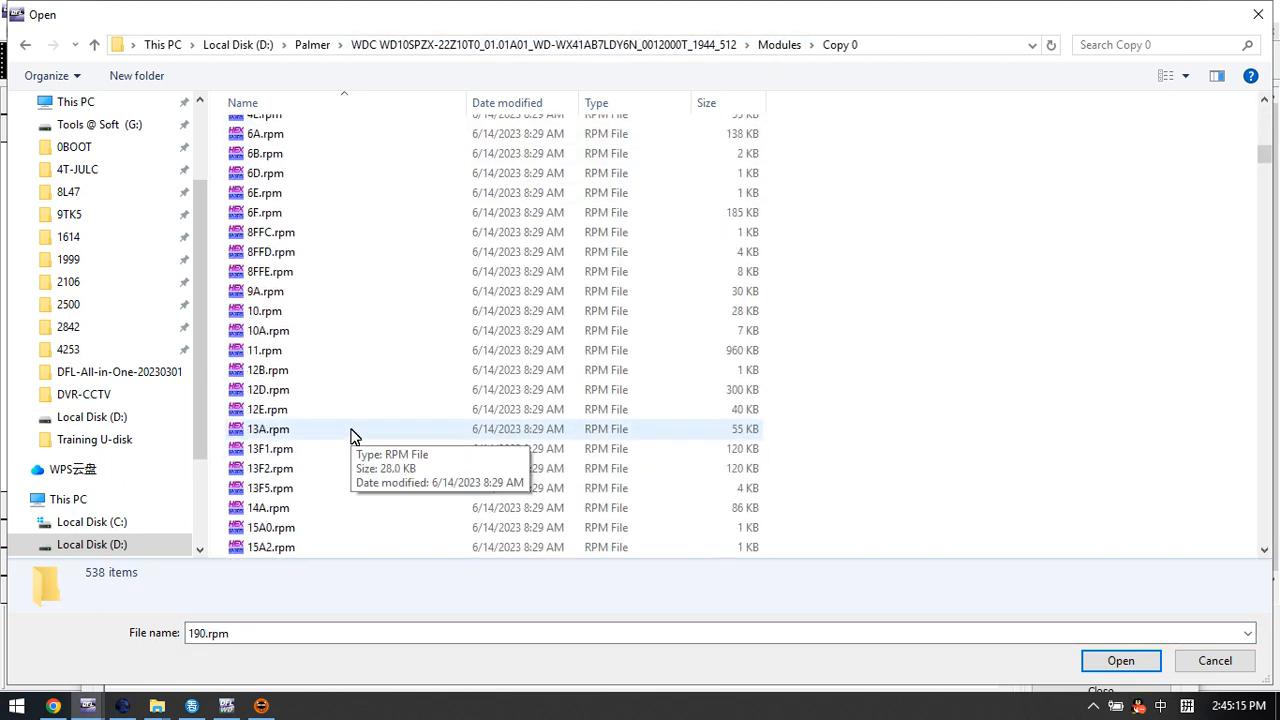
pyautogui.scroll(-3)
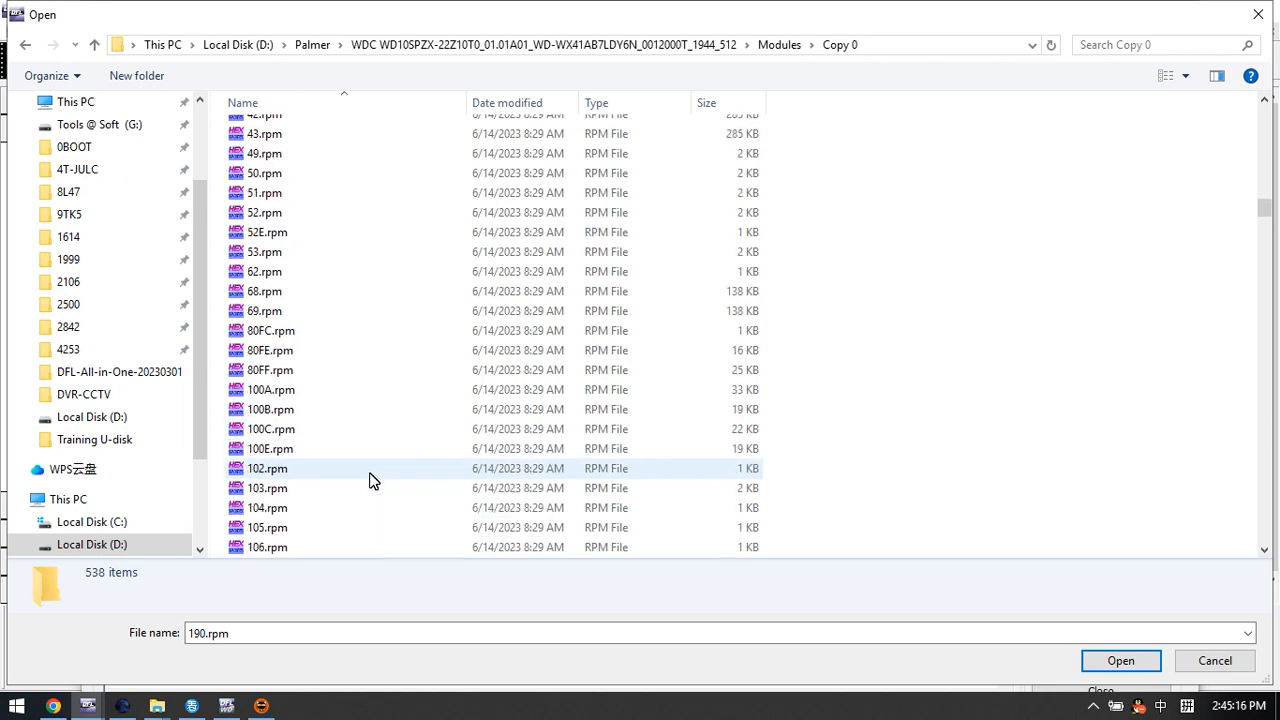
pyautogui.scroll(-3)
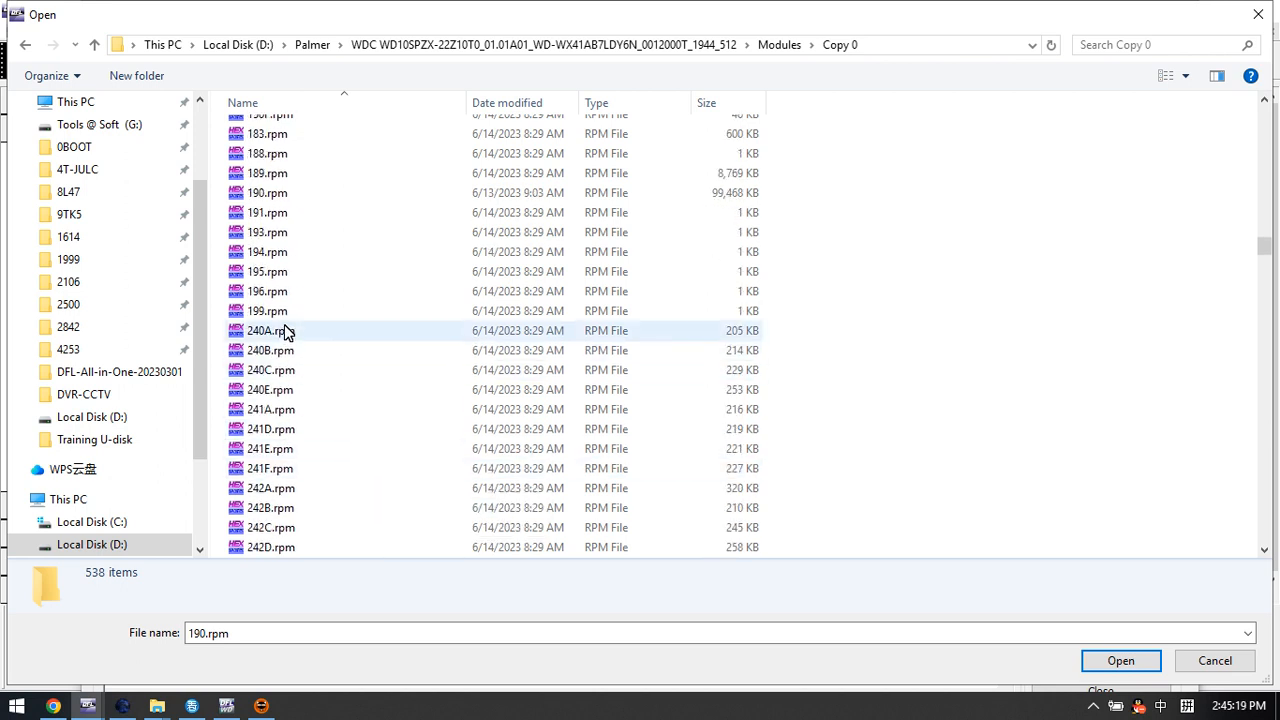
# - Load 190.rpm into T2 Analysis, review the node list, cancel the Save As and close the analysis
pyautogui.click(1120, 660)
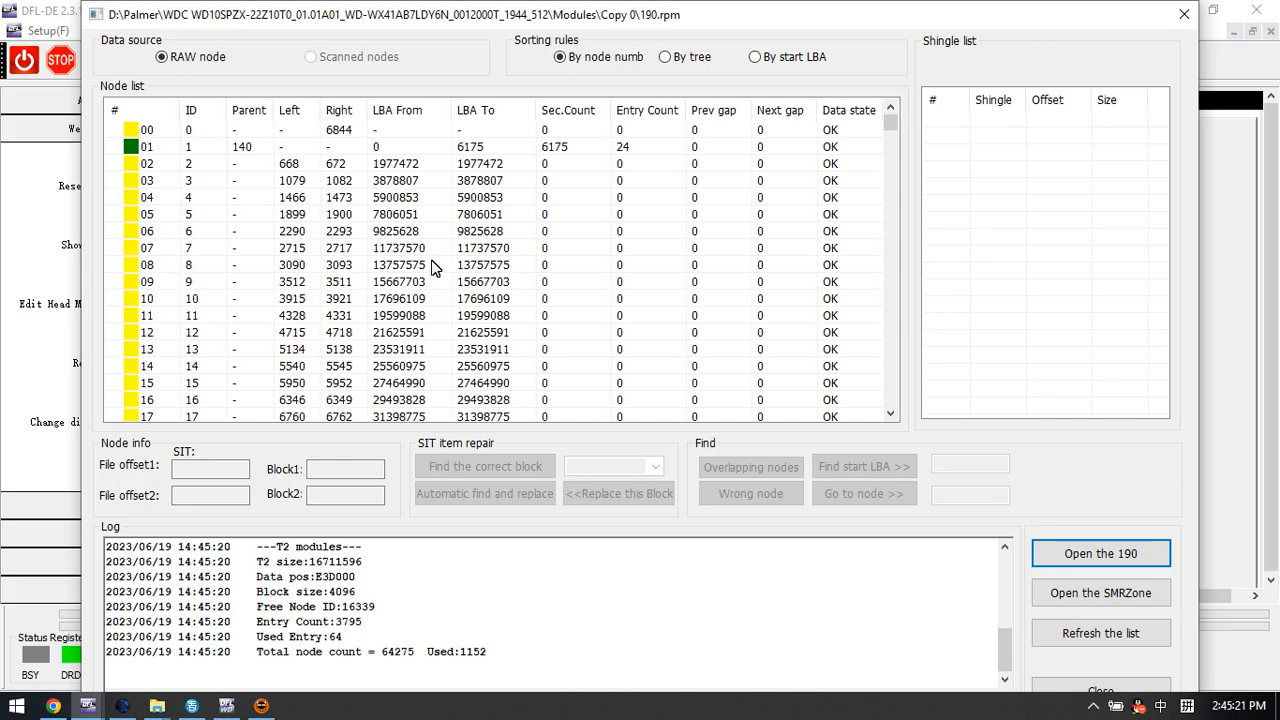
pyautogui.moveTo(434, 304)
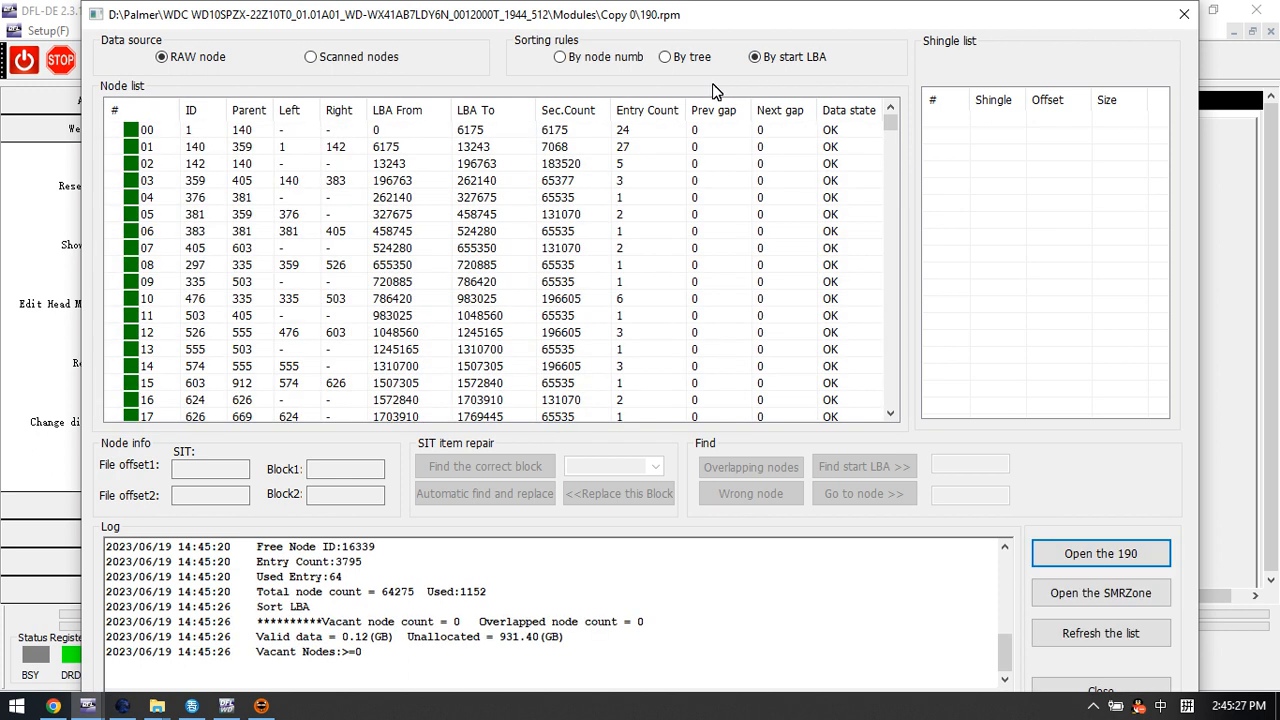
pyautogui.moveTo(388, 250)
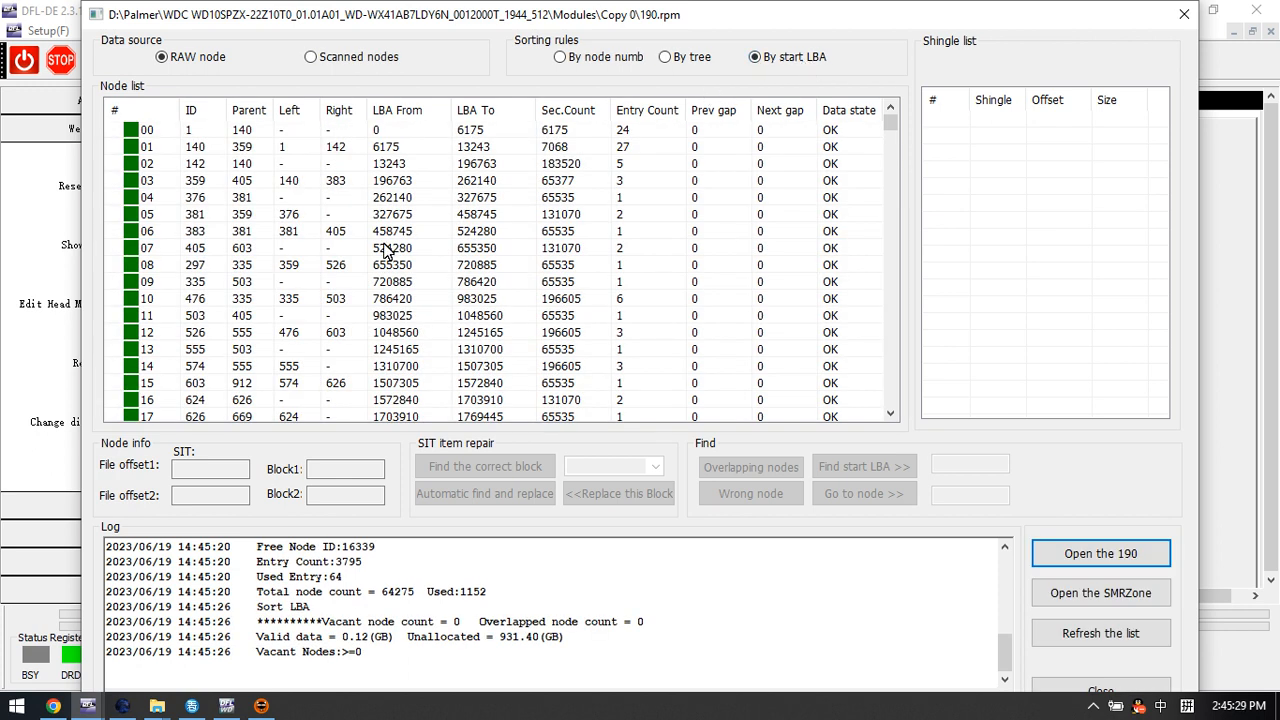
pyautogui.rightClick(420, 232)
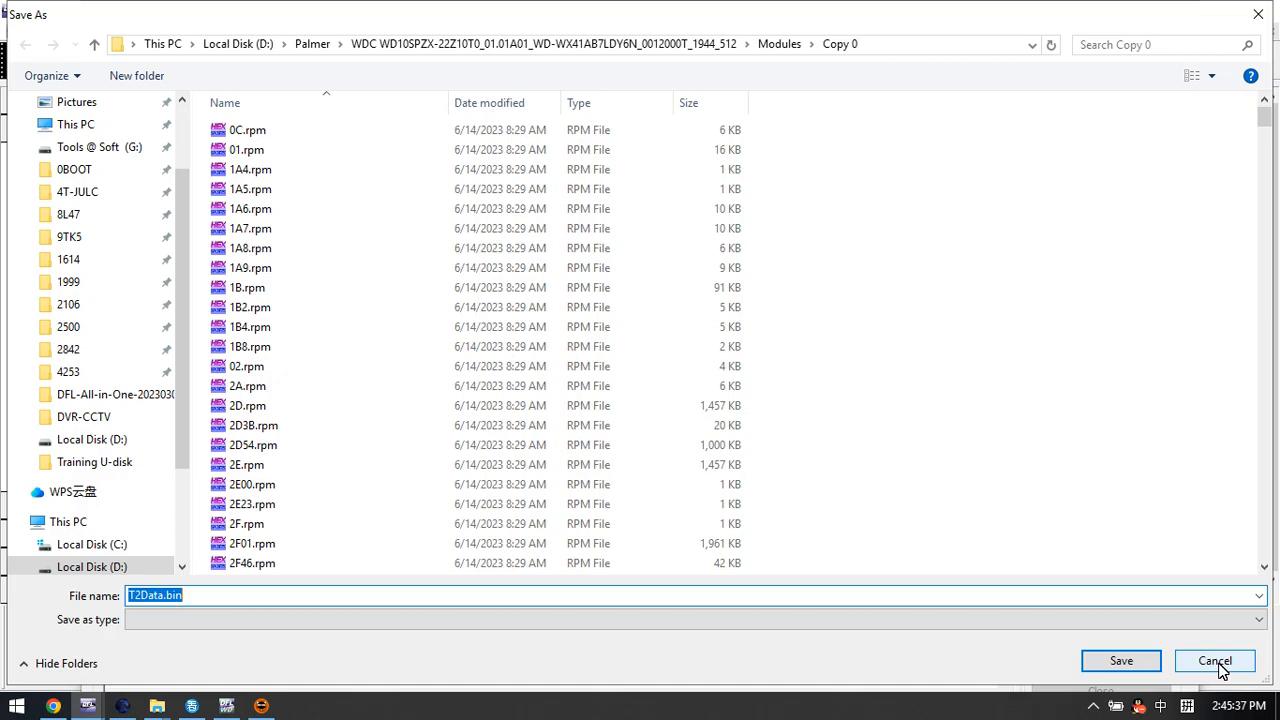
pyautogui.click(1214, 660)
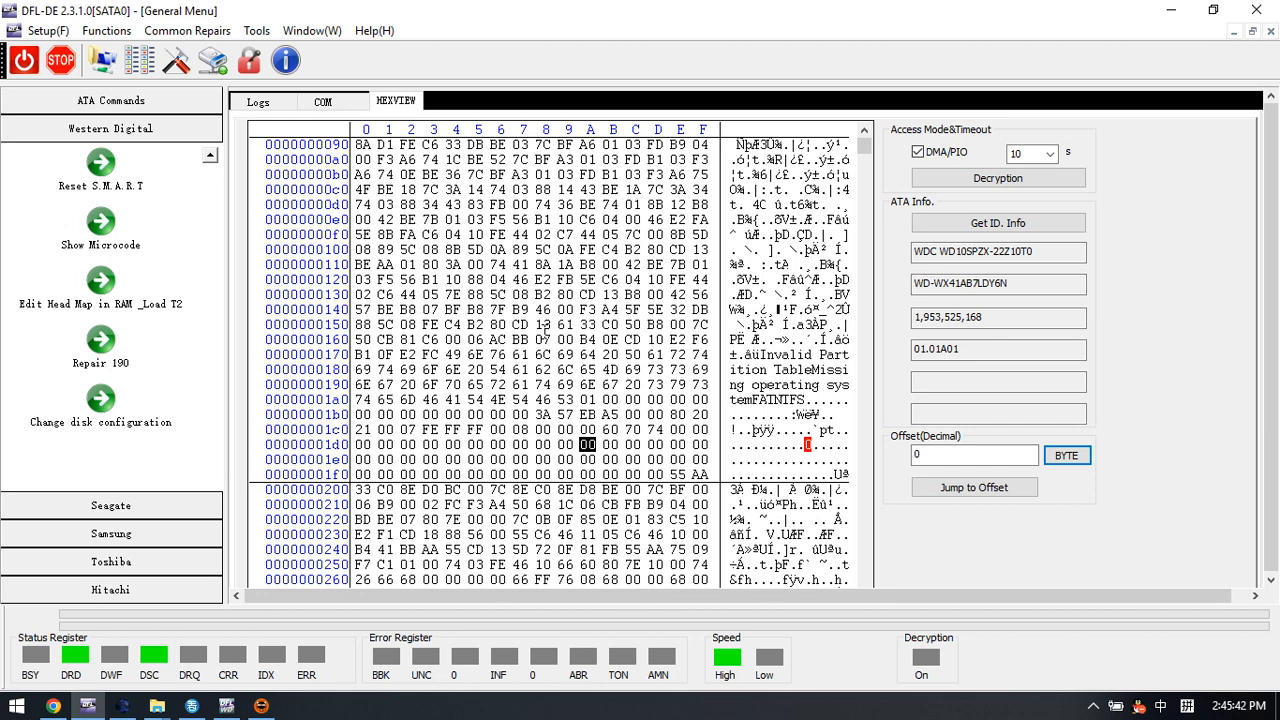
pyautogui.moveTo(512, 344)
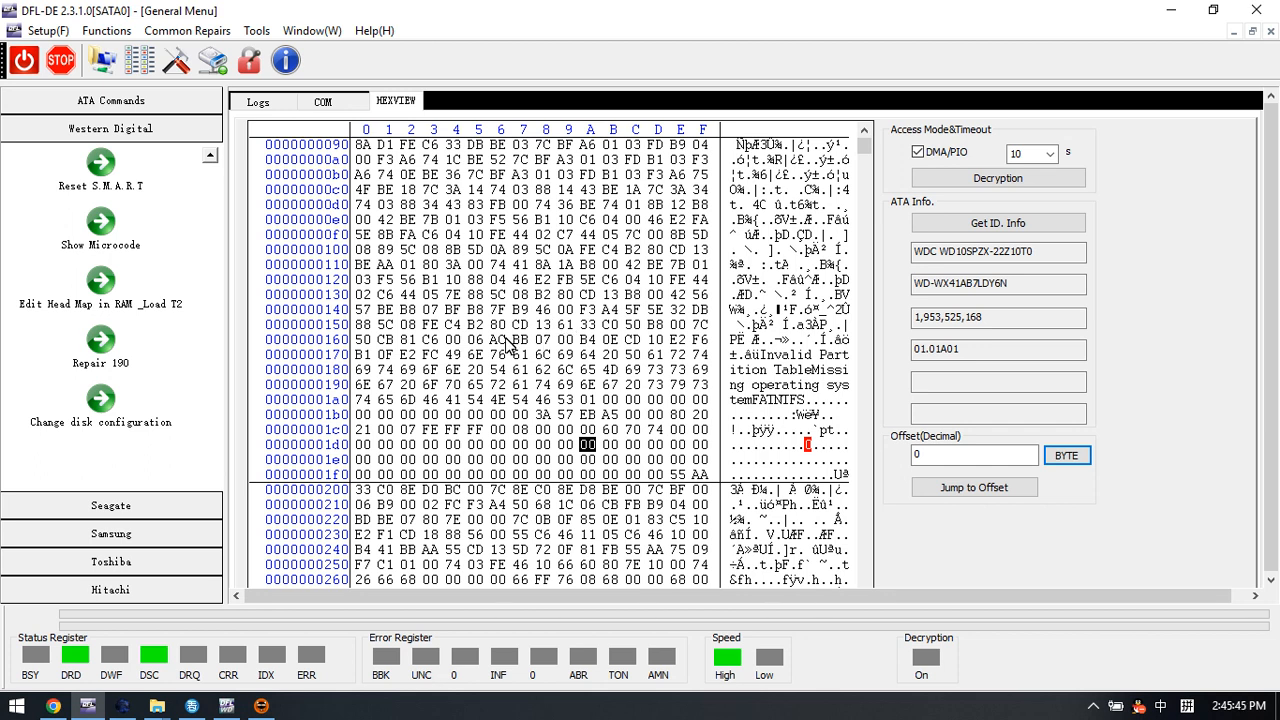